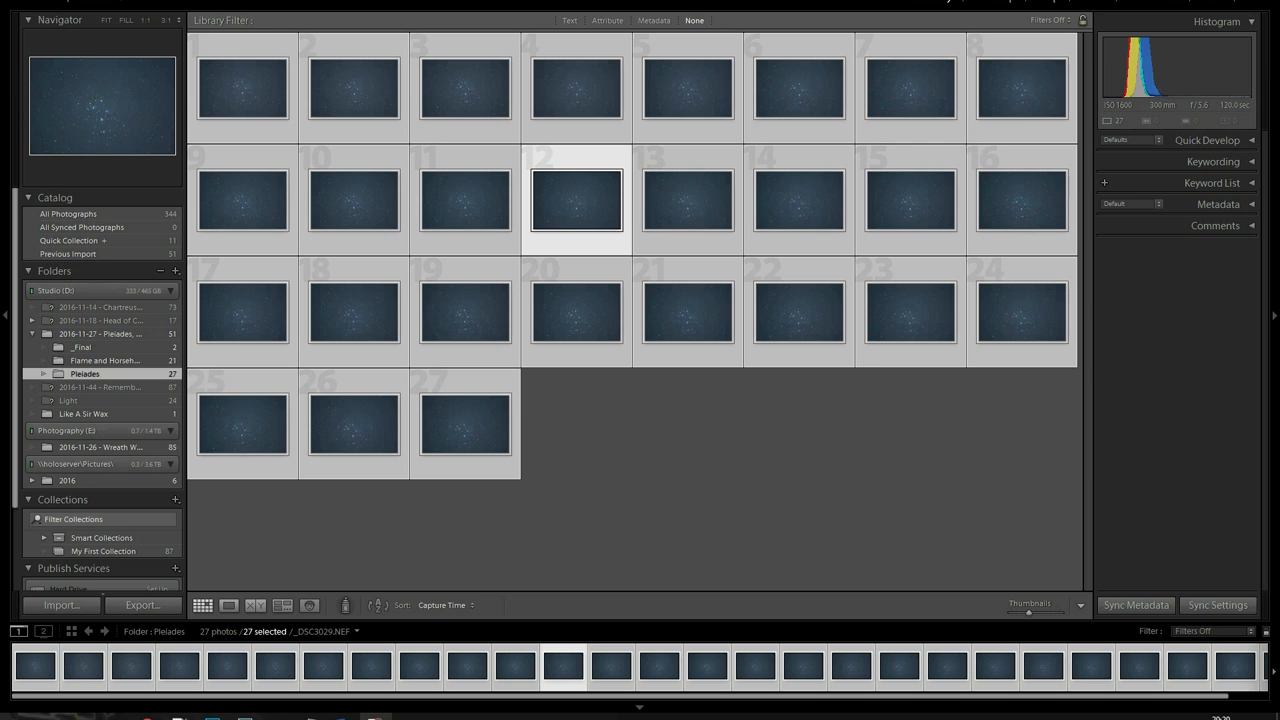
mouse_move(88, 437)
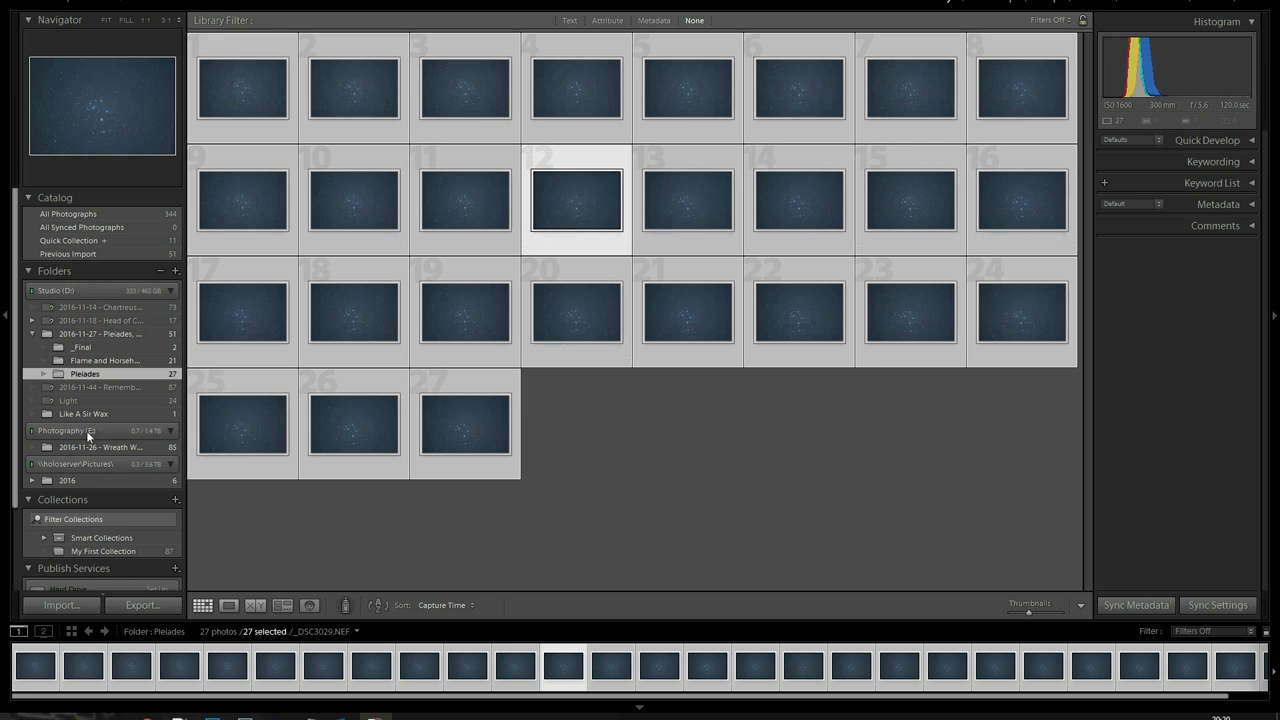
mouse_move(1002, 291)
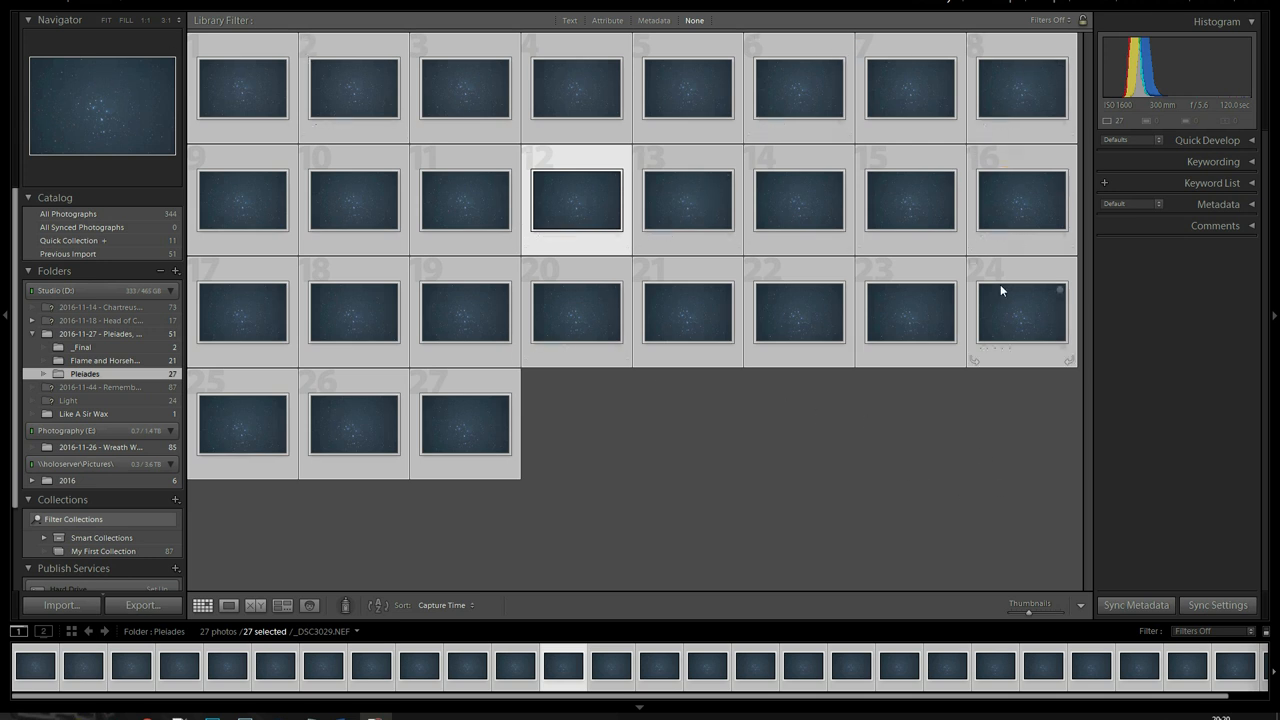
mouse_move(290, 310)
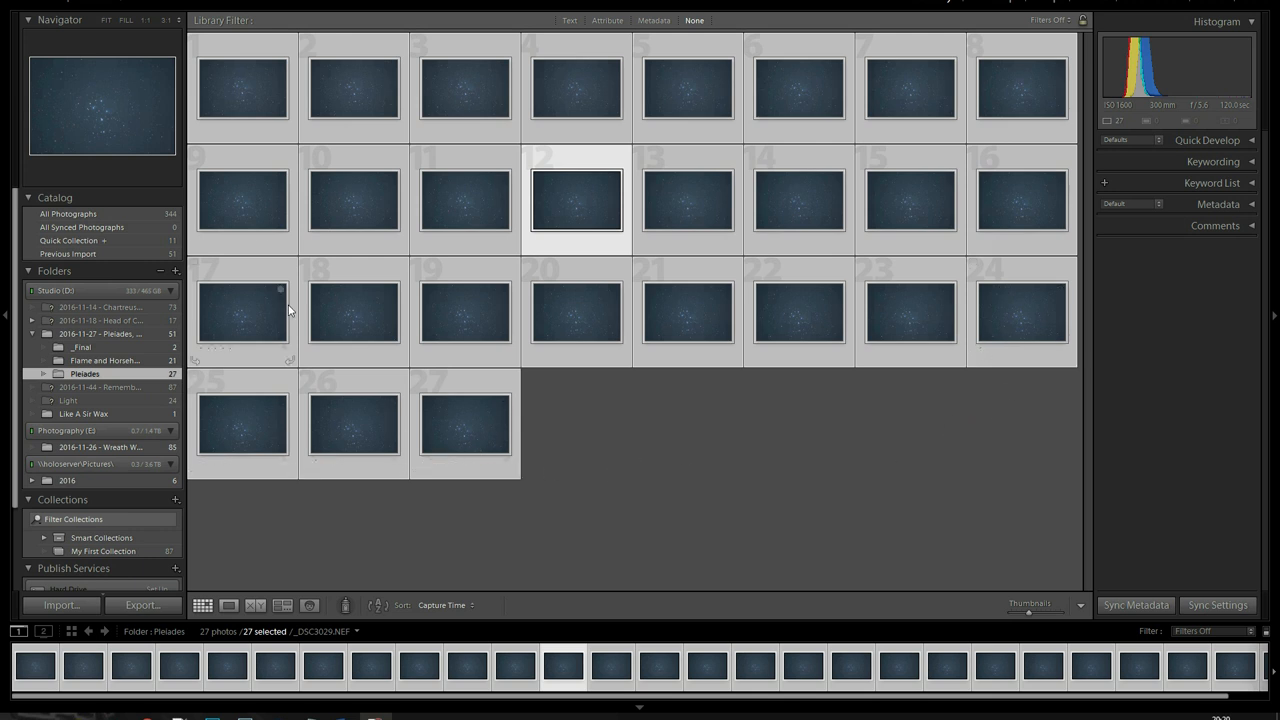
mouse_move(543, 324)
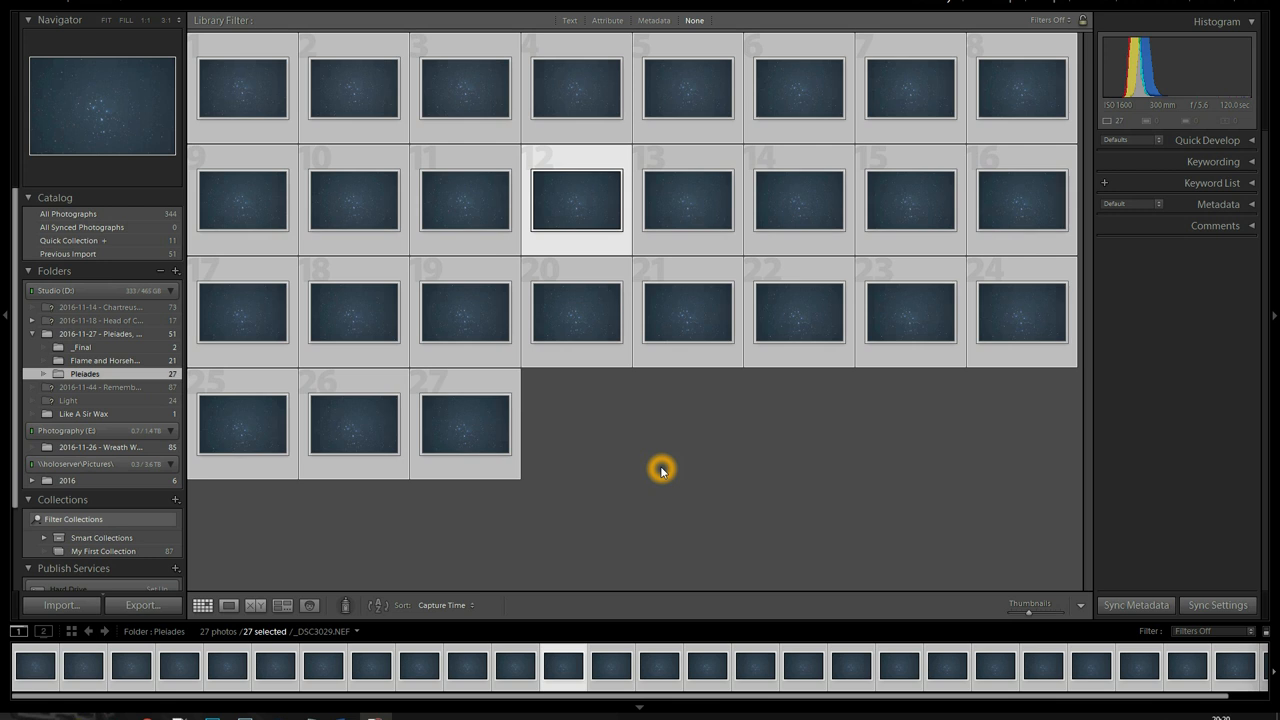
mouse_move(660, 468)
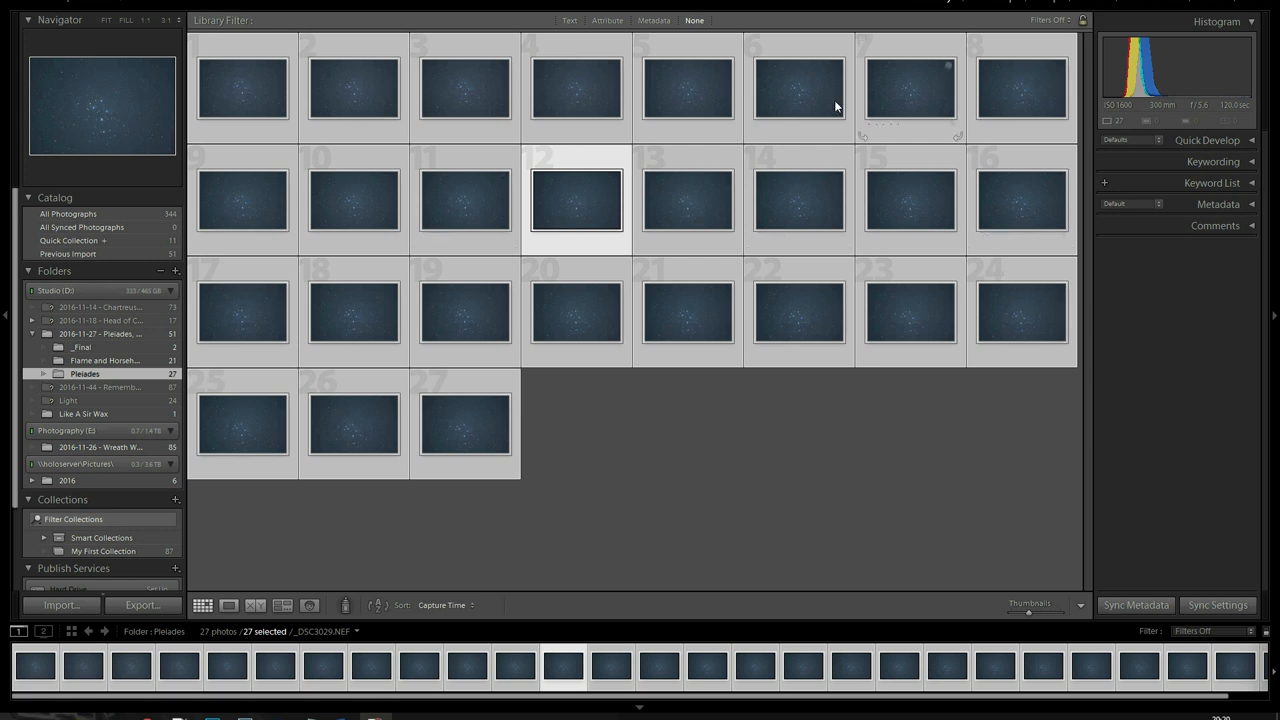
mouse_move(731, 379)
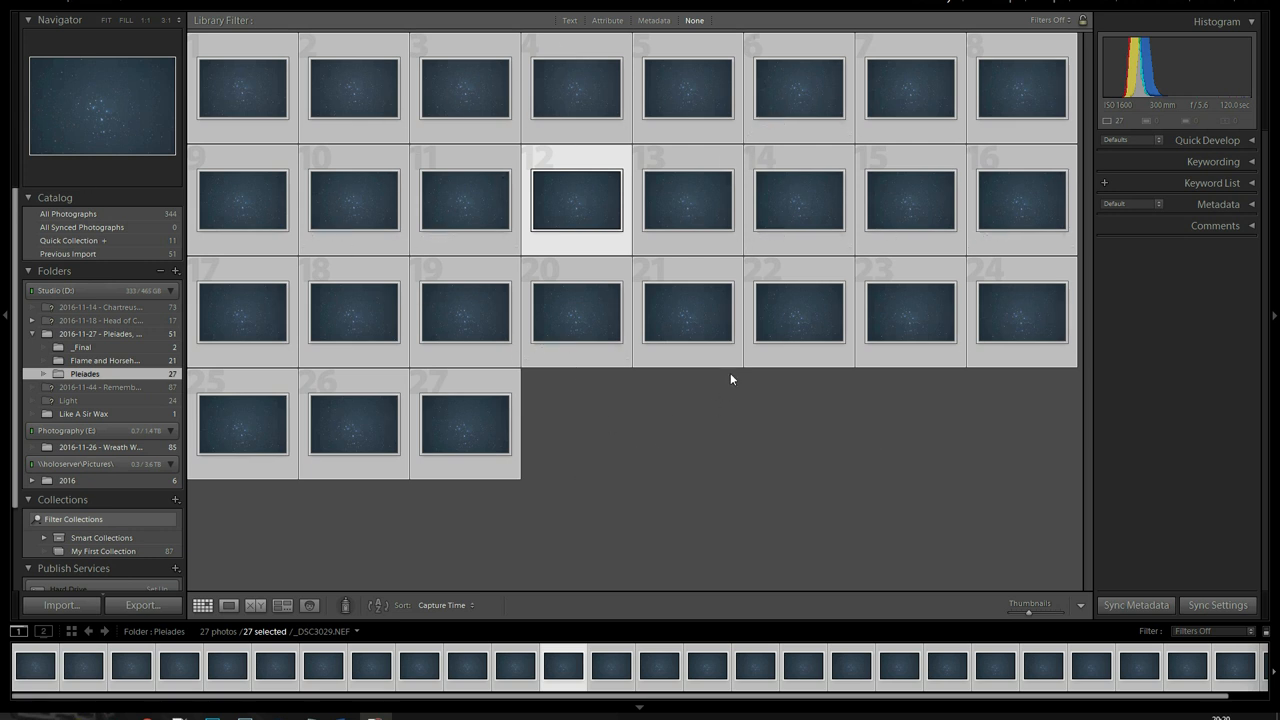
mouse_move(794, 379)
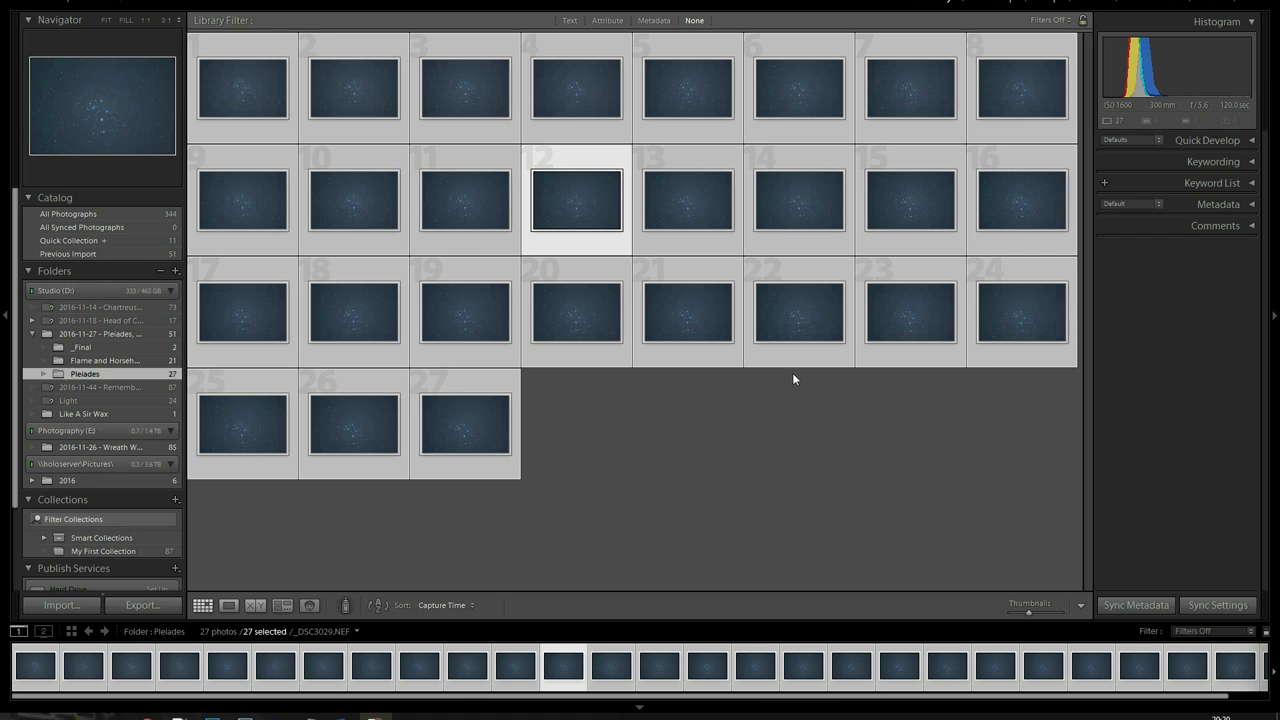
mouse_move(710, 430)
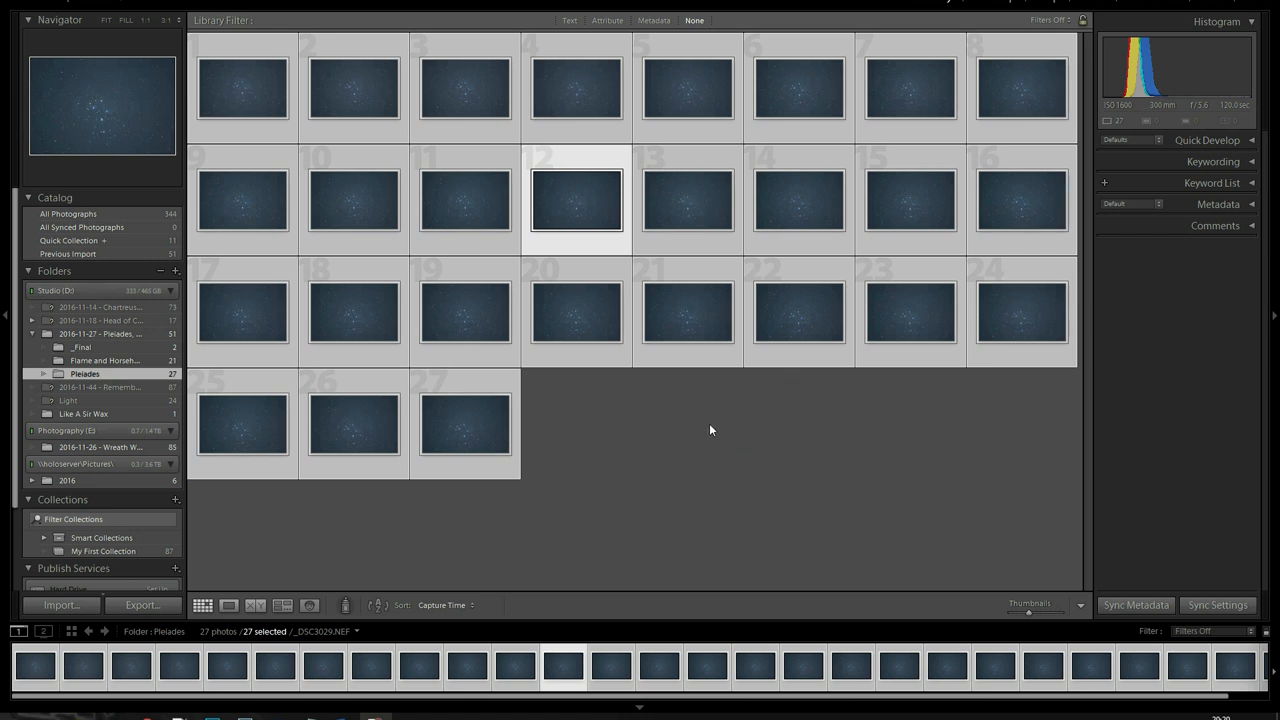
- Reselect all 27 Pleiades frames with Ctrl+A and make frame 13 the active photo
click(795, 515)
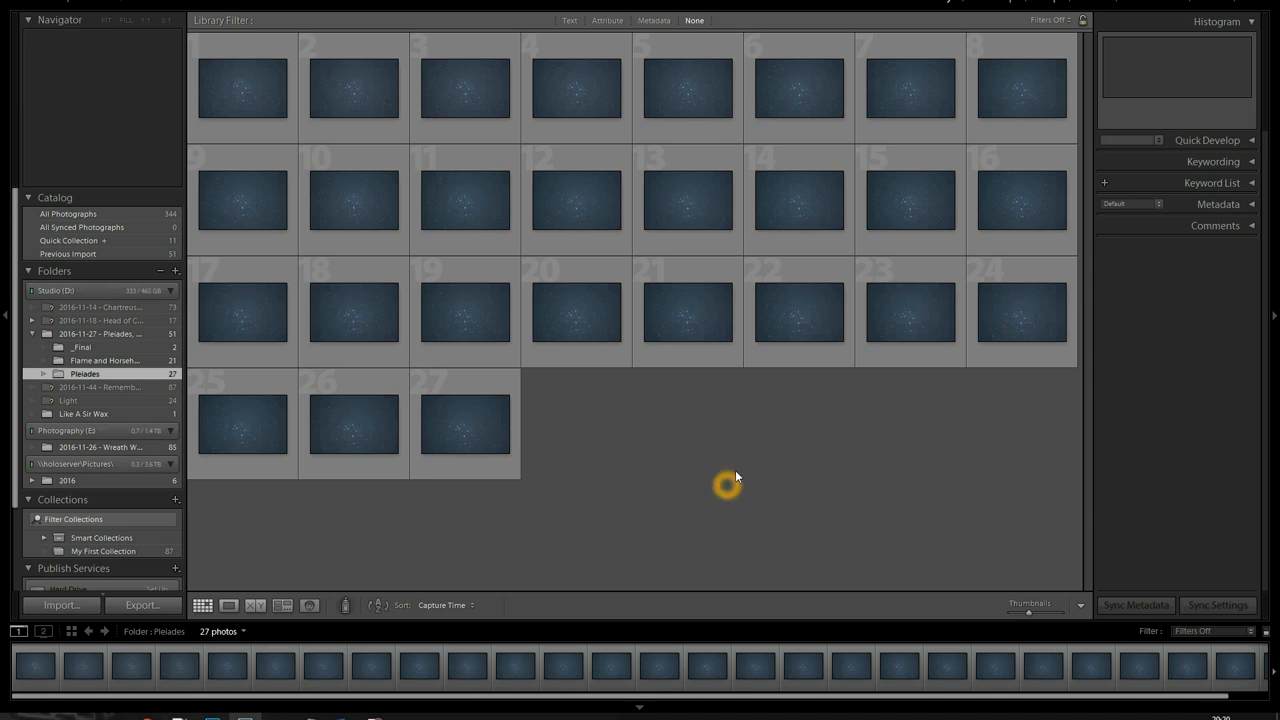
key(ctrl+a)
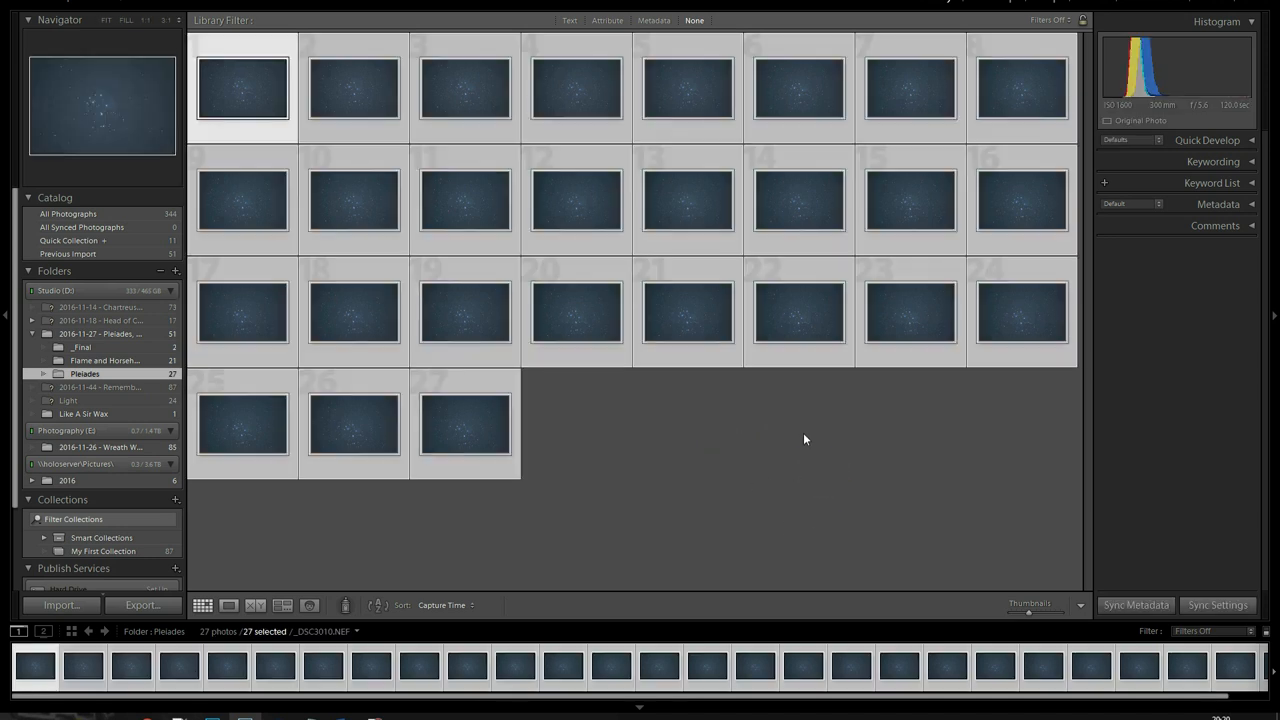
click(687, 200)
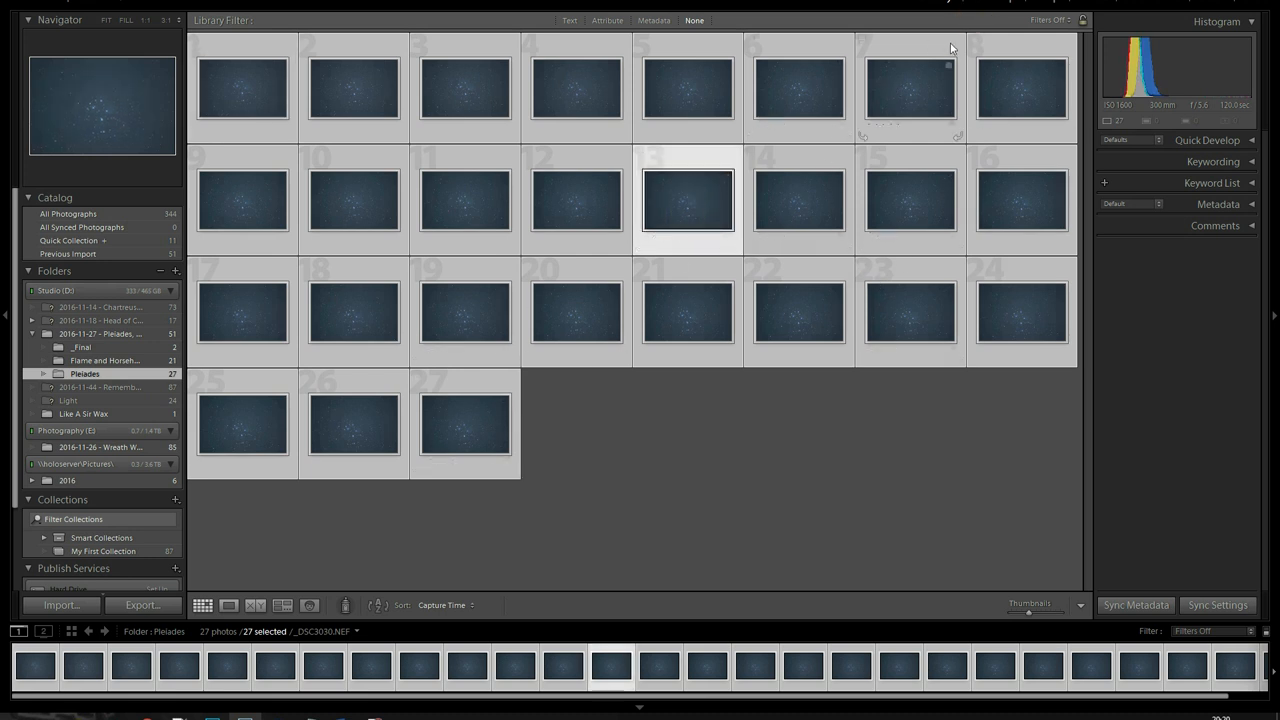
mouse_move(995, 4)
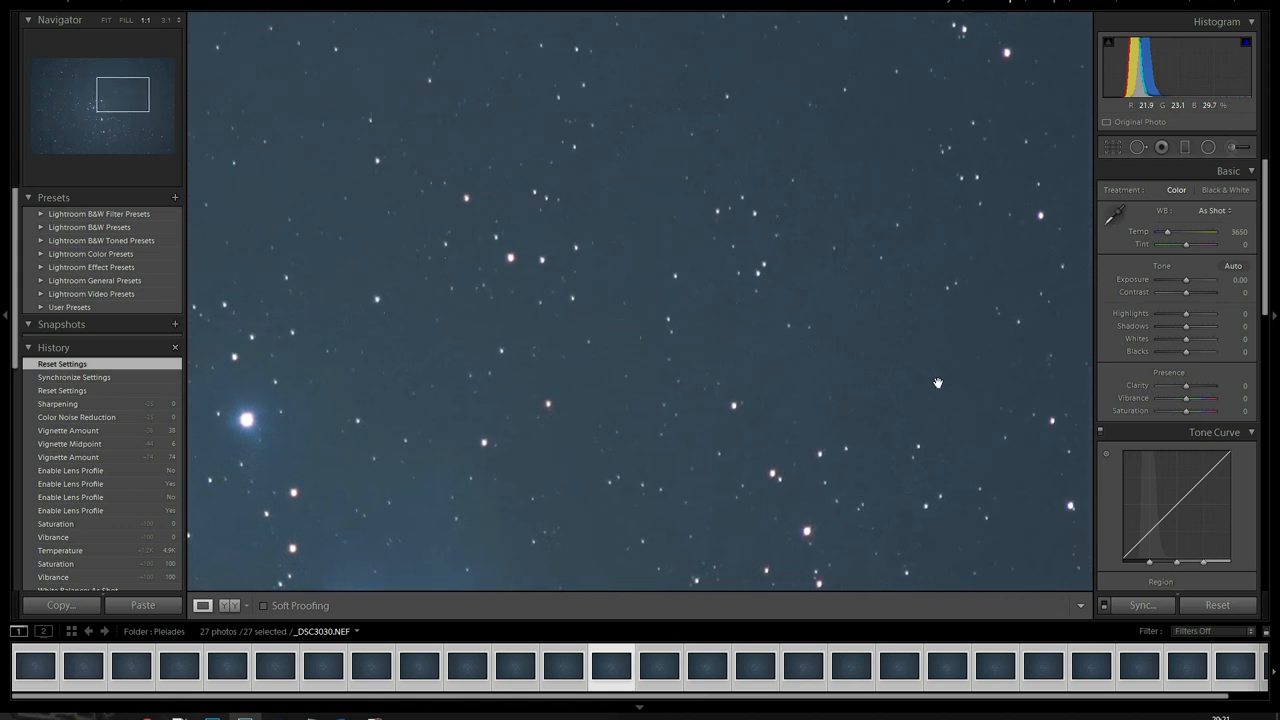
mouse_move(824, 358)
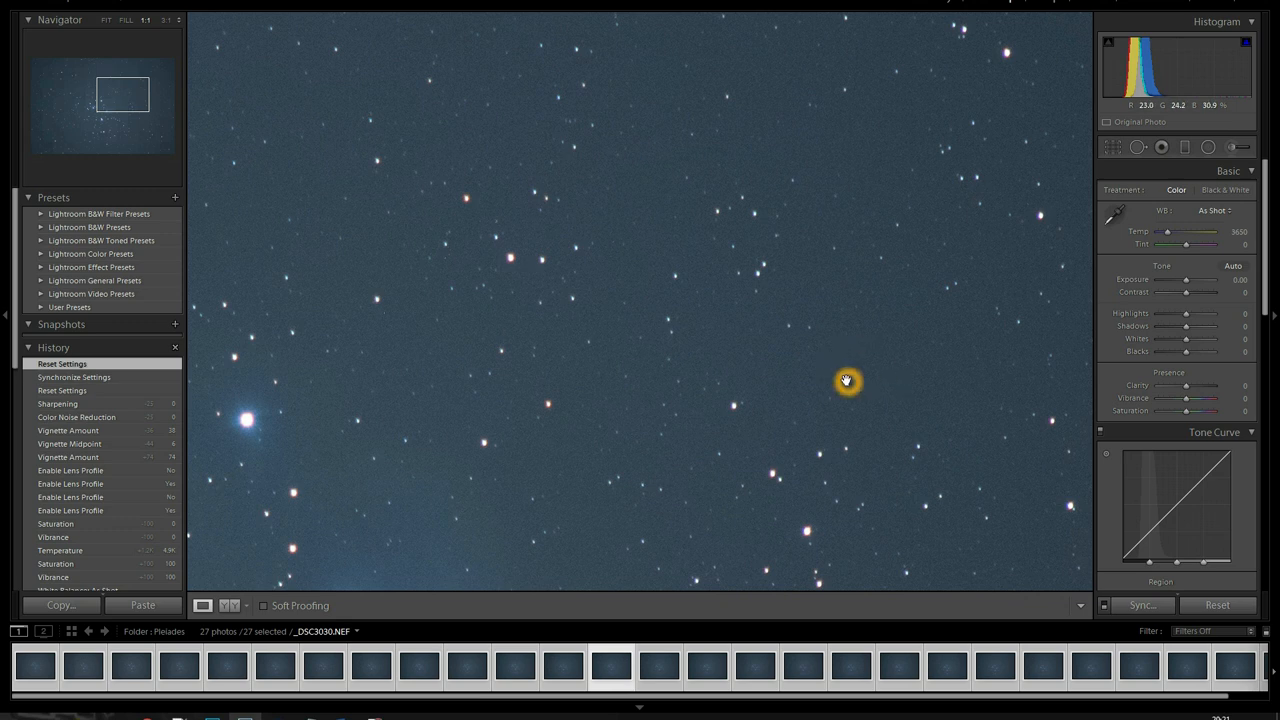
mouse_move(896, 365)
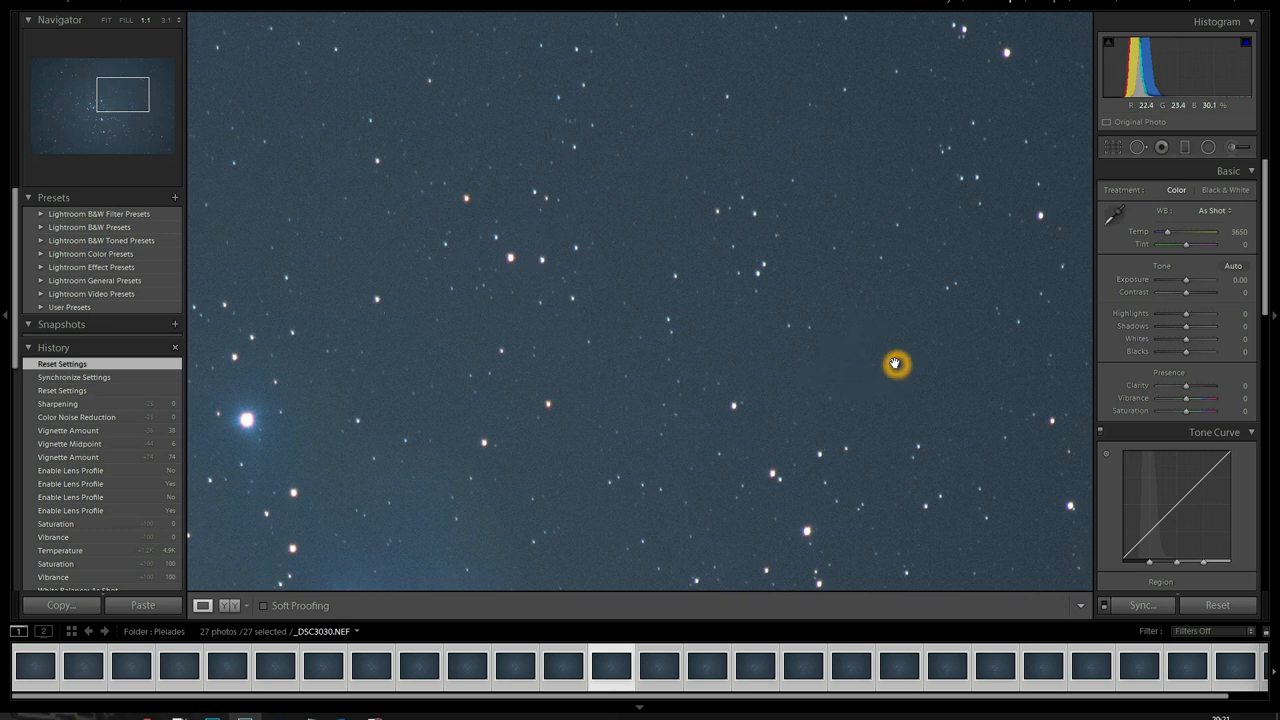
mouse_move(884, 359)
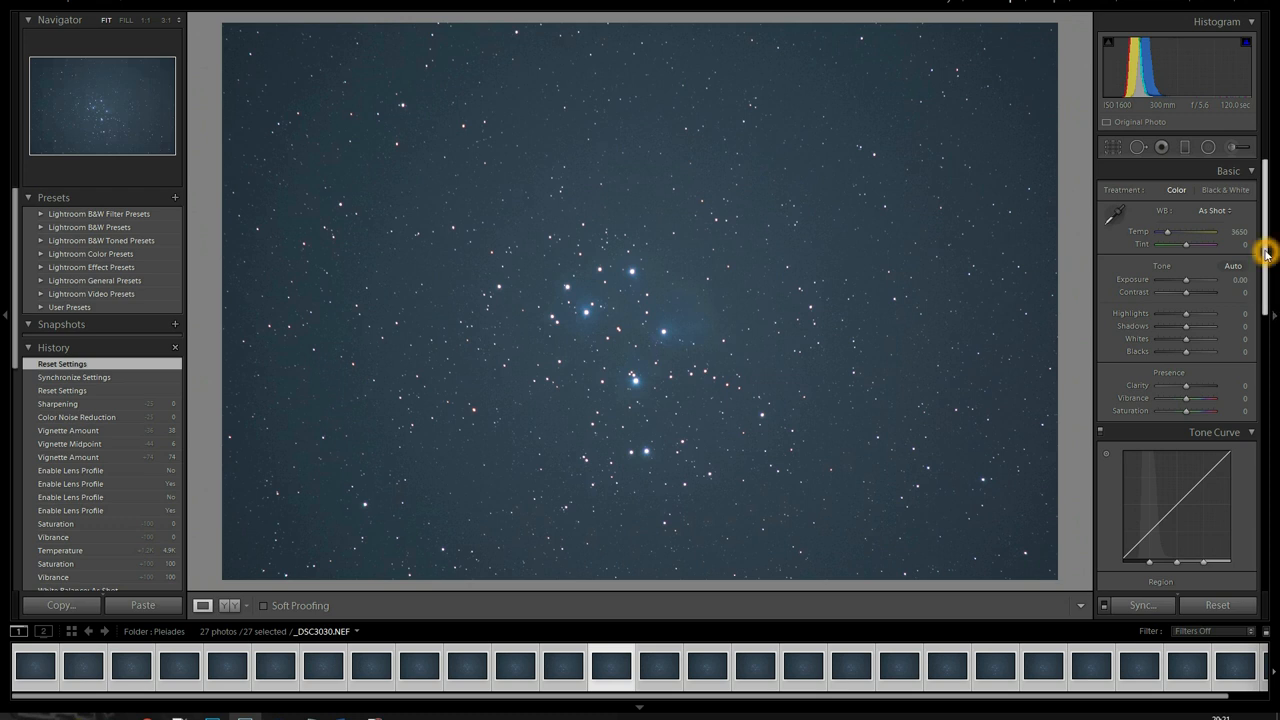
- Set the Detail panel's Sharpening Amount and Color Noise Reduction both to 0
scroll(down, 3)
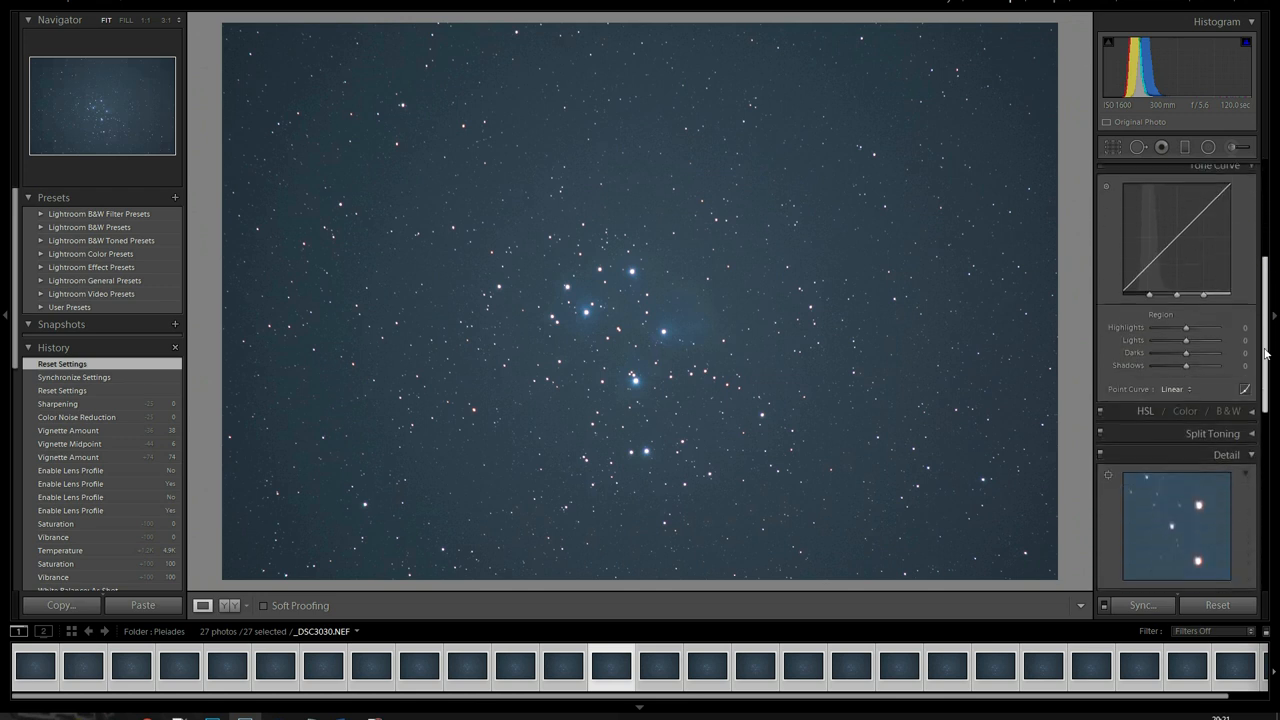
scroll(down, 3)
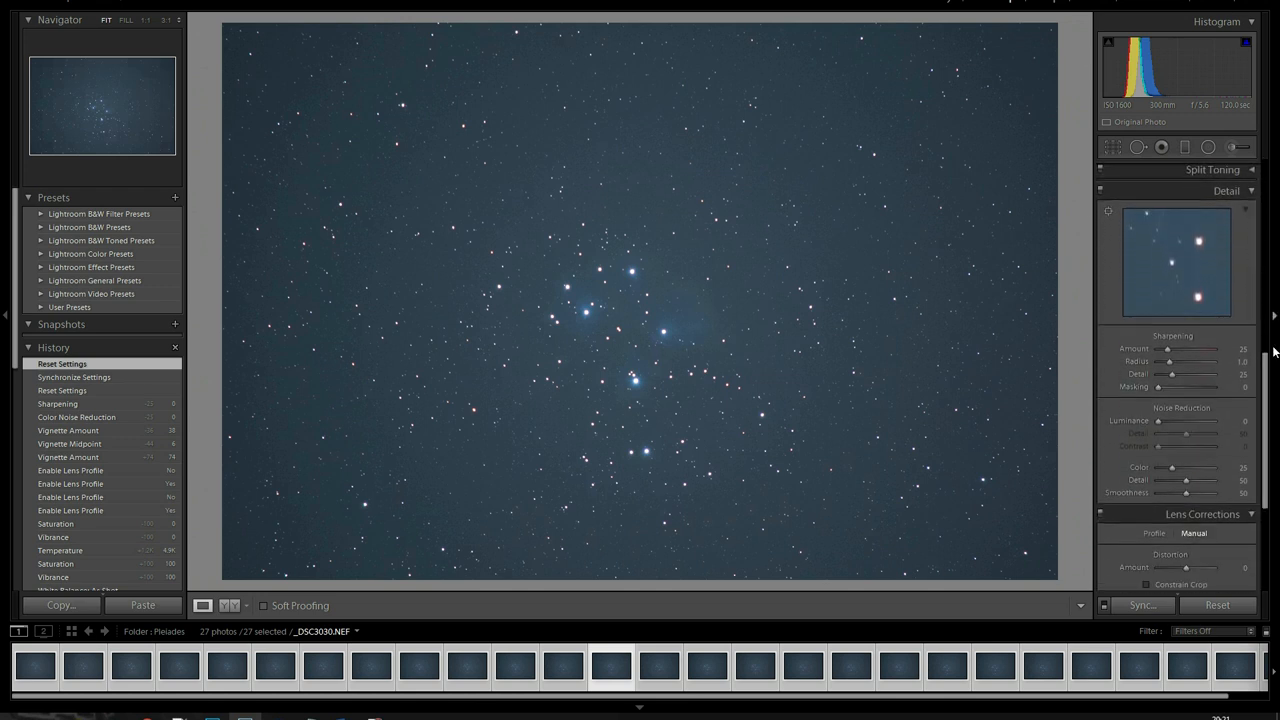
mouse_move(1168, 351)
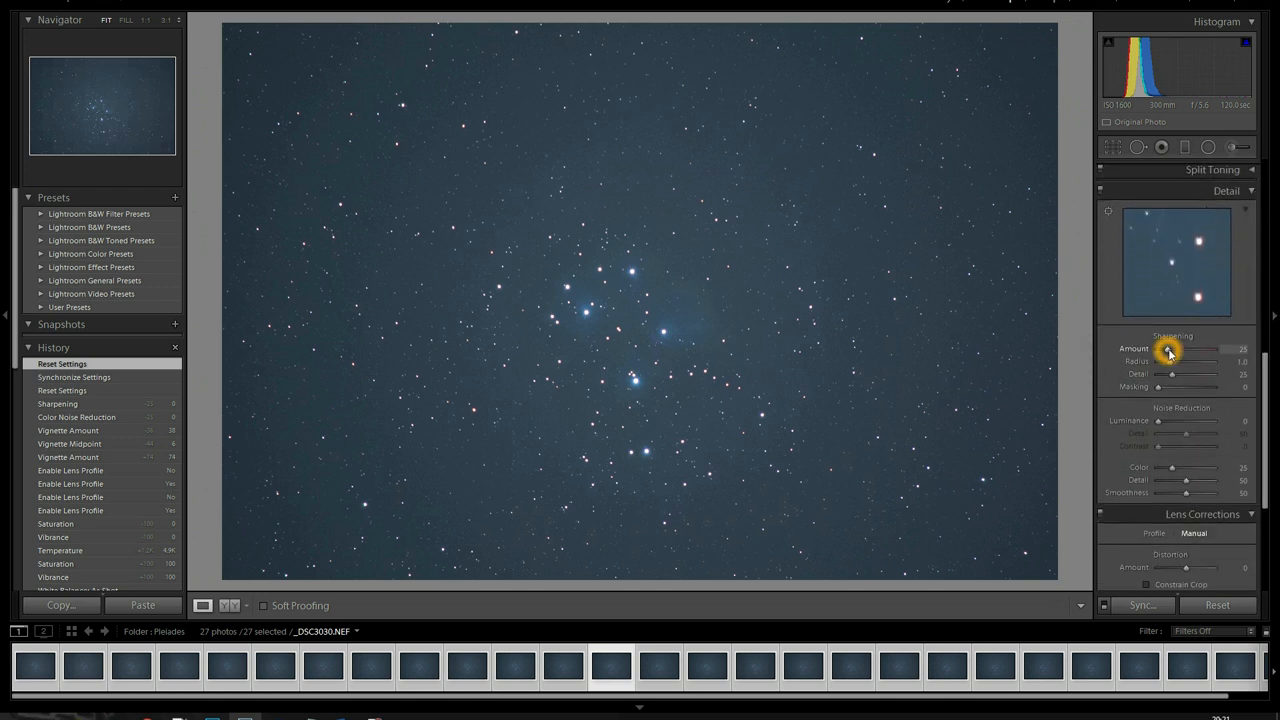
drag(1210, 349, 1160, 349)
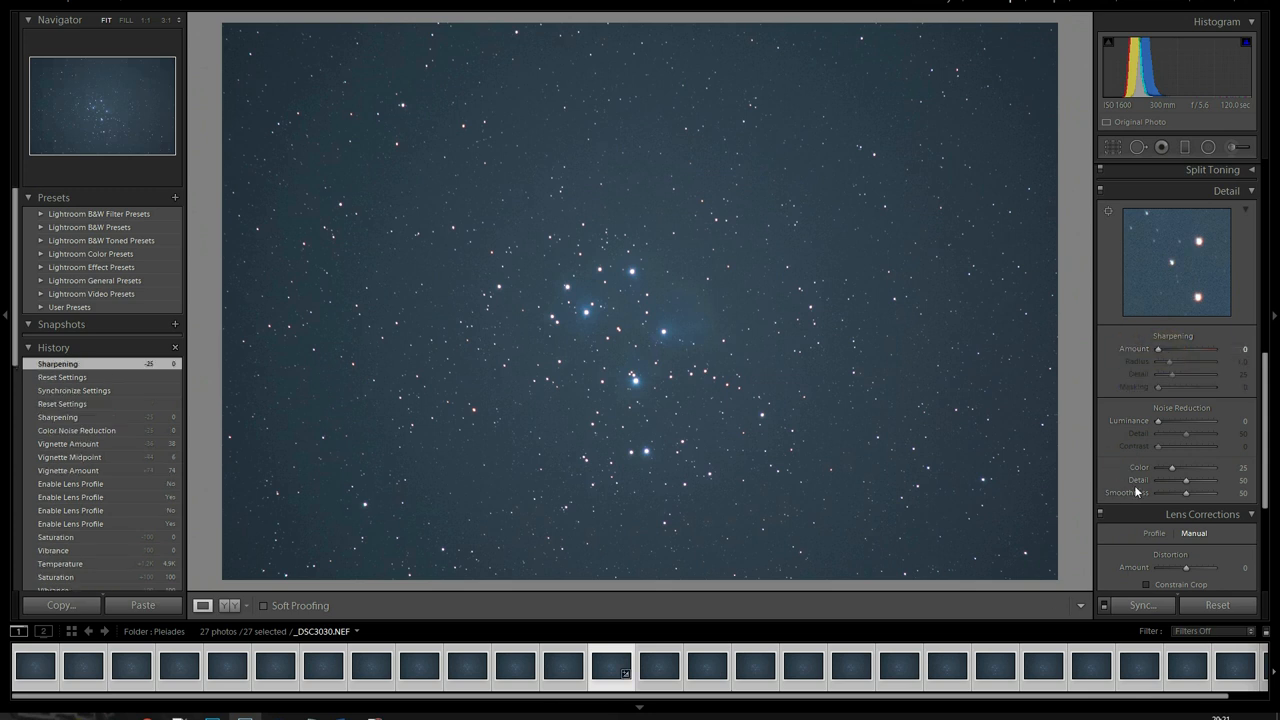
mouse_move(1160, 420)
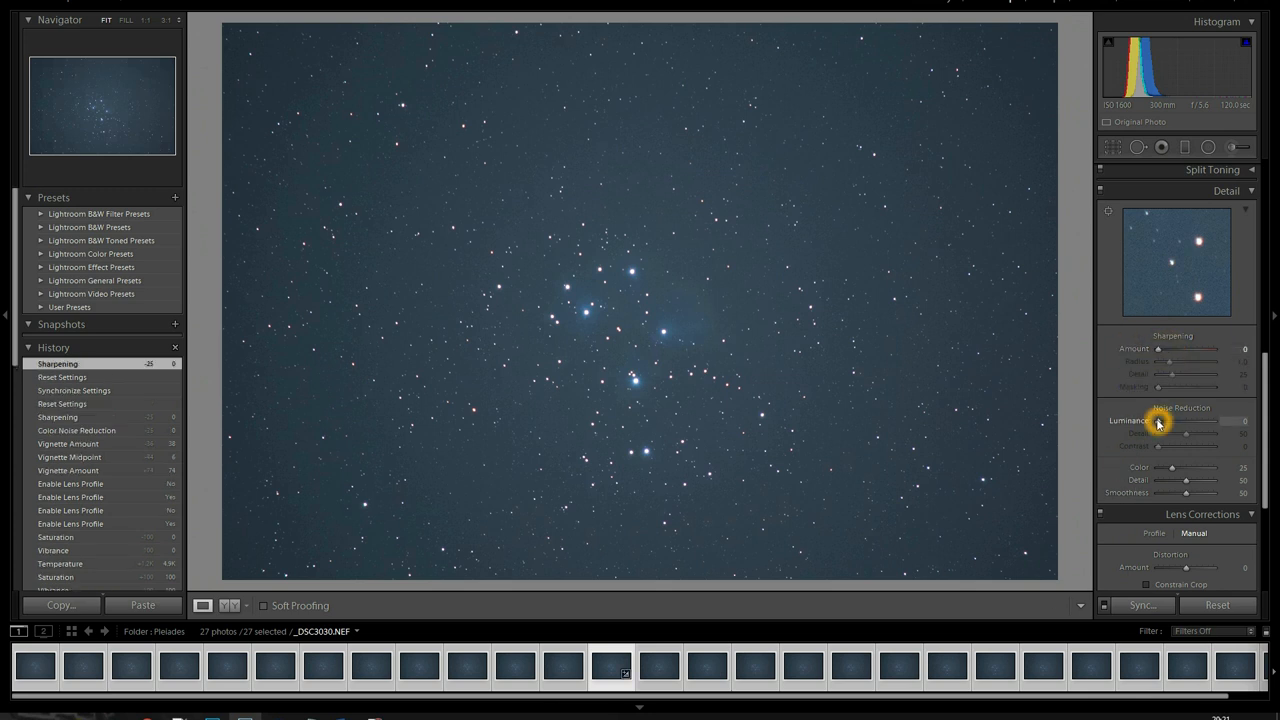
mouse_move(1172, 467)
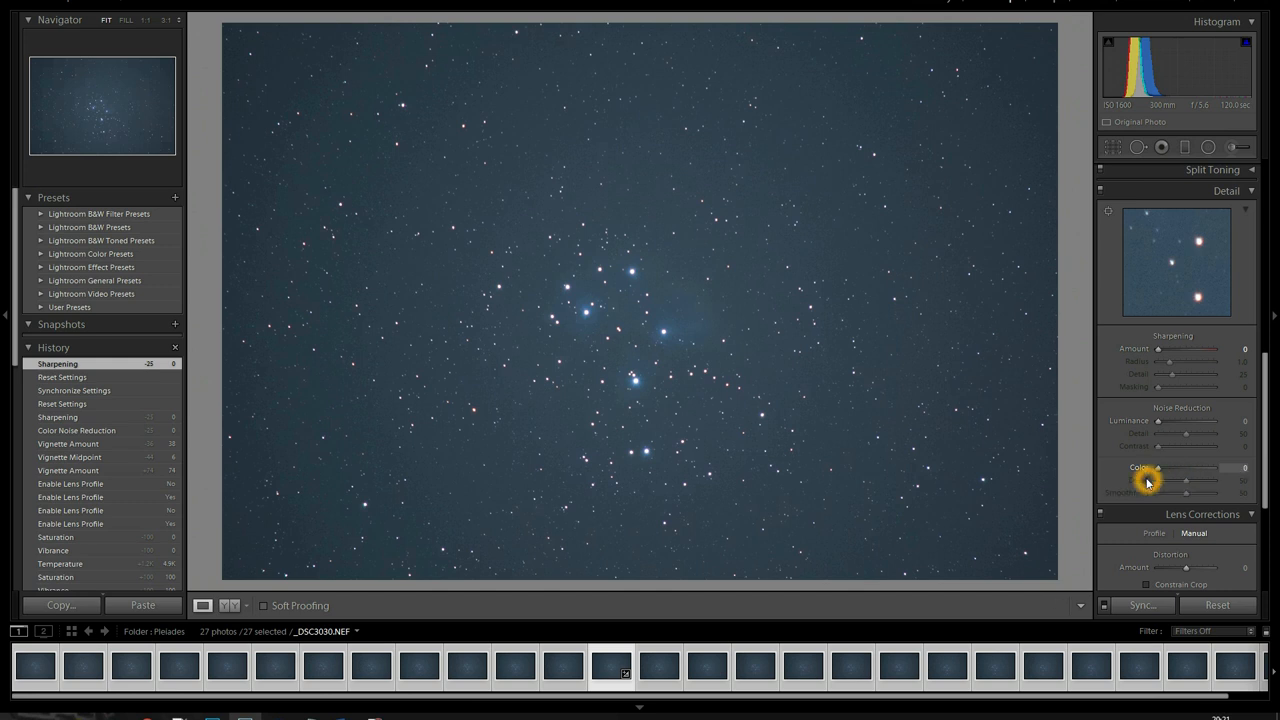
drag(1185, 467, 1157, 467)
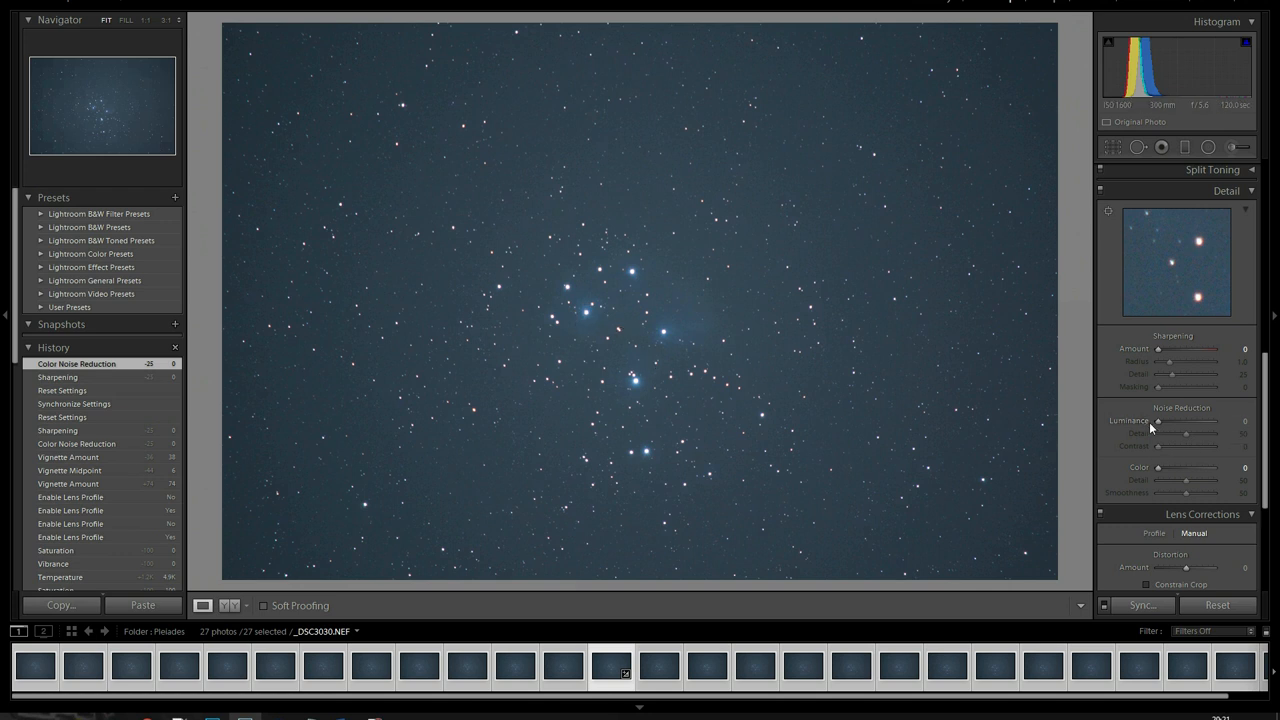
mouse_move(1198, 312)
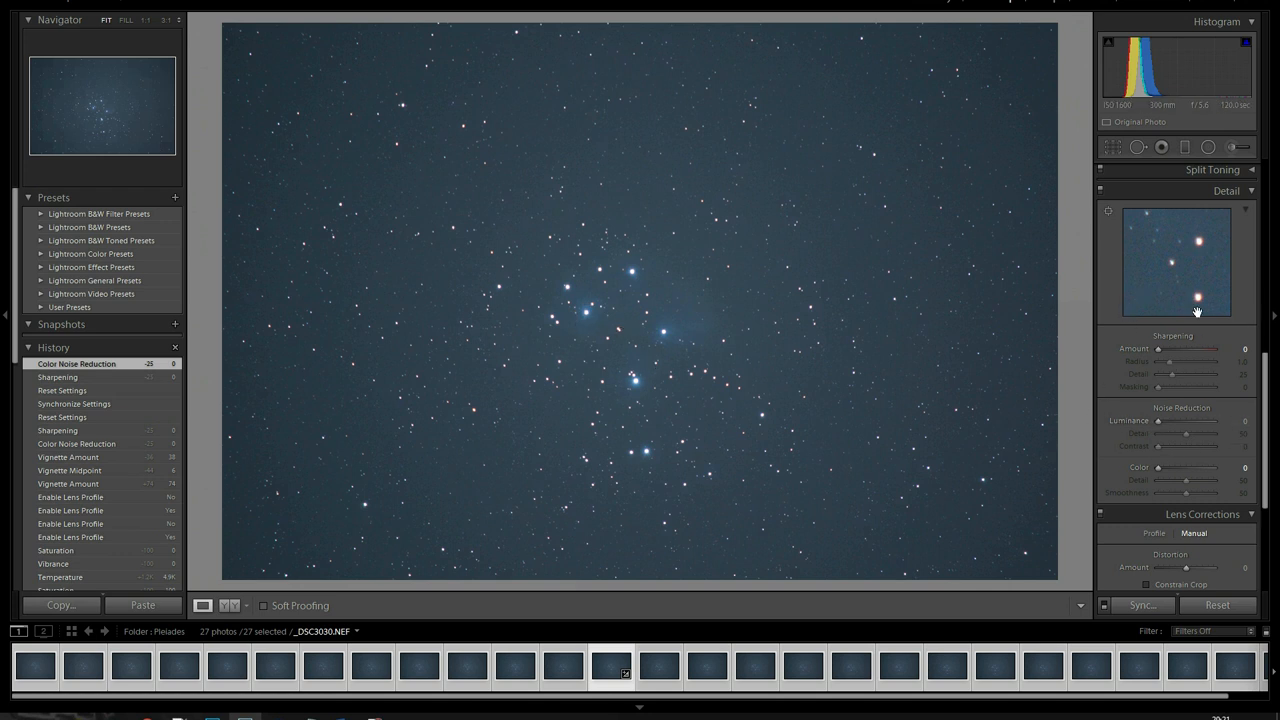
mouse_move(728, 344)
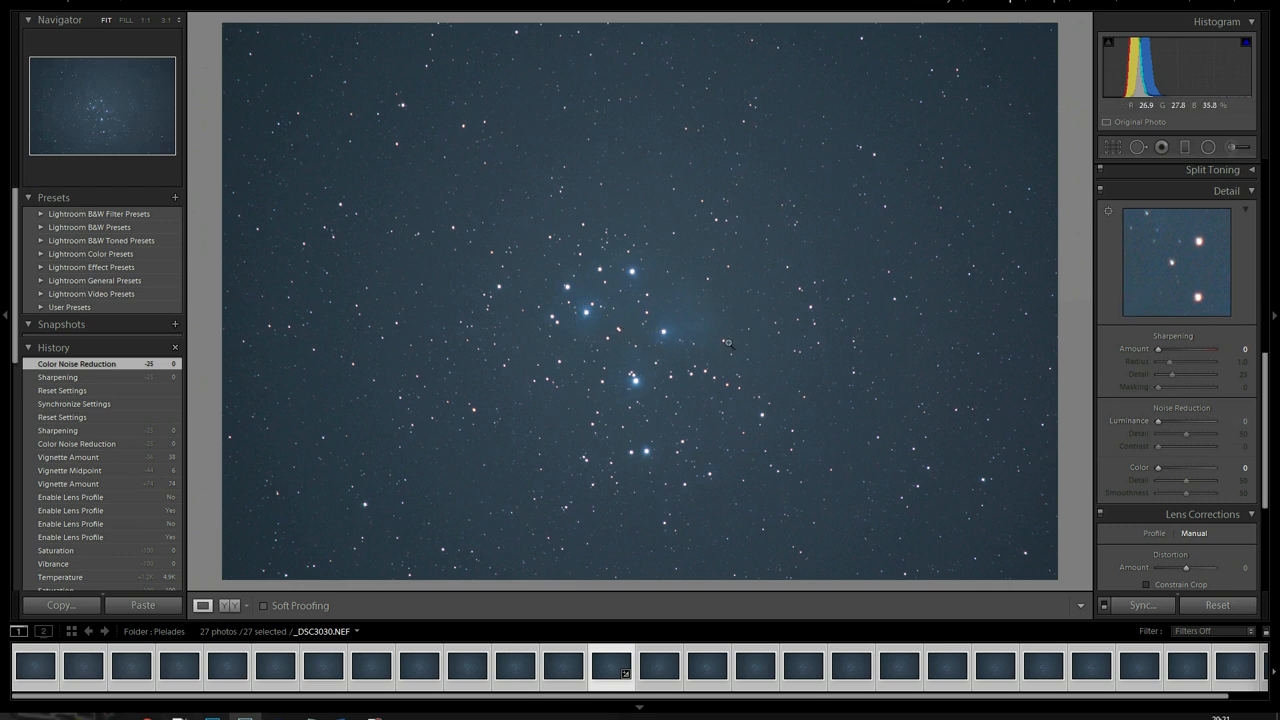
mouse_move(702, 310)
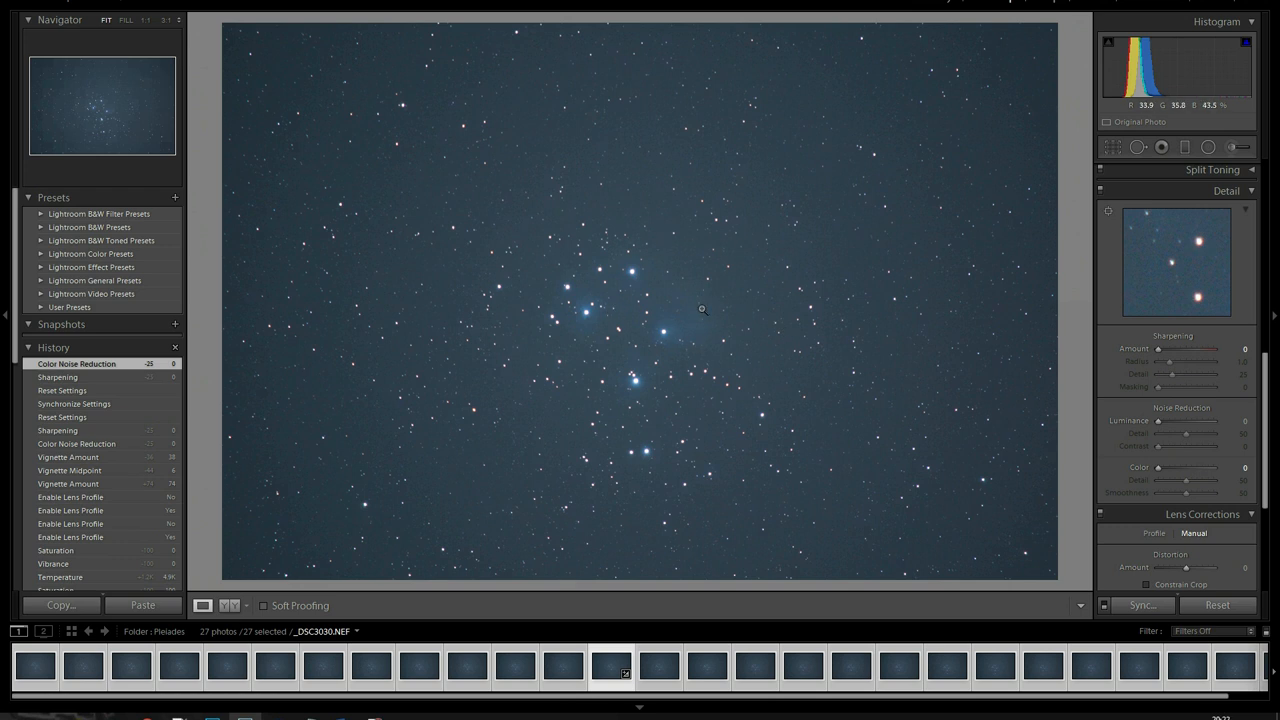
mouse_move(1073, 636)
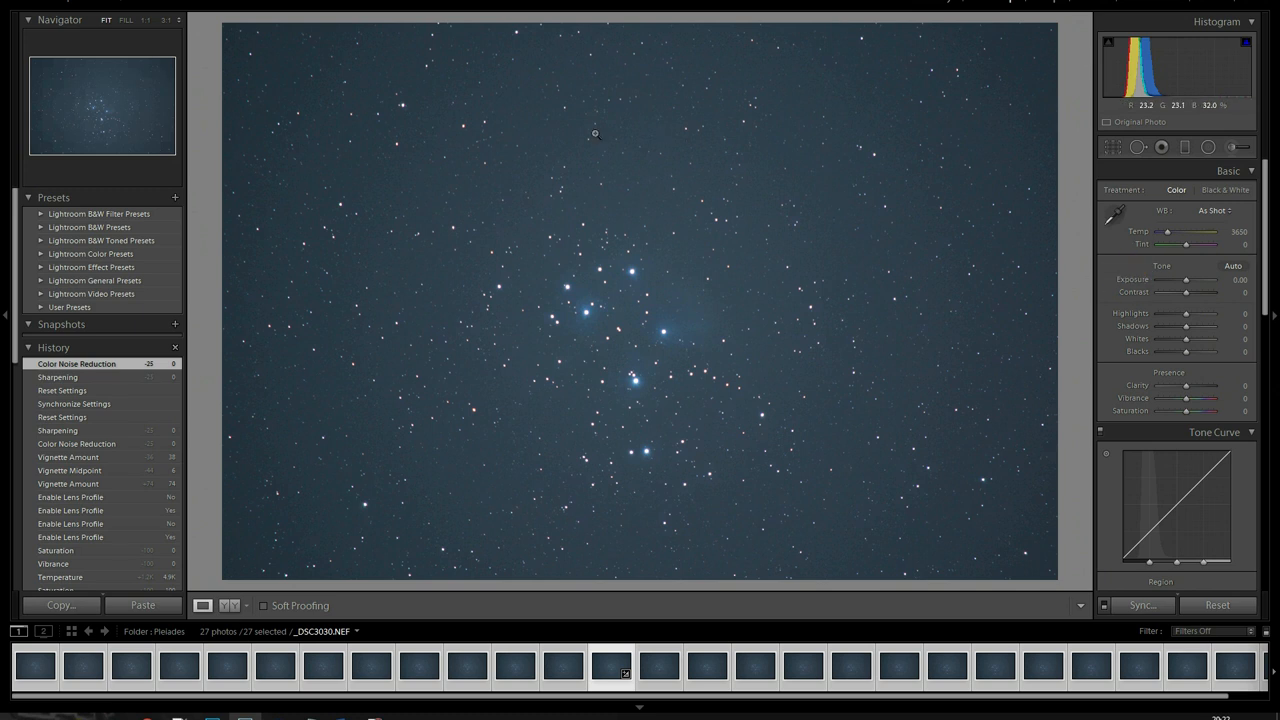
mouse_move(540, 215)
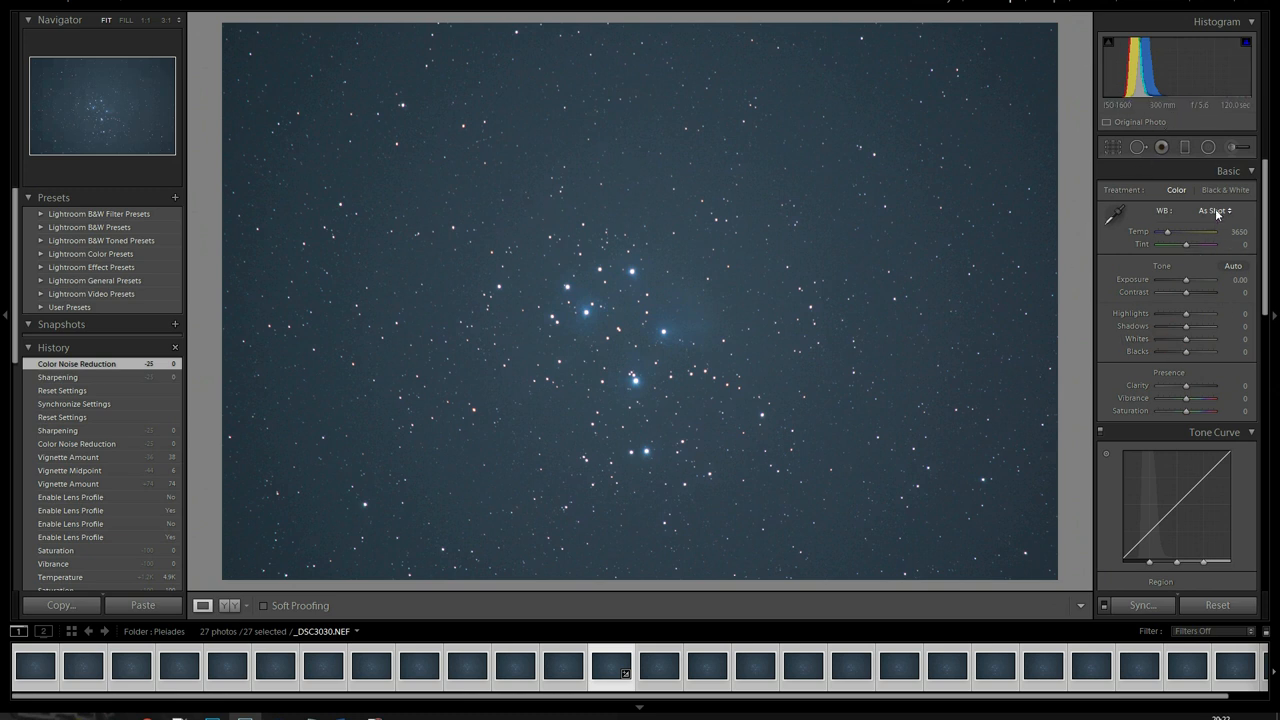
mouse_move(1261, 247)
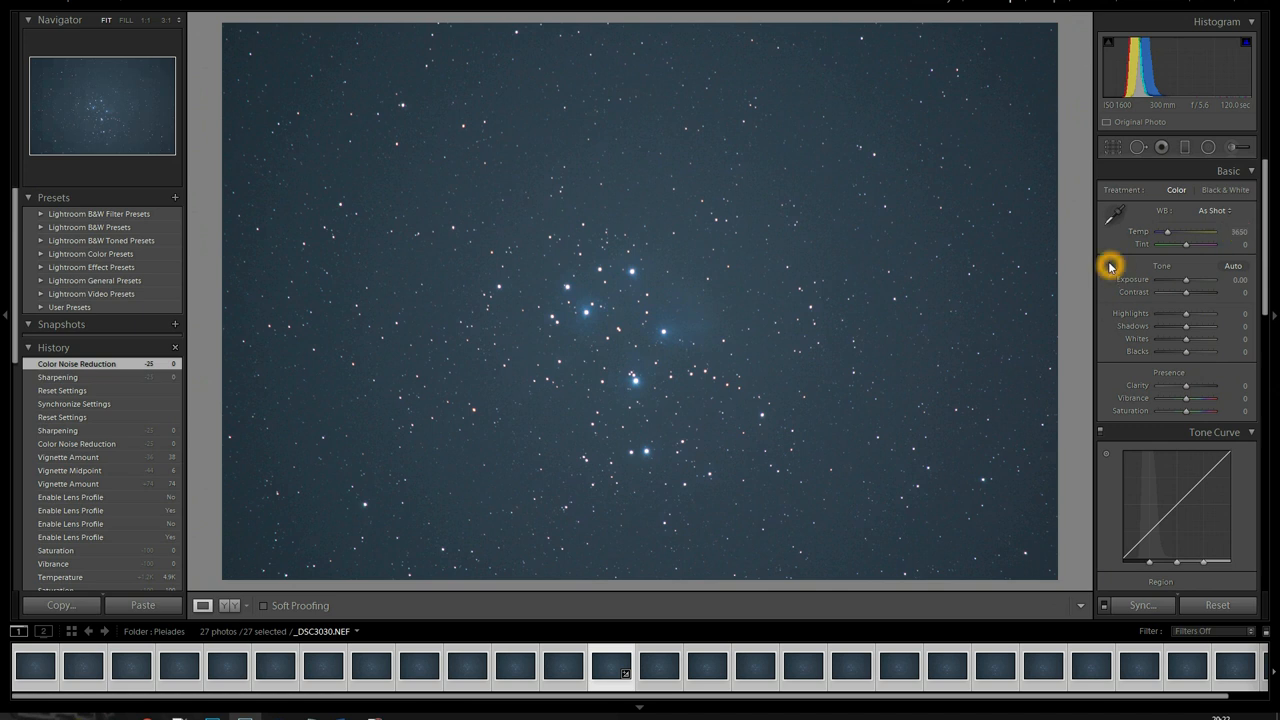
mouse_move(468, 172)
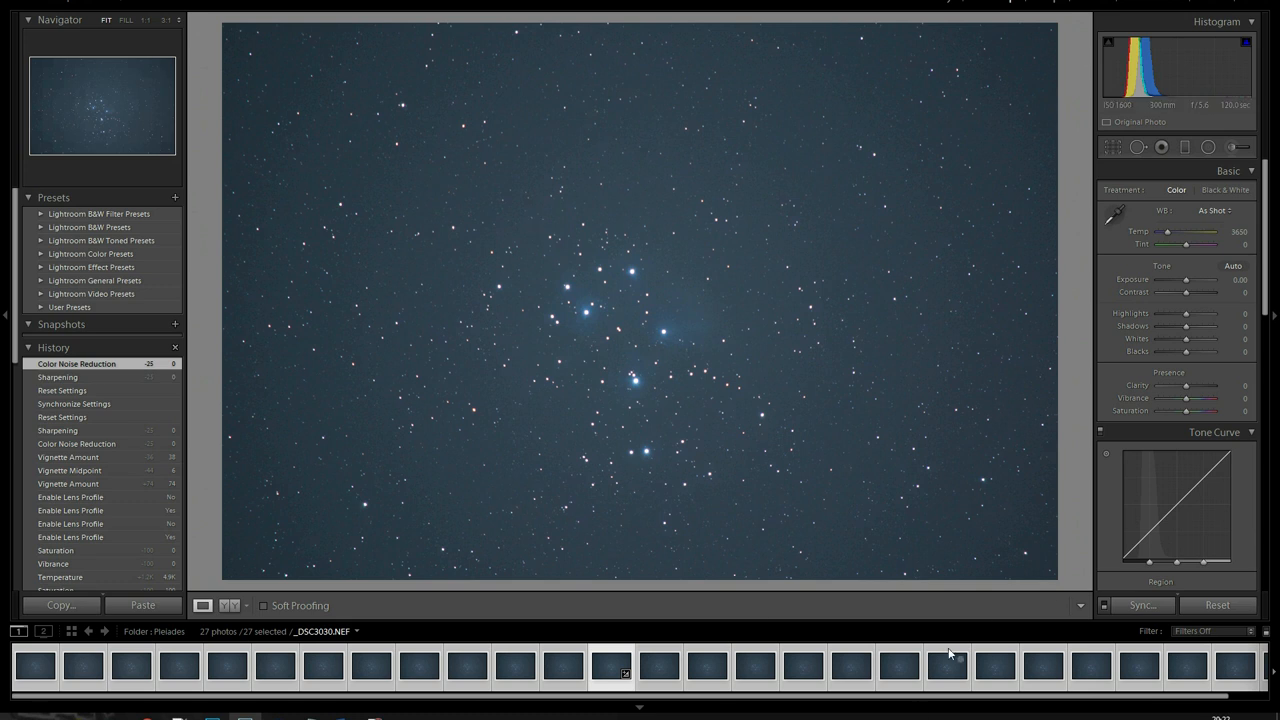
mouse_move(712, 318)
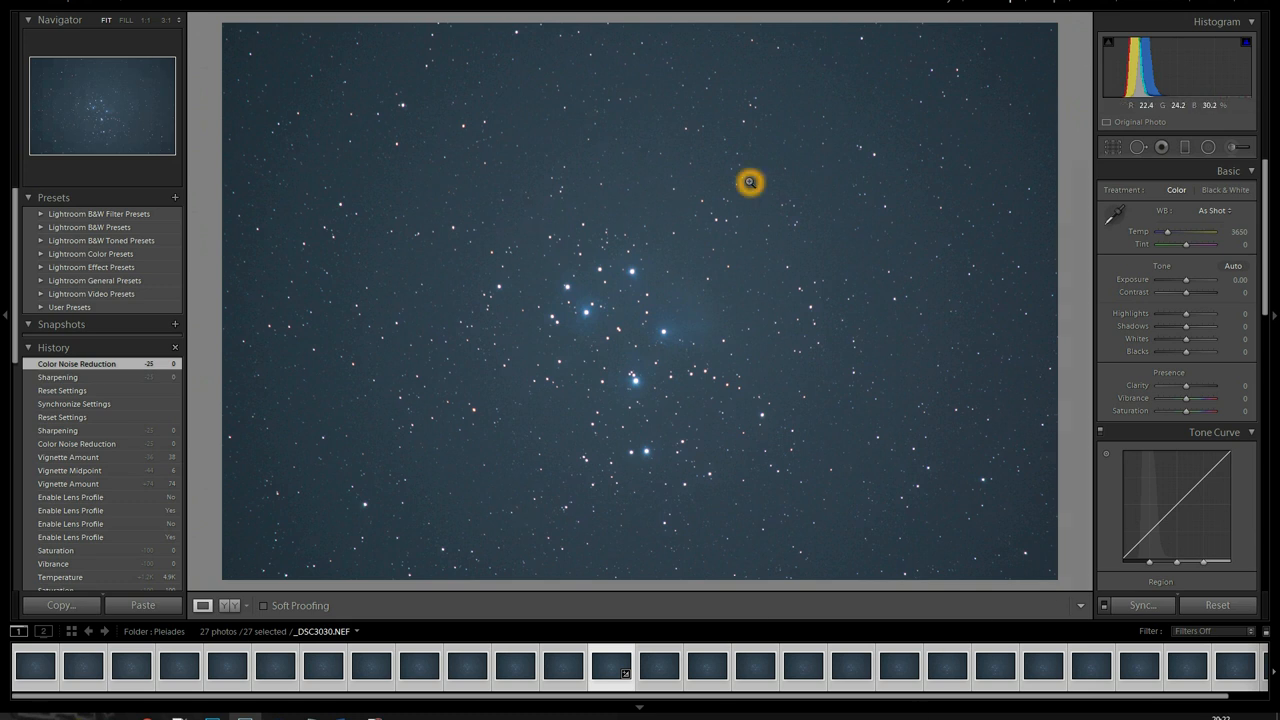
mouse_move(858, 388)
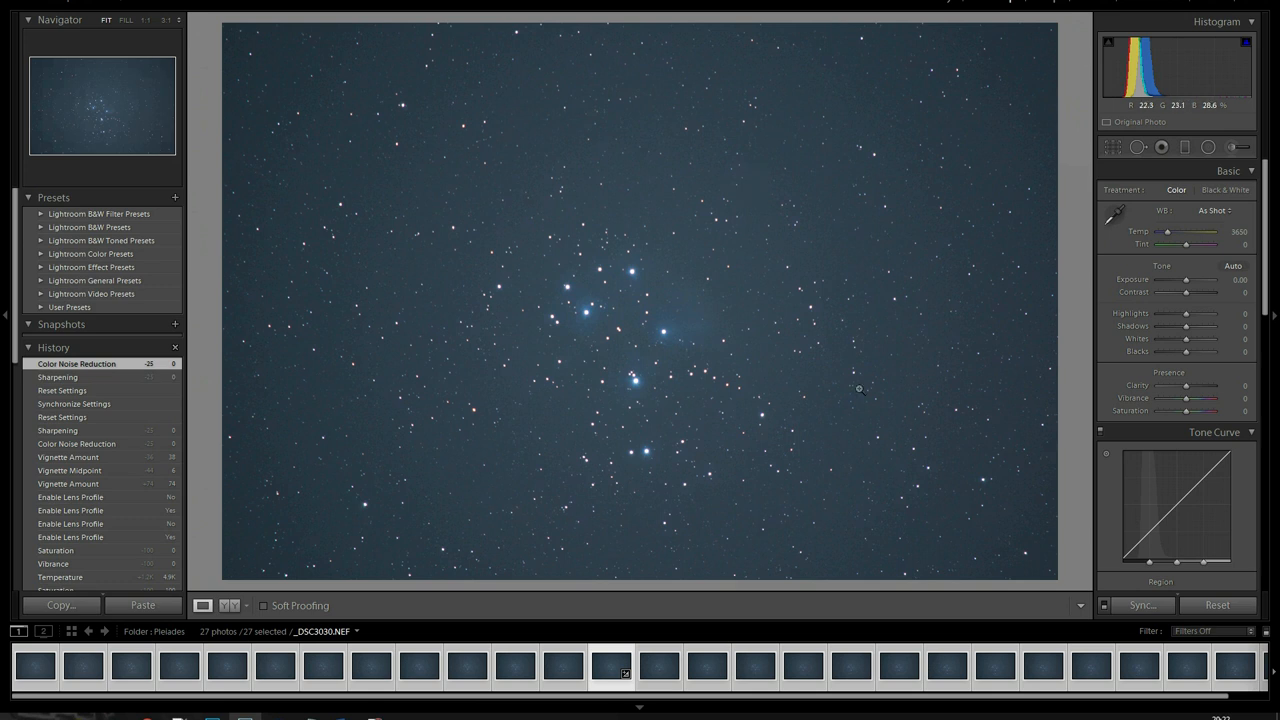
mouse_move(792, 253)
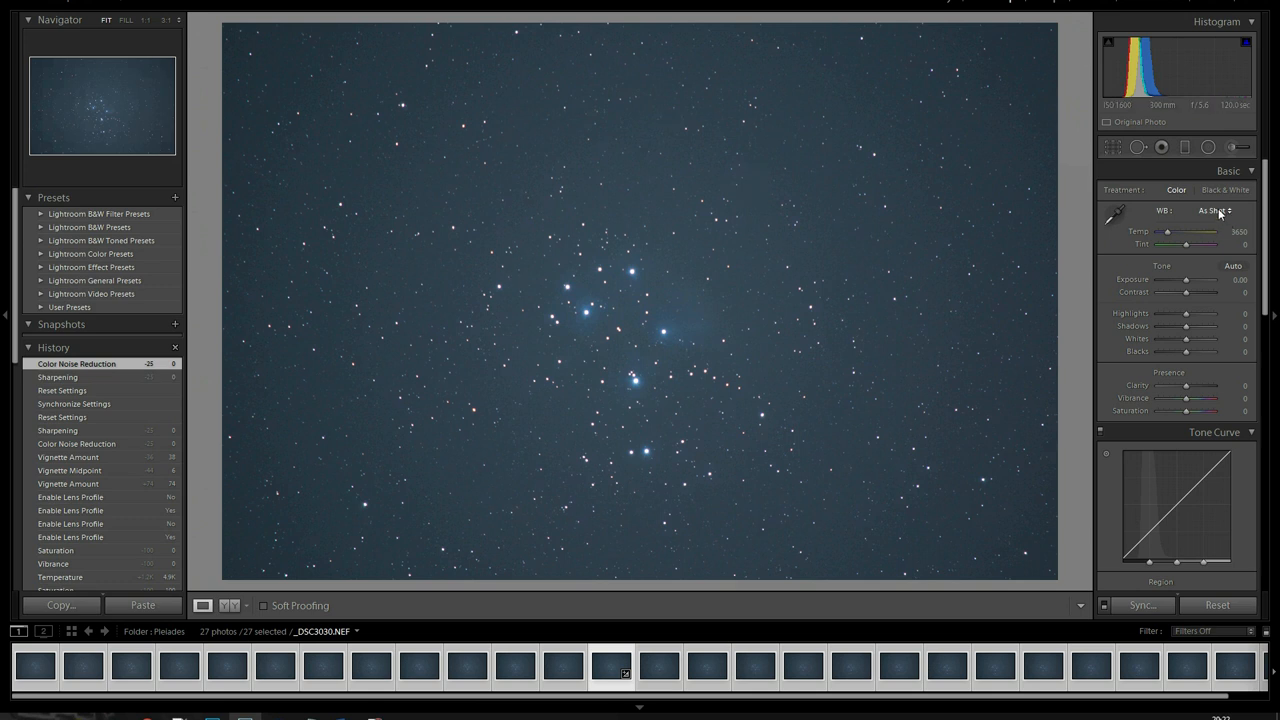
click(1213, 211)
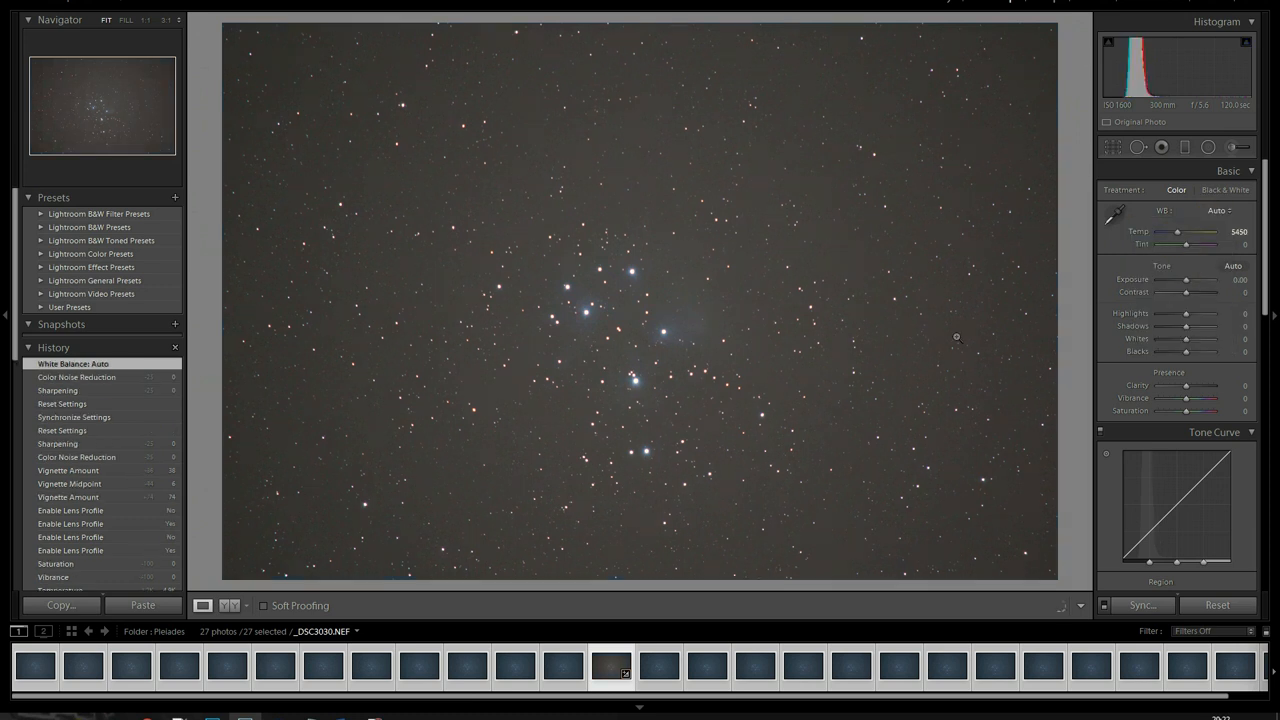
mouse_move(482, 190)
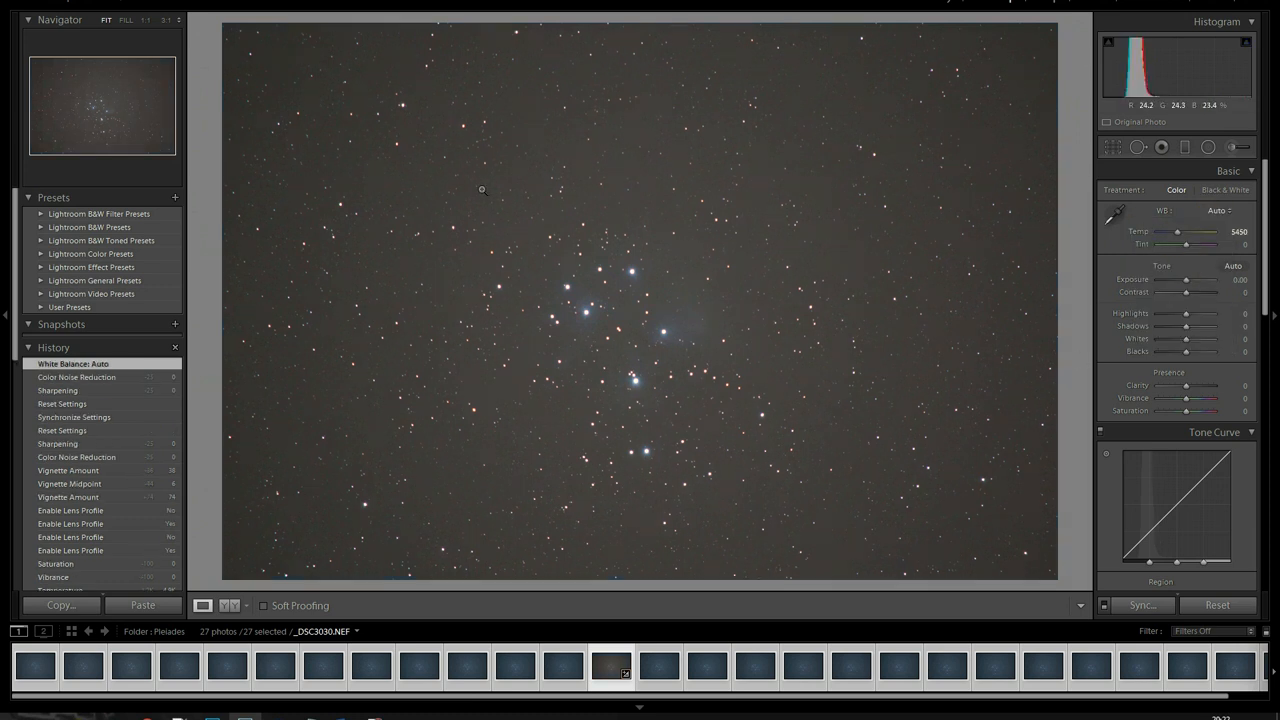
mouse_move(809, 206)
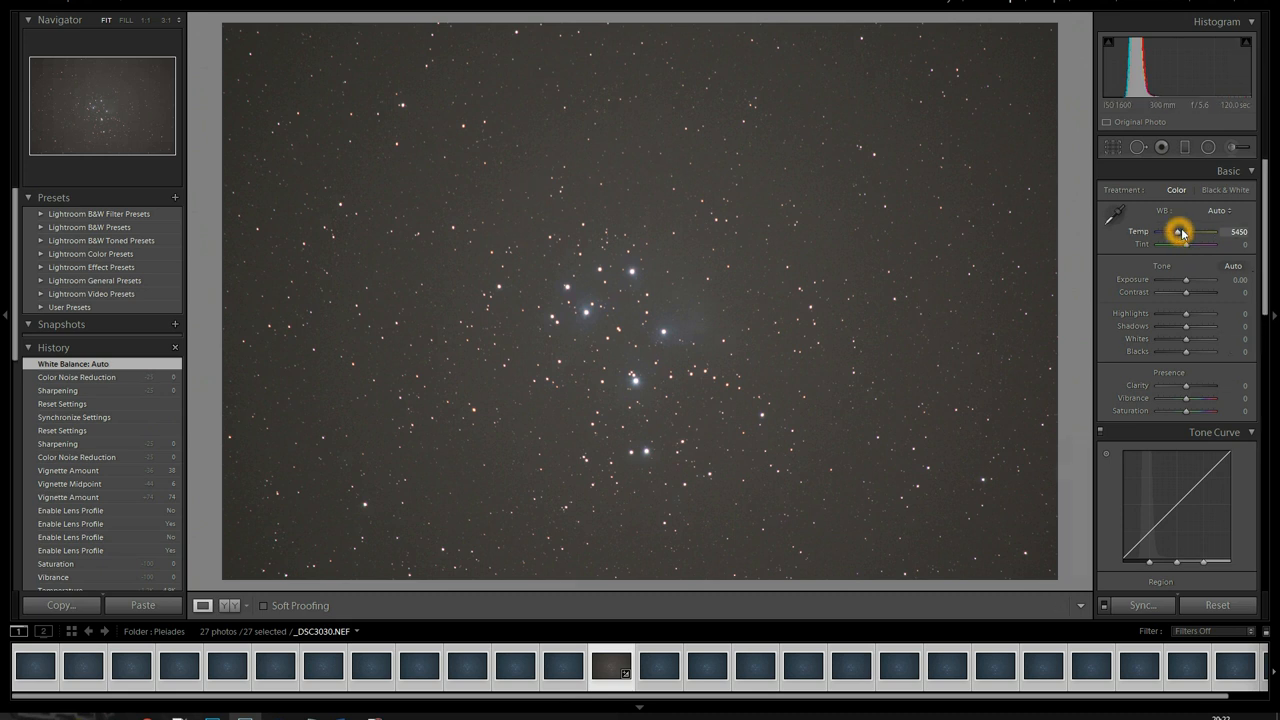
click(1220, 210)
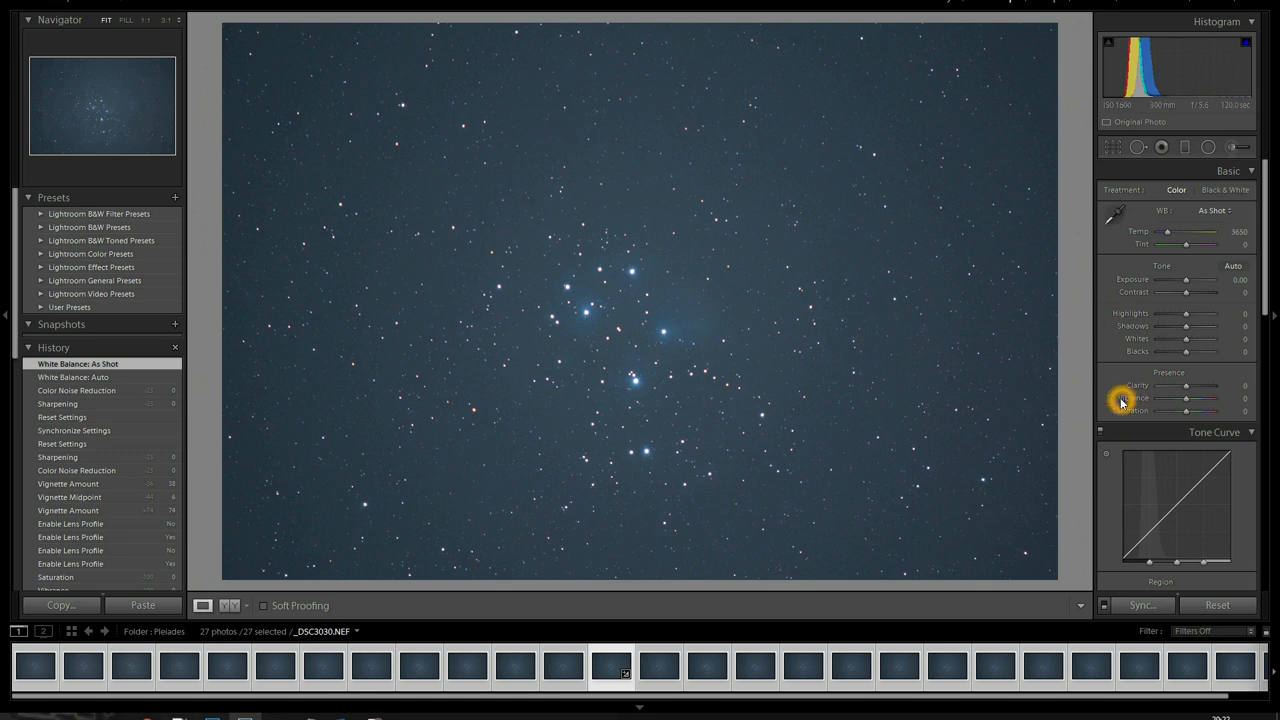
mouse_move(1188, 400)
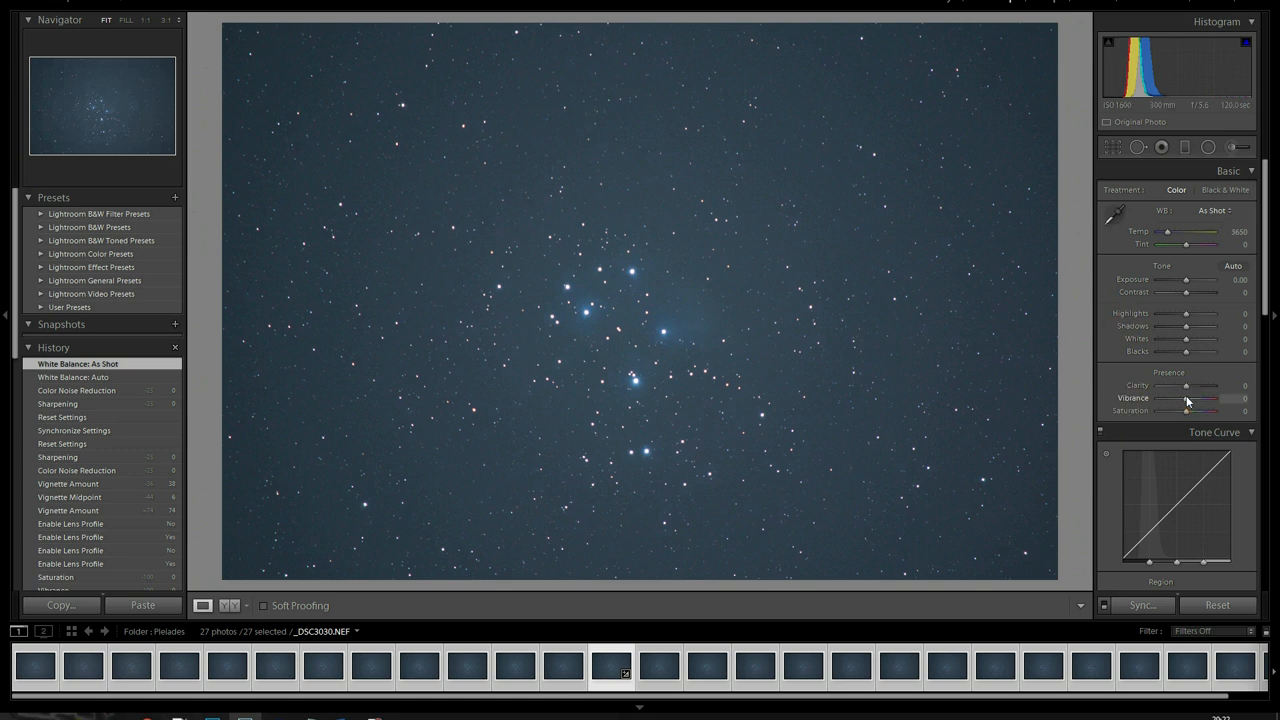
- Boost Vibrance and Saturation to +100, then try several temperatures before settling Temp at 4976
drag(1186, 398, 1240, 398)
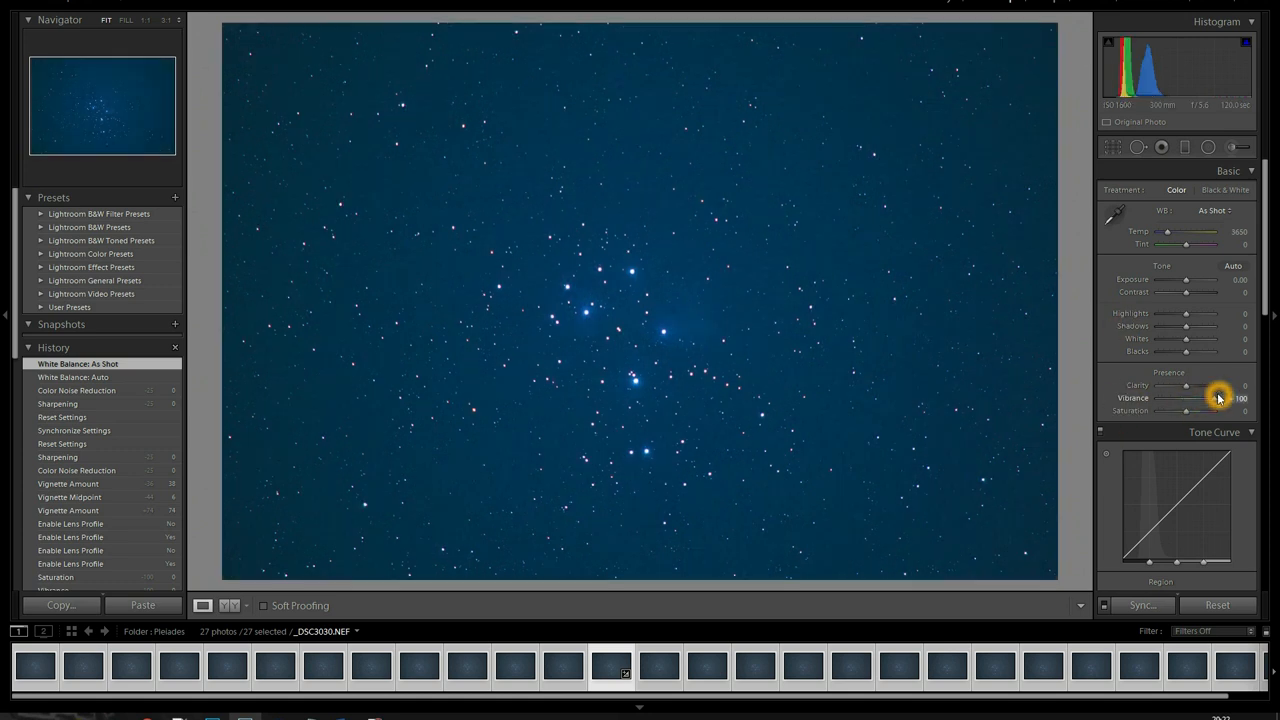
drag(1186, 411, 1230, 411)
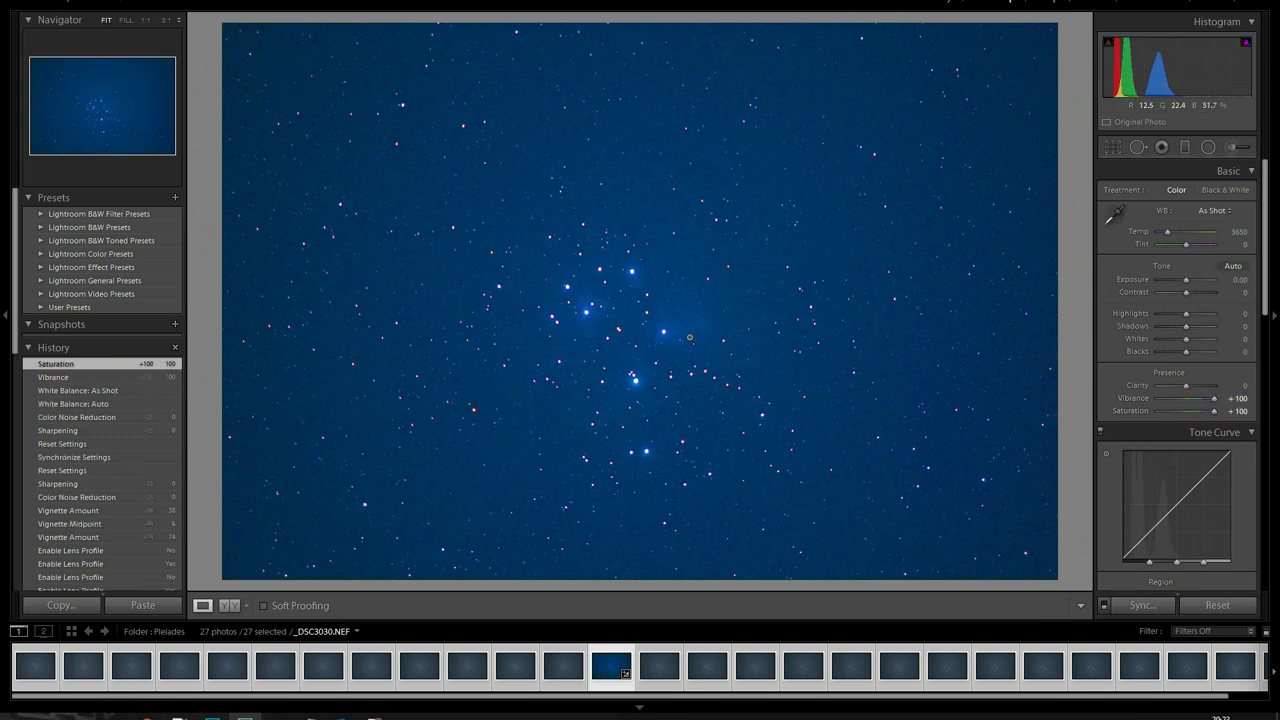
mouse_move(378, 45)
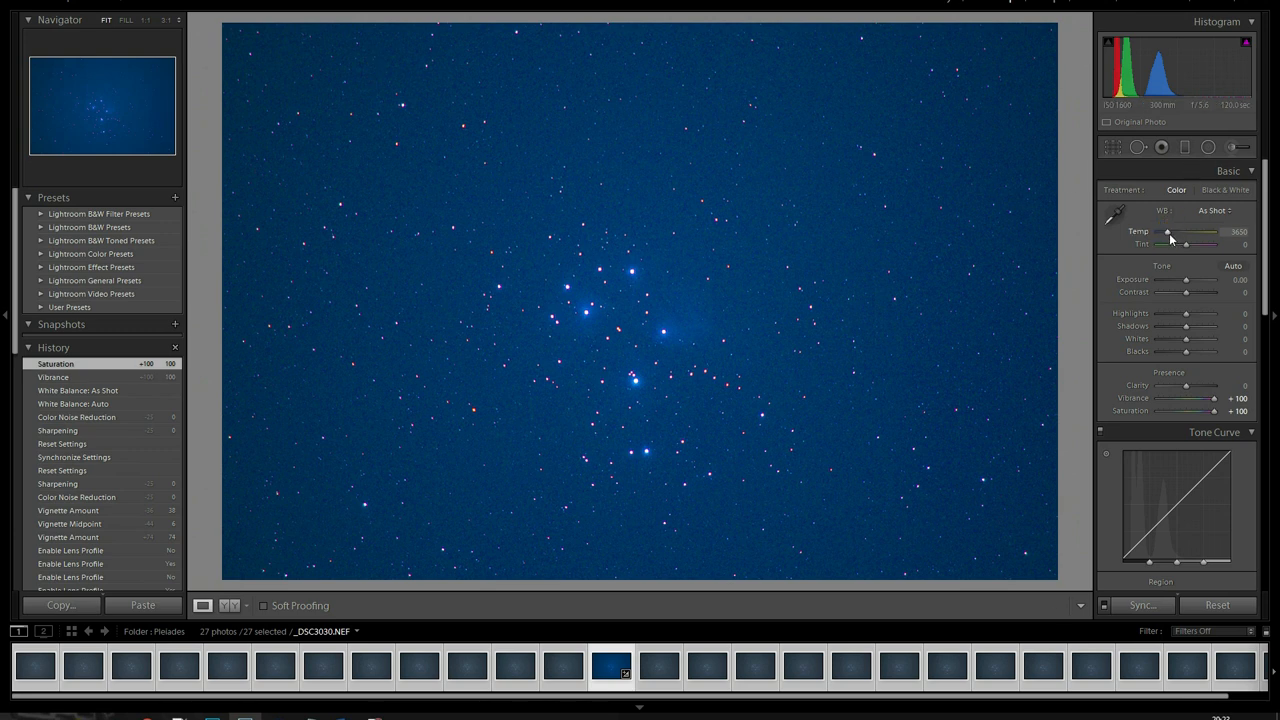
drag(1185, 231, 1150, 231)
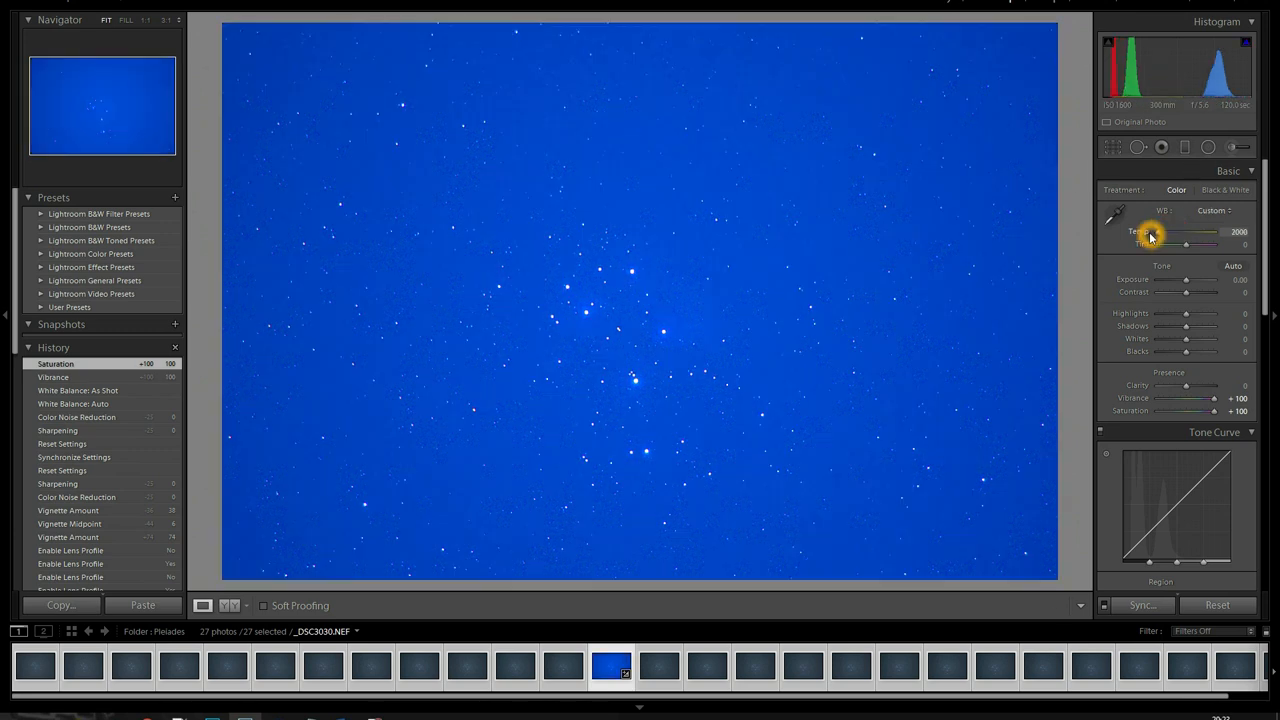
drag(1185, 231, 1240, 231)
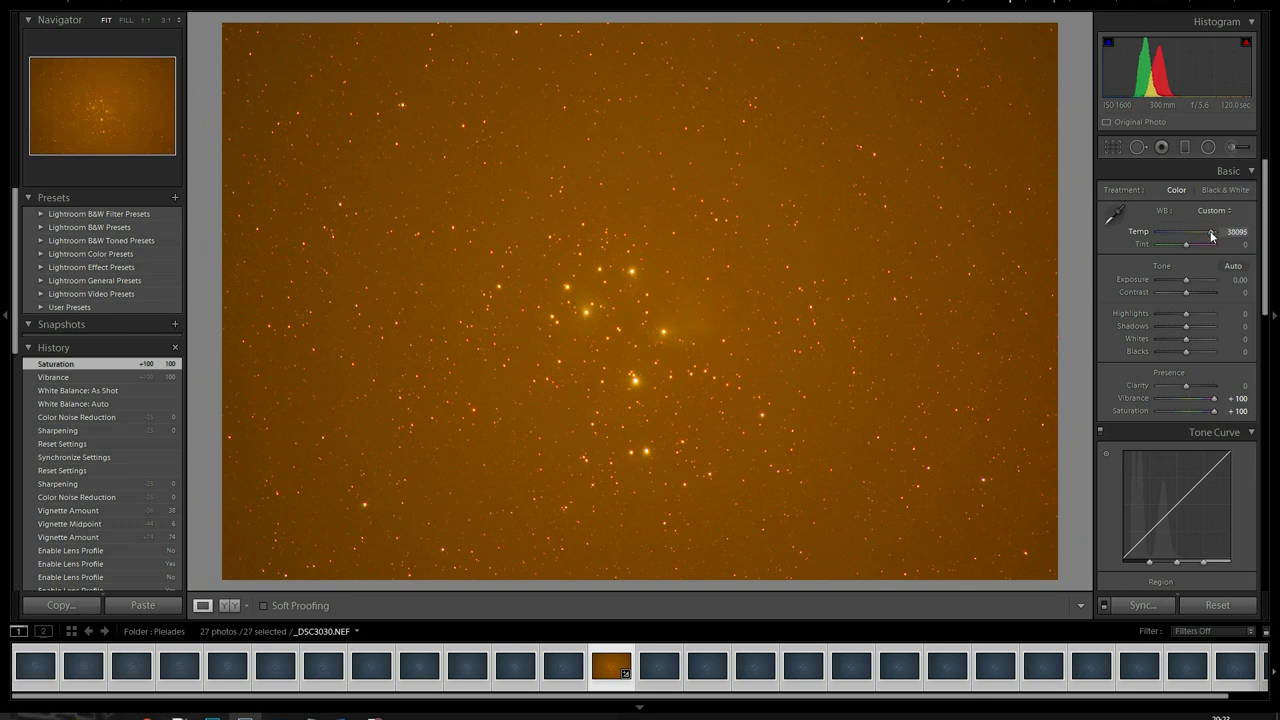
drag(1210, 234, 1185, 234)
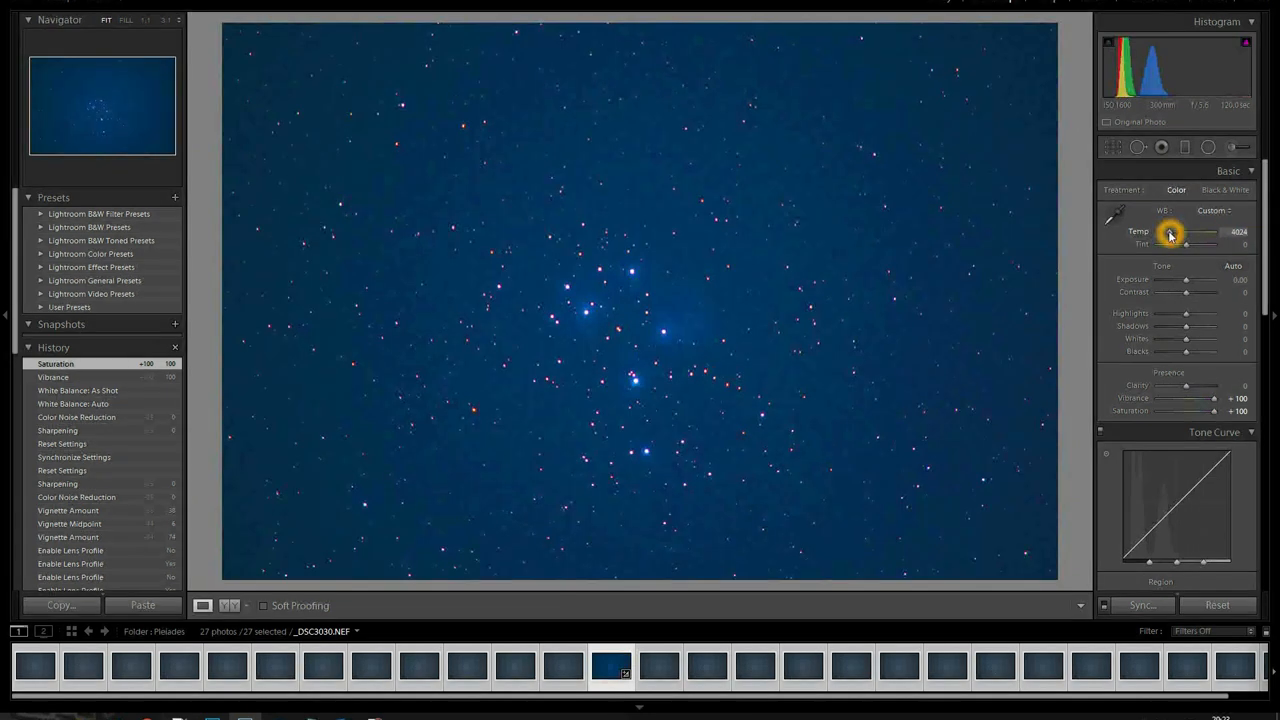
drag(1185, 243, 1210, 243)
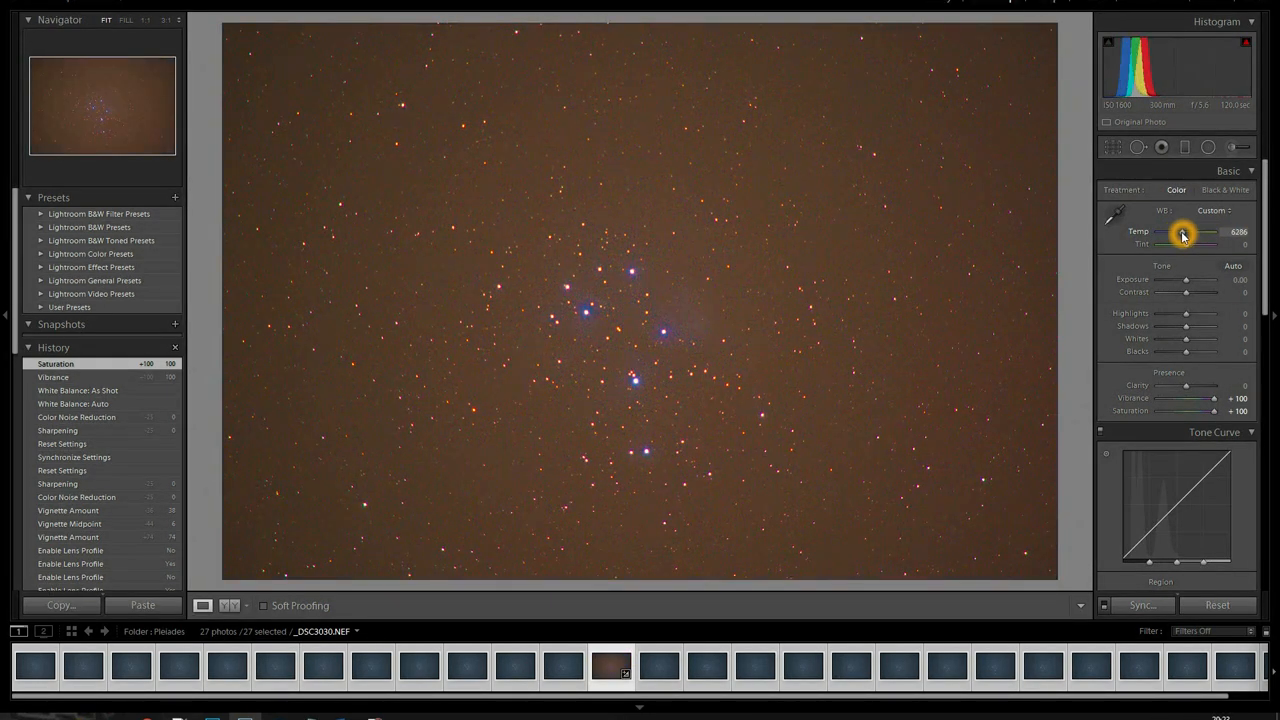
drag(1200, 231, 1172, 231)
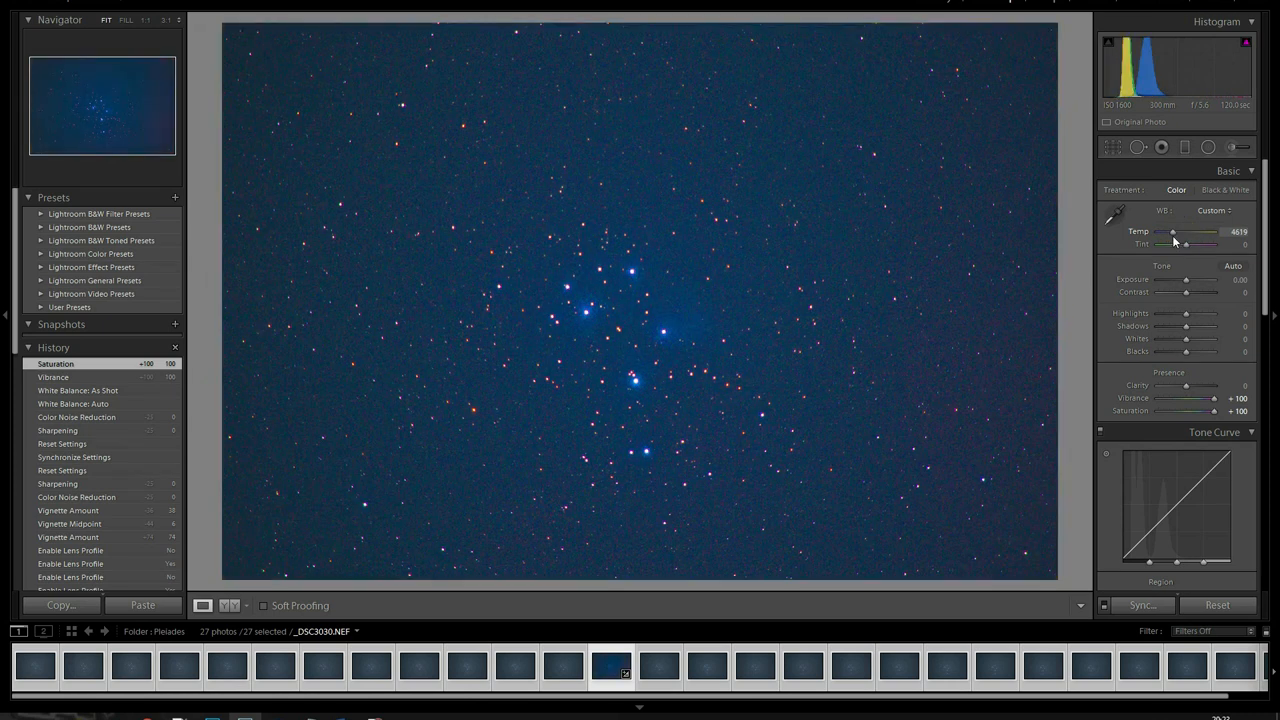
drag(1172, 243, 1190, 243)
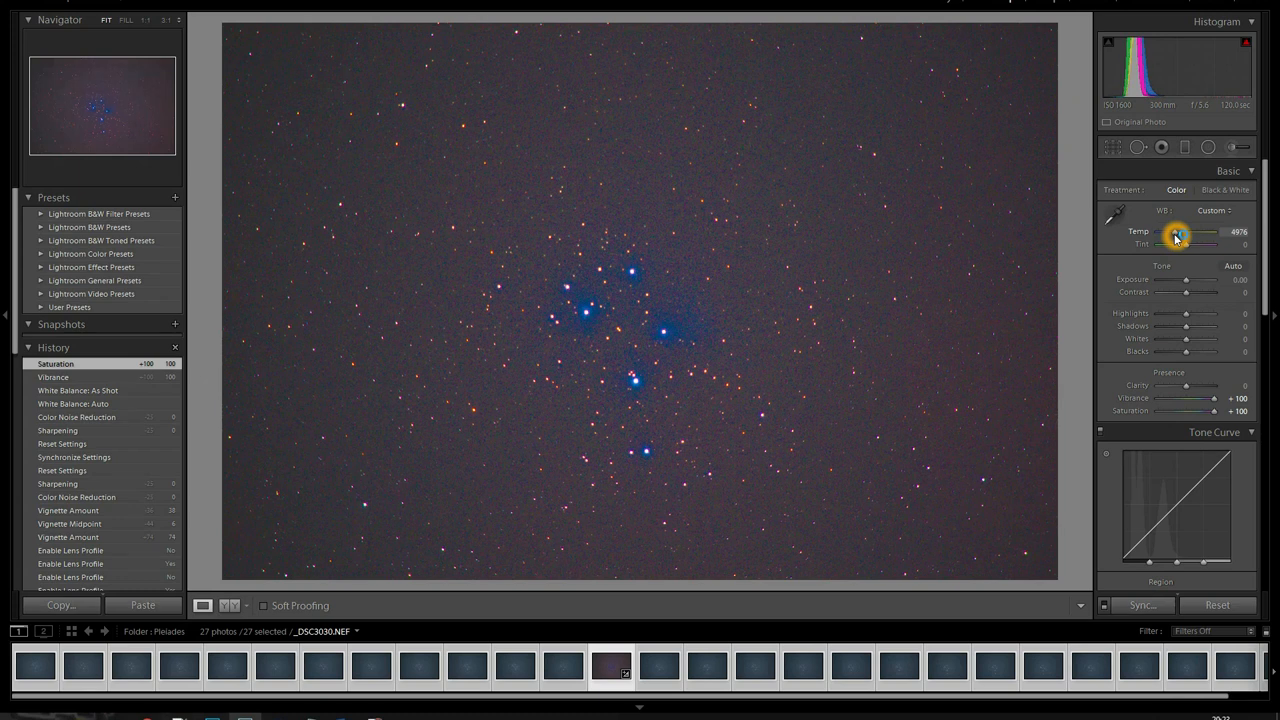
drag(1173, 238, 1190, 238)
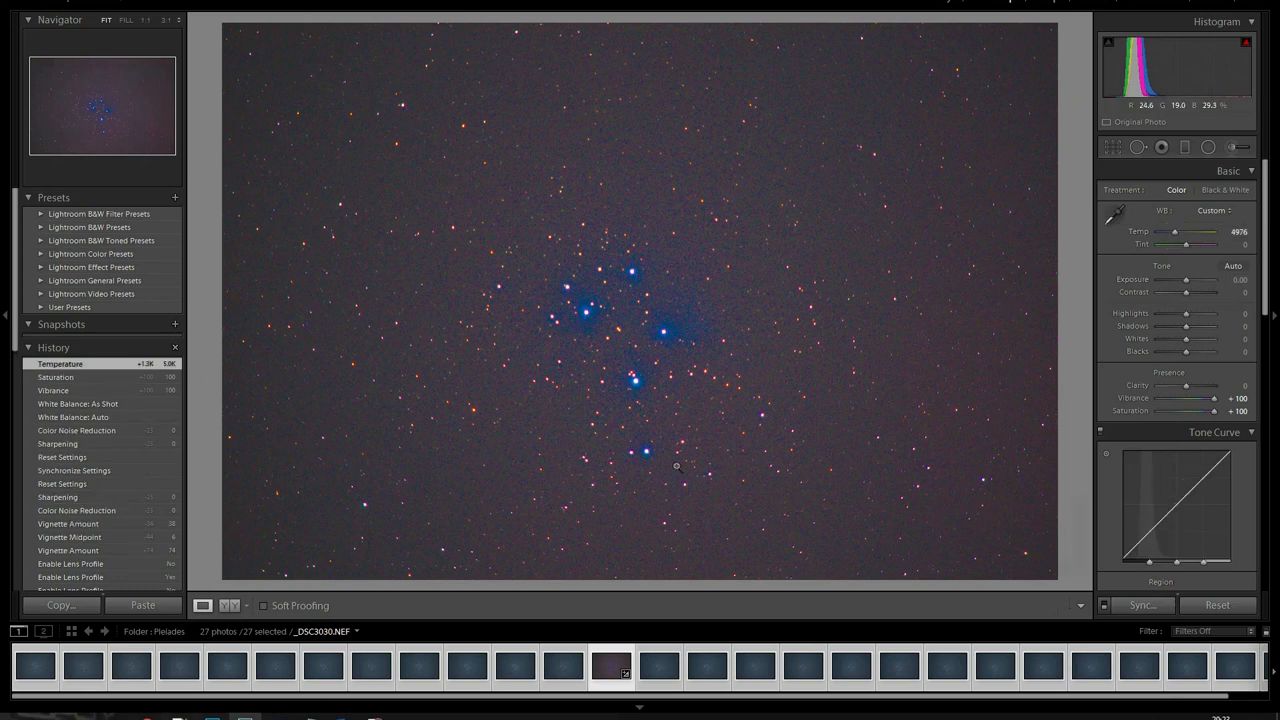
mouse_move(448, 286)
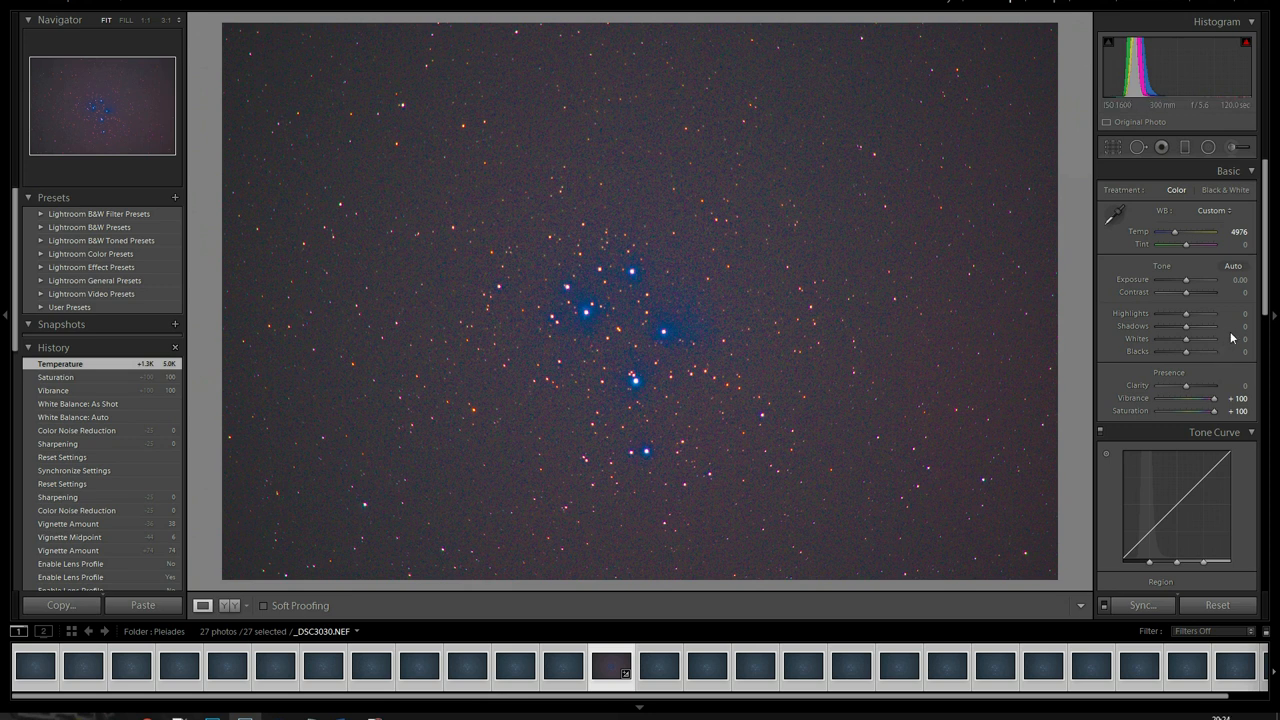
mouse_move(1142, 398)
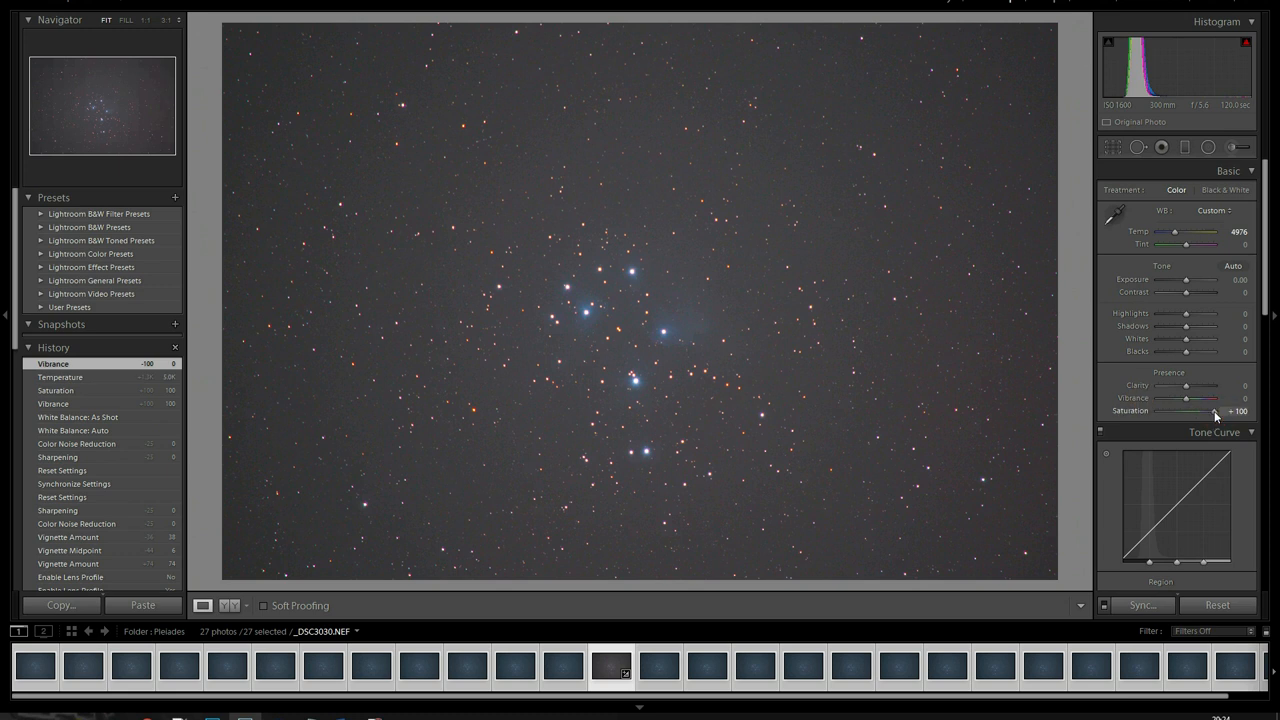
- Return Vibrance and Saturation to 0 and toggle Navigator zoom to inspect the stars, then fit
drag(1200, 411, 1215, 411)
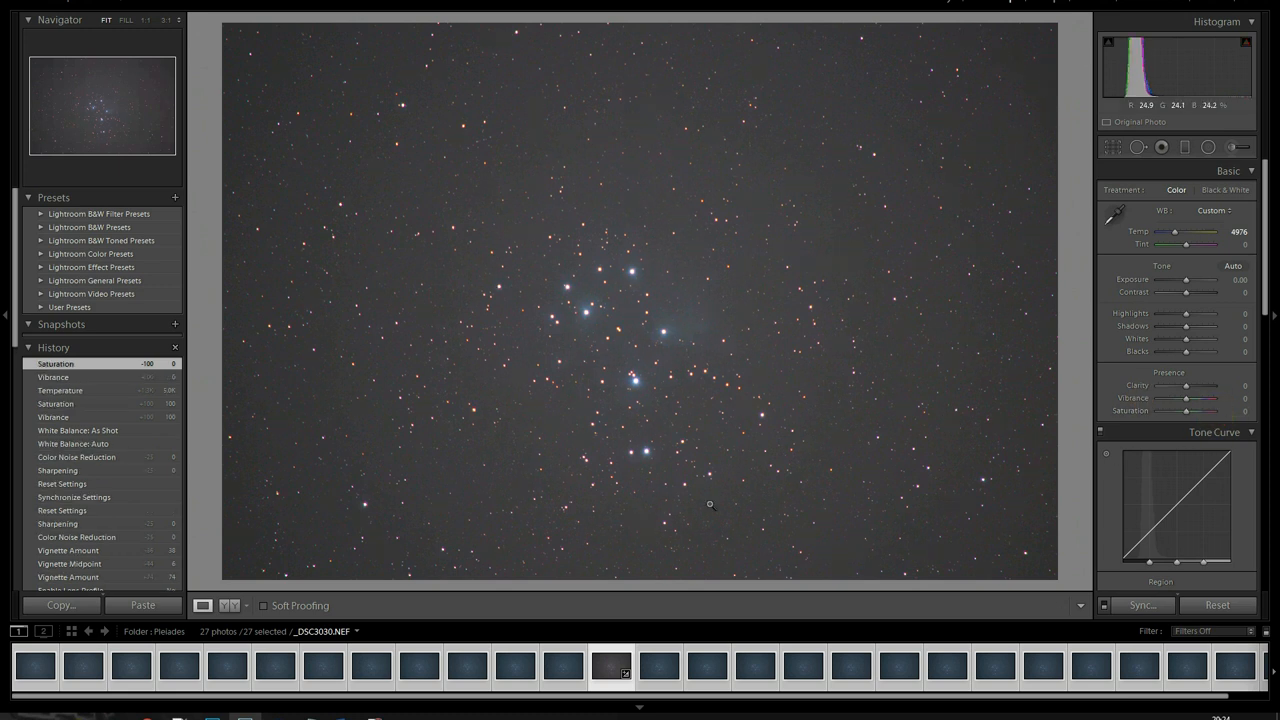
mouse_move(611, 89)
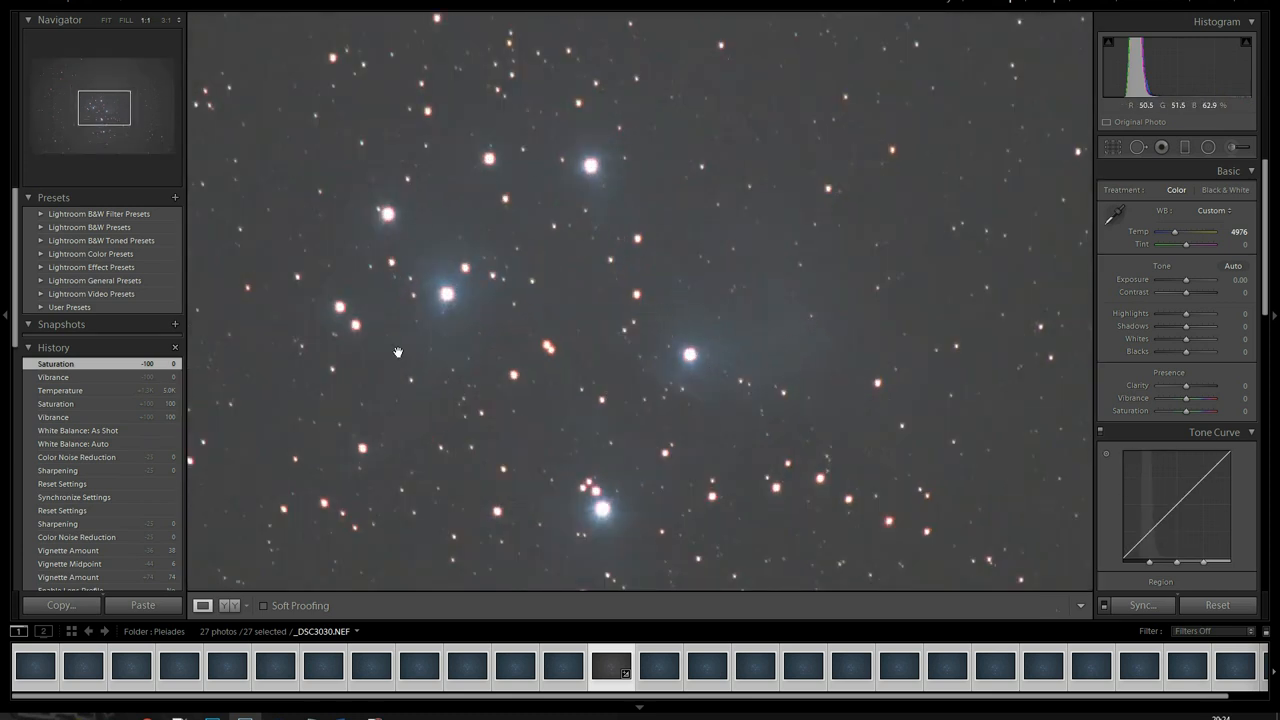
click(106, 19)
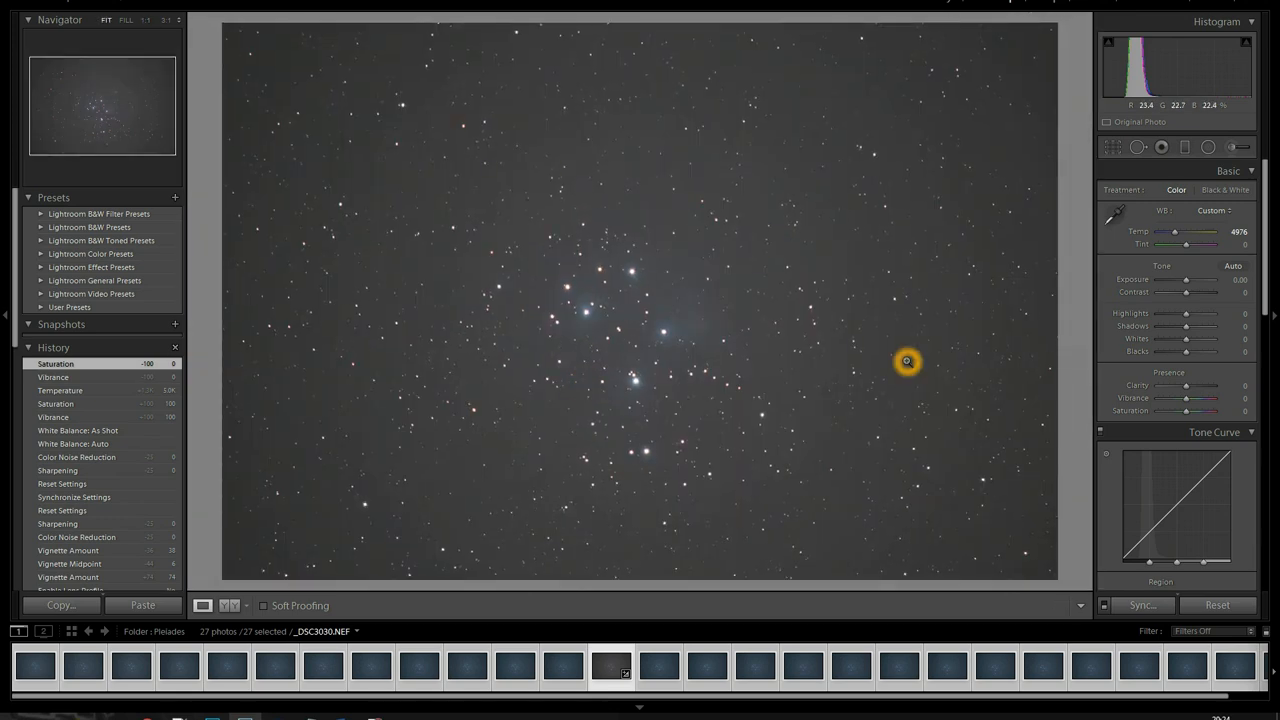
mouse_move(1155, 290)
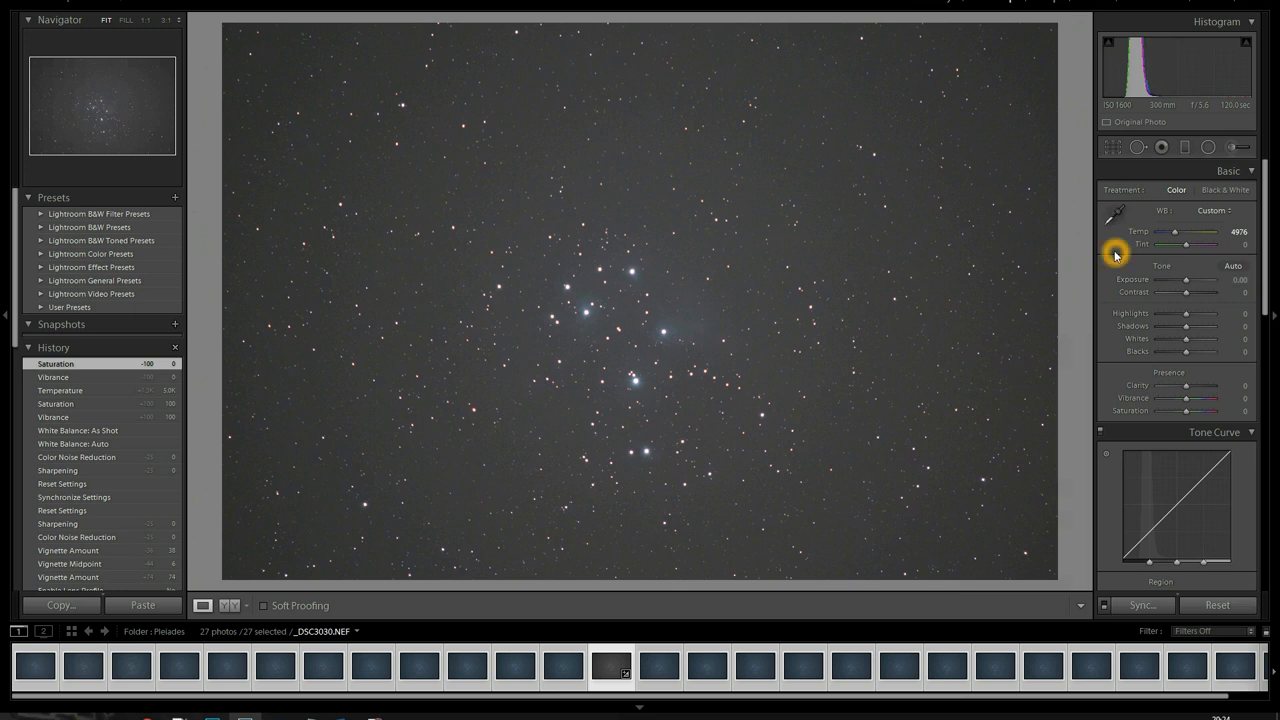
mouse_move(1025, 48)
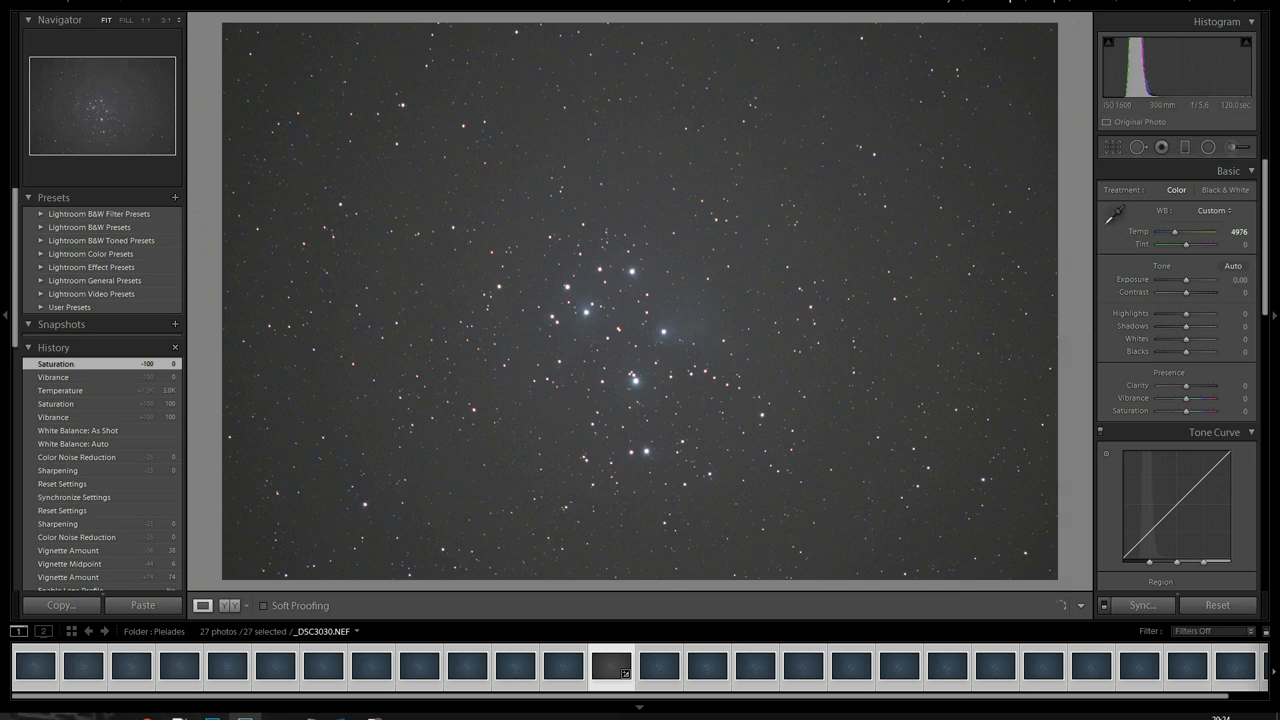
mouse_move(510, 563)
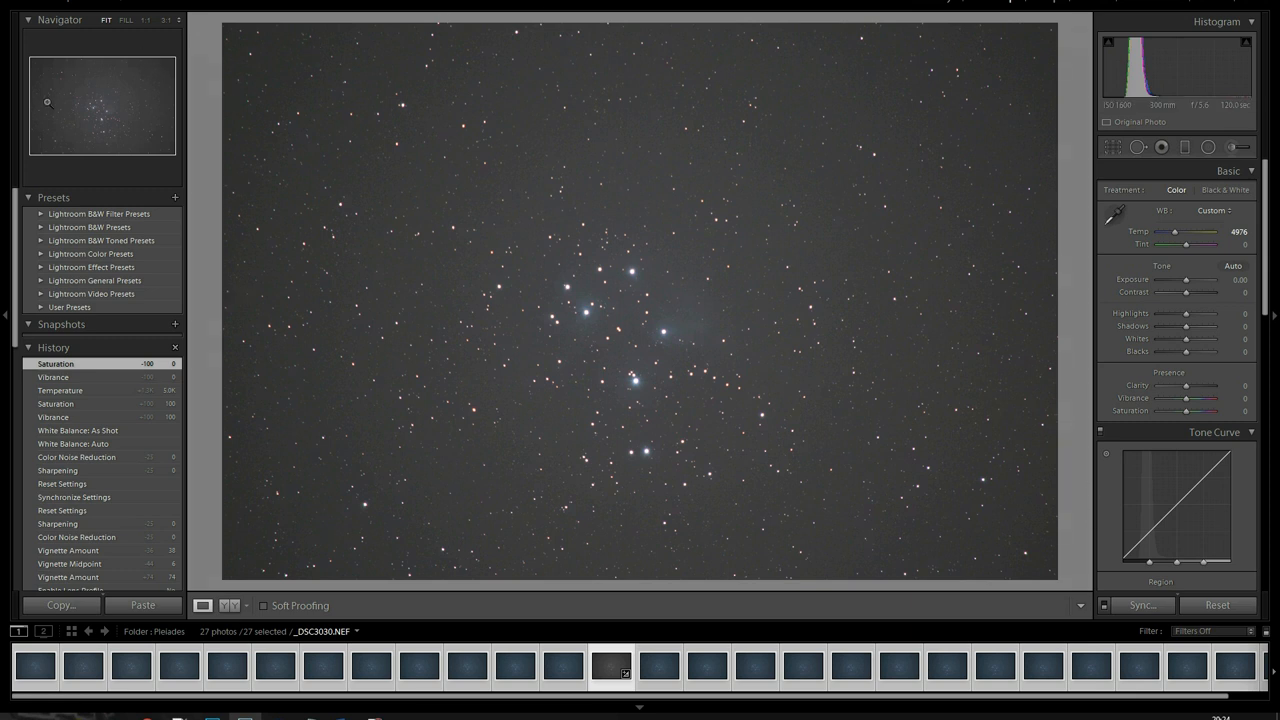
mouse_move(142, 115)
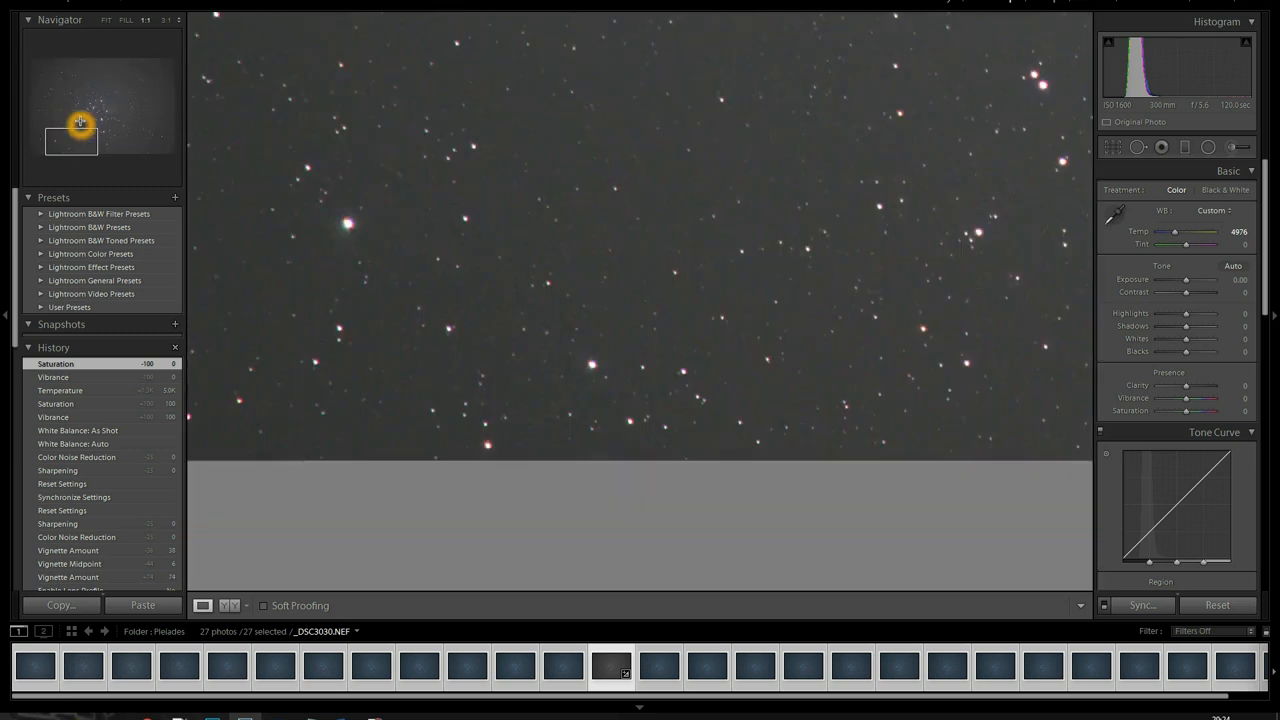
click(106, 20)
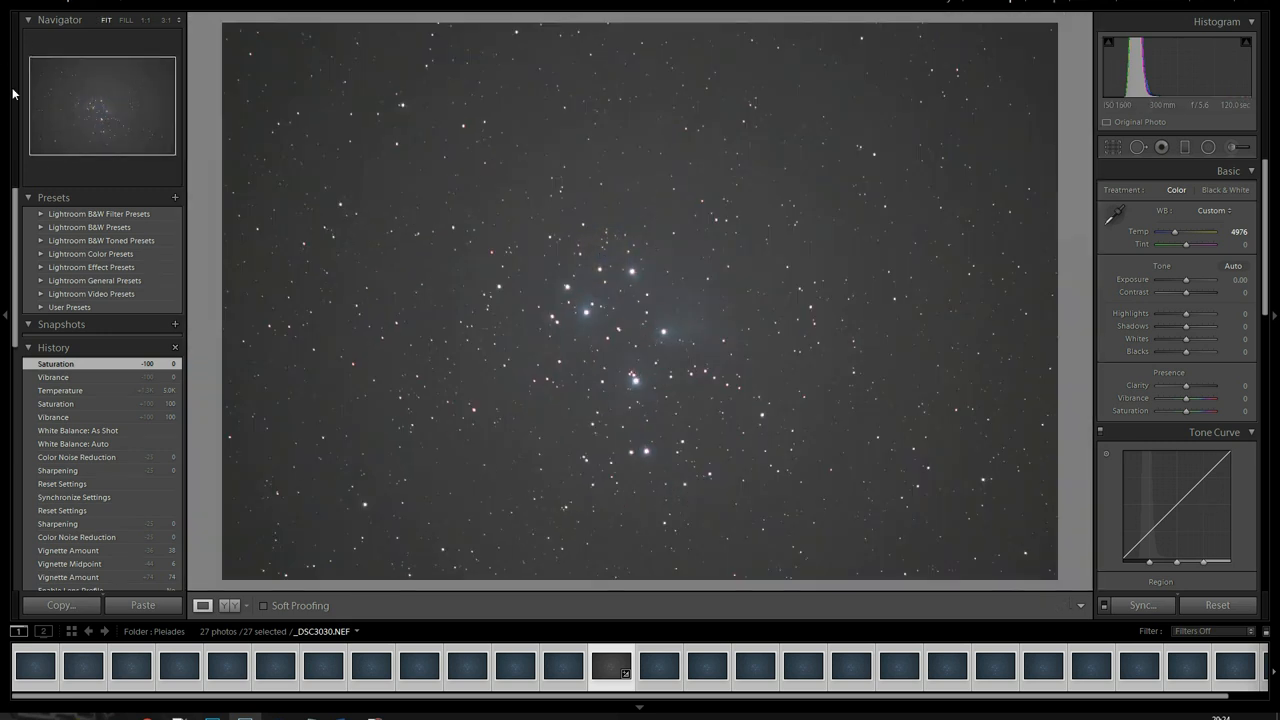
mouse_move(602, 149)
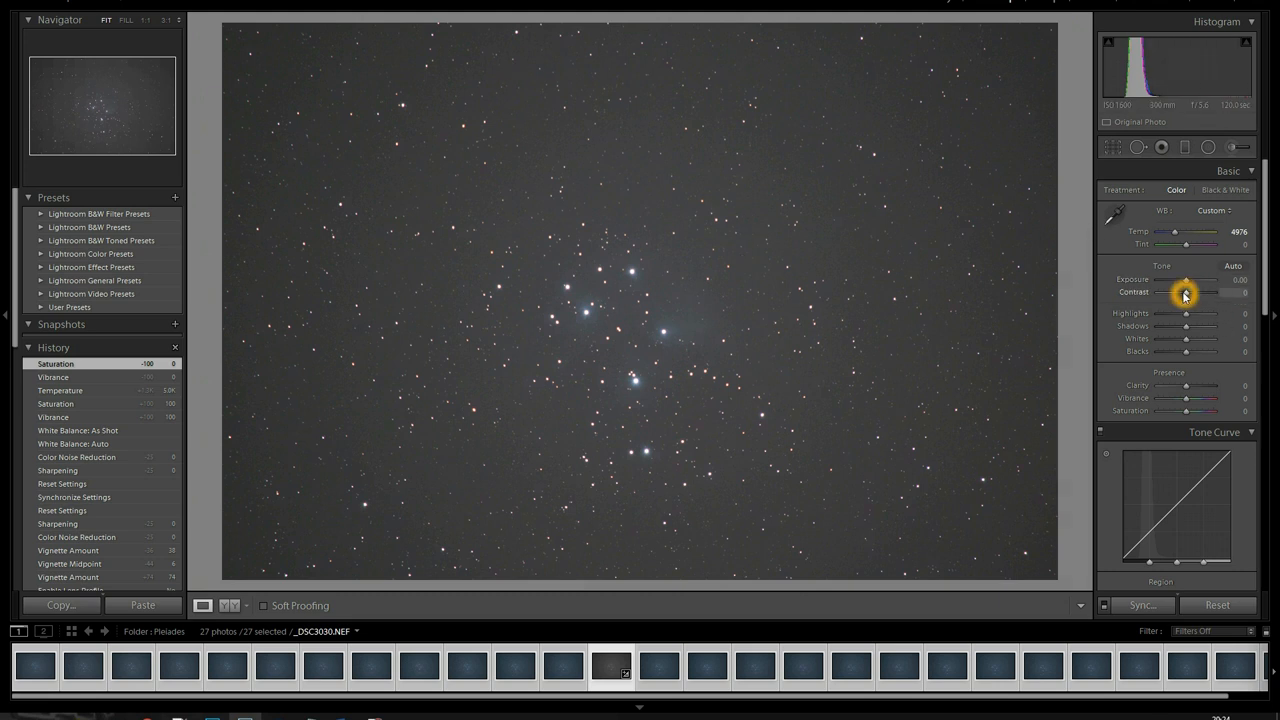
- Set contrast to +100, apply the Strong Contrast point curve, and raise exposure to +0.36
drag(1185, 292, 1215, 292)
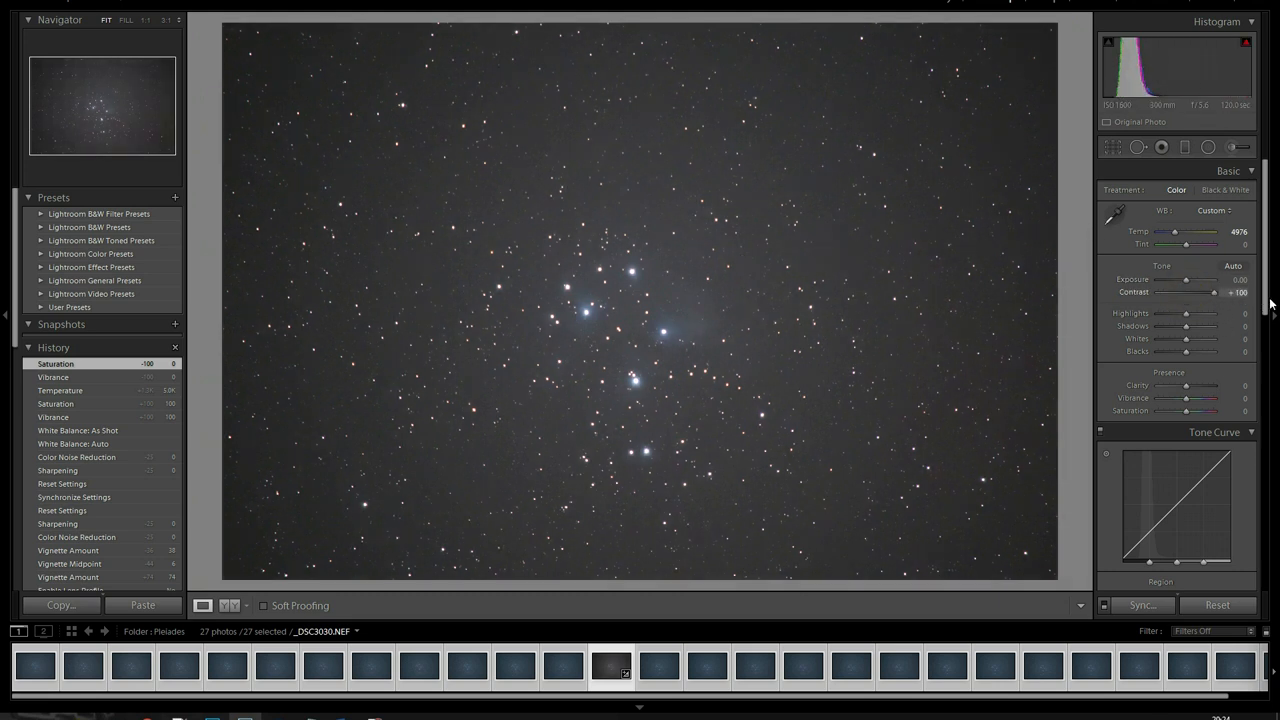
scroll(down, 3)
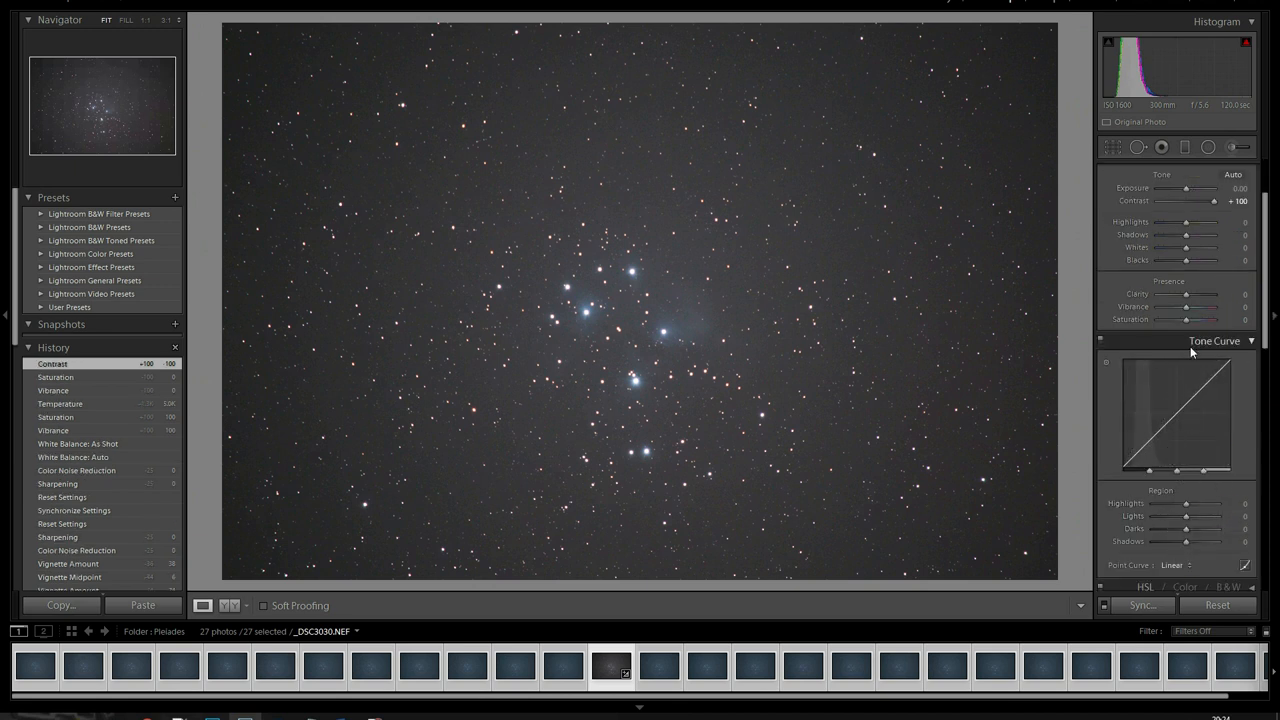
click(1175, 565)
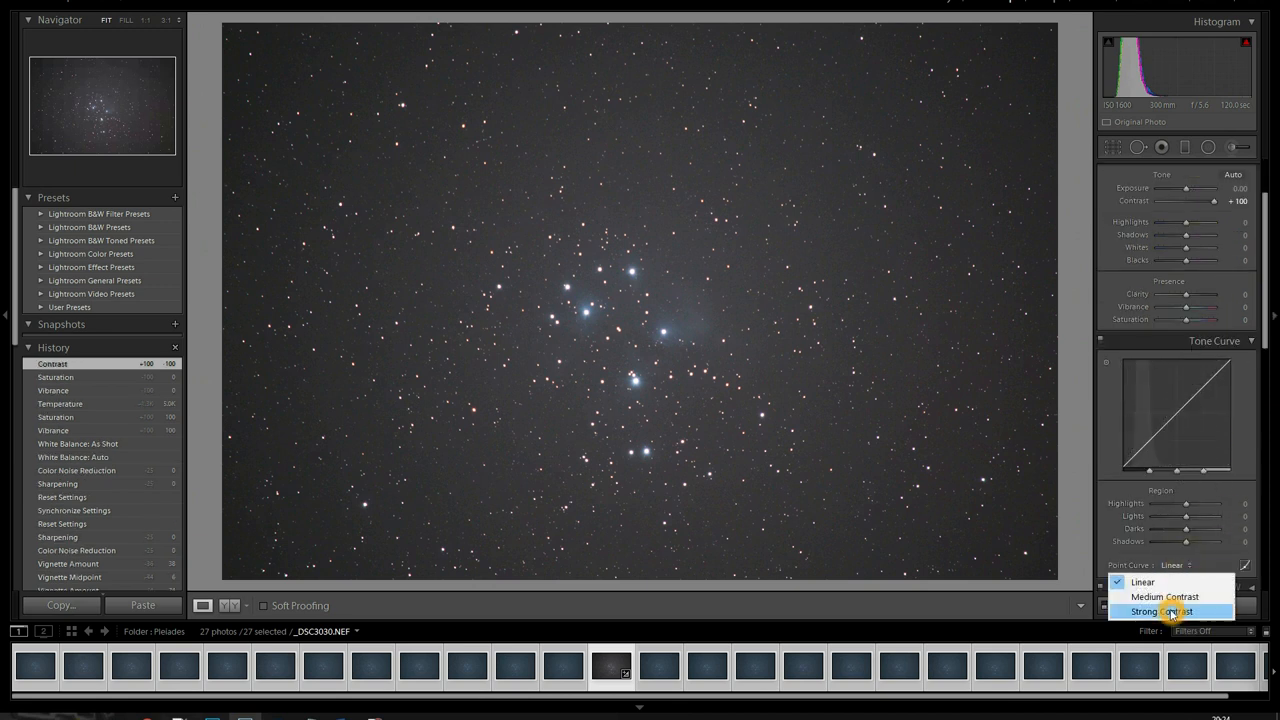
click(1160, 611)
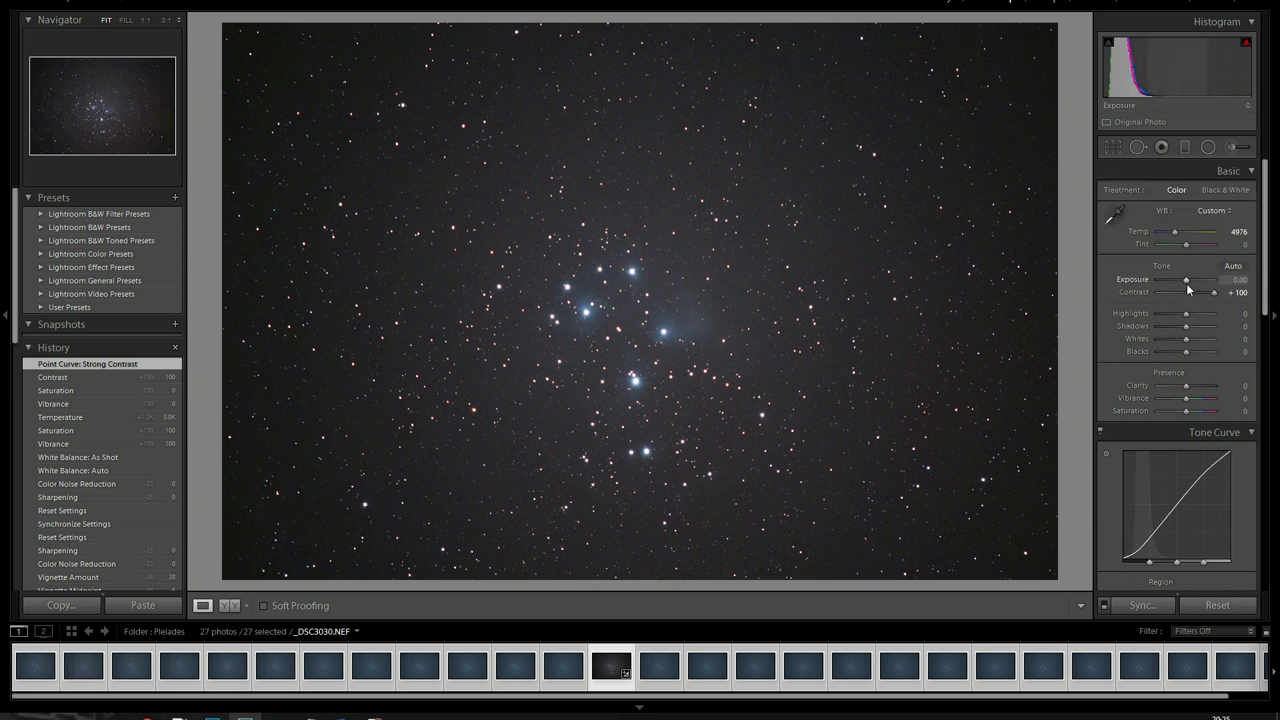
drag(1186, 280, 1195, 280)
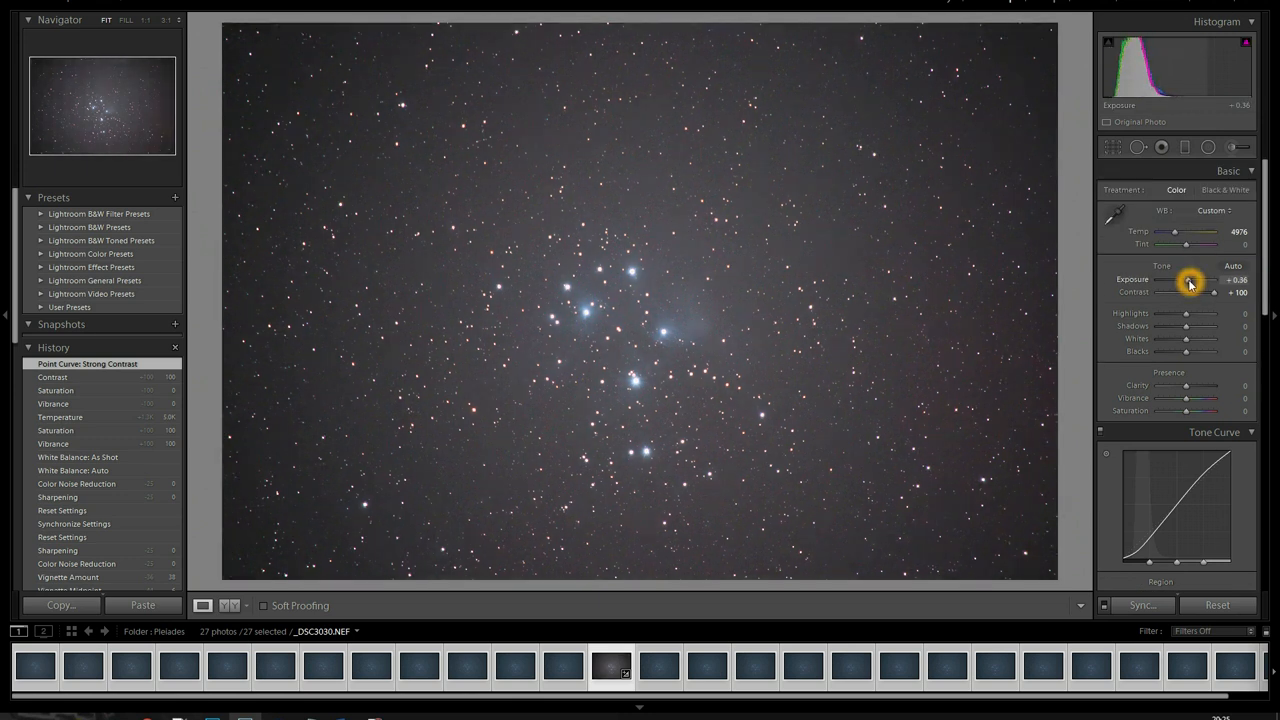
drag(1187, 280, 1189, 280)
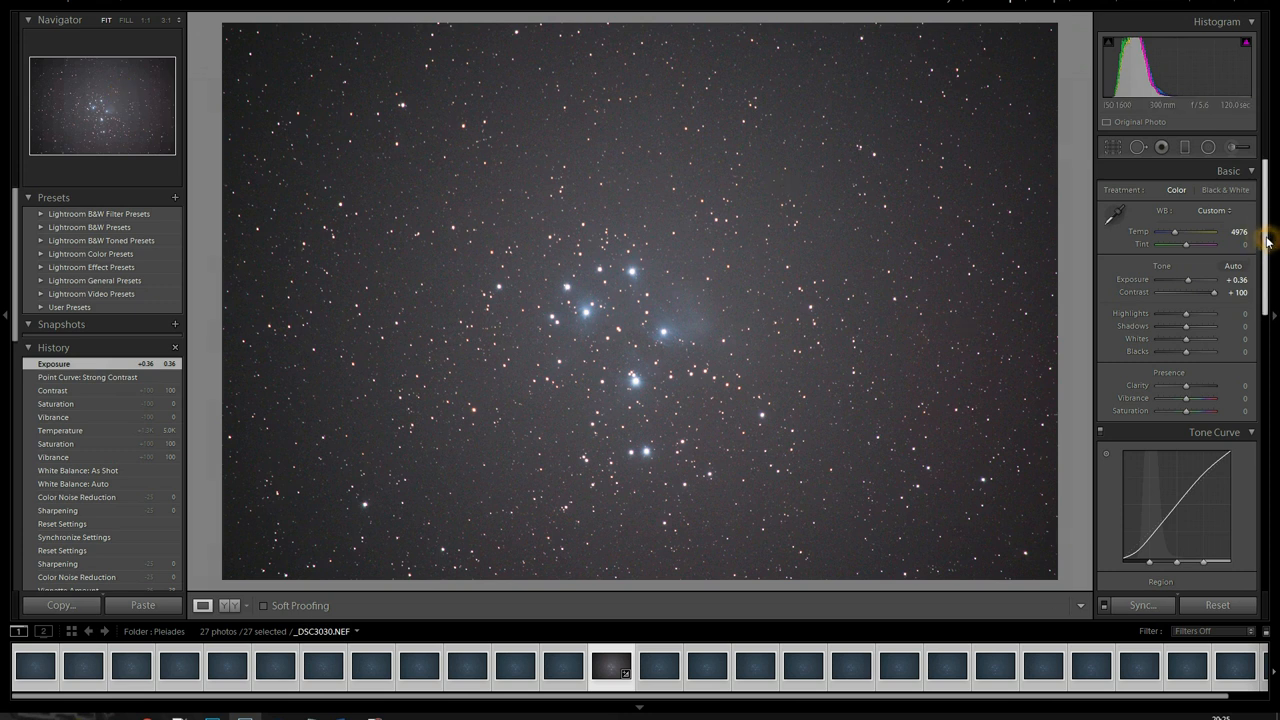
- Toggle Enable Profile Corrections on and off to compare, leave it unchecked, and show Manual corrections
scroll(down, 3)
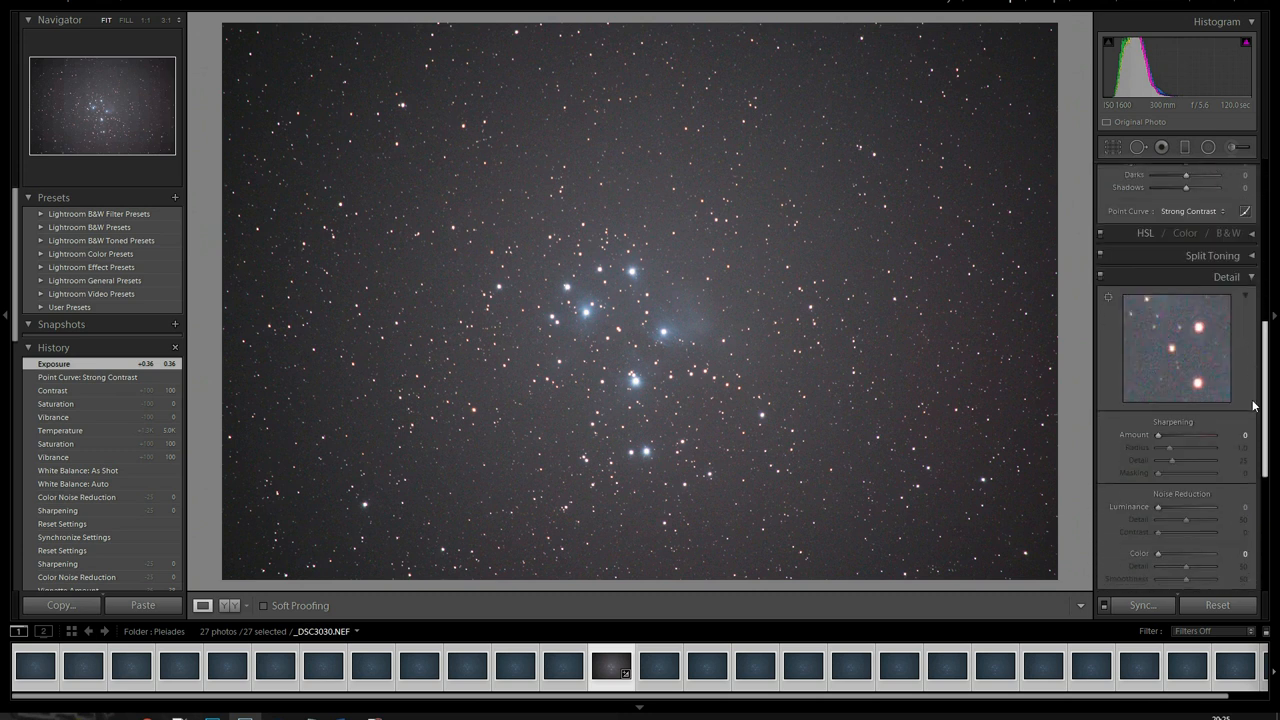
scroll(down, 3)
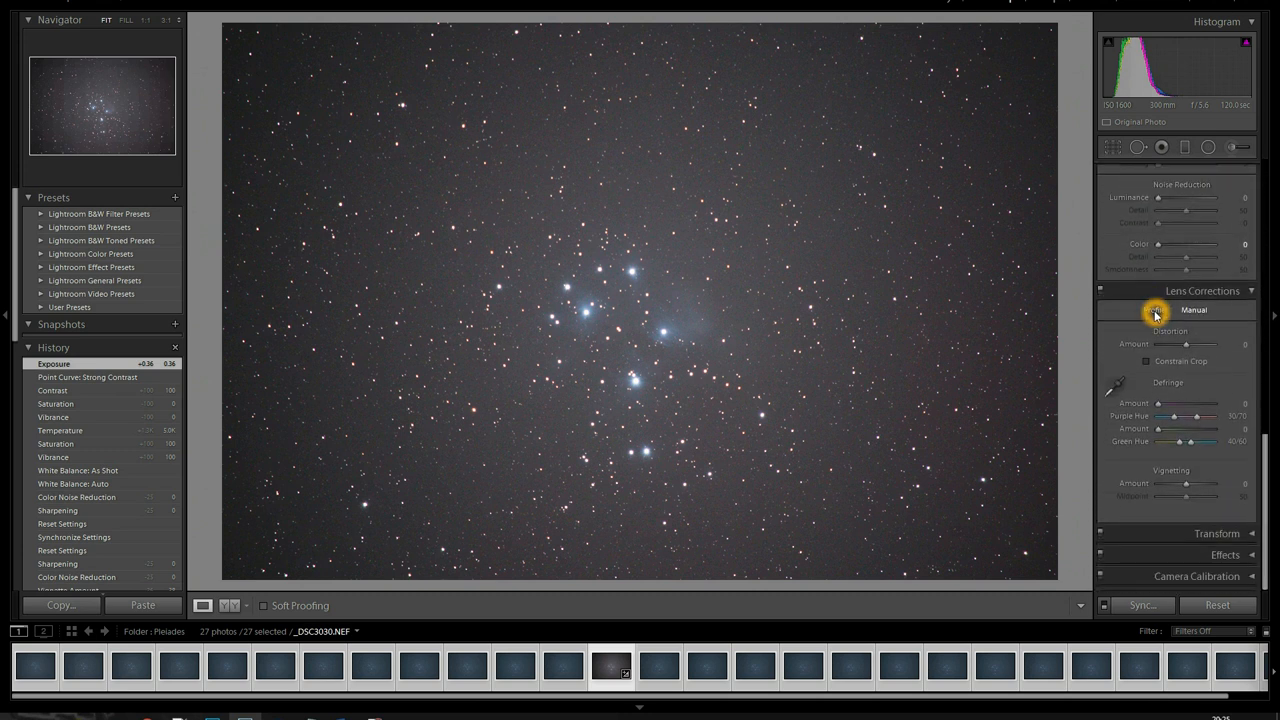
click(1154, 309)
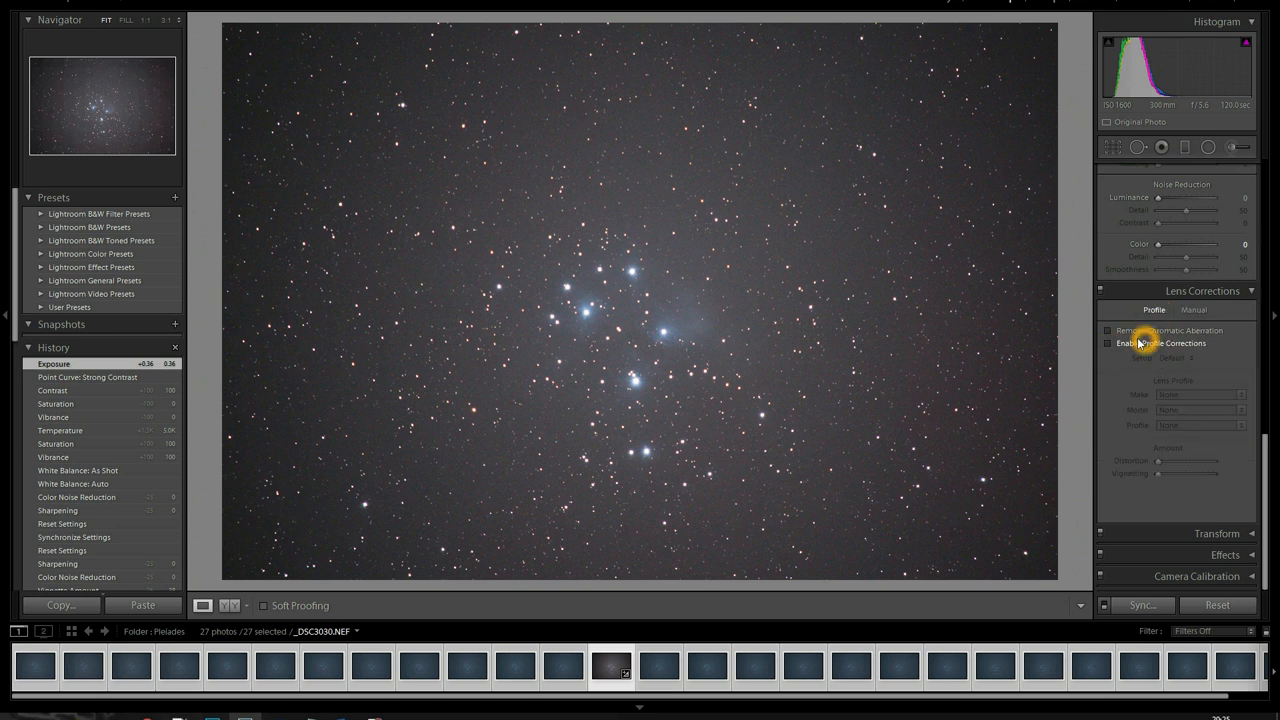
click(1107, 343)
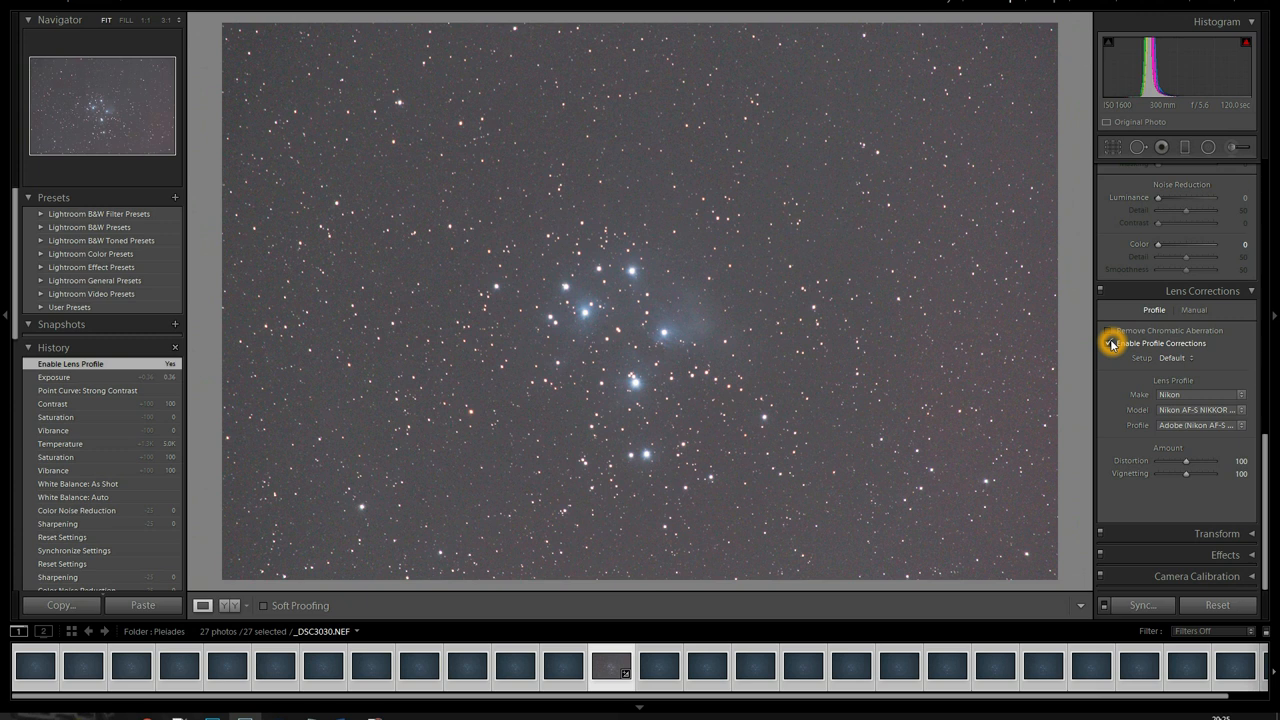
click(1112, 343)
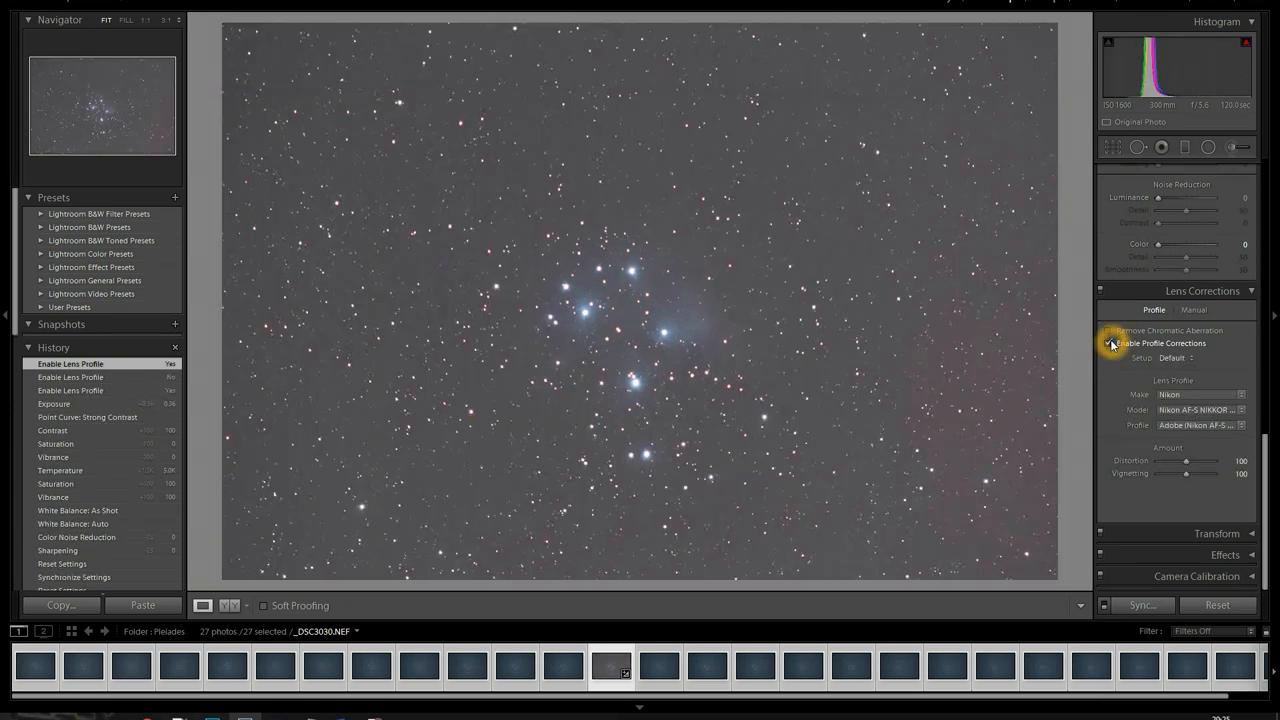
click(1109, 343)
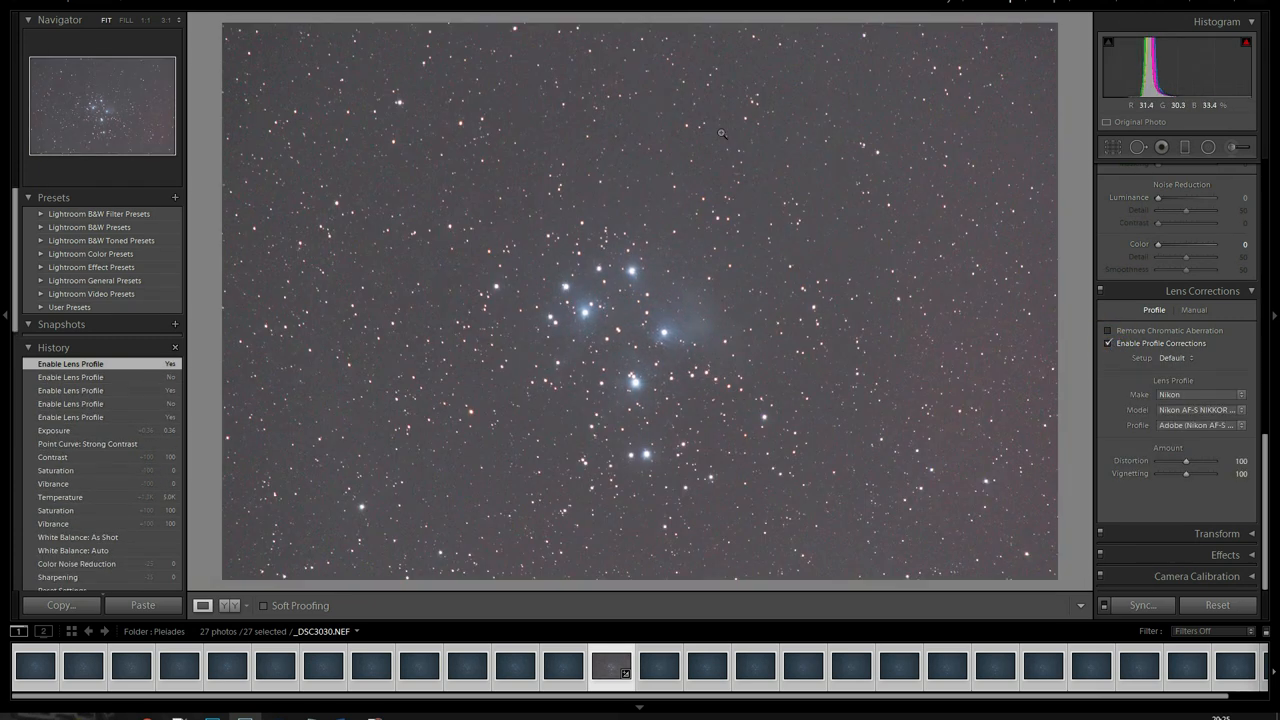
click(1109, 343)
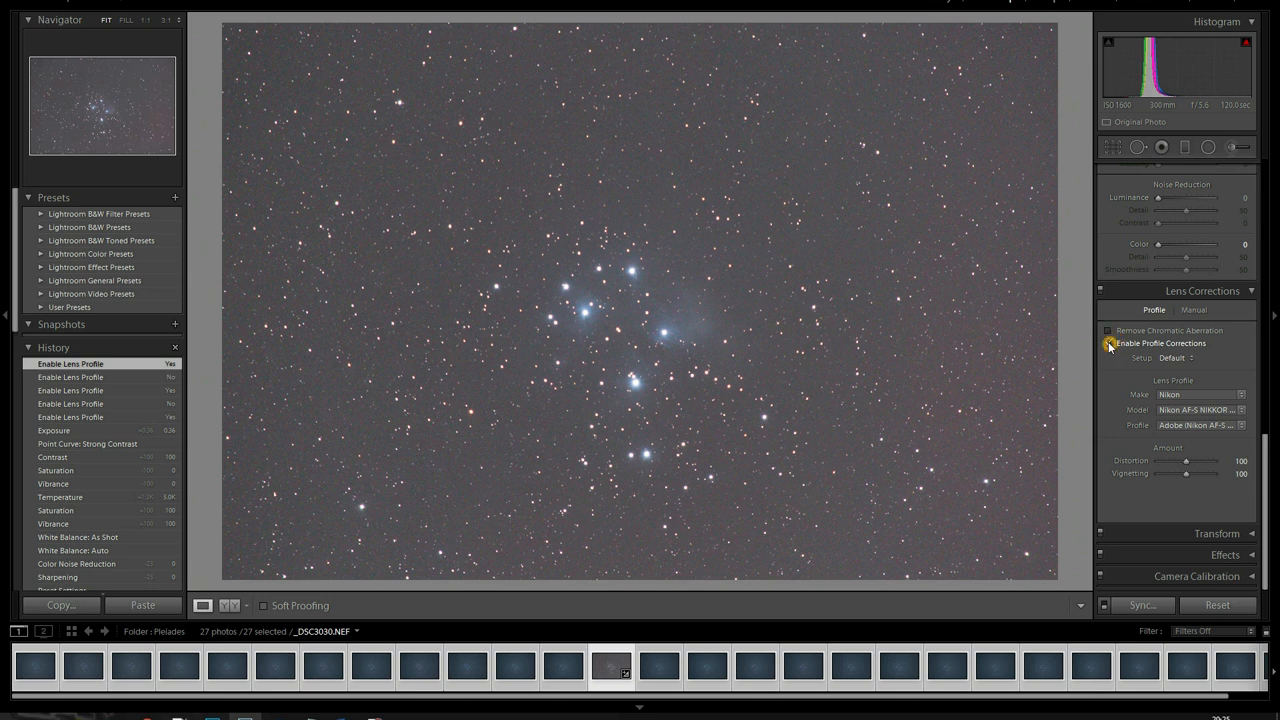
click(1108, 343)
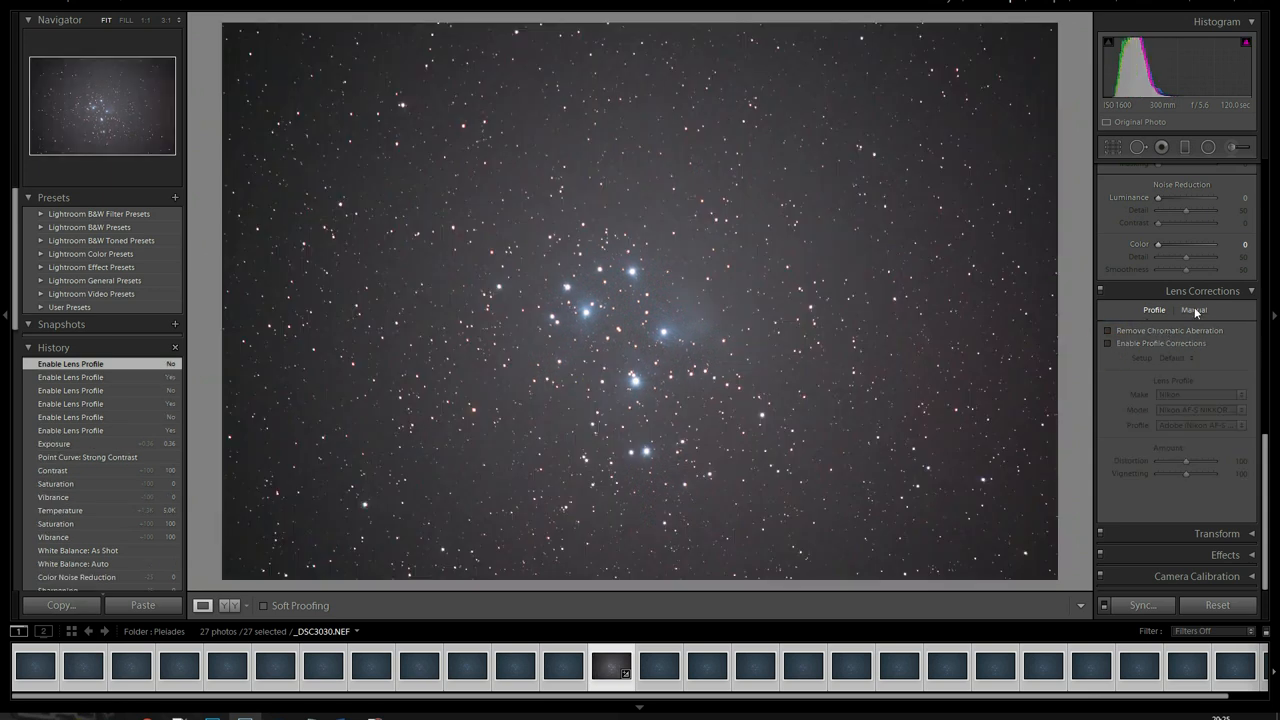
click(1193, 309)
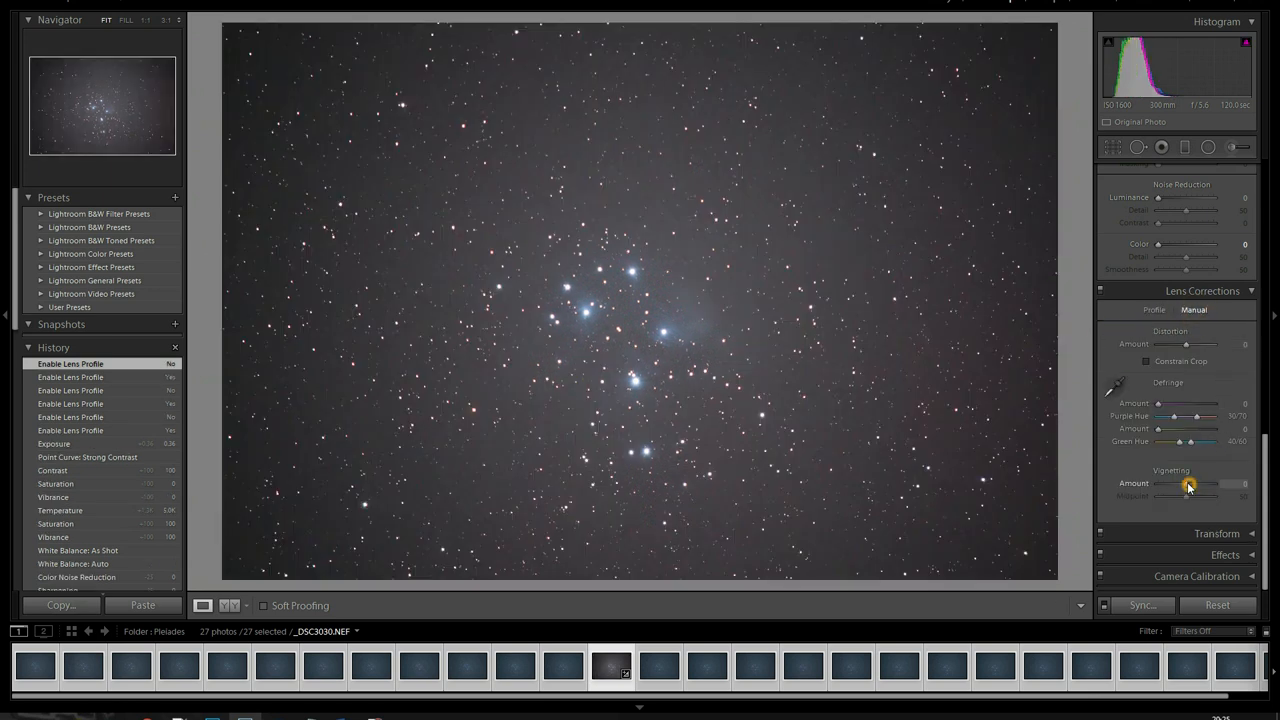
- Try vignetting amounts around +57 and +43 with midpoints 6 and 17
drag(1189, 485, 1200, 485)
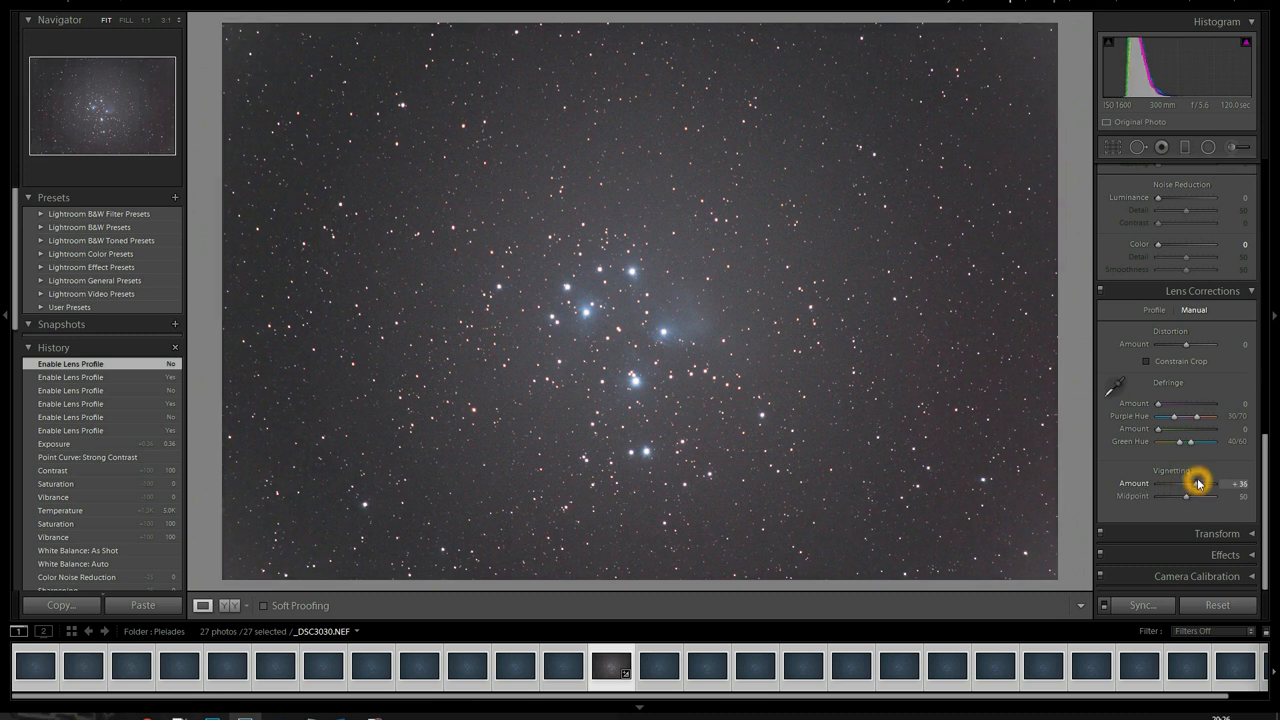
drag(1185, 483, 1205, 483)
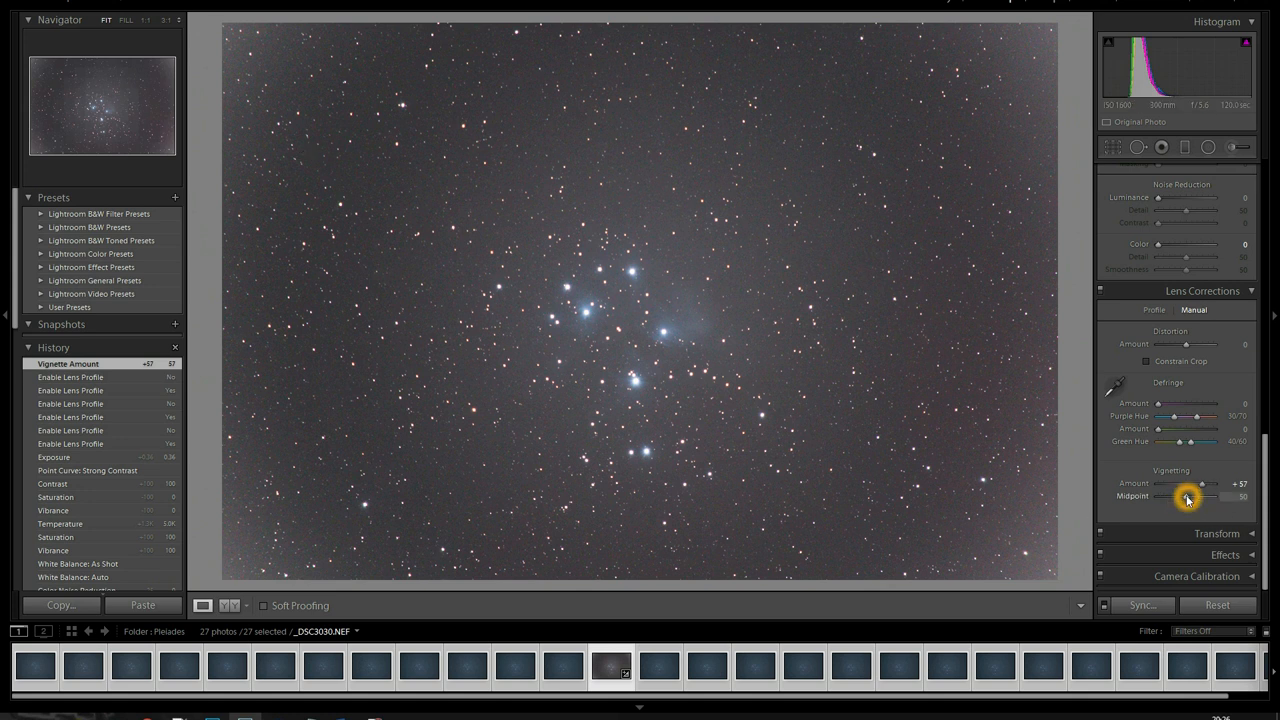
drag(1200, 497, 1165, 497)
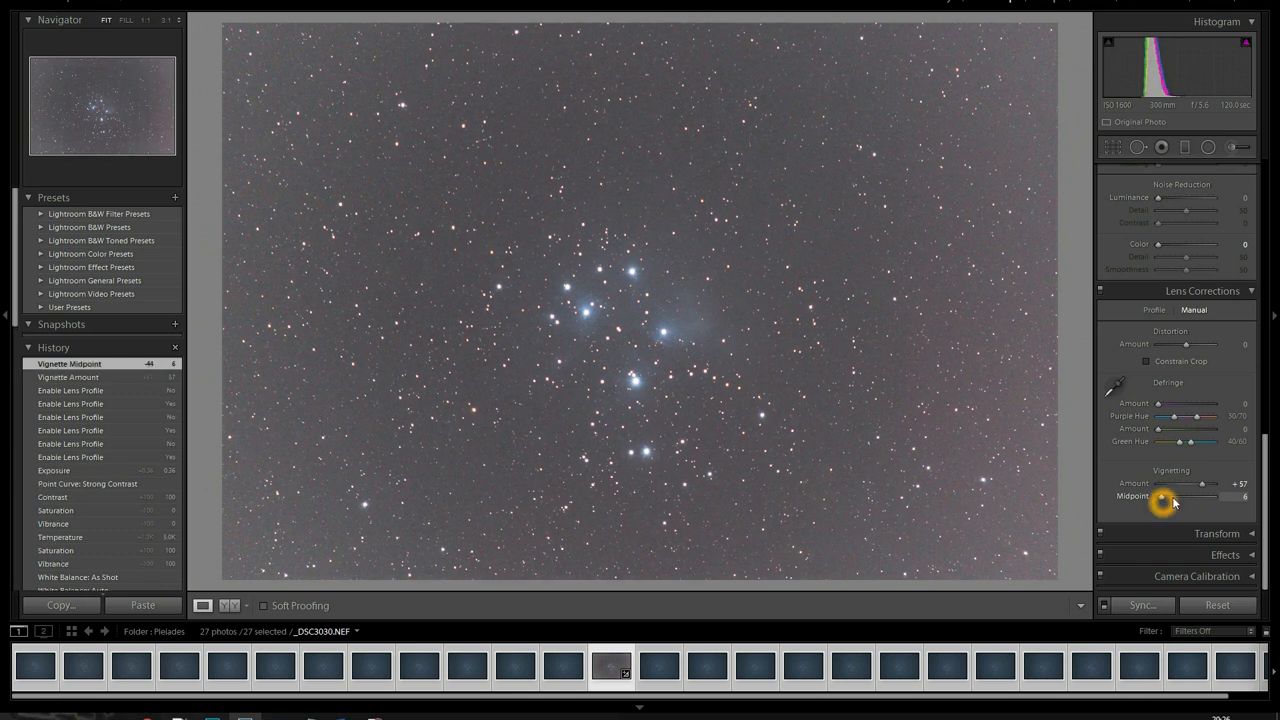
drag(1210, 483, 1195, 483)
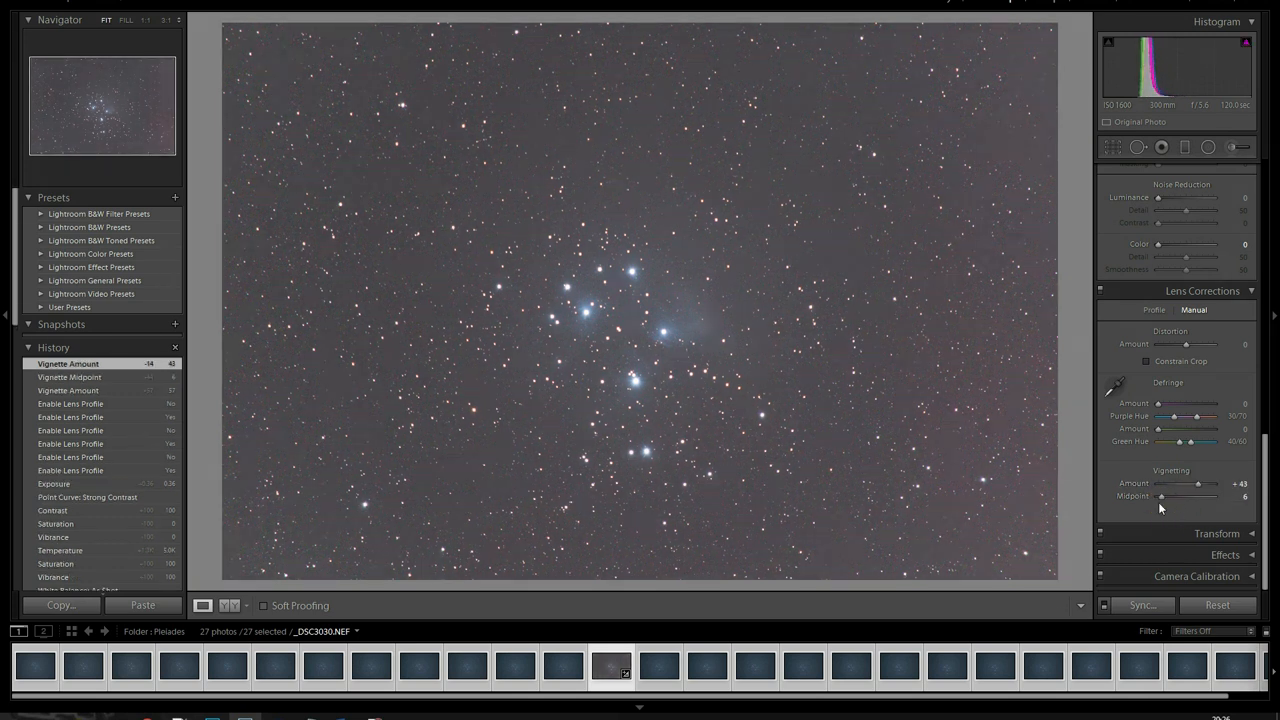
drag(1162, 497, 1175, 497)
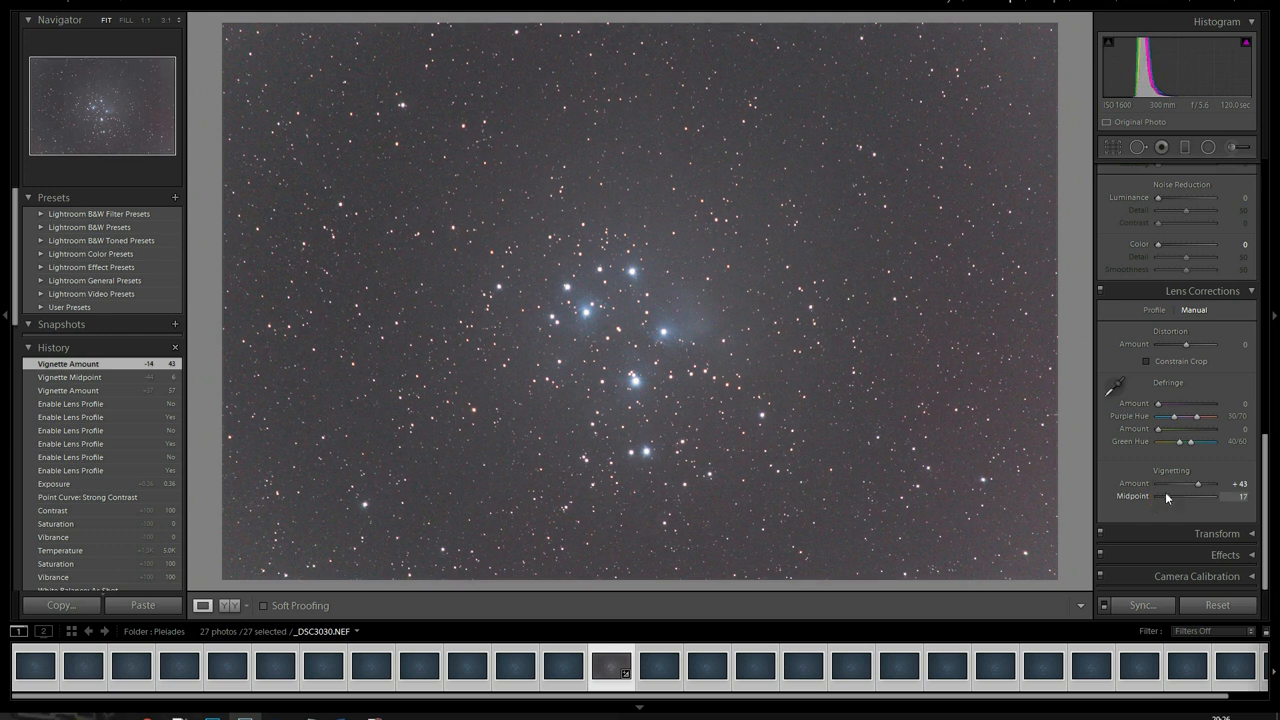
drag(1215, 496, 1162, 496)
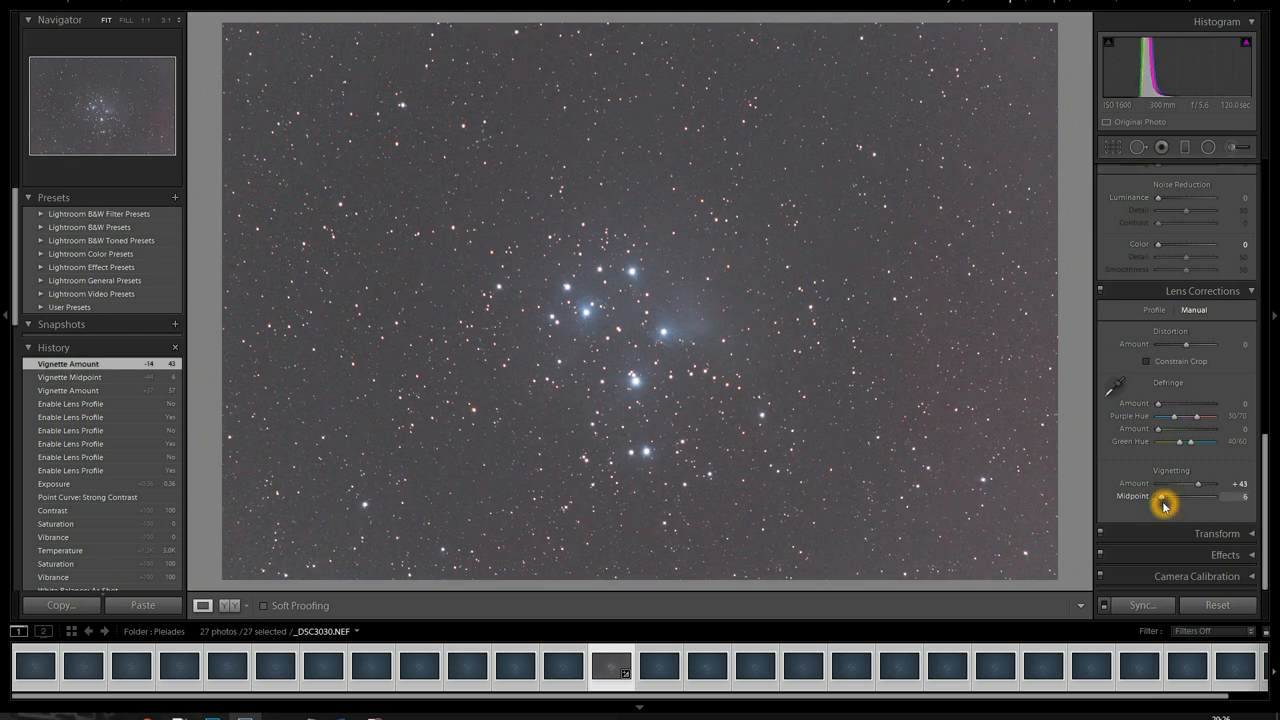
mouse_move(540, 470)
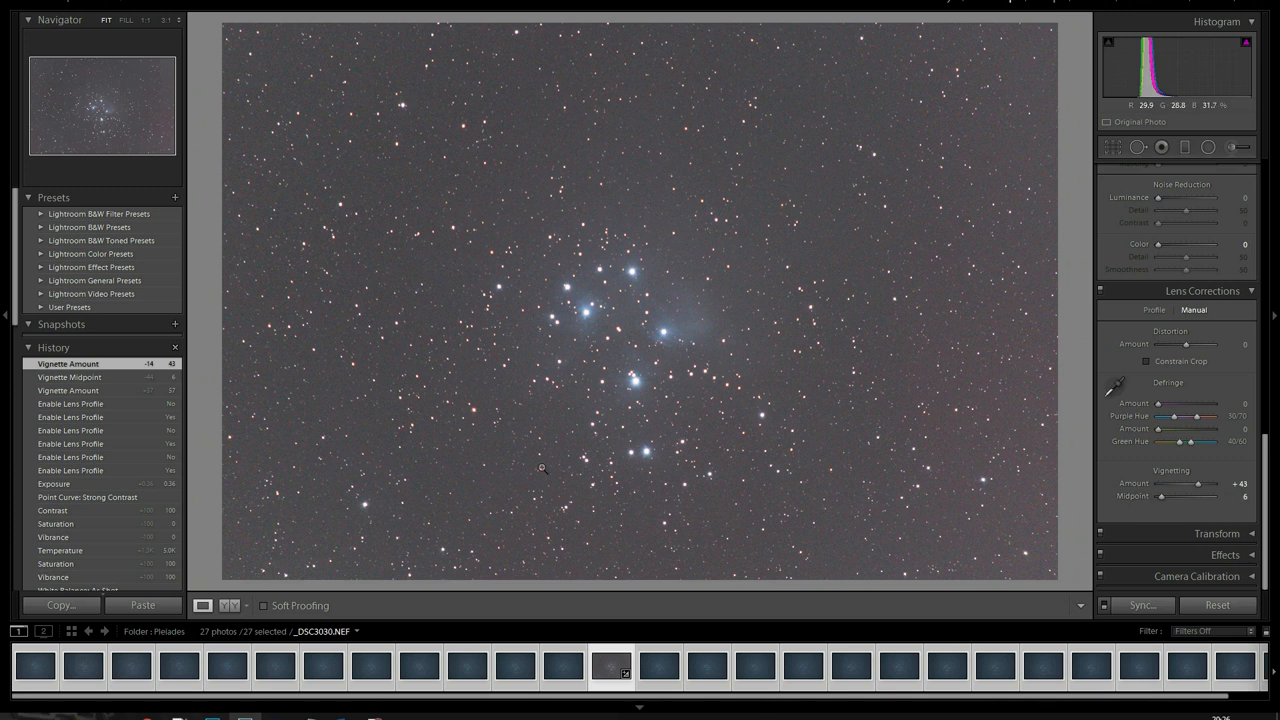
mouse_move(498, 317)
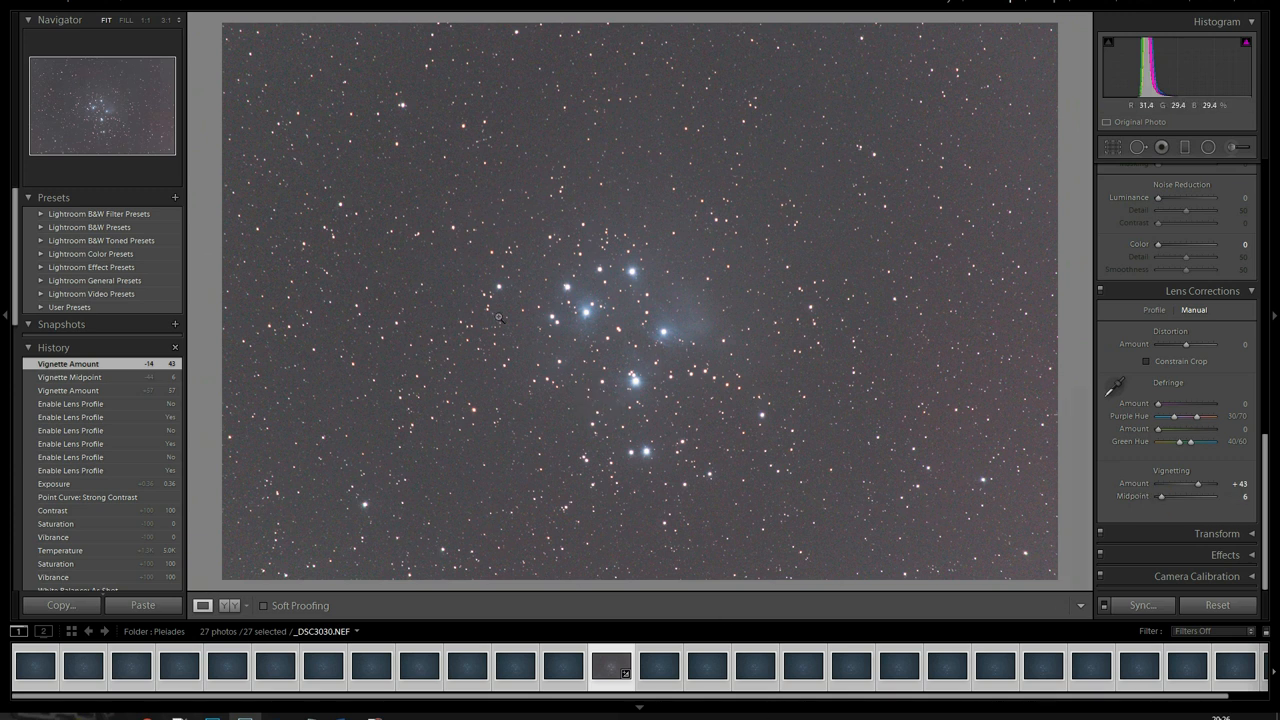
mouse_move(750, 402)
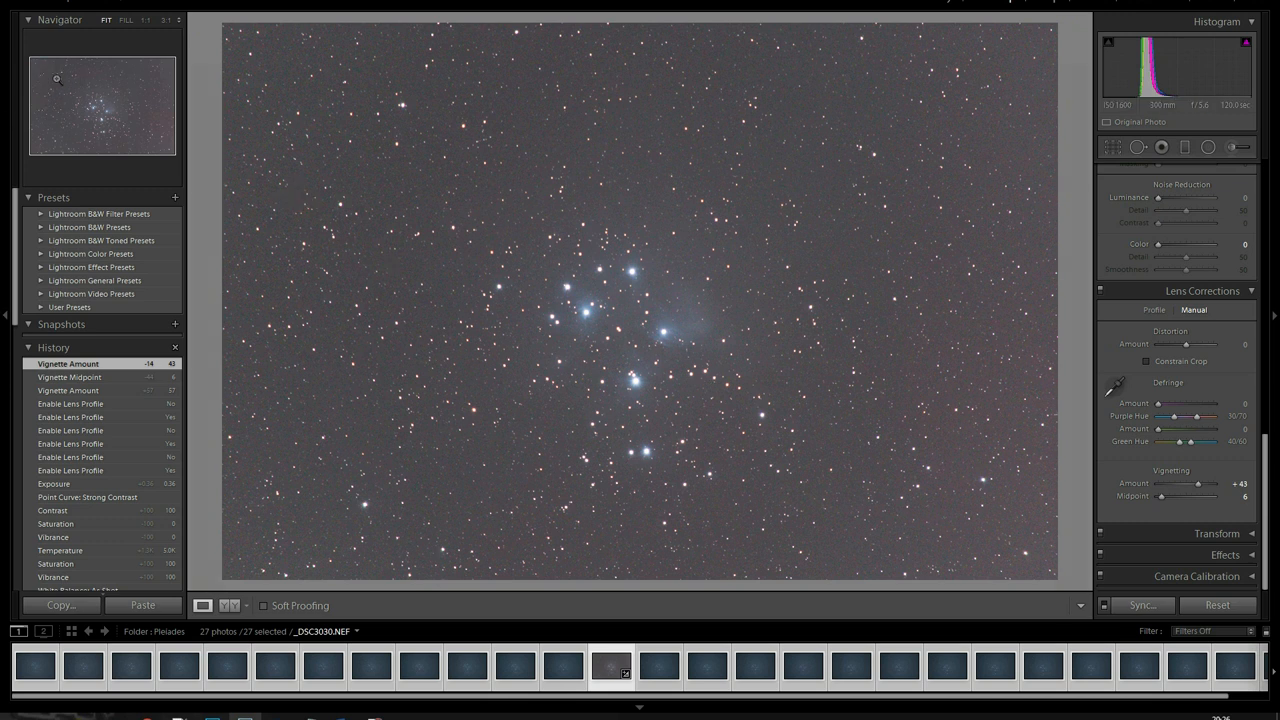
mouse_move(113, 67)
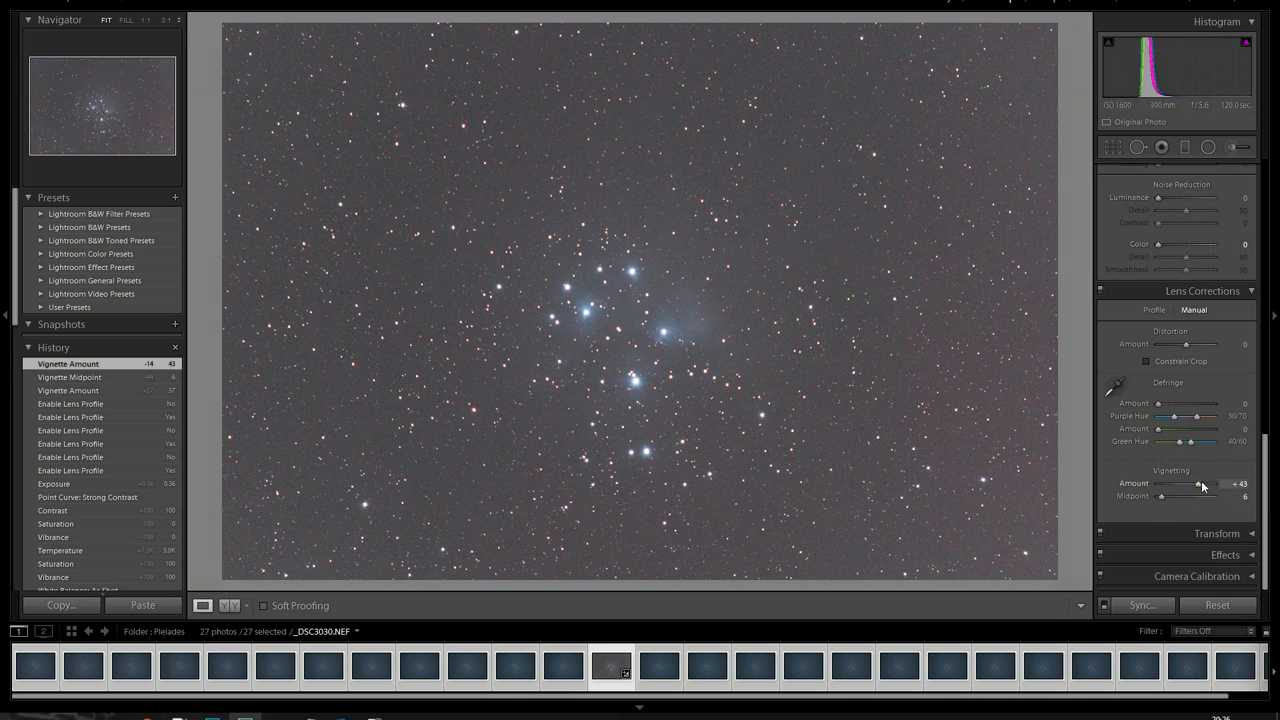
- Settle the manual vignetting at amount +38 and midpoint 2
drag(1199, 484, 1222, 484)
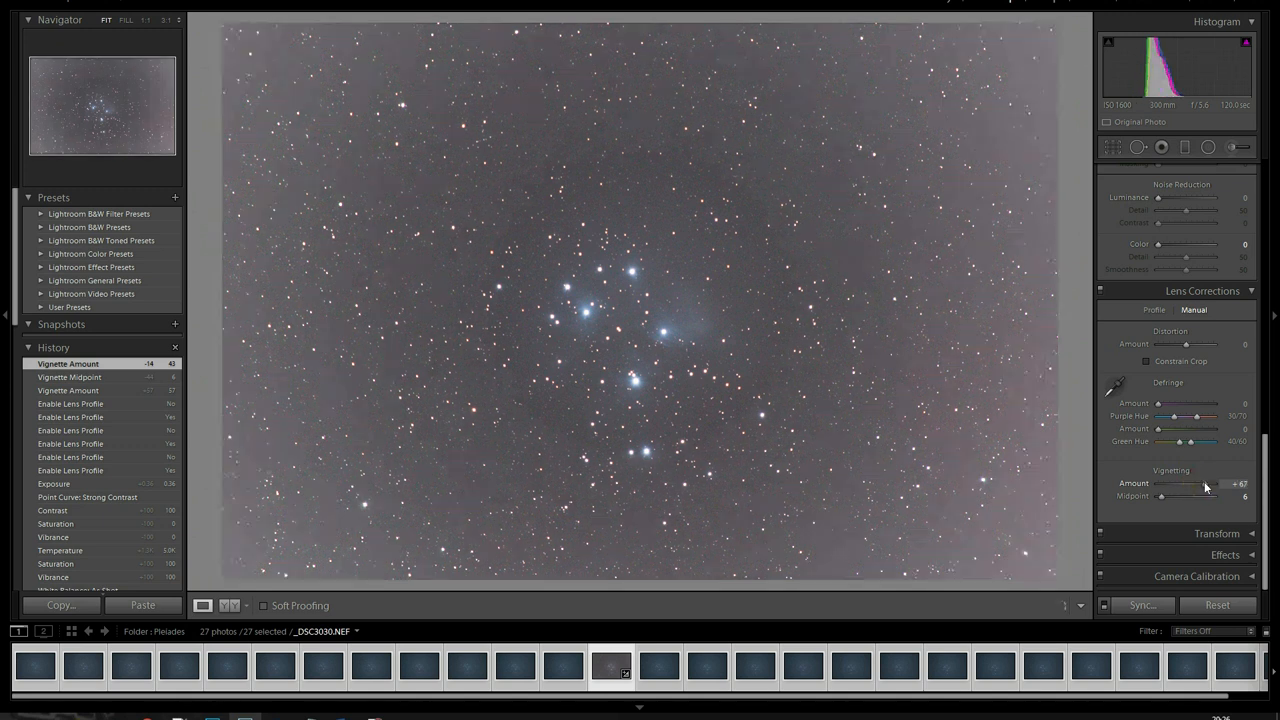
drag(1205, 484, 1198, 487)
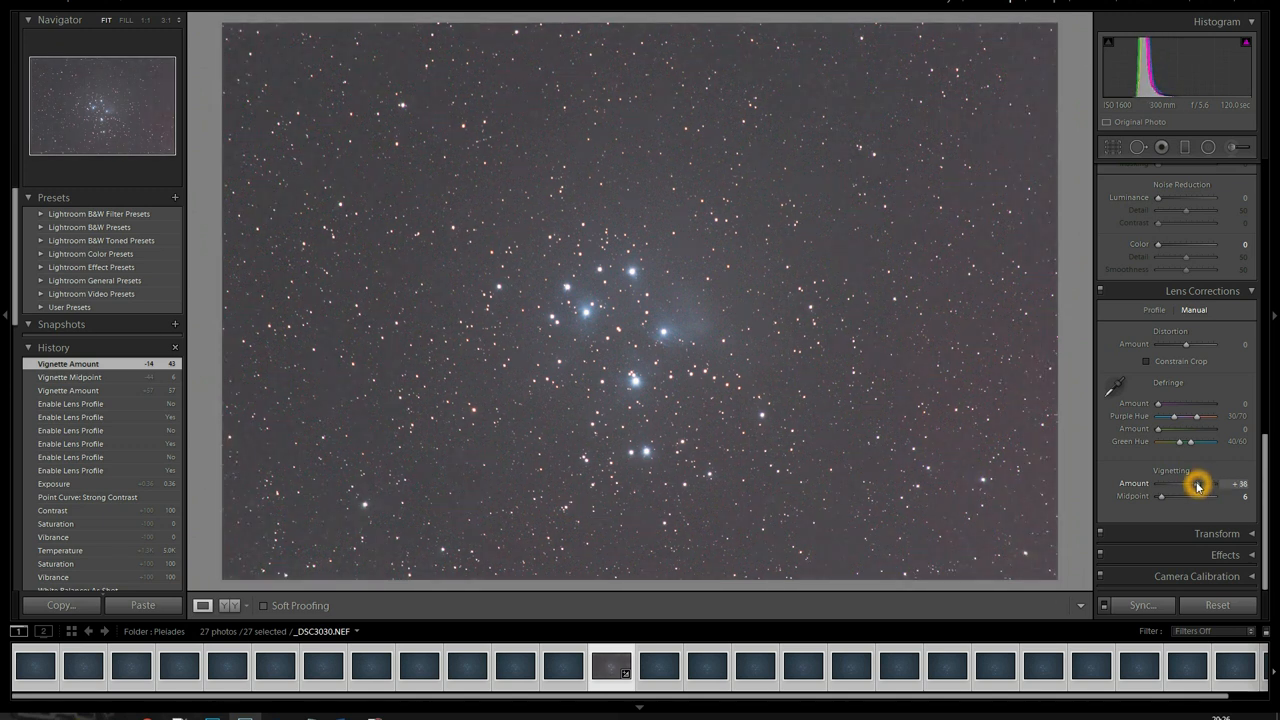
drag(1200, 484, 1160, 484)
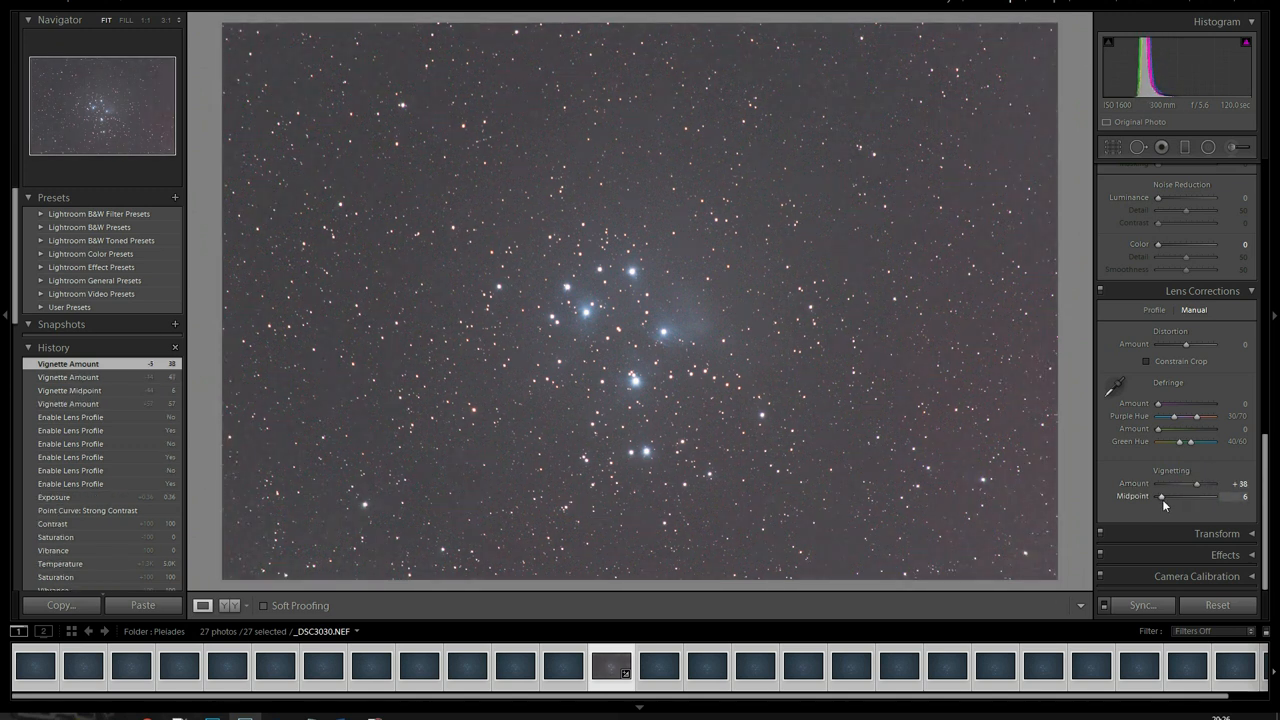
drag(1162, 497, 1185, 497)
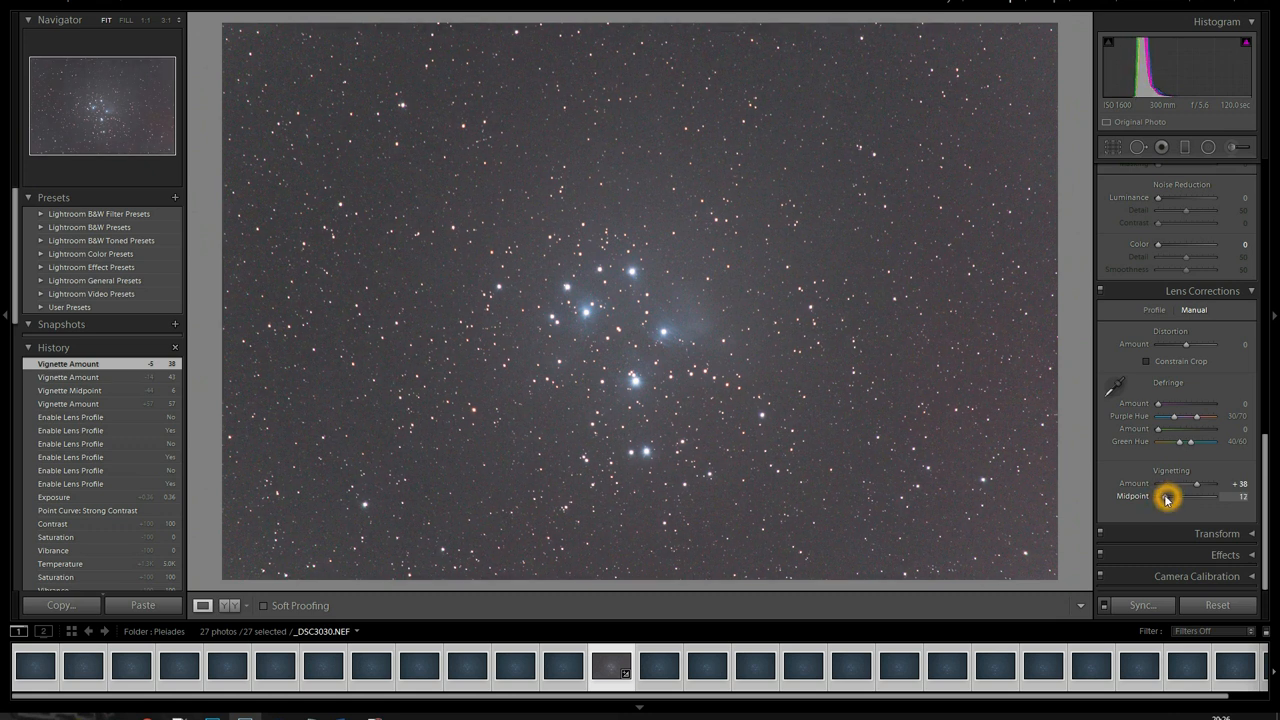
drag(1215, 496, 1160, 496)
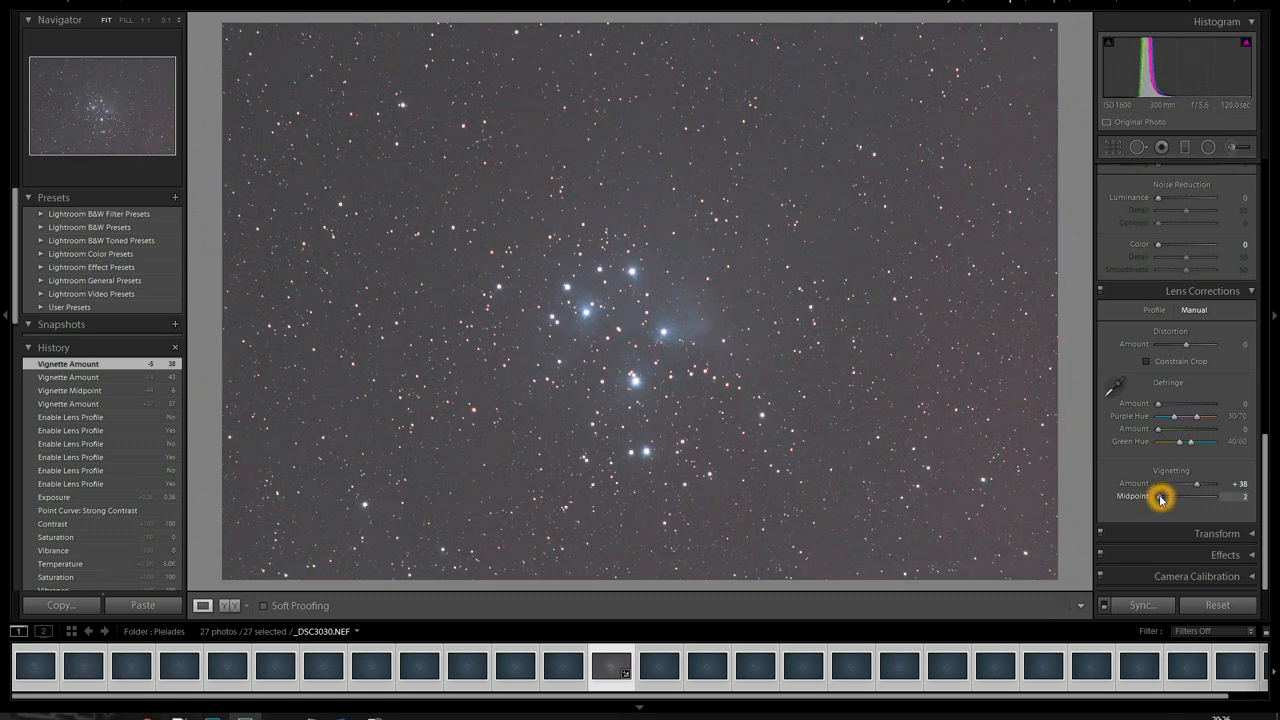
drag(1160, 496, 1175, 496)
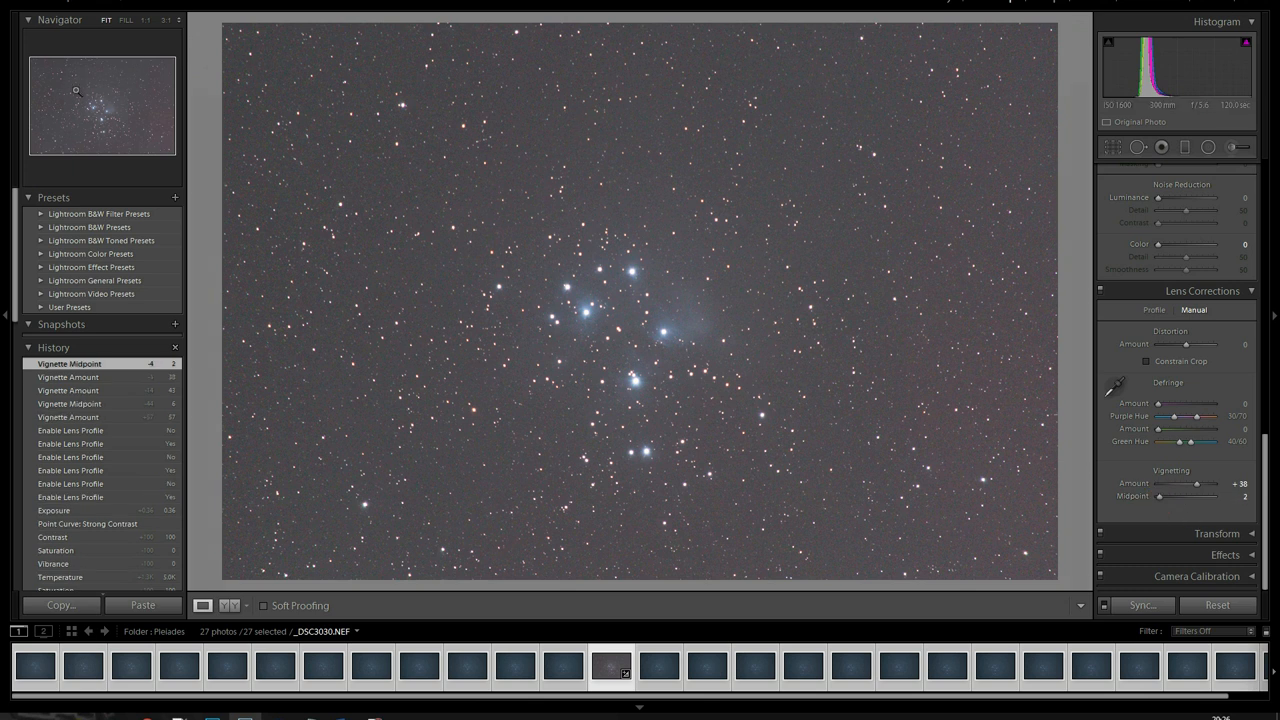
mouse_move(10, 72)
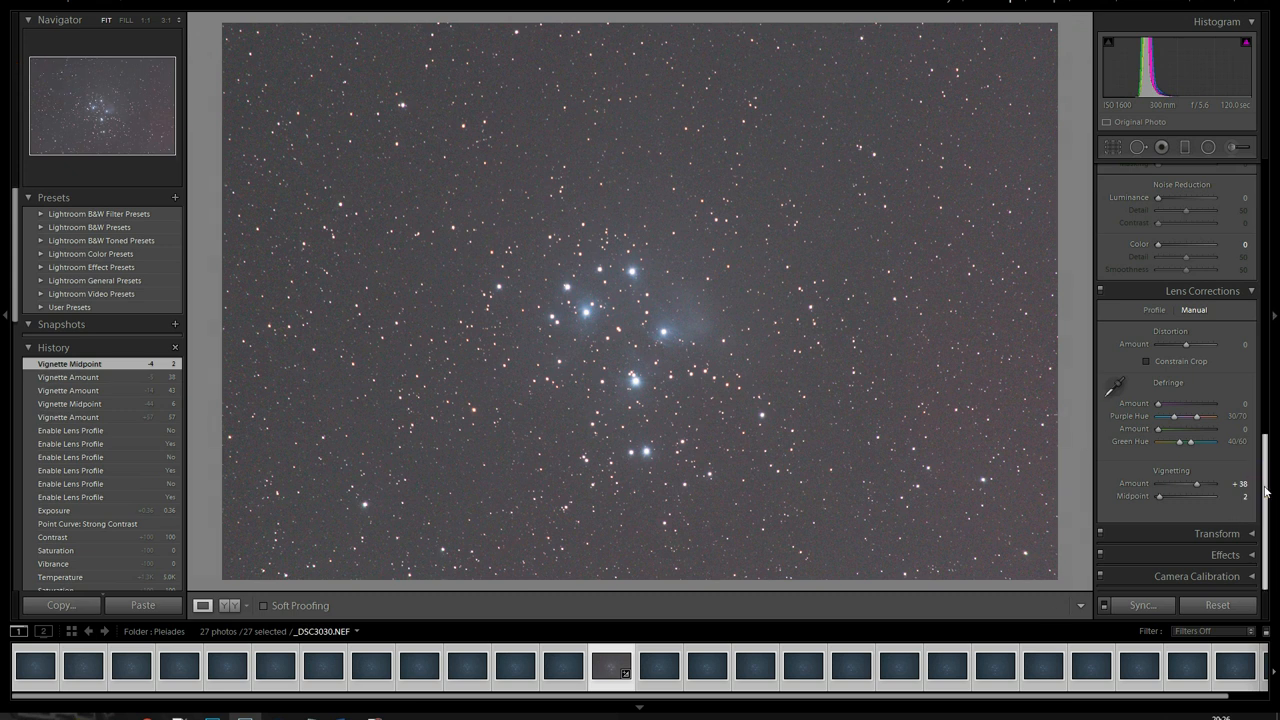
mouse_move(623, 318)
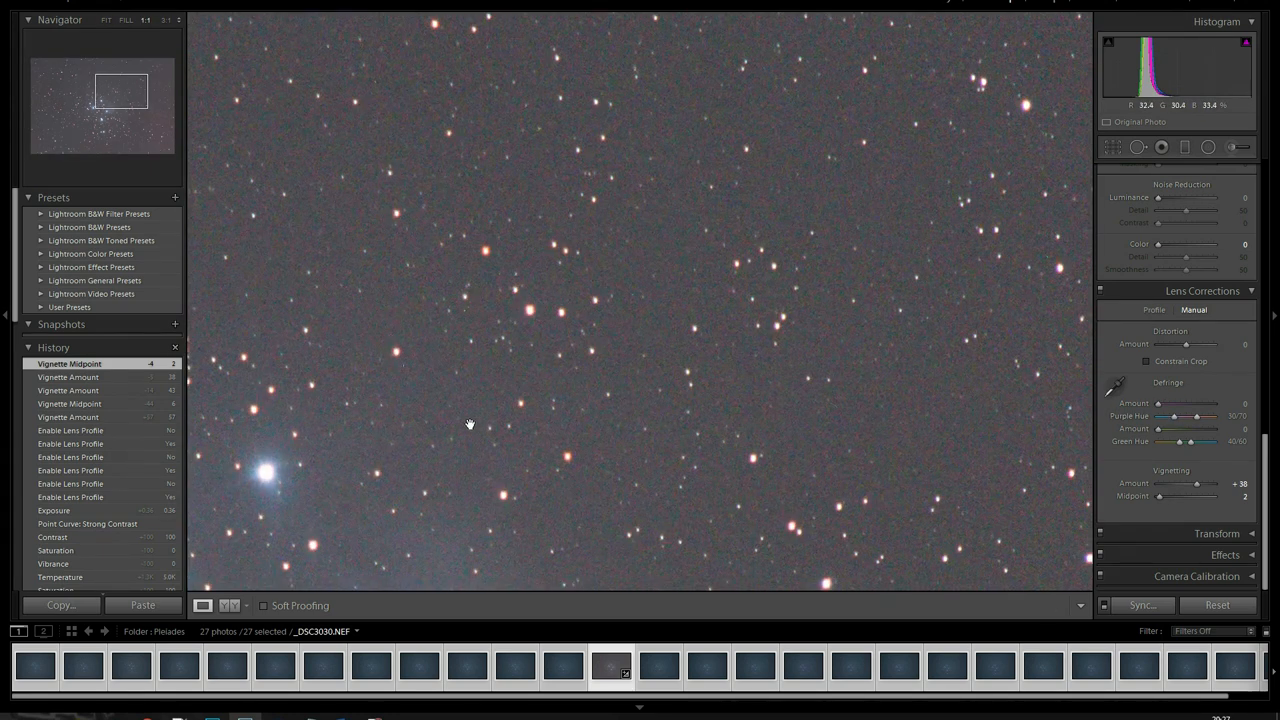
- Pan the 1:1 view onto the bright Pleiades cluster stars
drag(469, 423, 975, 74)
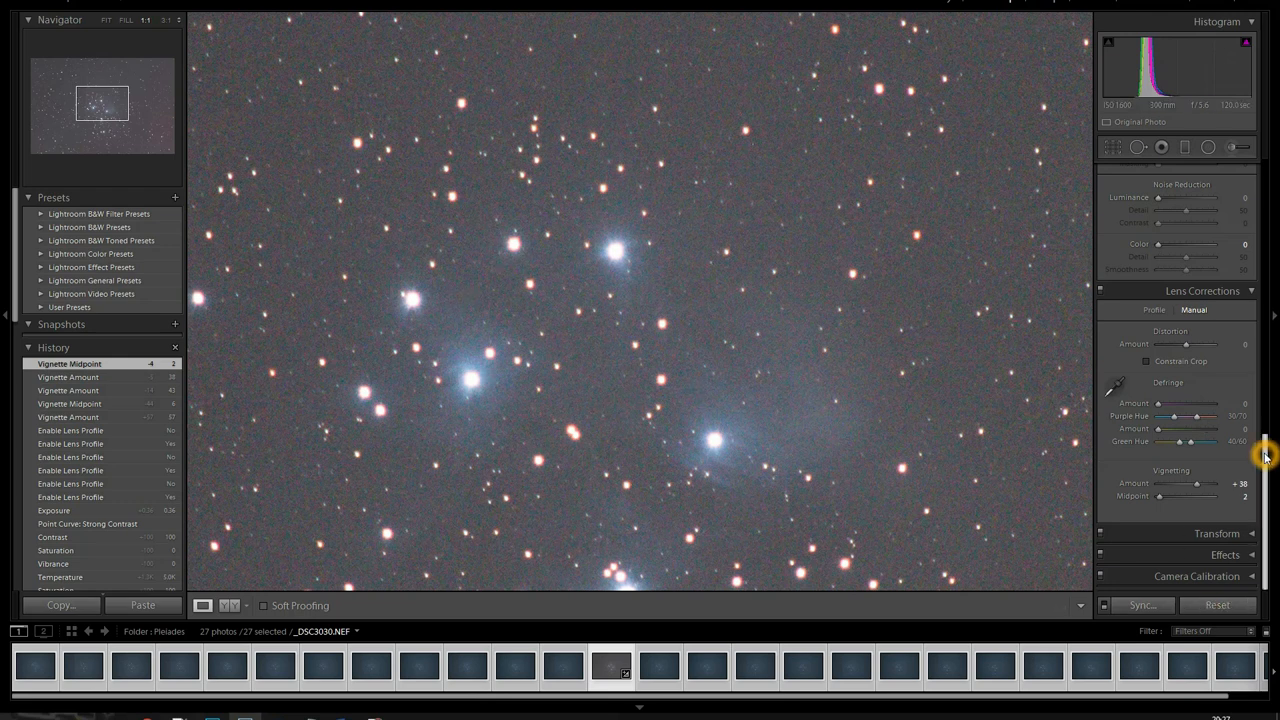
- Reset the tone curve to linear, return exposure and contrast to 0, and fit the photo
scroll(up, 3)
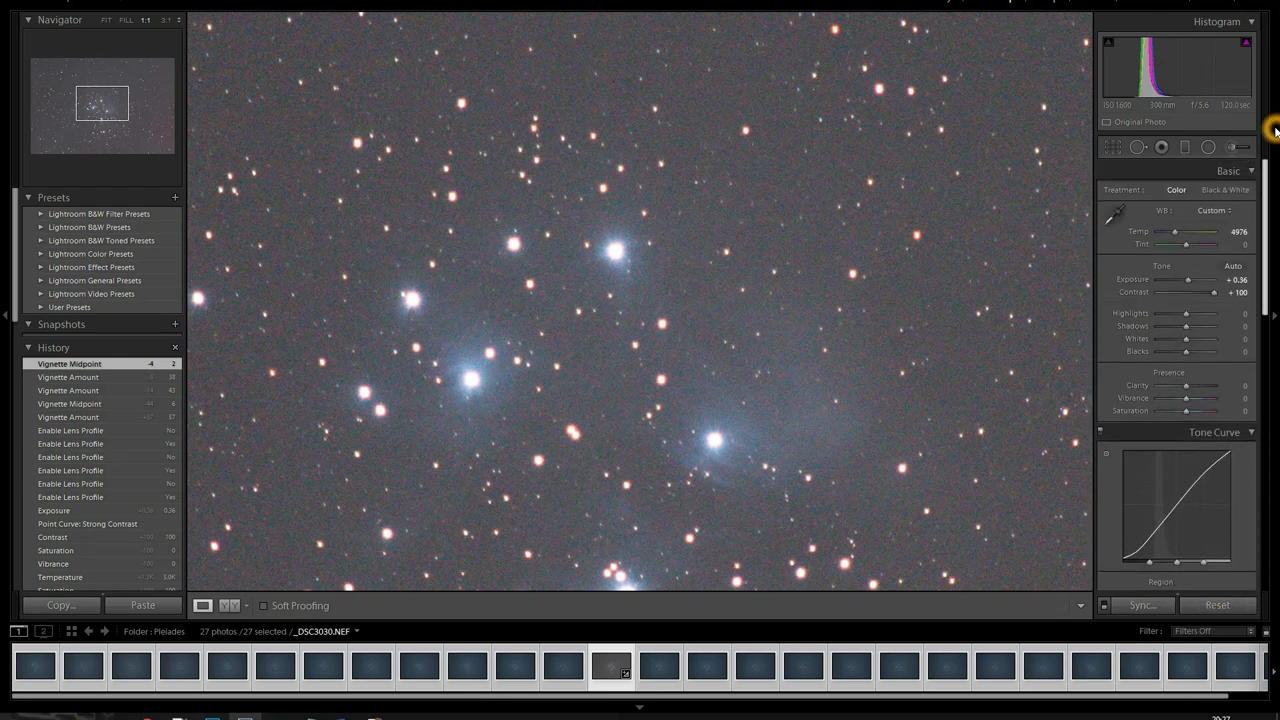
mouse_move(1270, 150)
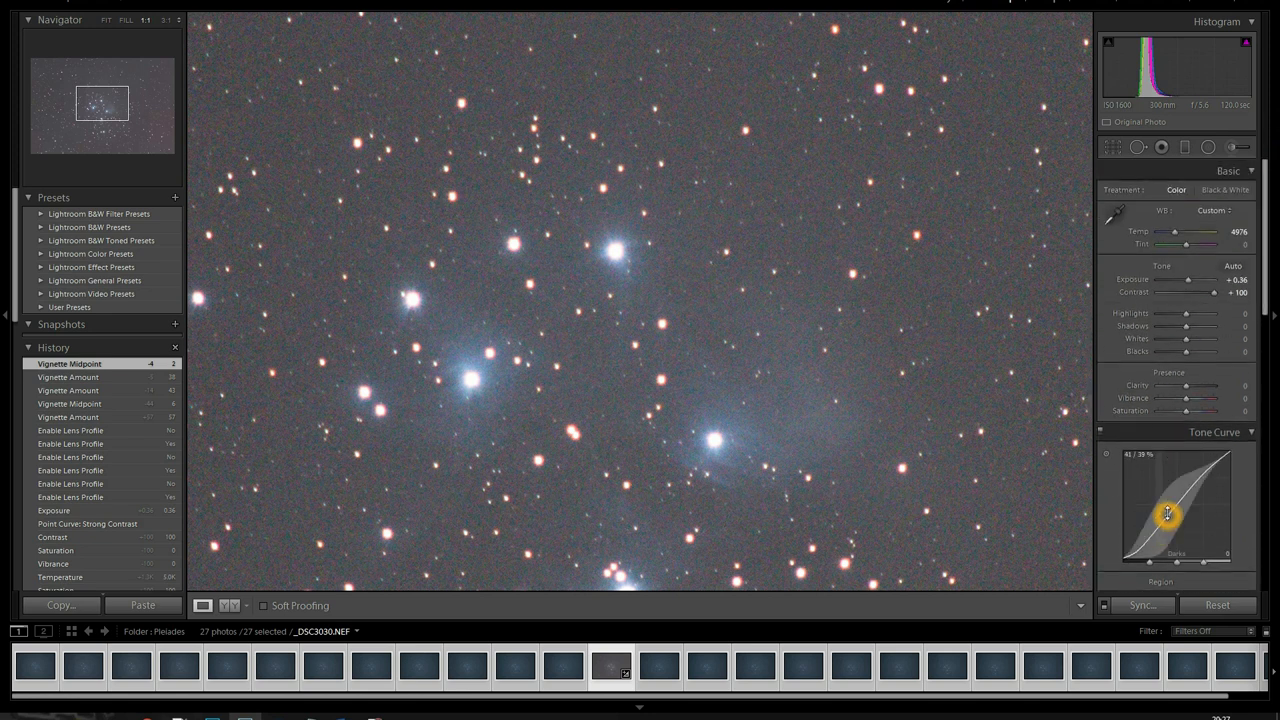
right_click(1168, 513)
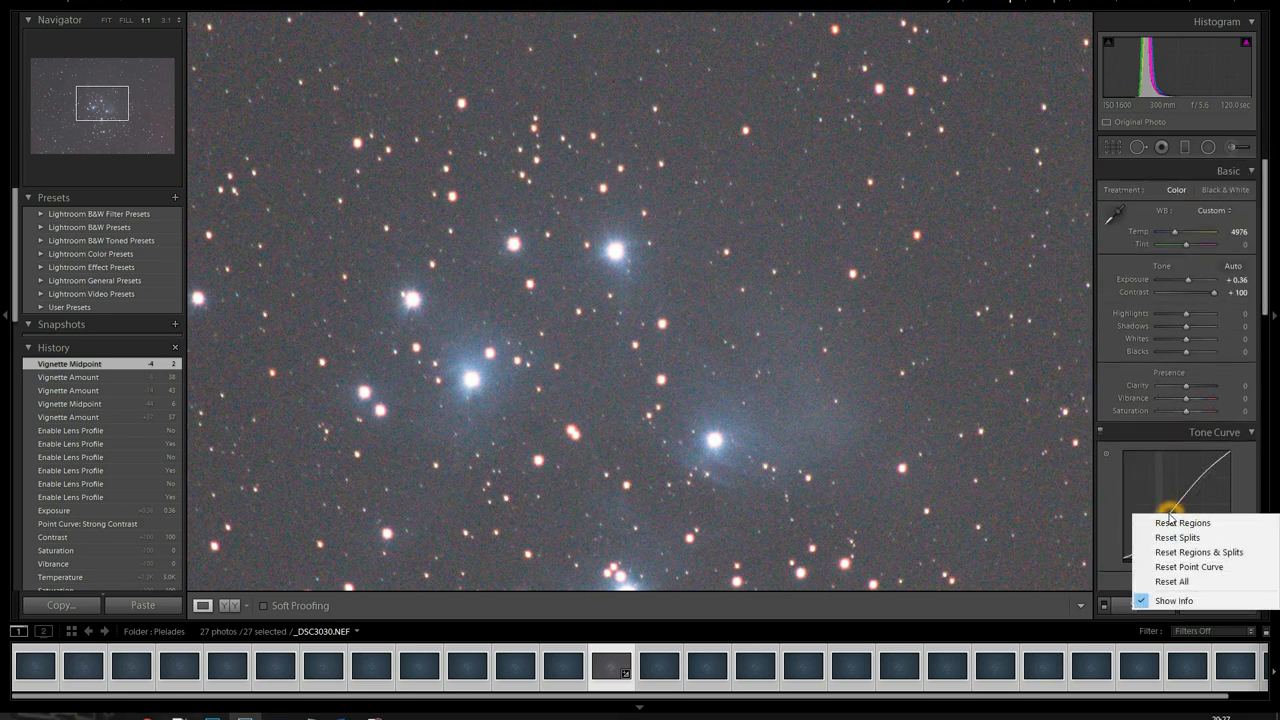
mouse_move(1171, 581)
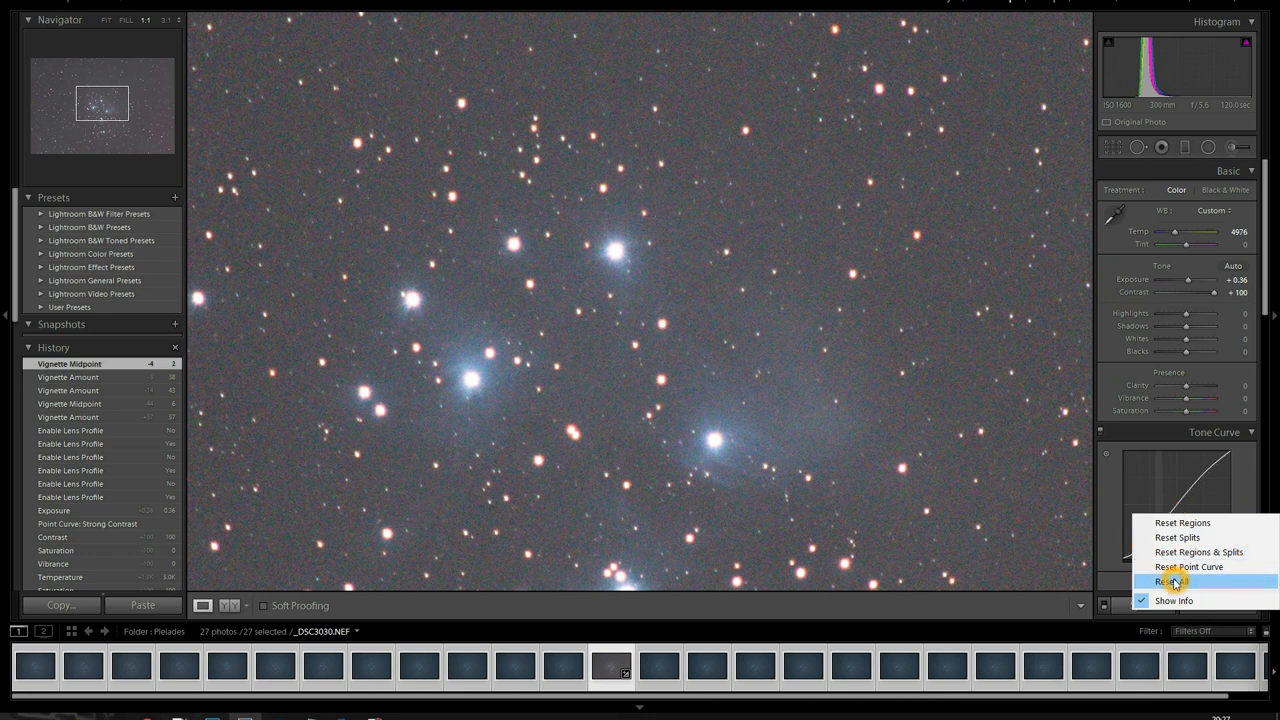
click(1175, 581)
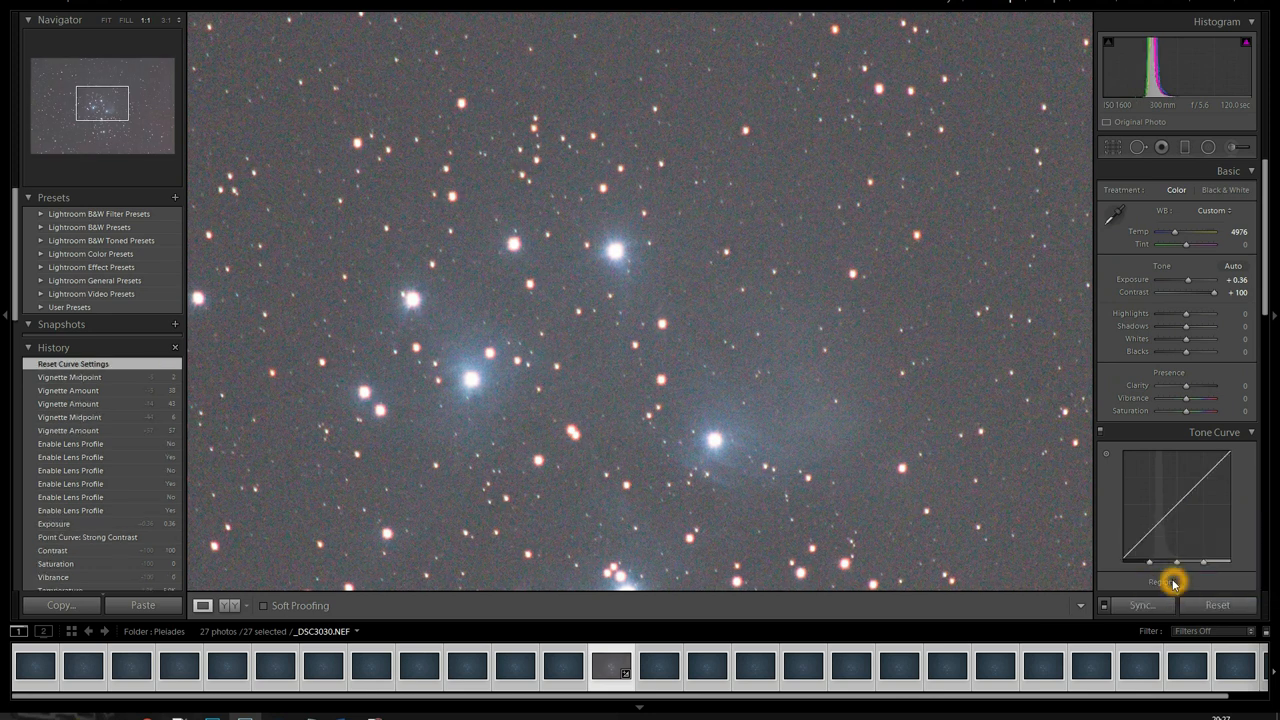
mouse_move(1133, 293)
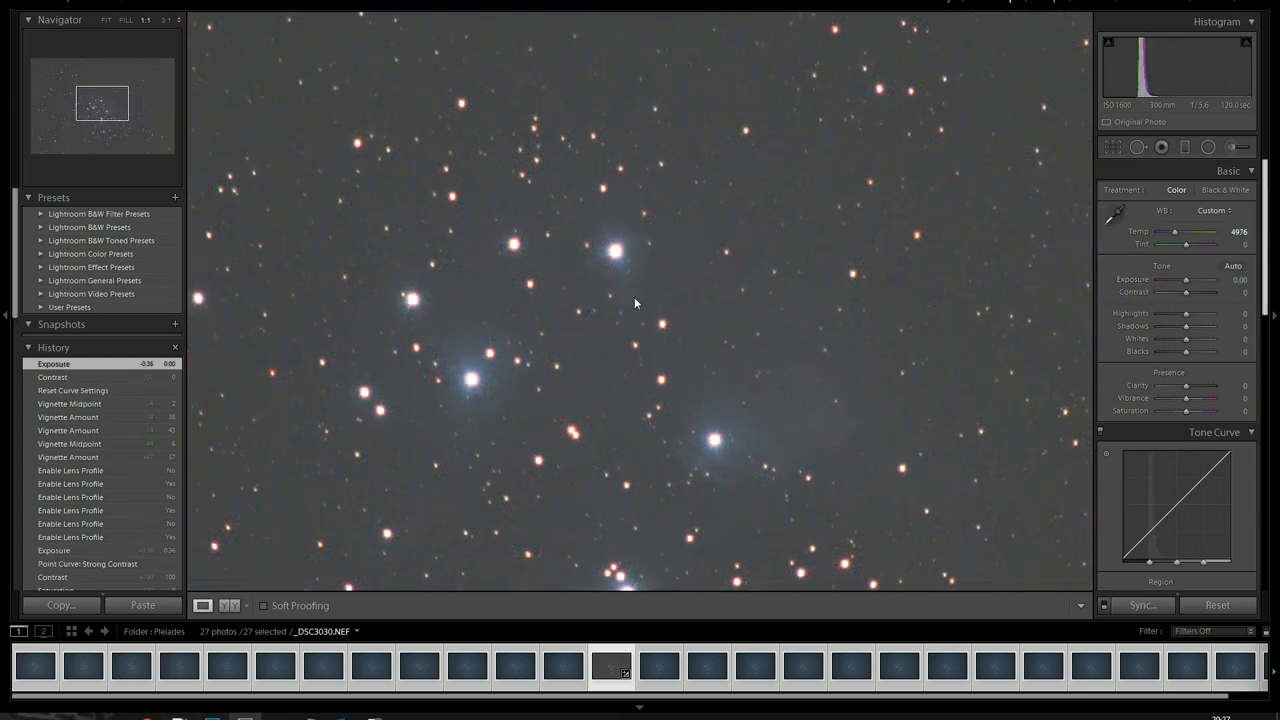
click(106, 19)
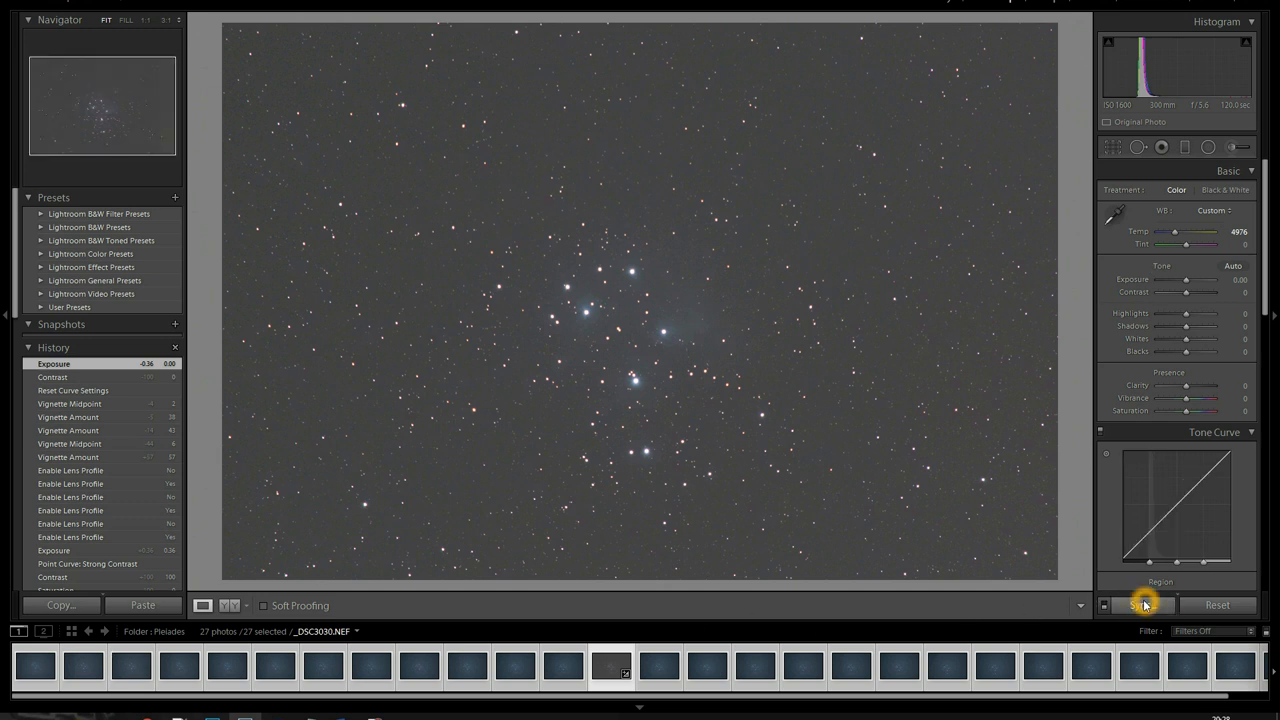
- Sync all of the active frame's settings to the 27 selected Pleiades frames
click(1141, 604)
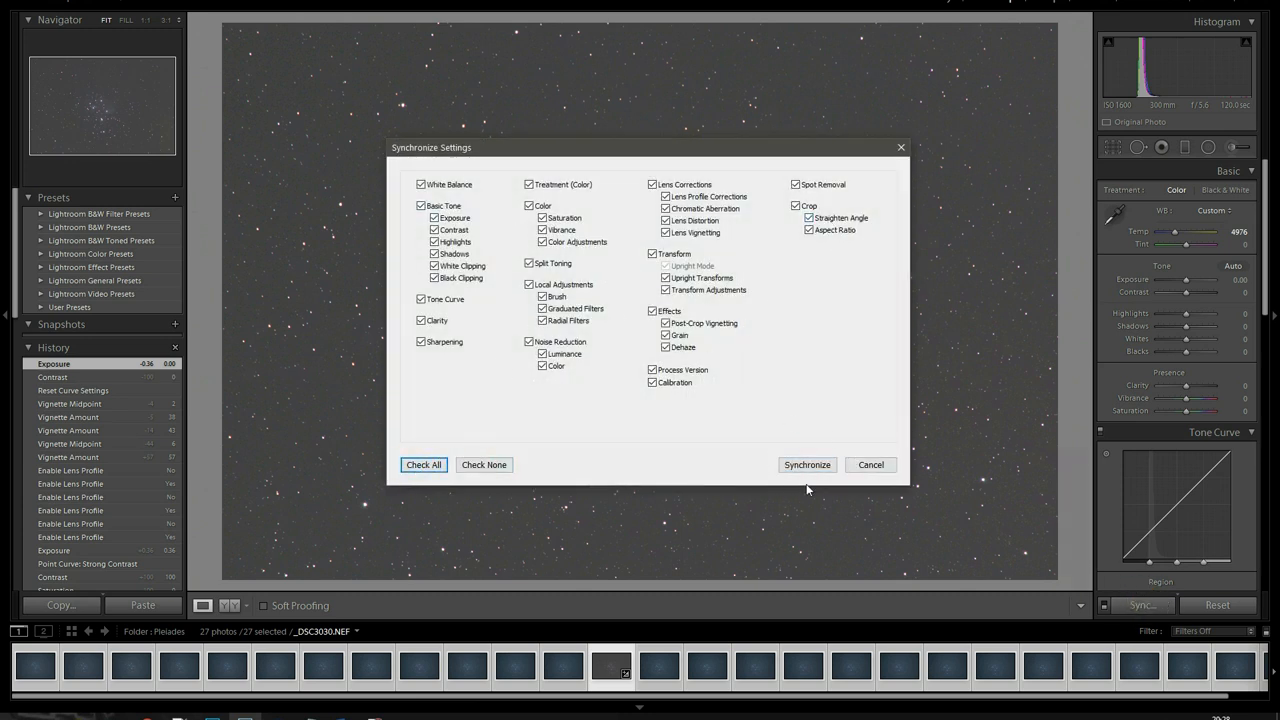
click(806, 464)
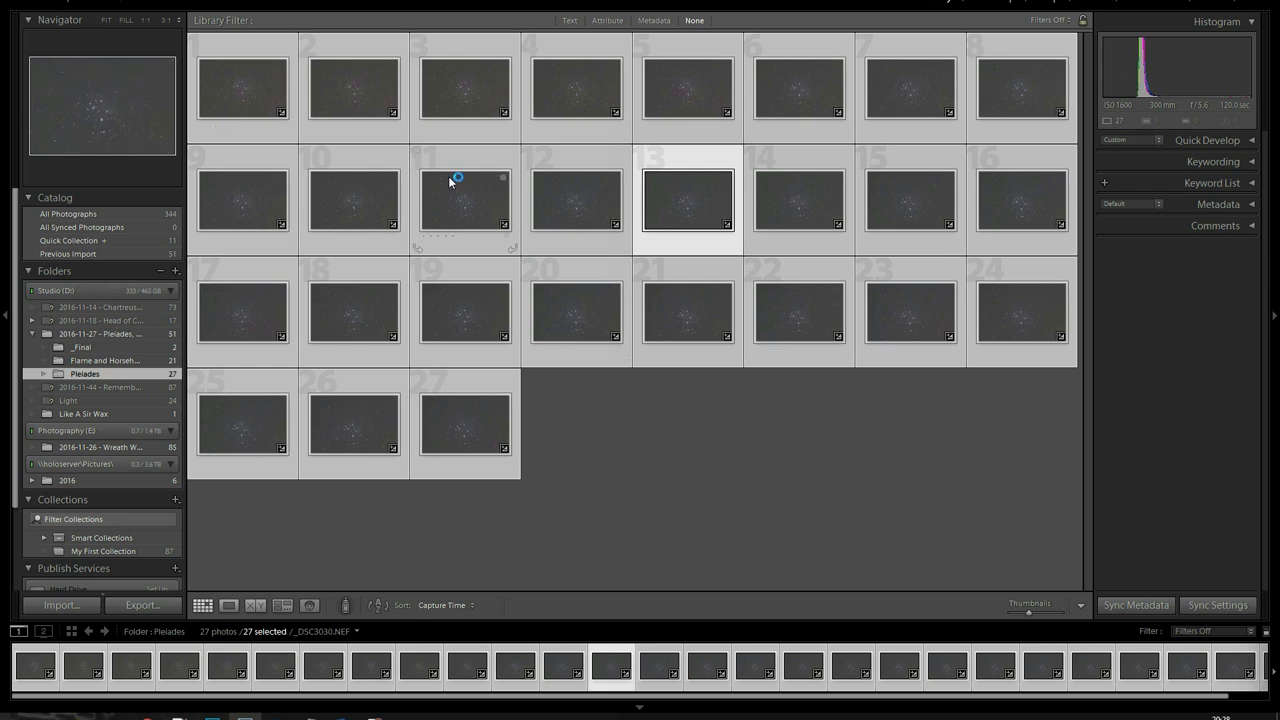
mouse_move(692, 205)
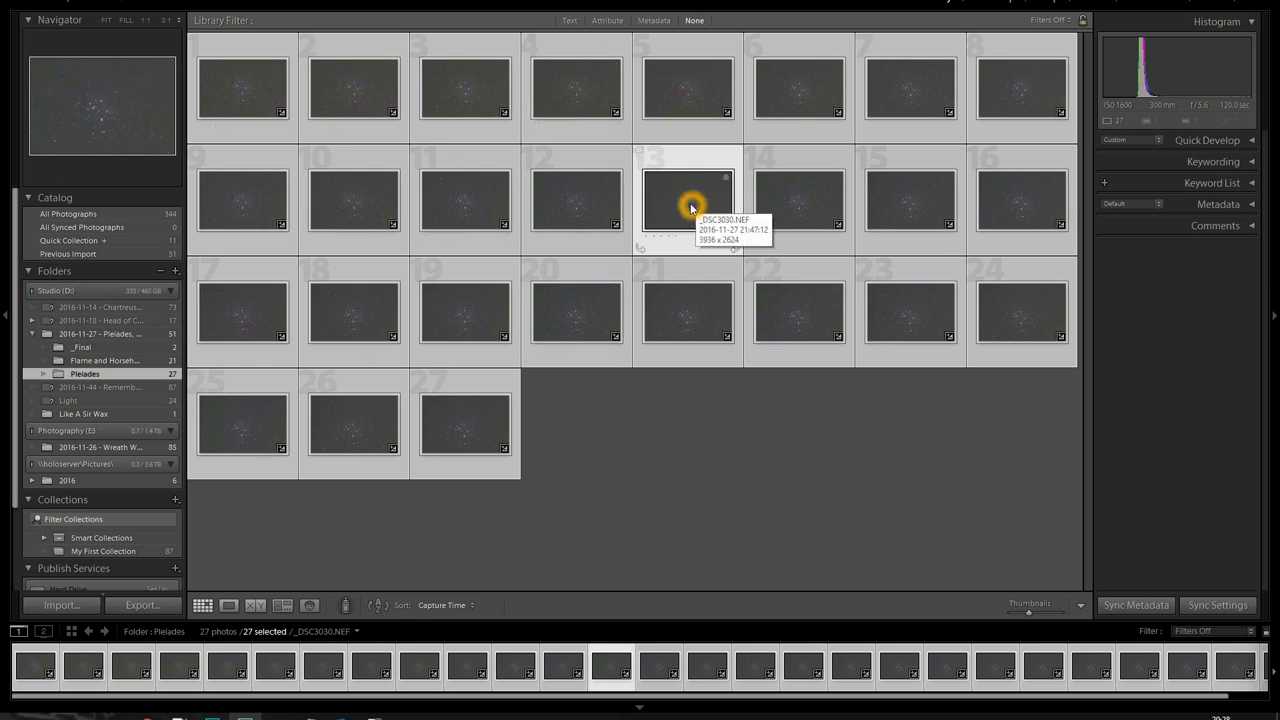
- Bring up the Edit In options for the 27 selected Pleiades frames
right_click(688, 200)
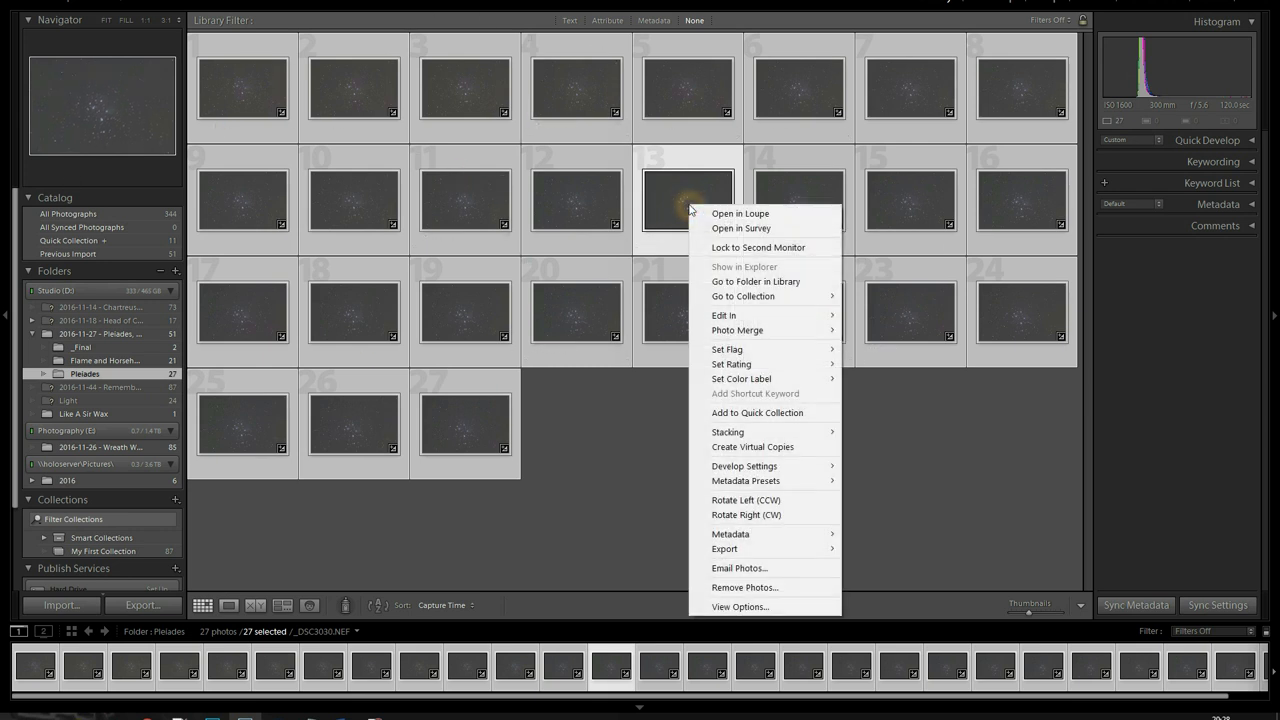
mouse_move(724, 315)
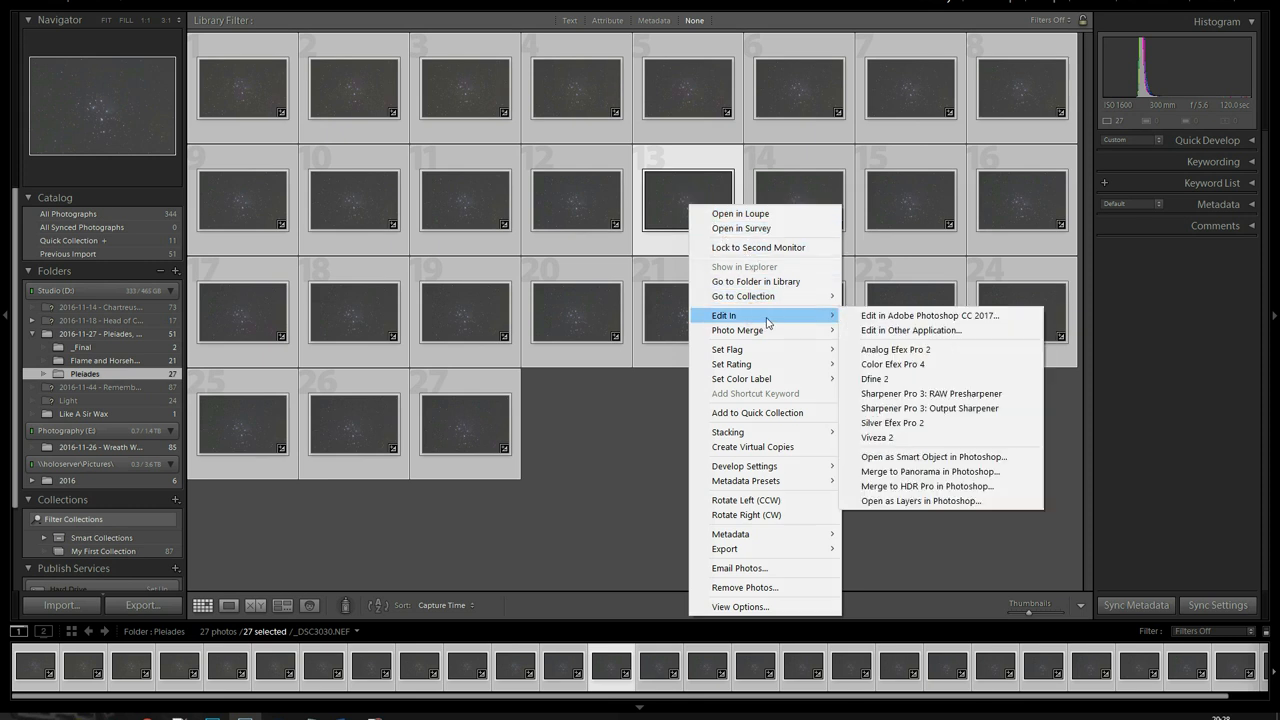
mouse_move(930, 471)
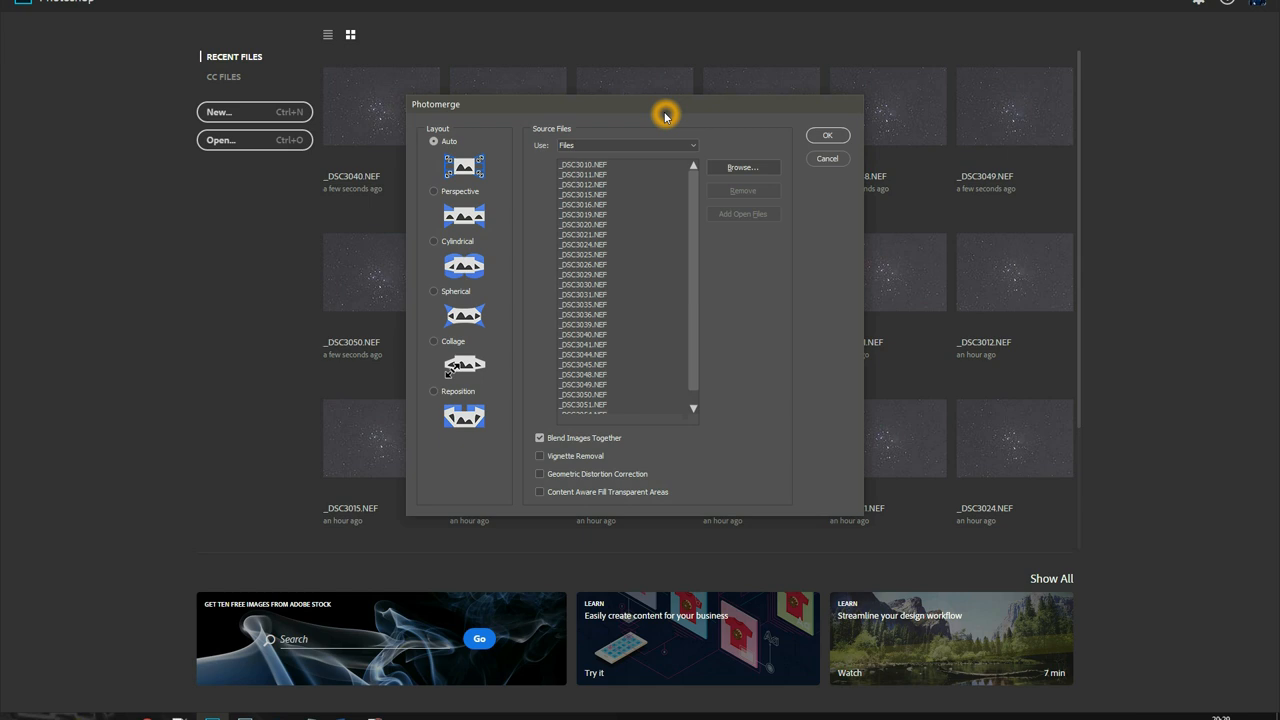
mouse_move(715, 190)
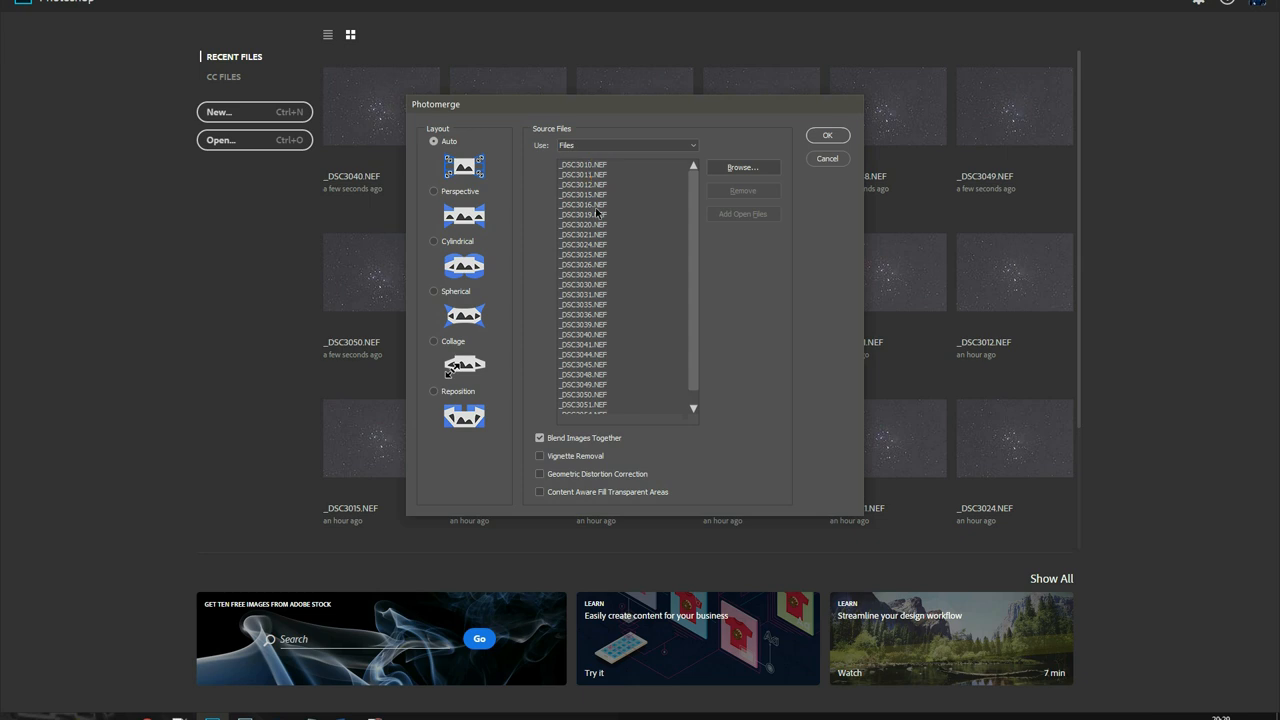
- In Photomerge, keep Auto layout and uncheck Blend Images Together
scroll(down, 3)
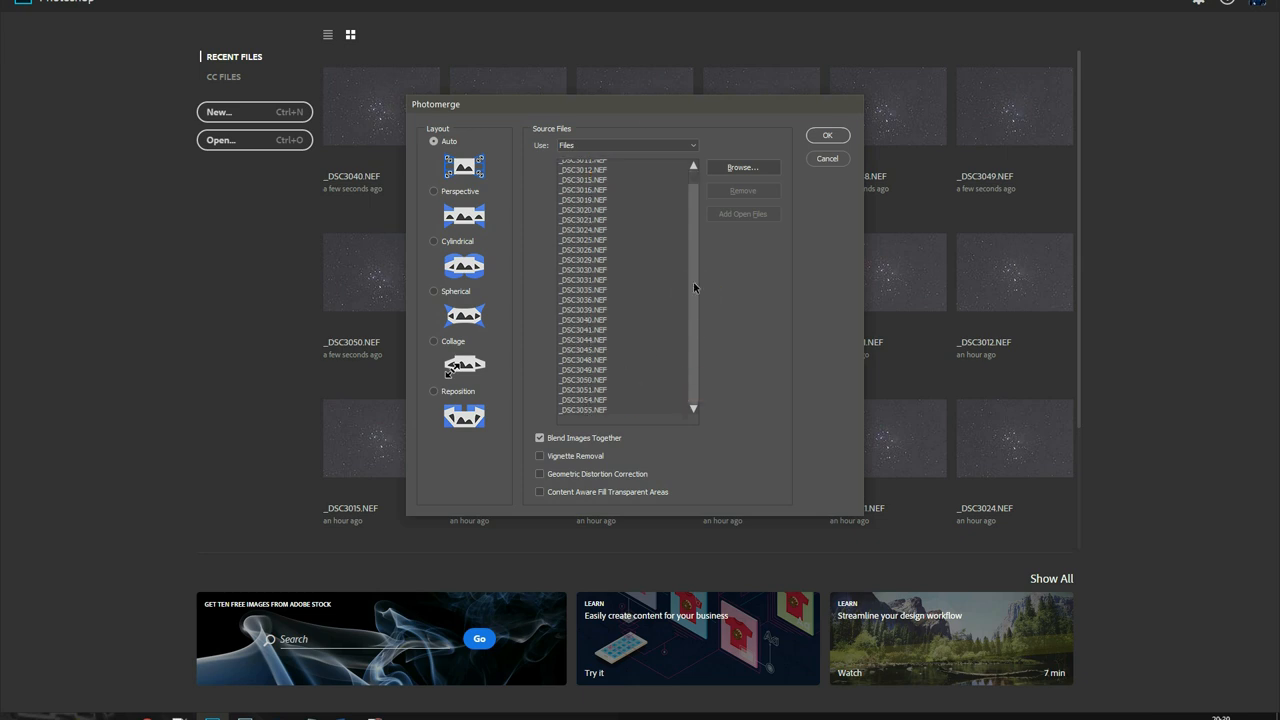
mouse_move(1034, 197)
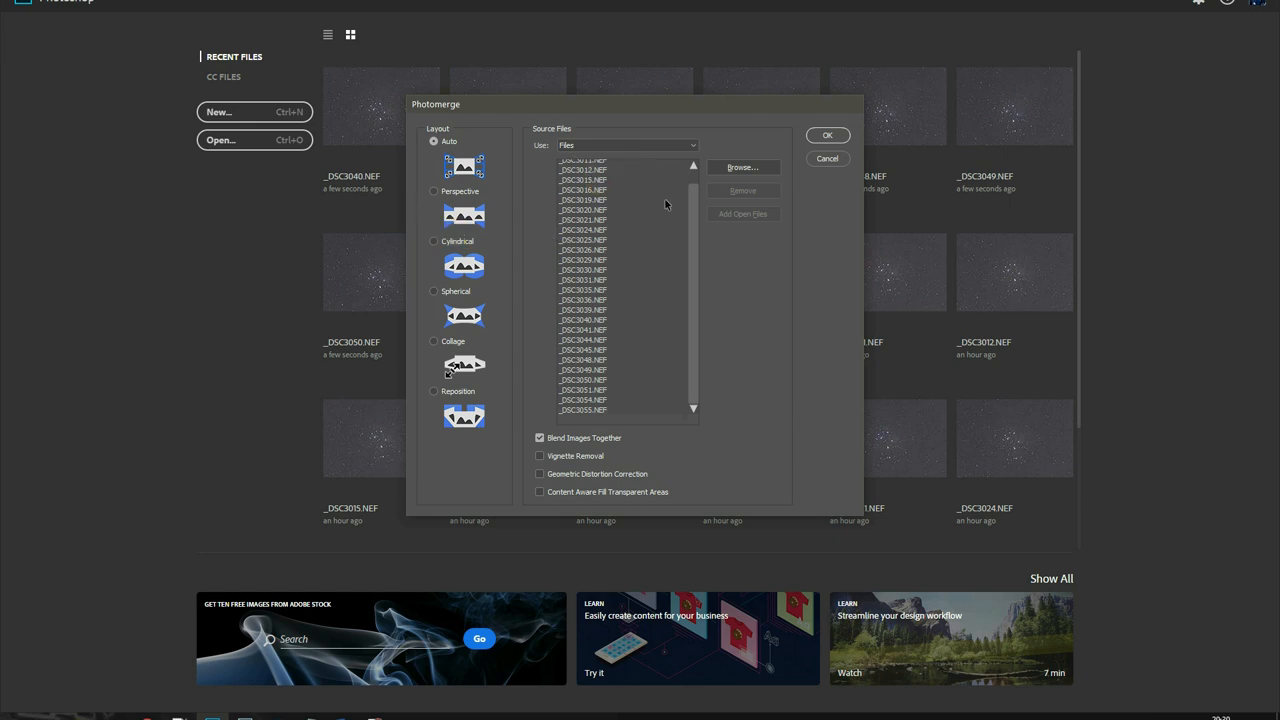
mouse_move(742, 354)
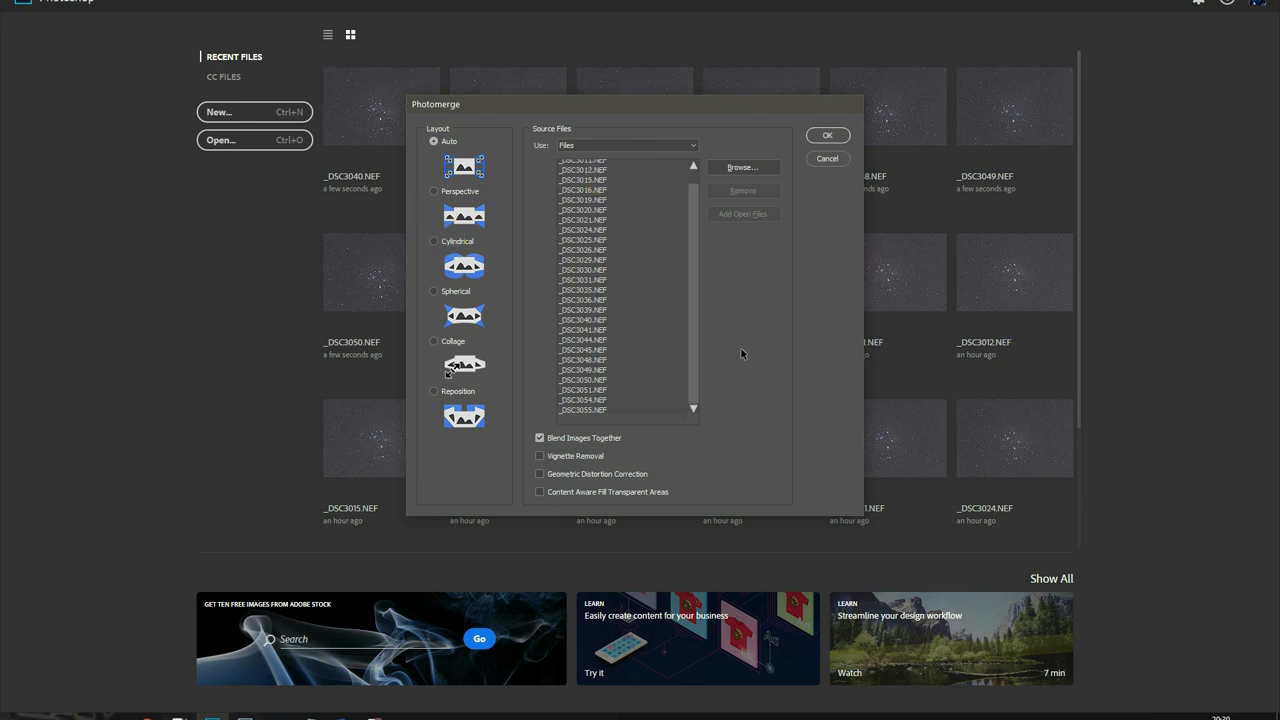
mouse_move(742, 337)
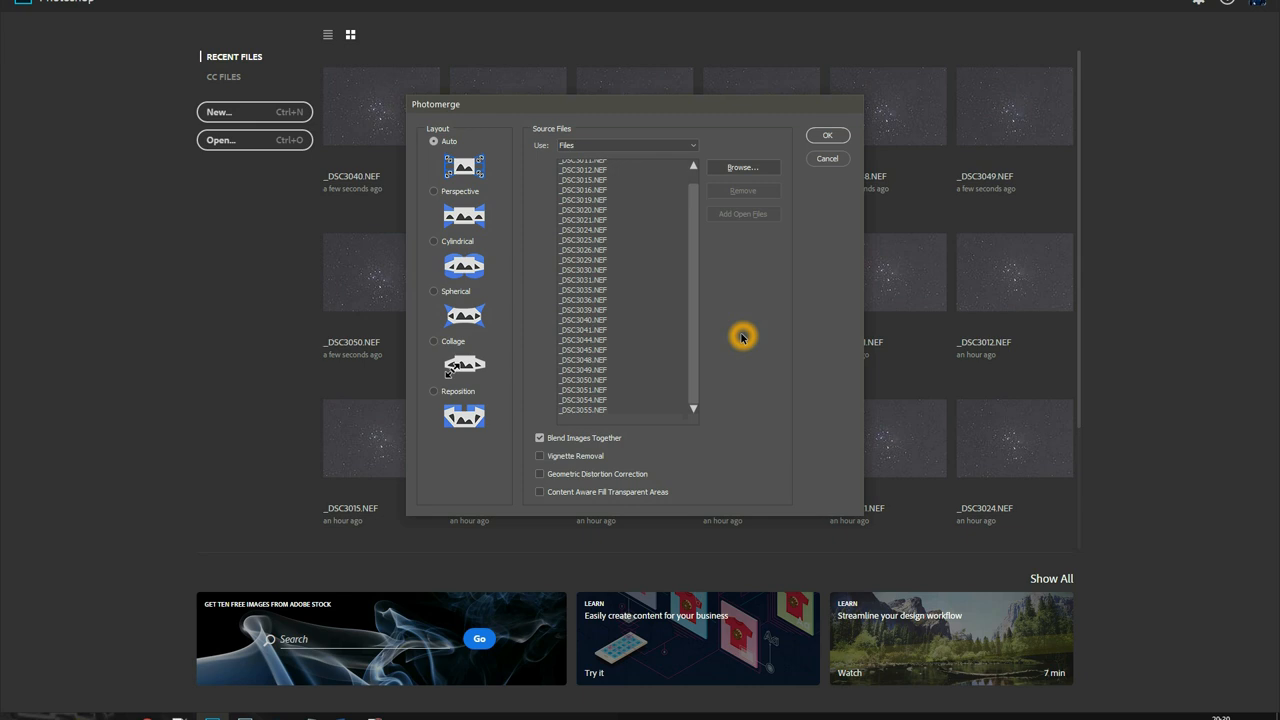
mouse_move(766, 322)
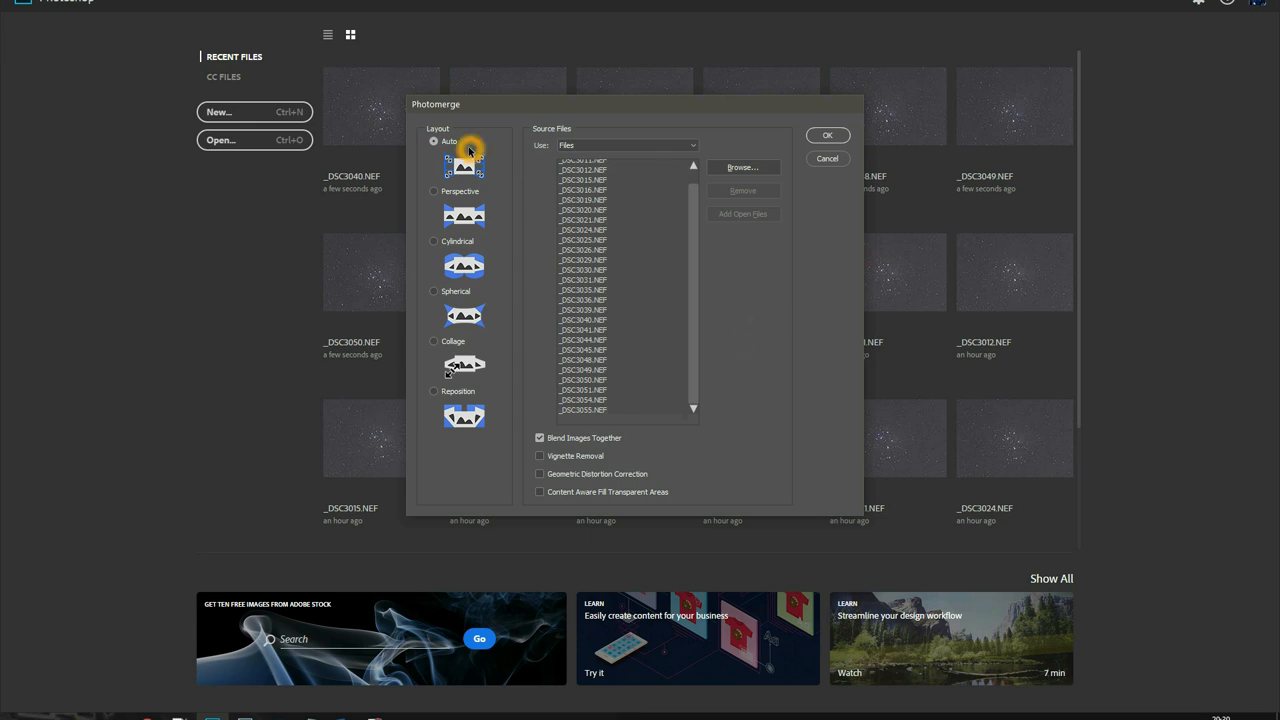
mouse_move(427, 133)
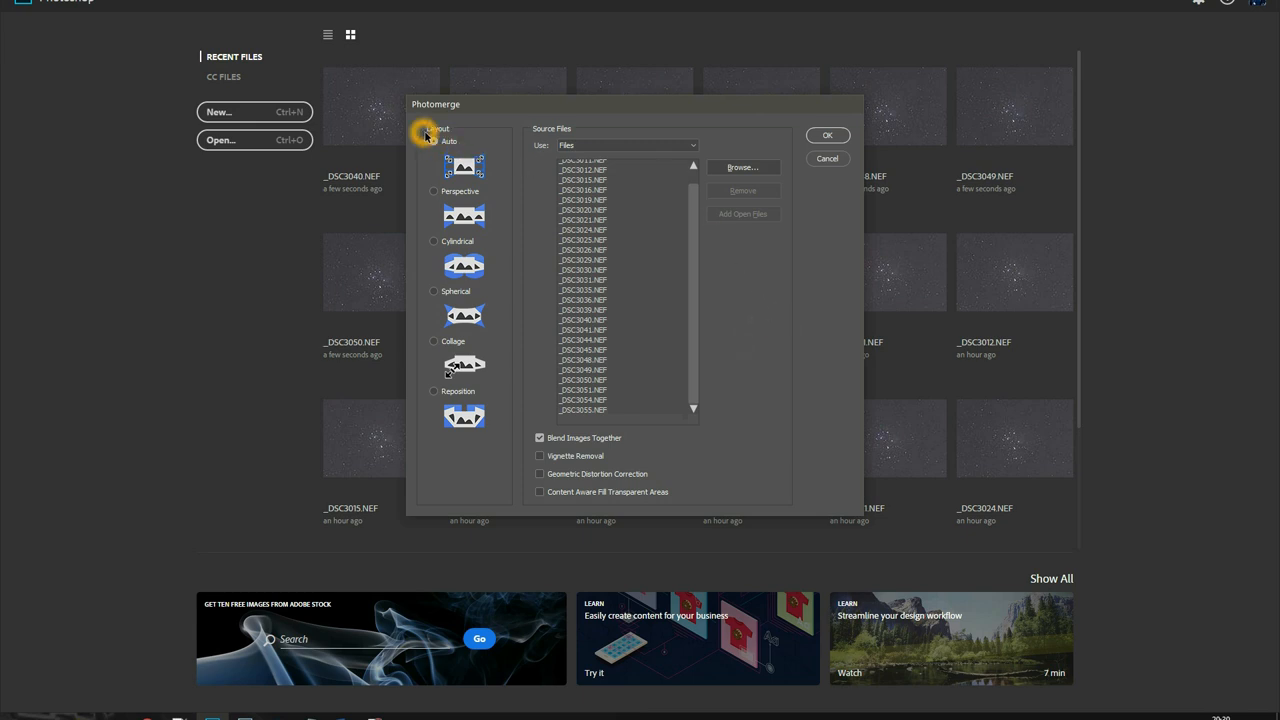
mouse_move(440, 139)
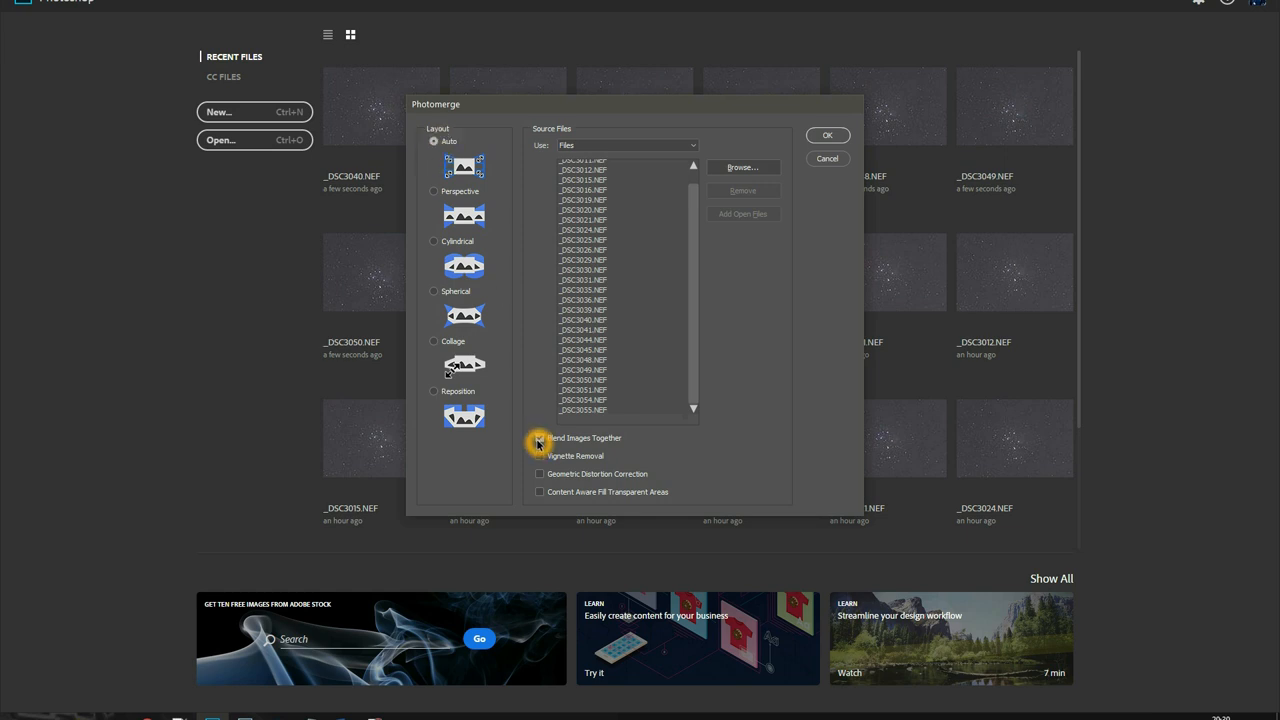
click(540, 438)
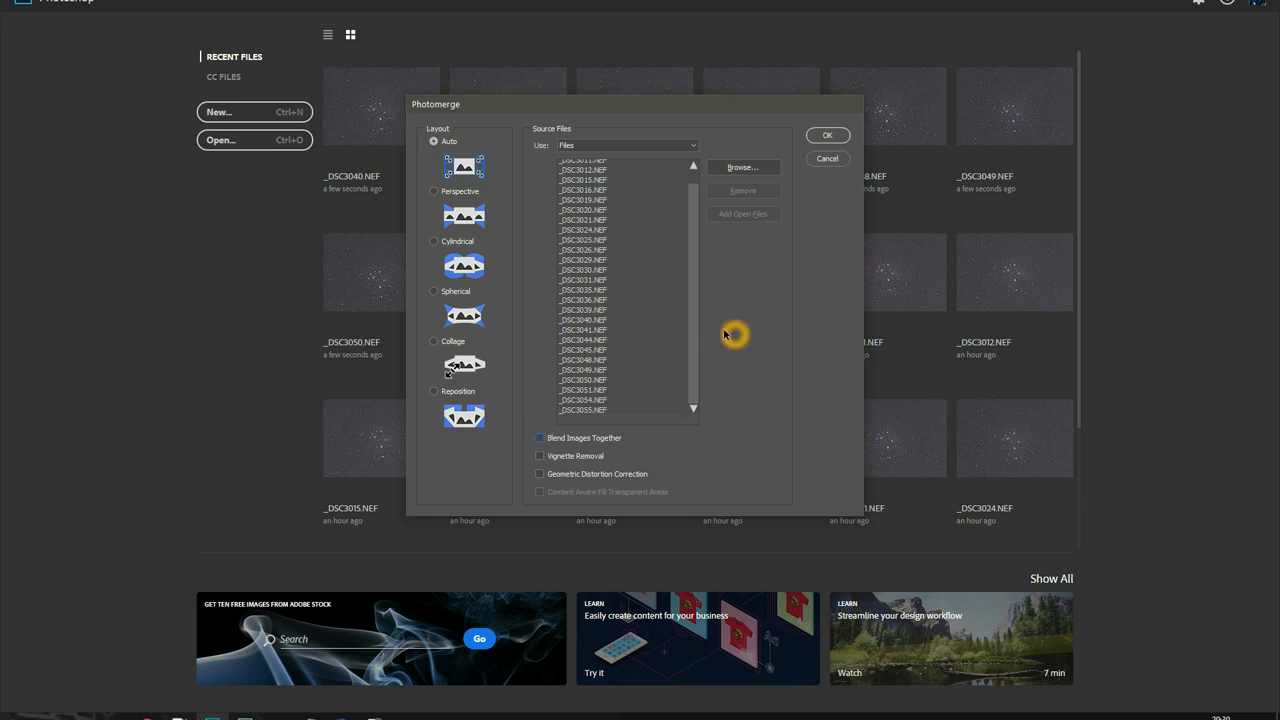
mouse_move(725, 332)
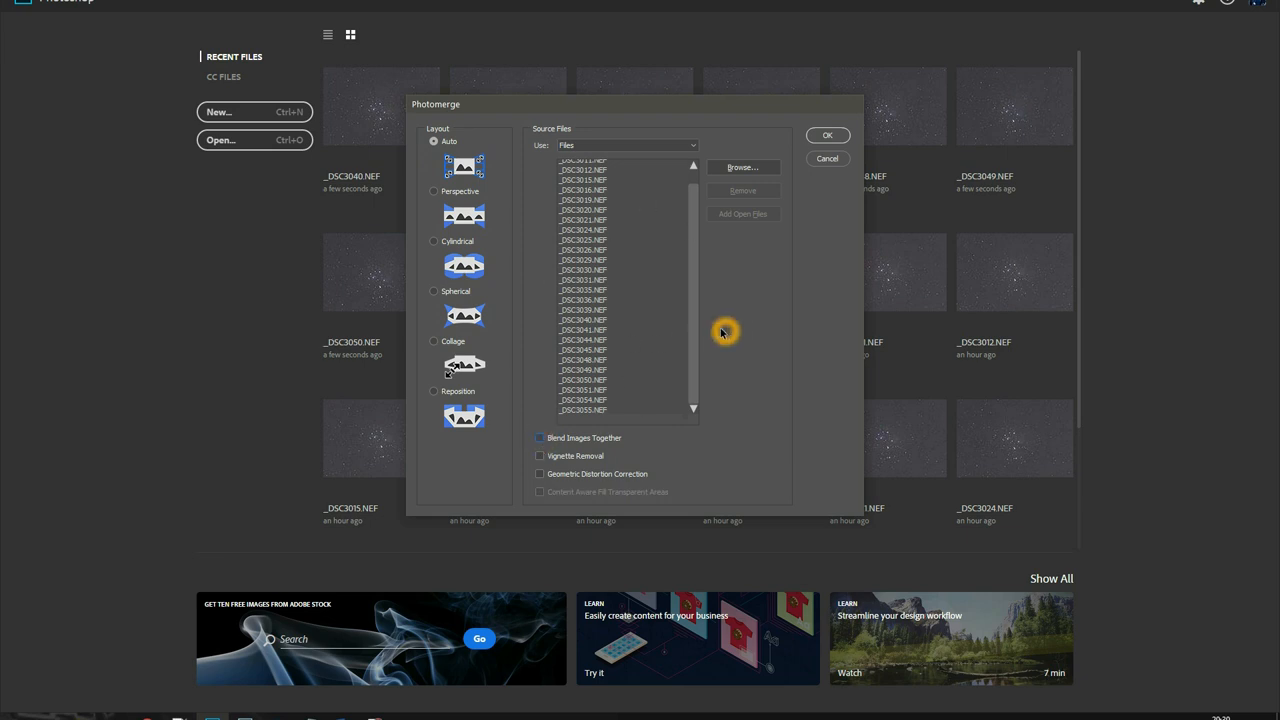
mouse_move(625, 186)
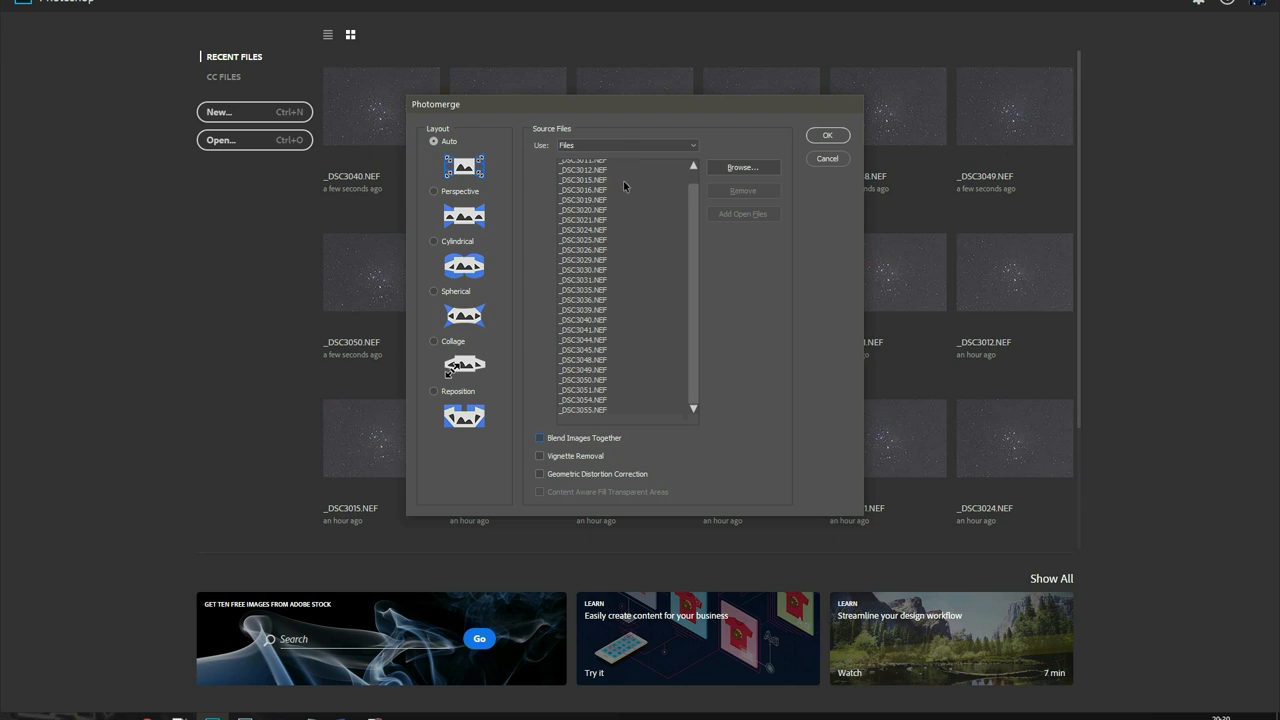
mouse_move(594, 353)
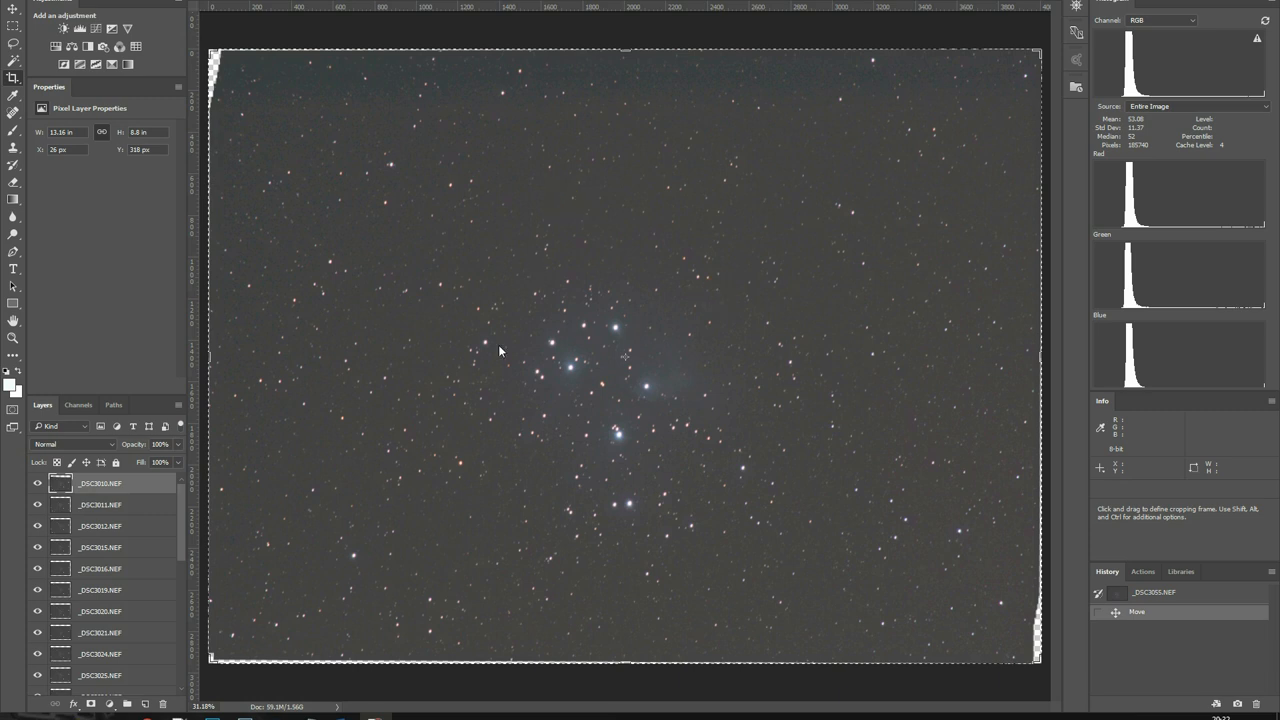
mouse_move(203, 503)
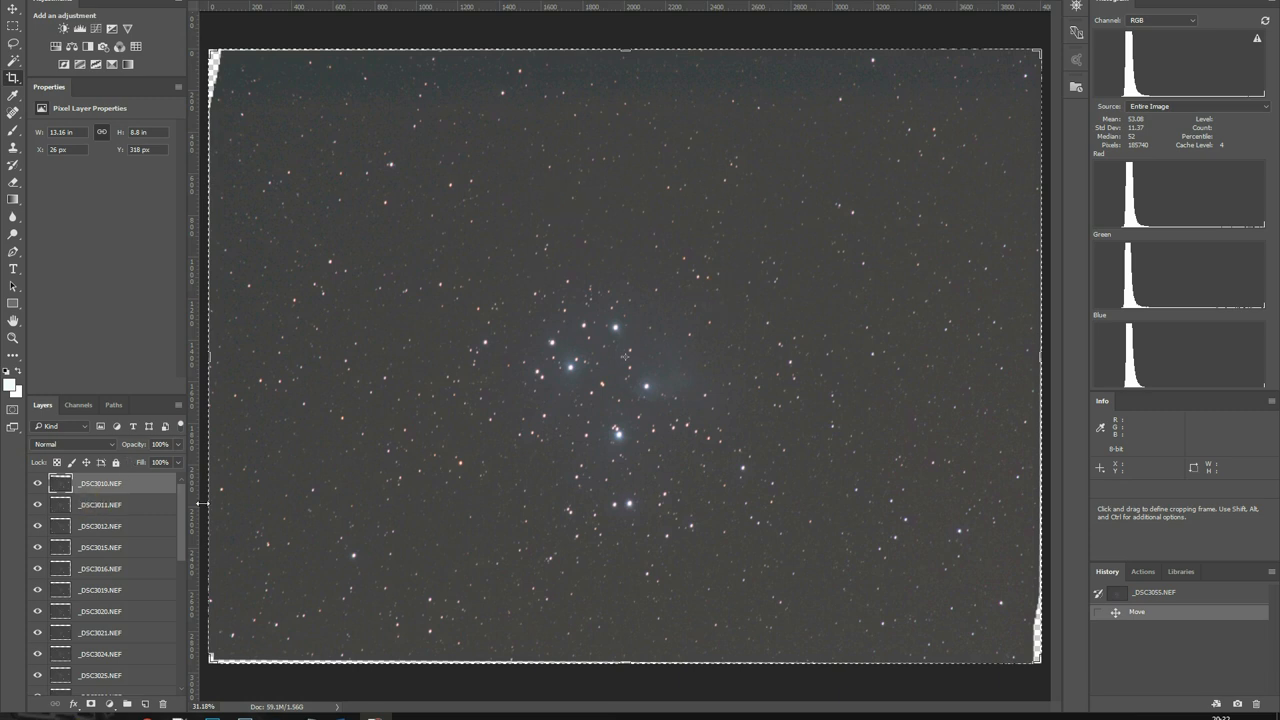
scroll(down, 3)
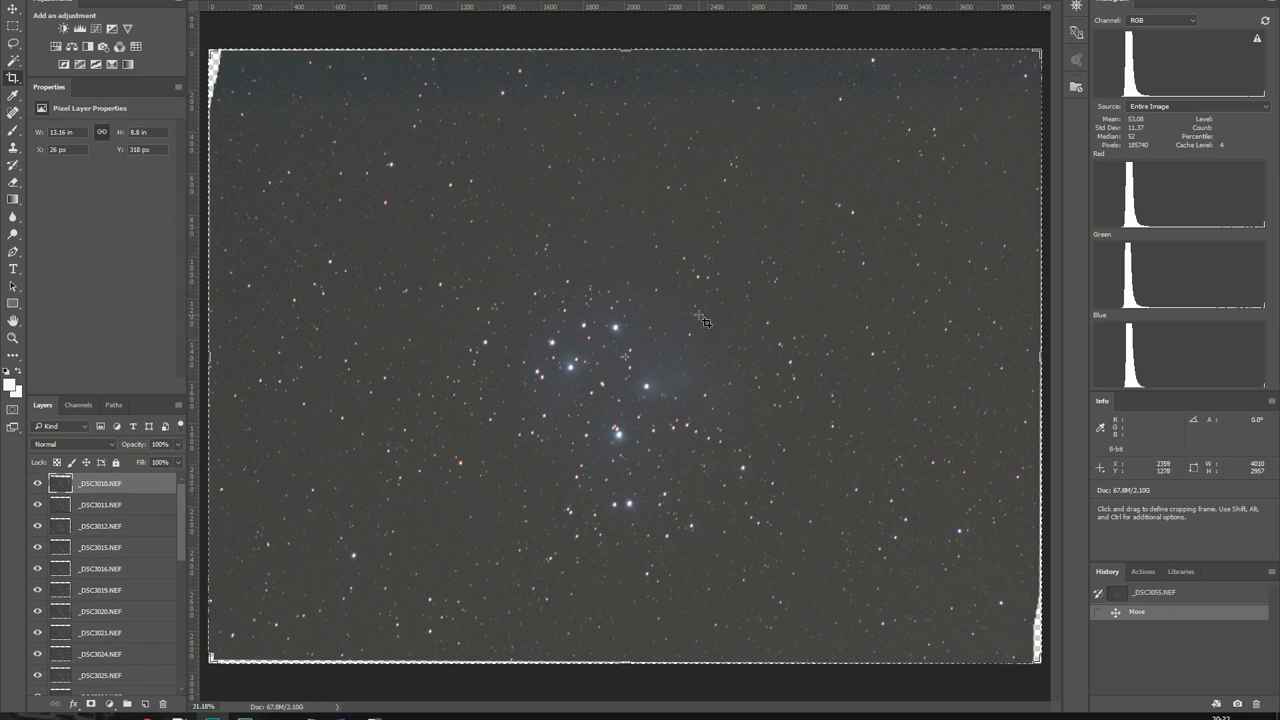
mouse_move(463, 345)
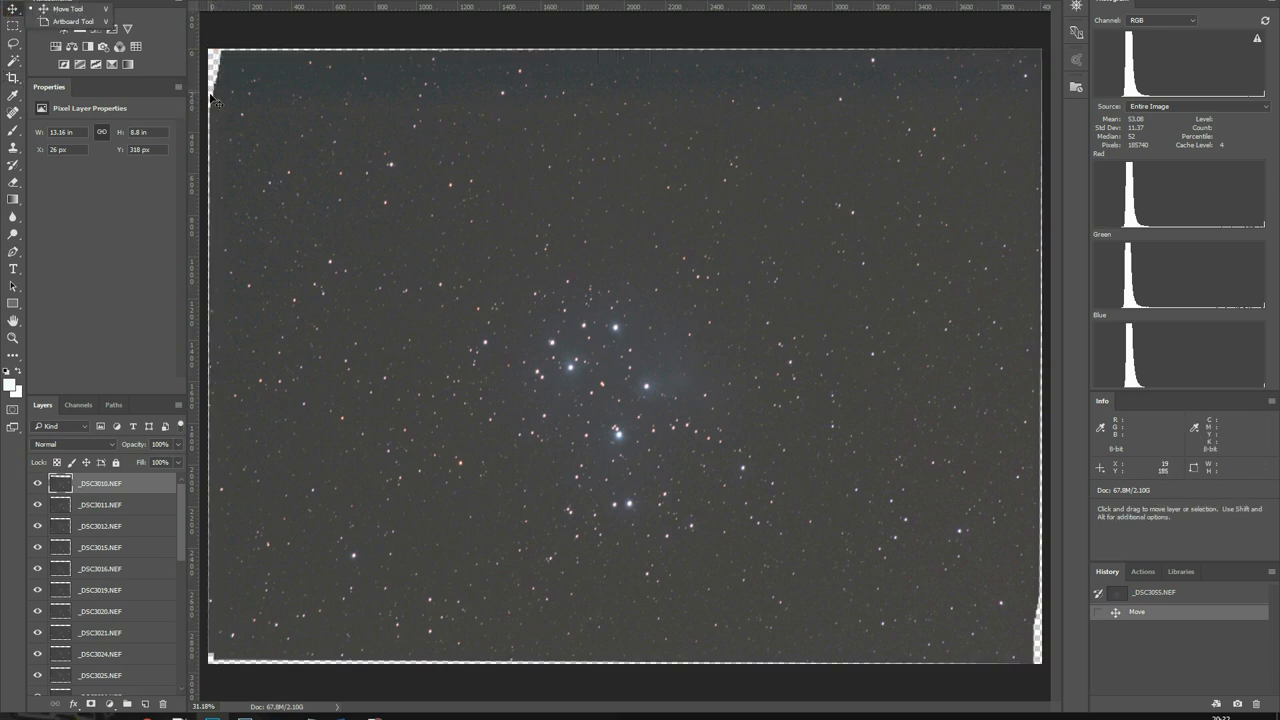
mouse_move(1000, 192)
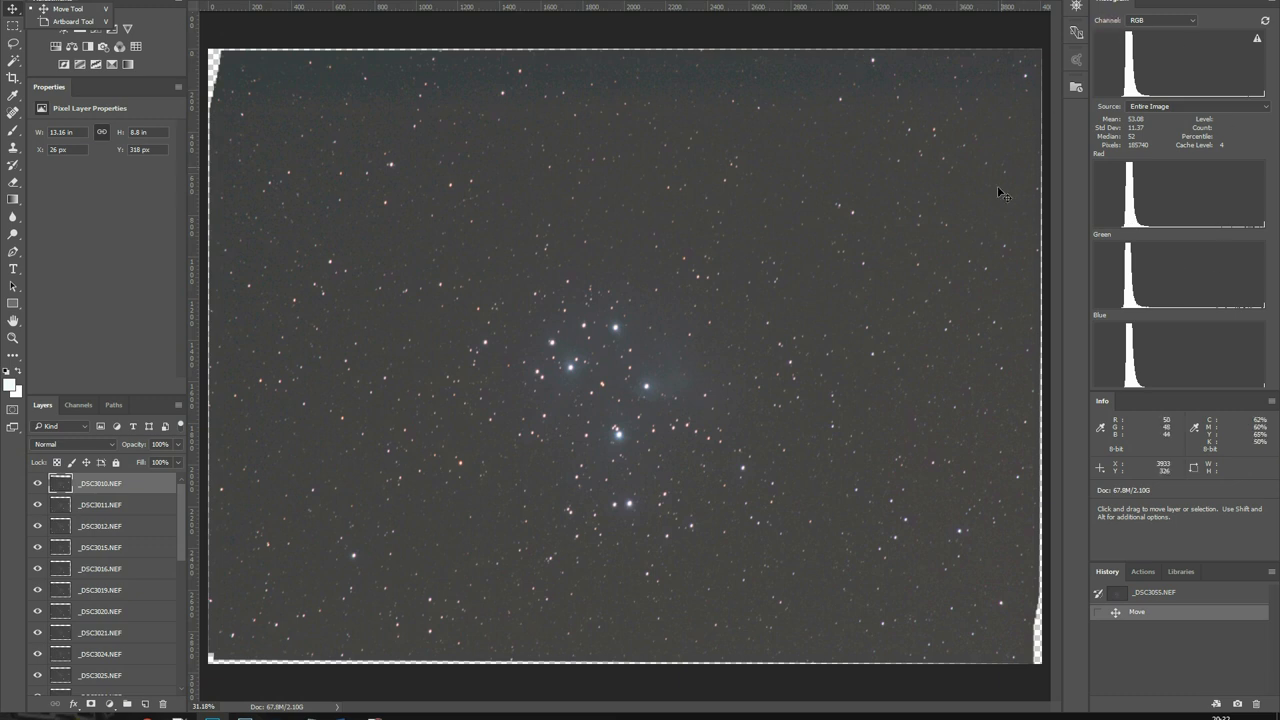
mouse_move(1048, 375)
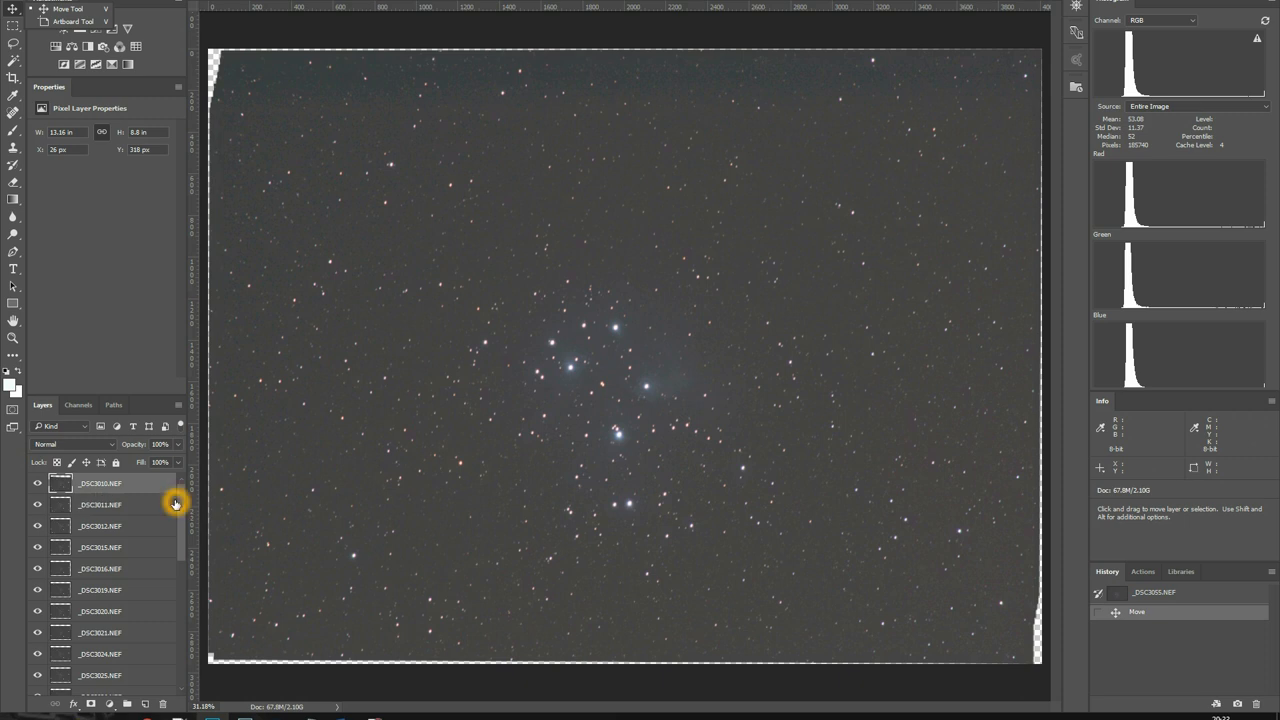
scroll(down, 3)
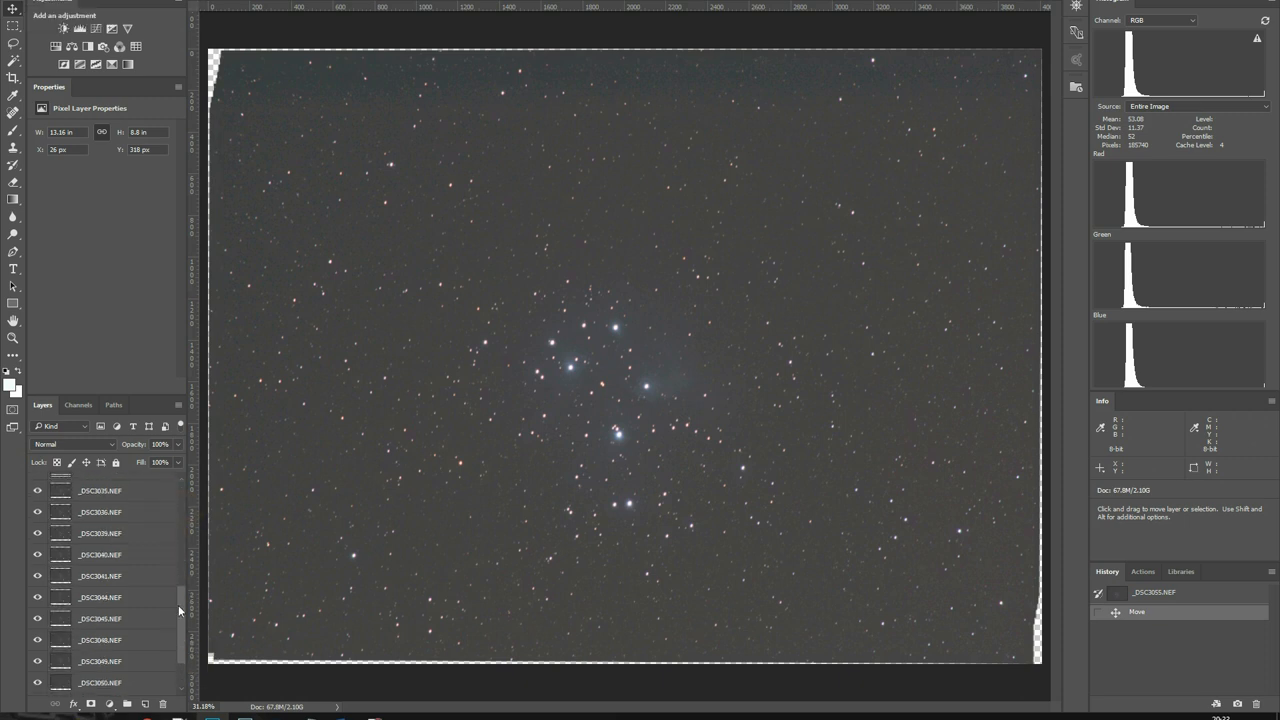
scroll(up, 3)
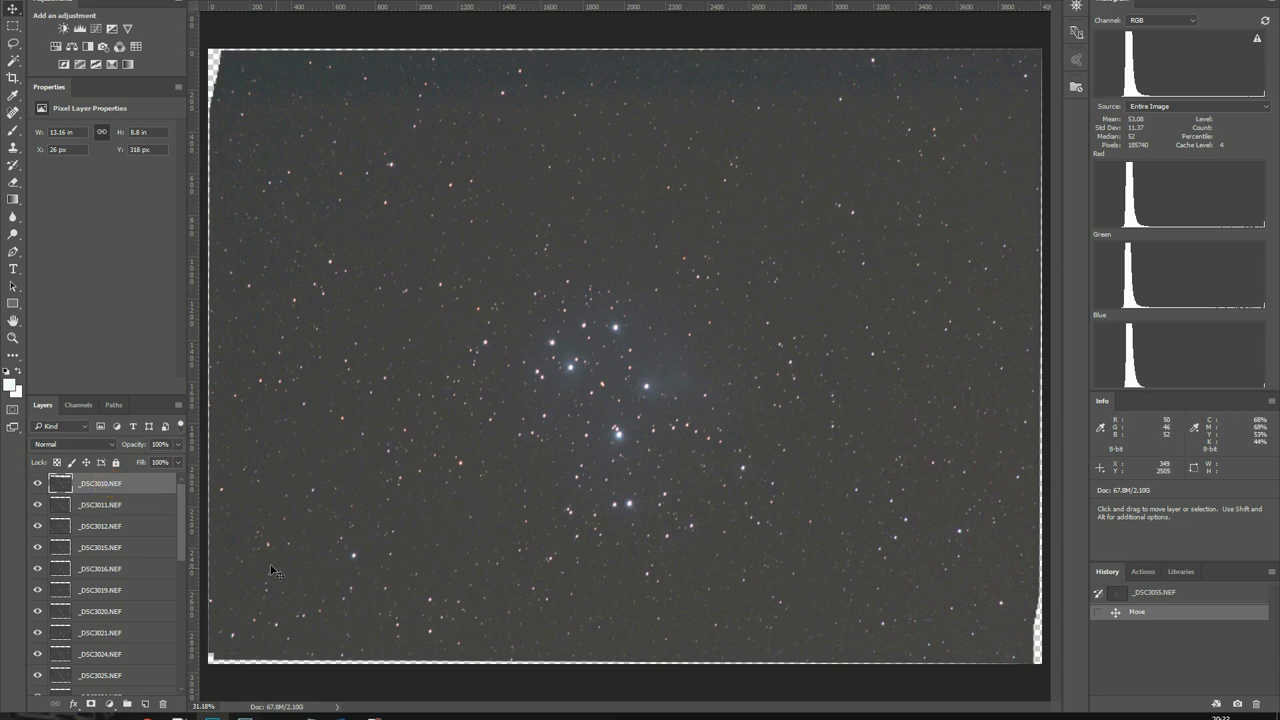
mouse_move(182, 517)
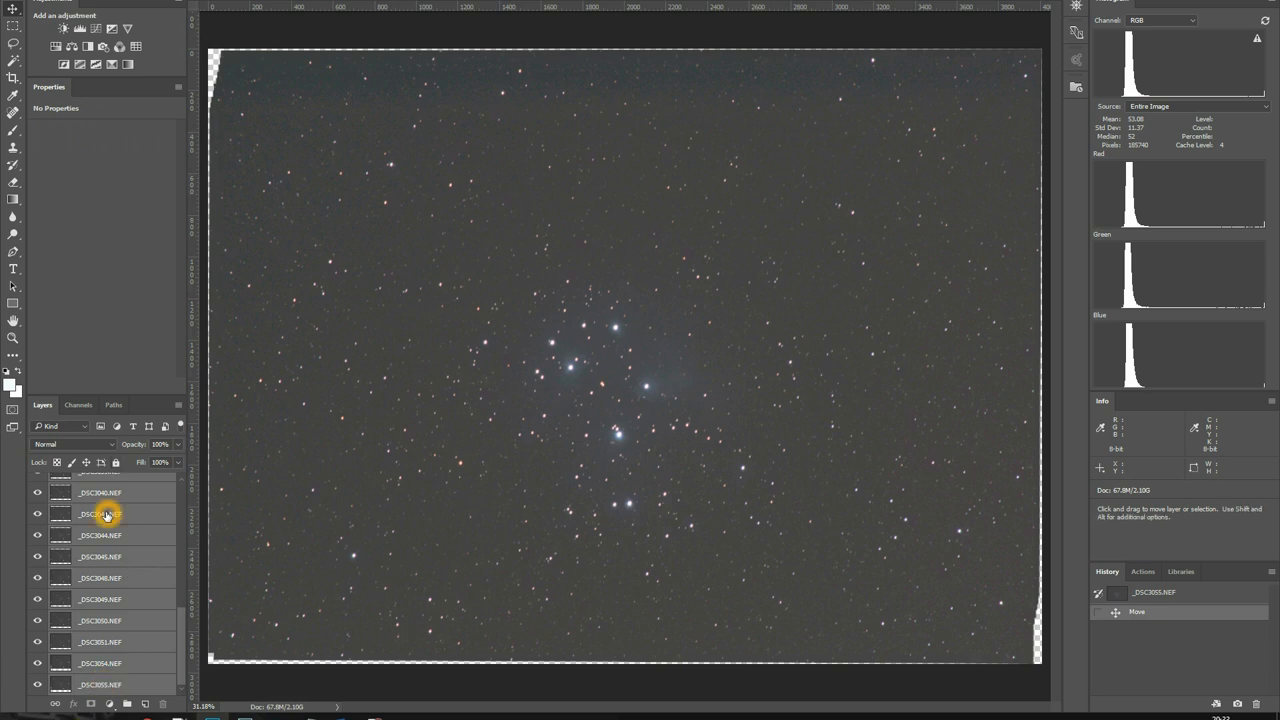
- Convert all the selected NEF layers into one smart object
right_click(105, 514)
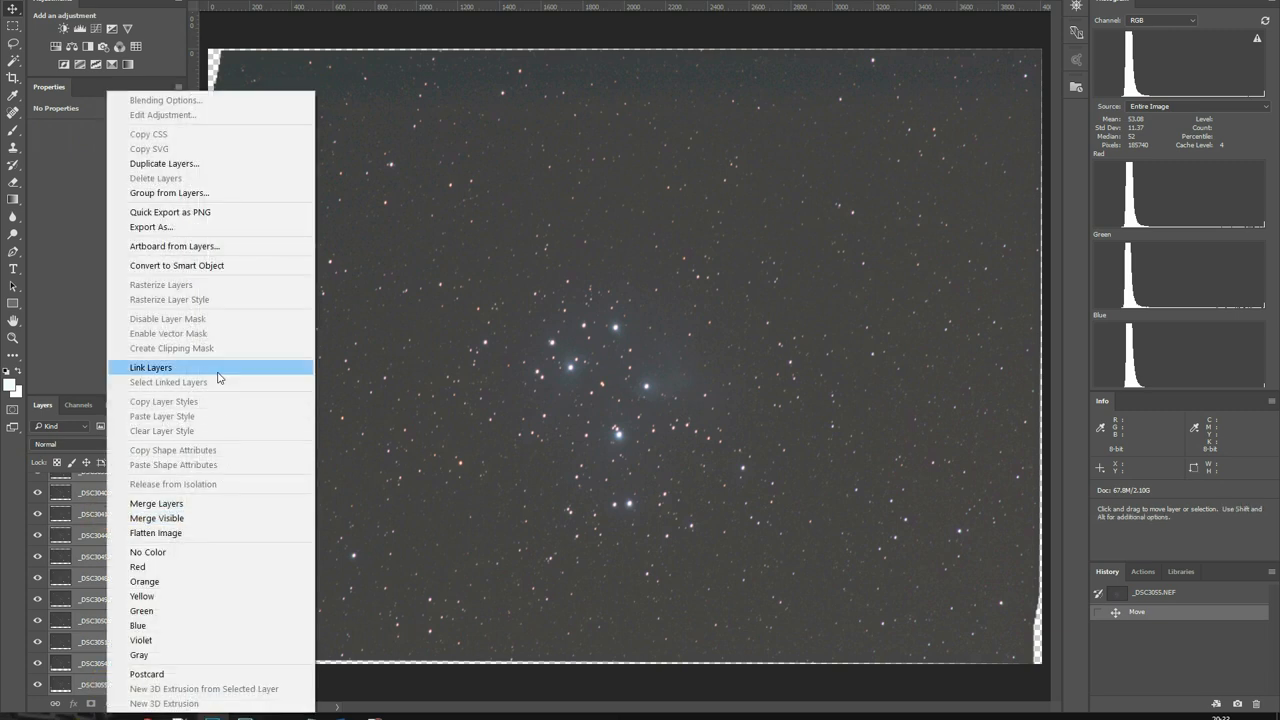
mouse_move(225, 265)
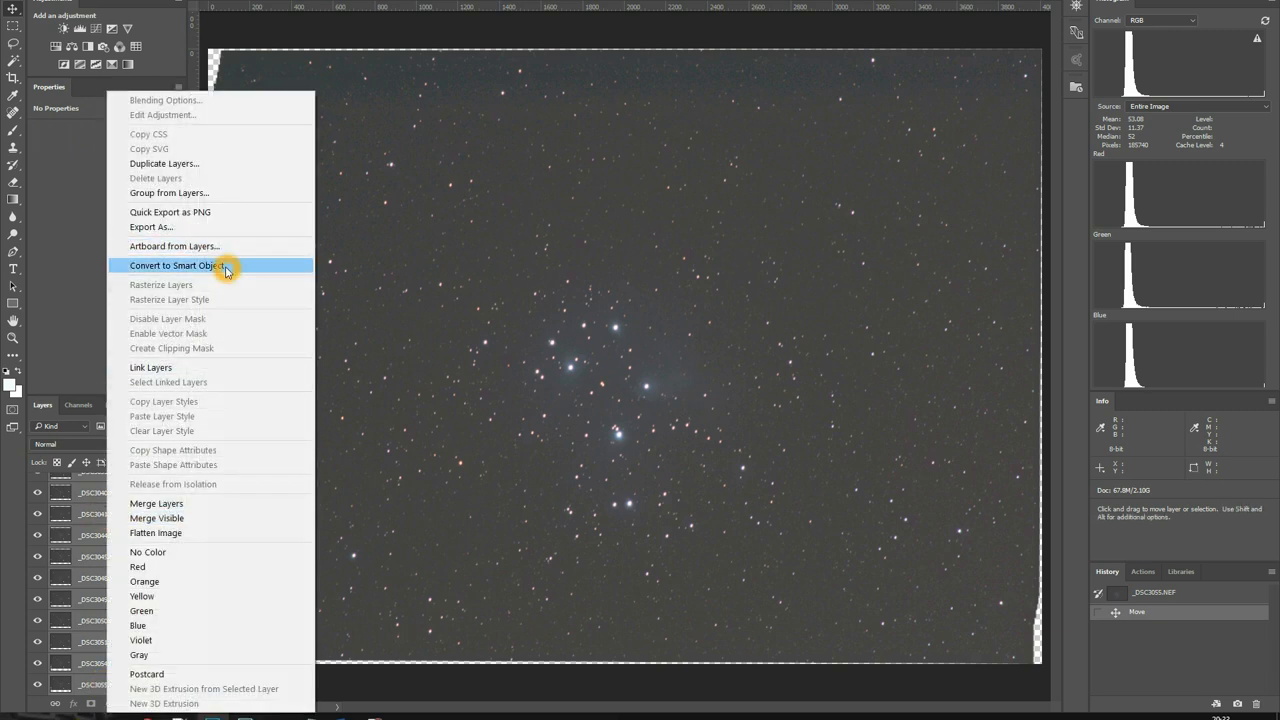
click(180, 265)
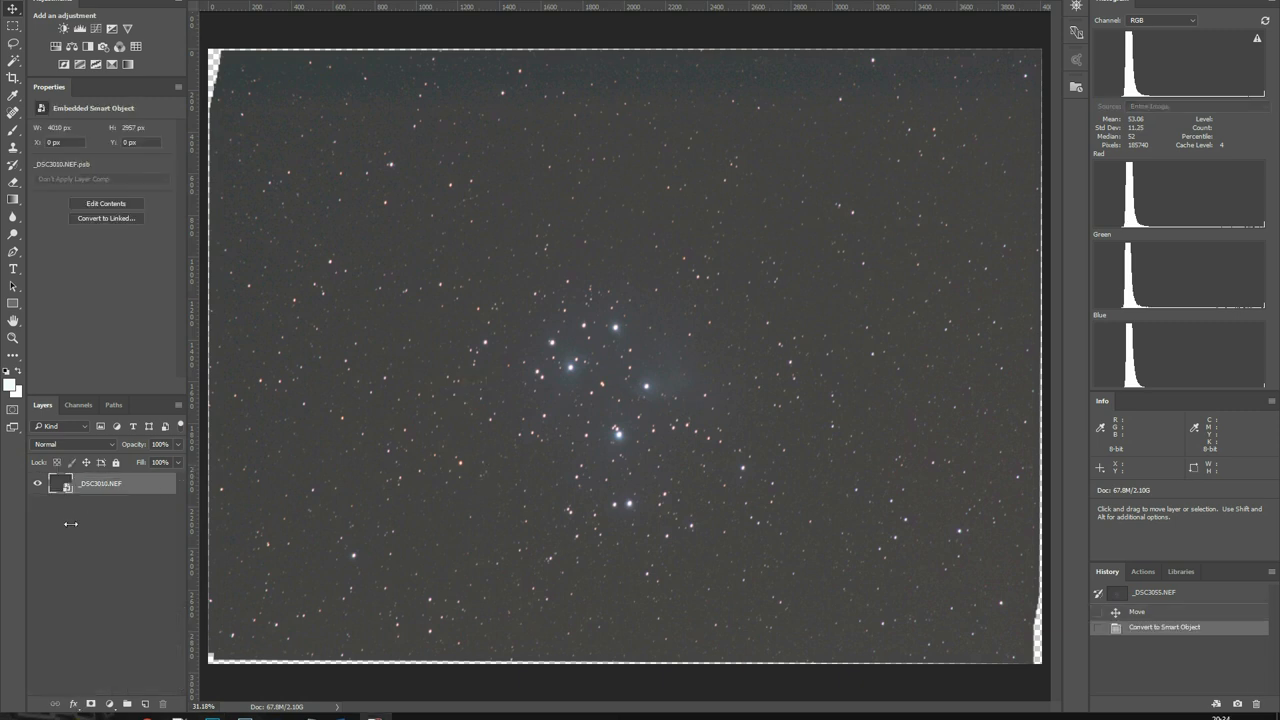
mouse_move(112, 523)
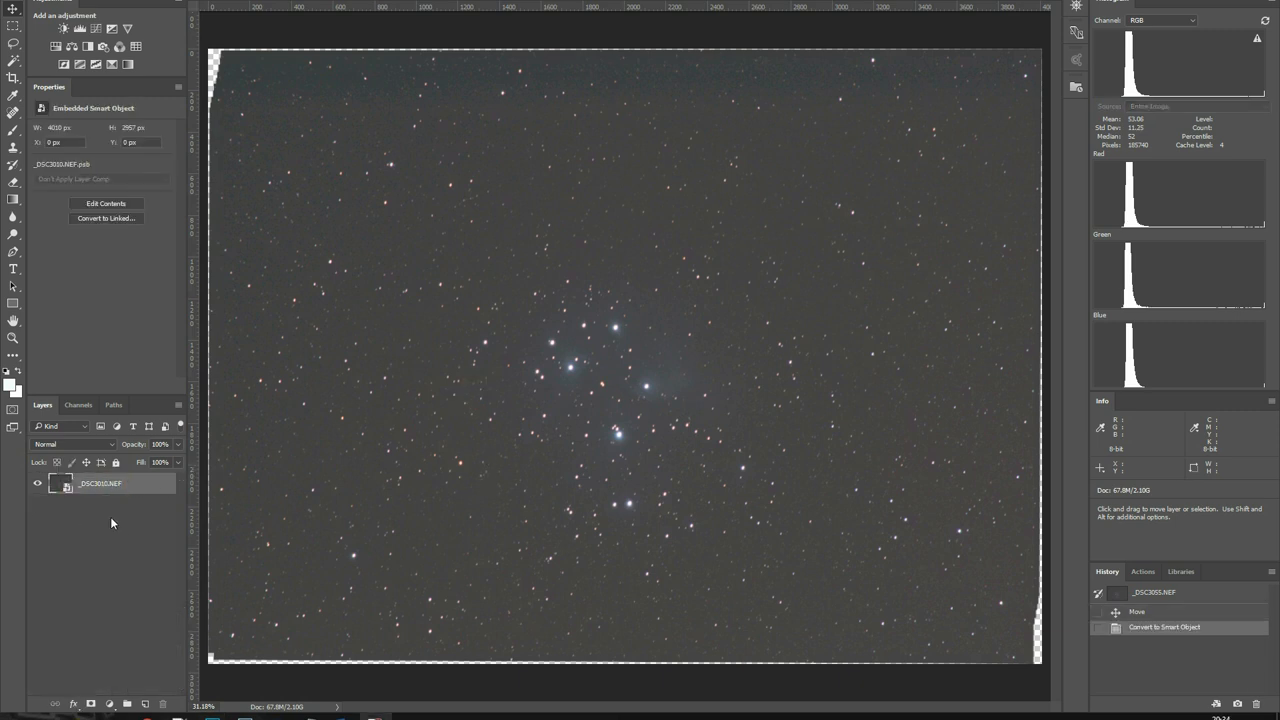
- Set the Pleiades smart object's stack mode to Median
click(37, 483)
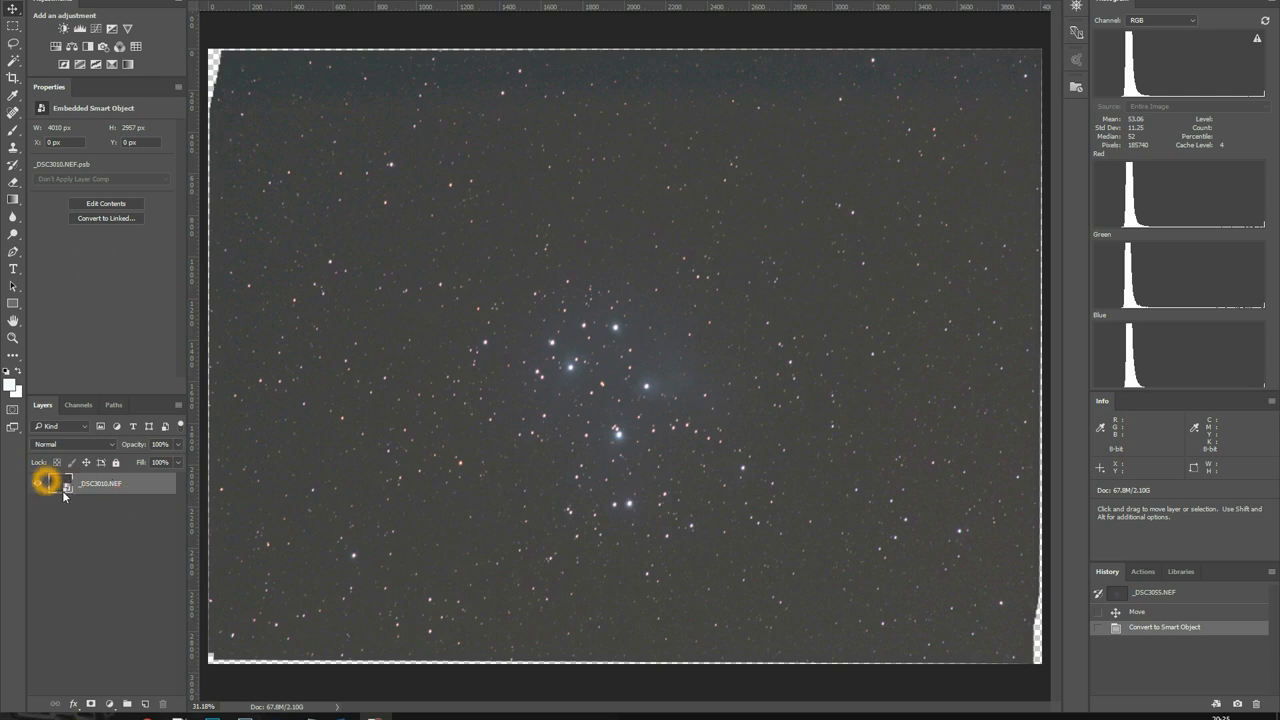
mouse_move(160, 490)
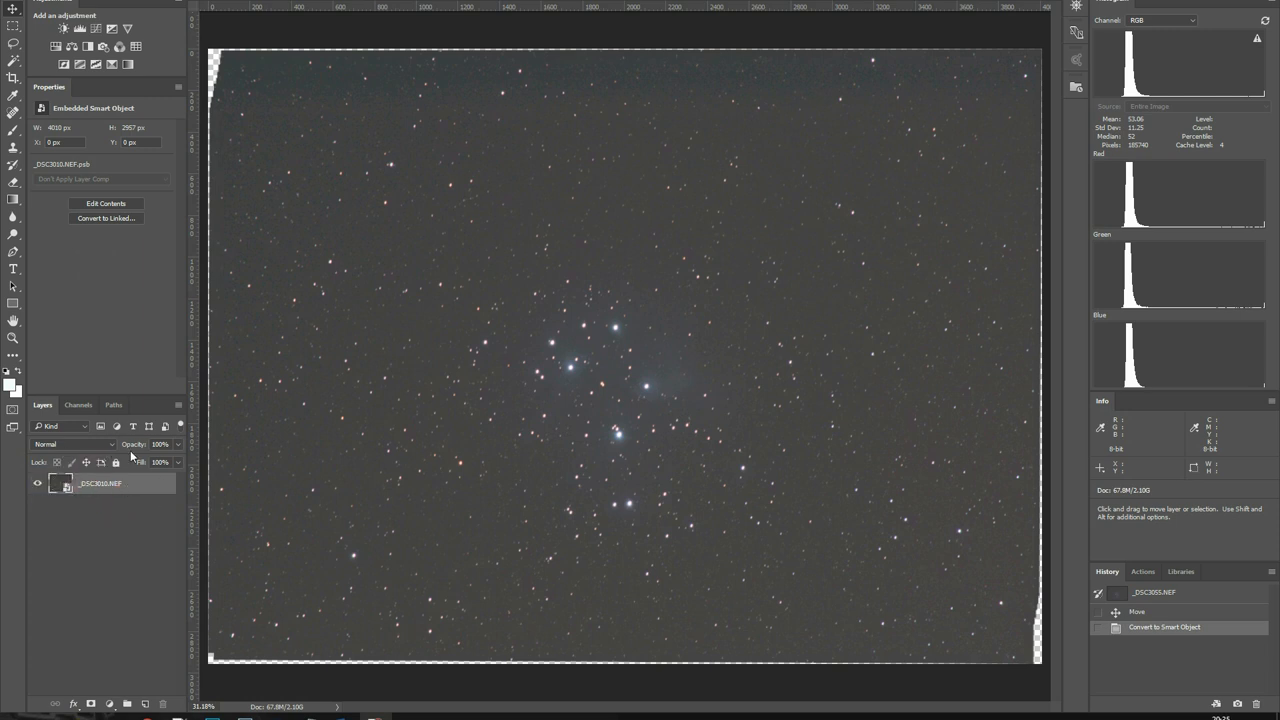
click(88, 484)
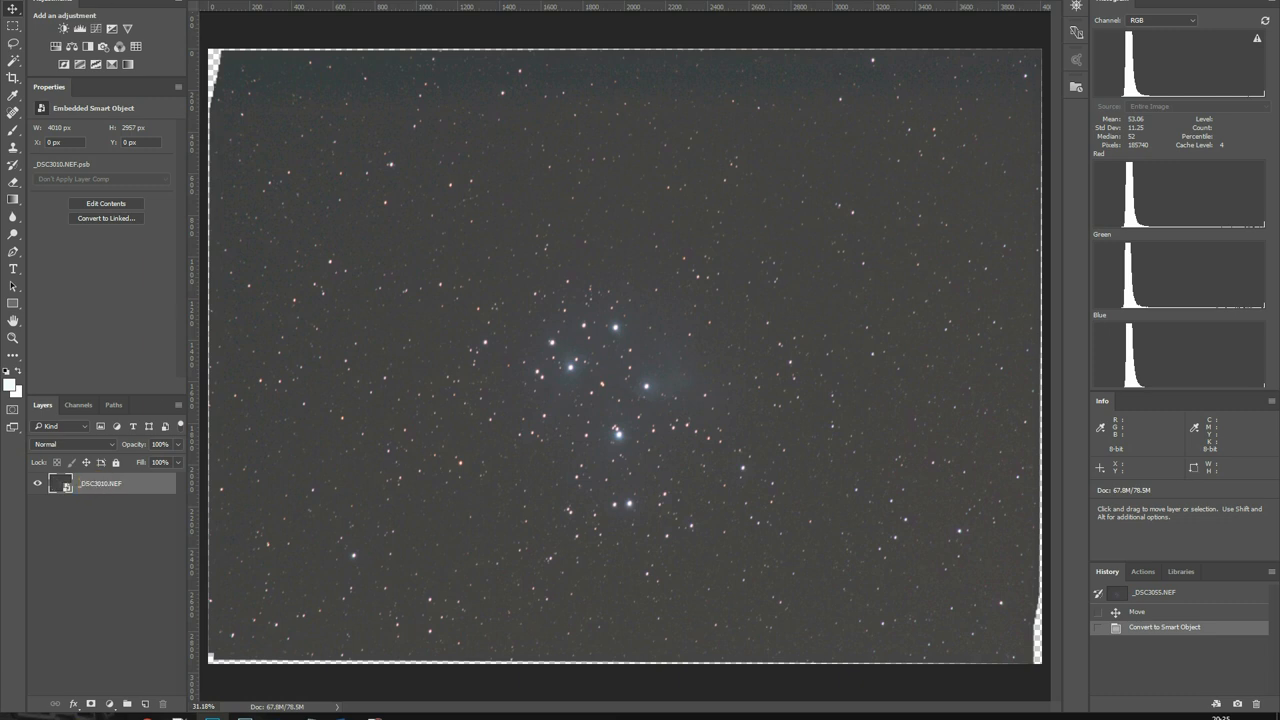
click(150, 2)
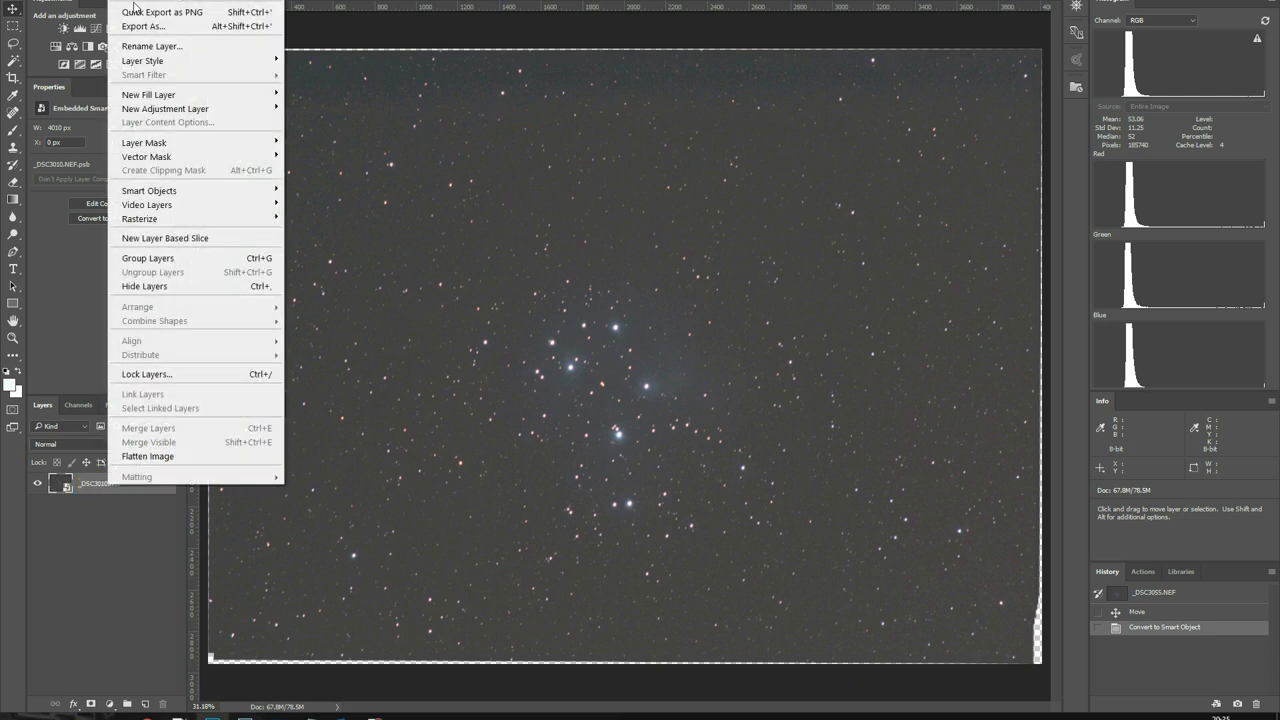
mouse_move(190, 191)
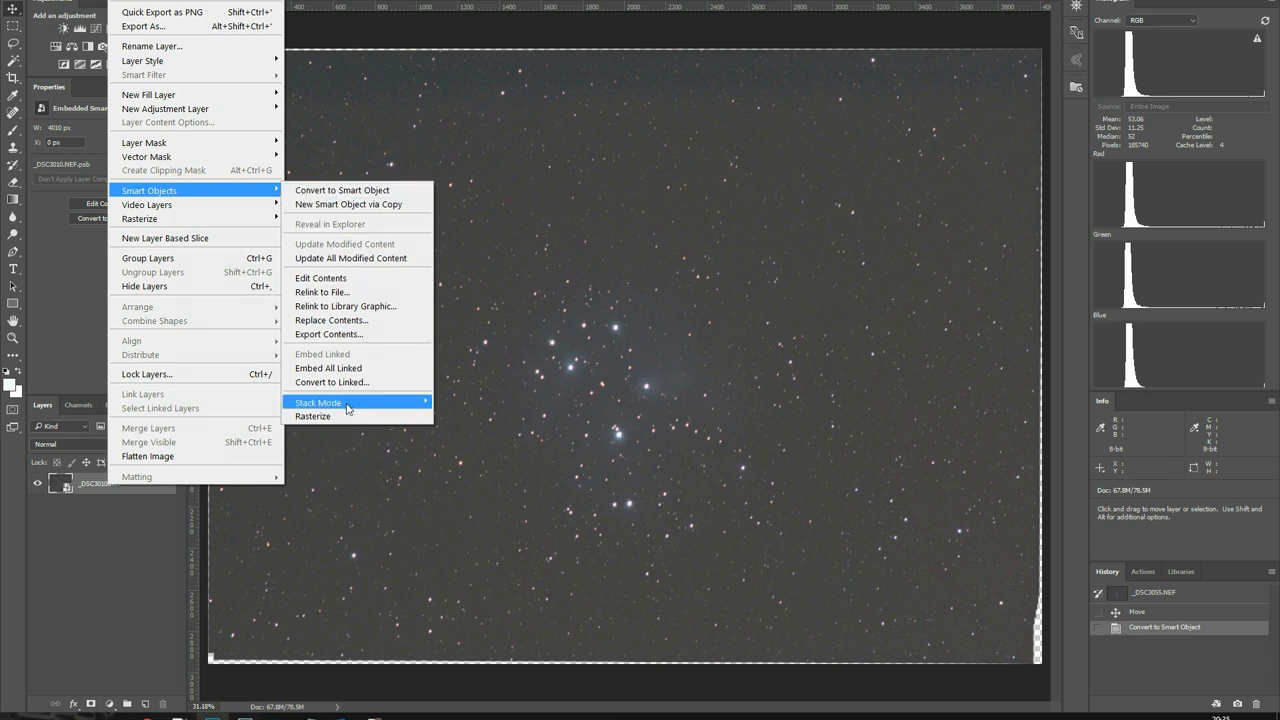
mouse_move(318, 402)
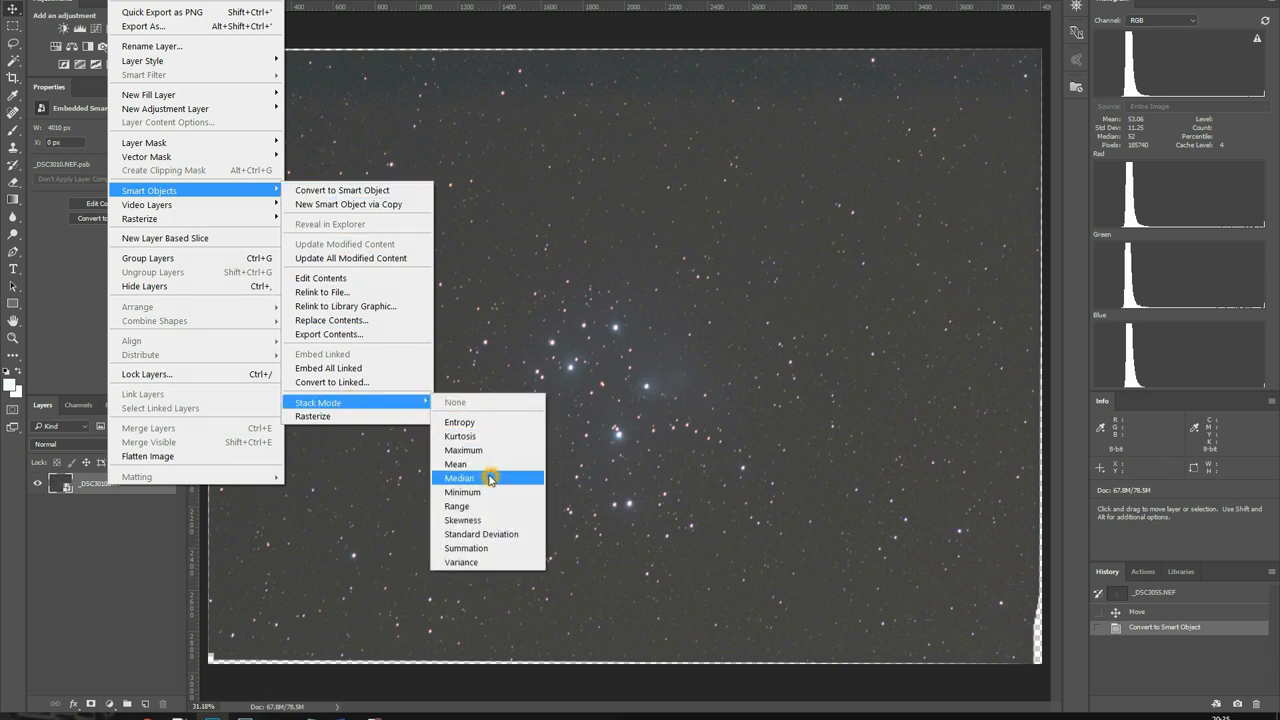
click(459, 477)
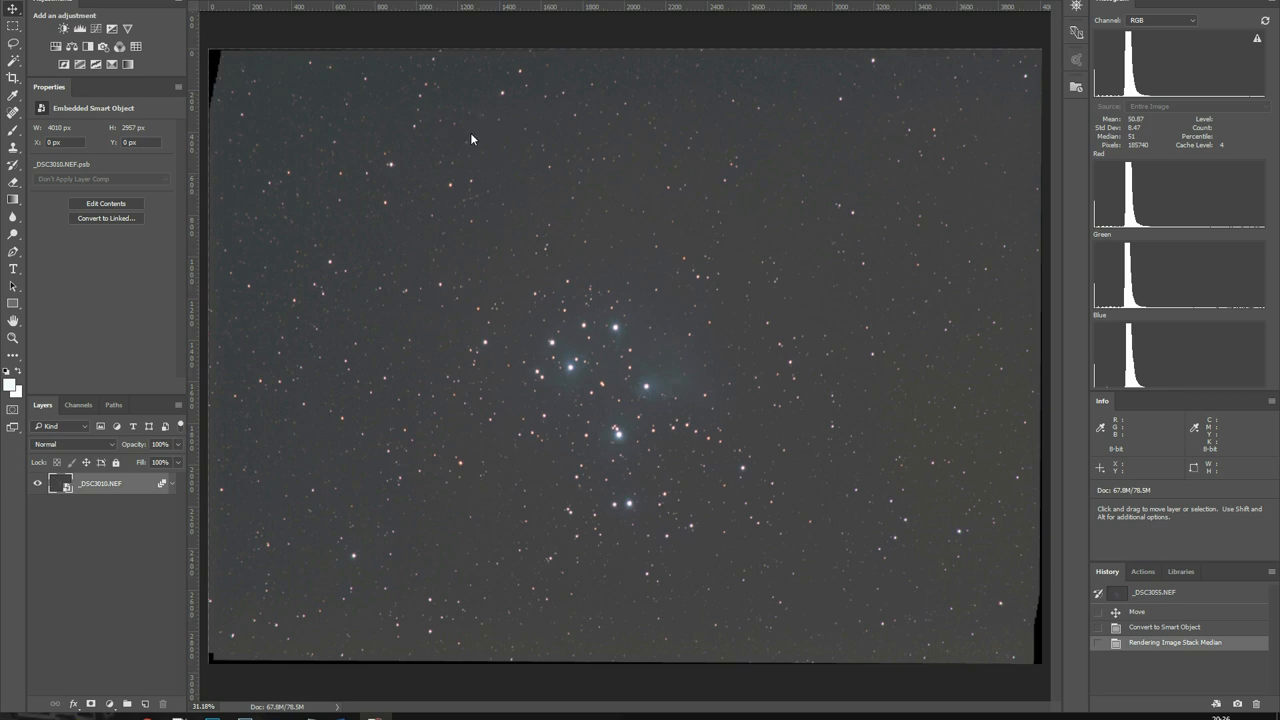
mouse_move(460, 50)
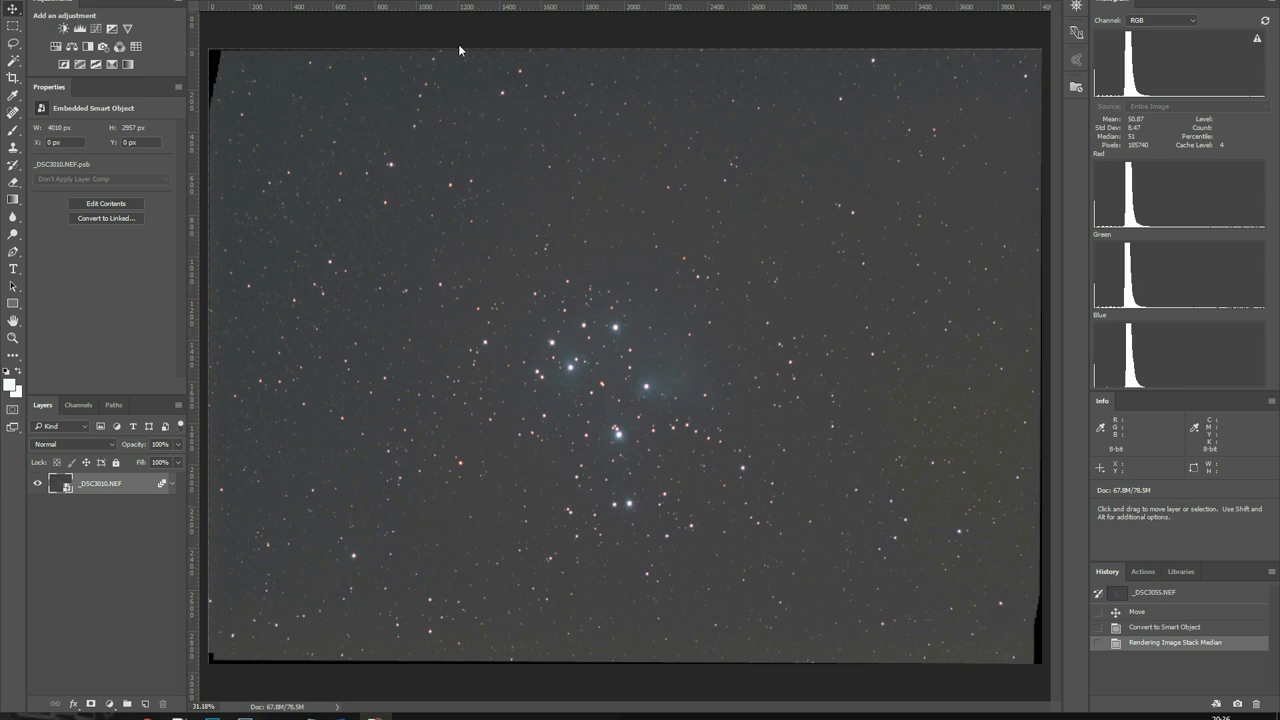
mouse_move(542, 340)
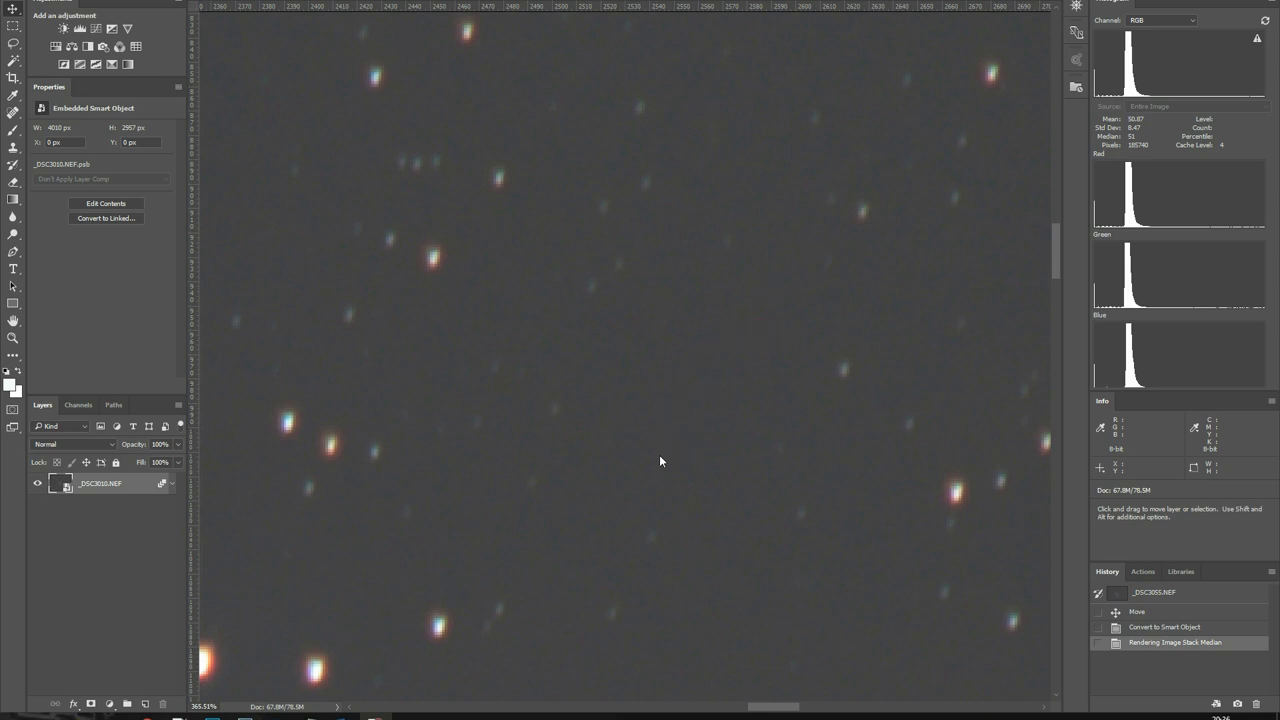
mouse_move(635, 350)
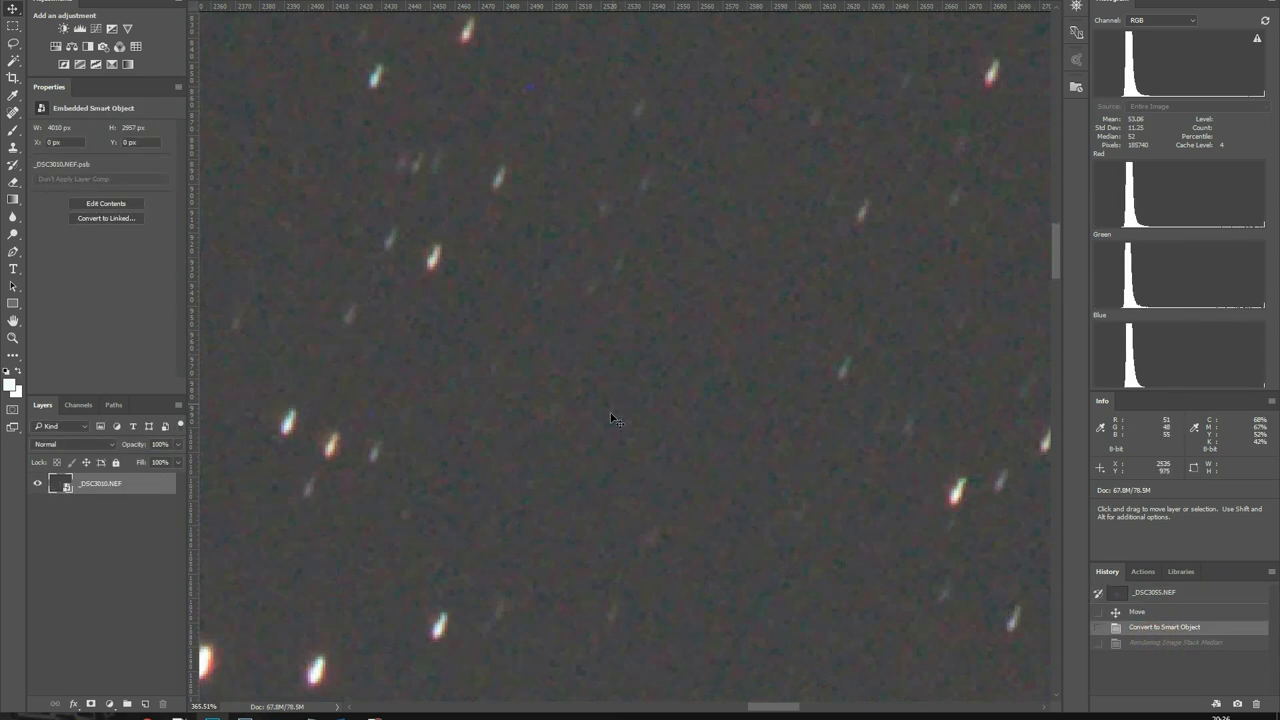
mouse_move(442, 275)
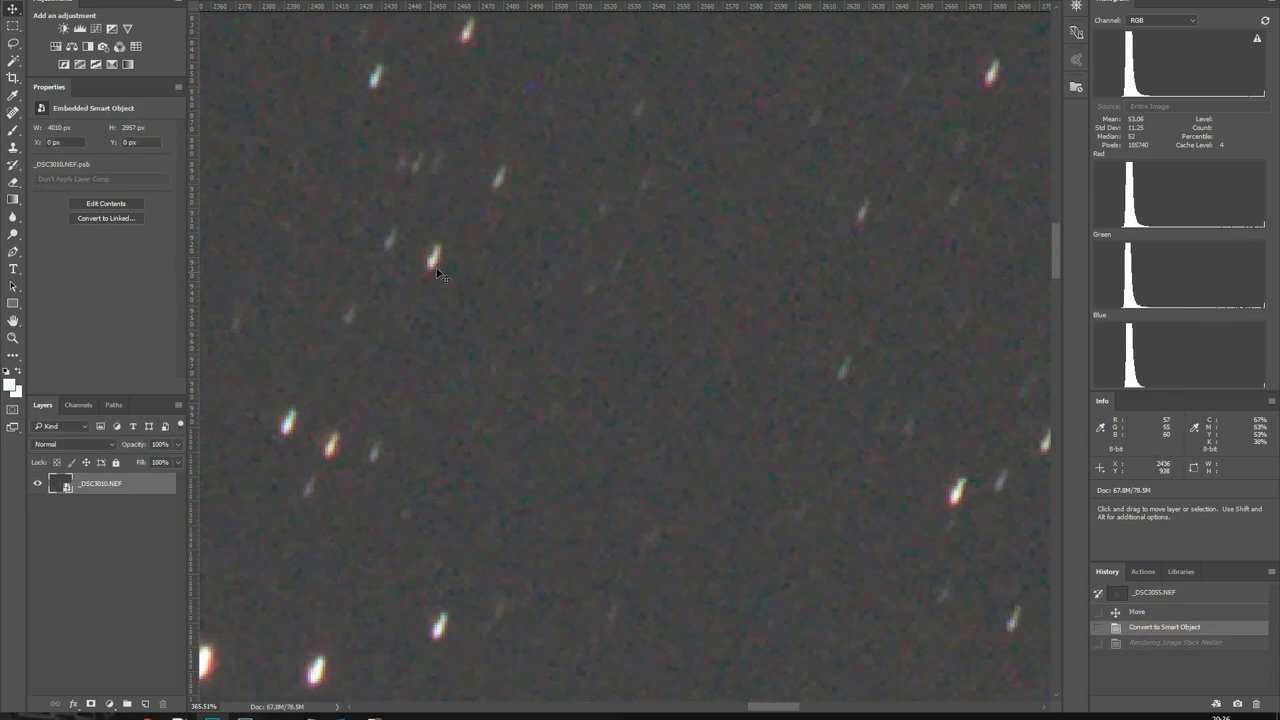
mouse_move(978, 103)
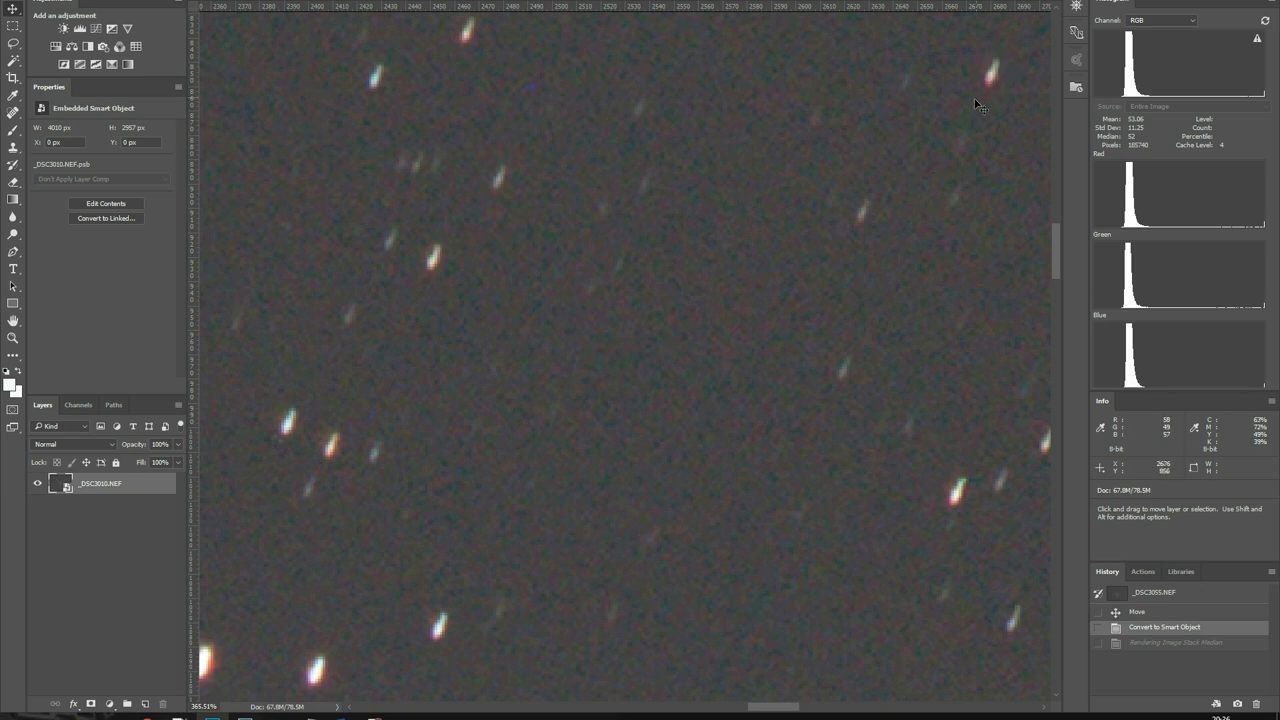
mouse_move(1130, 658)
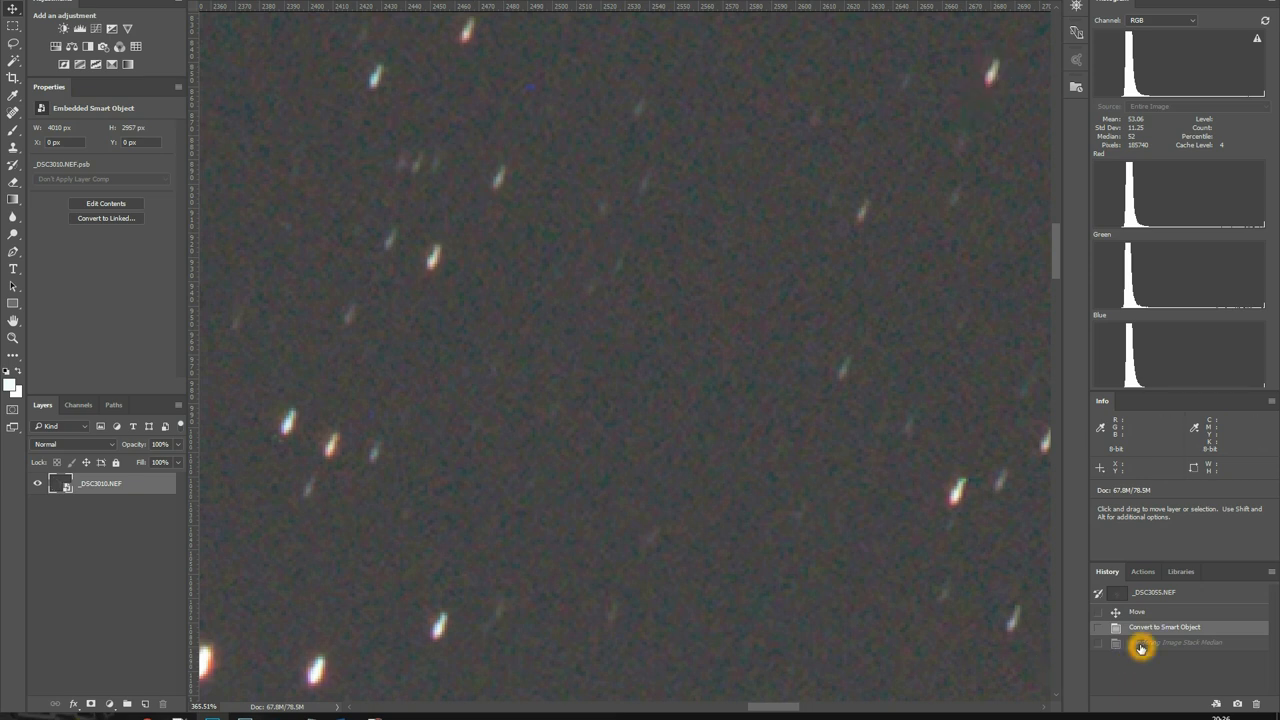
click(1142, 642)
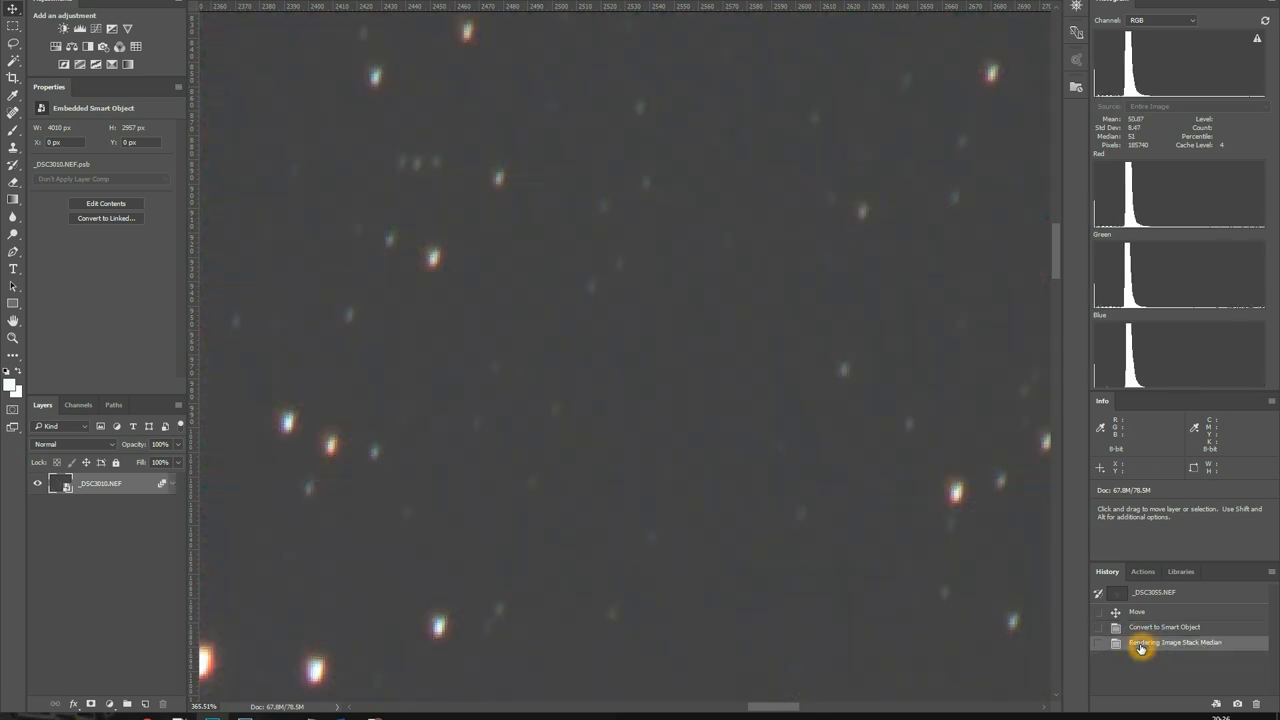
mouse_move(751, 408)
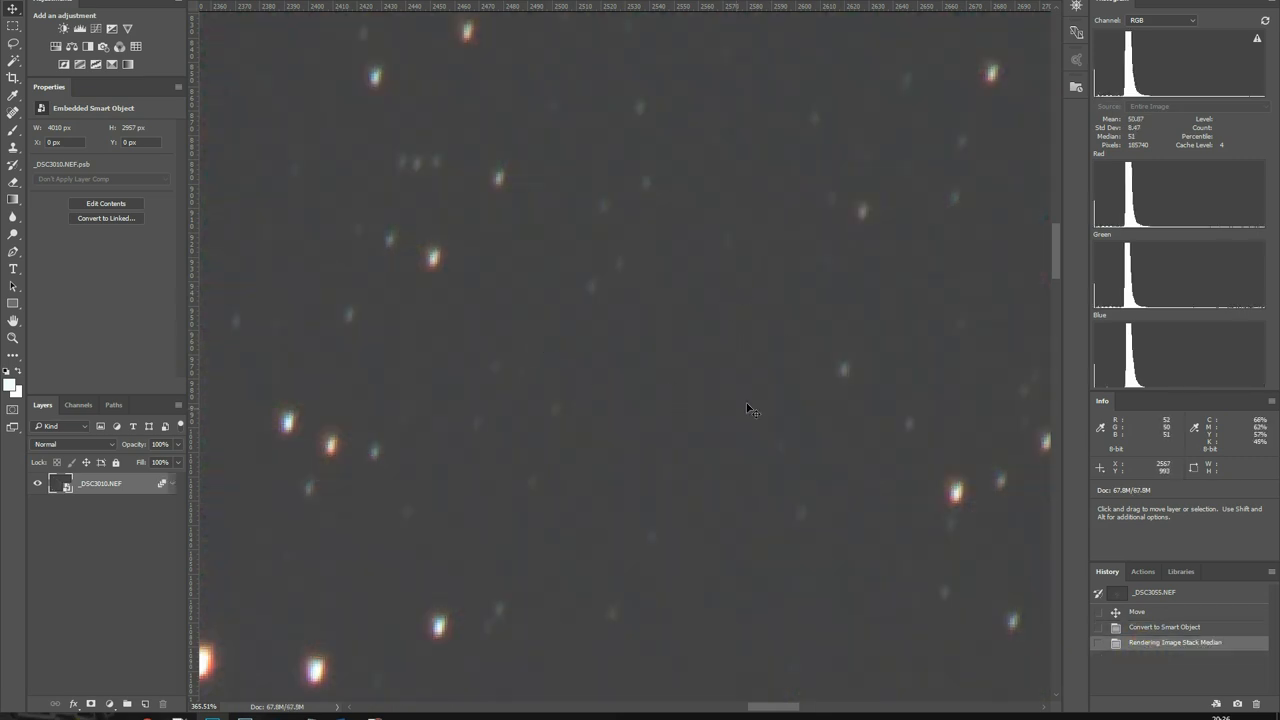
mouse_move(435, 242)
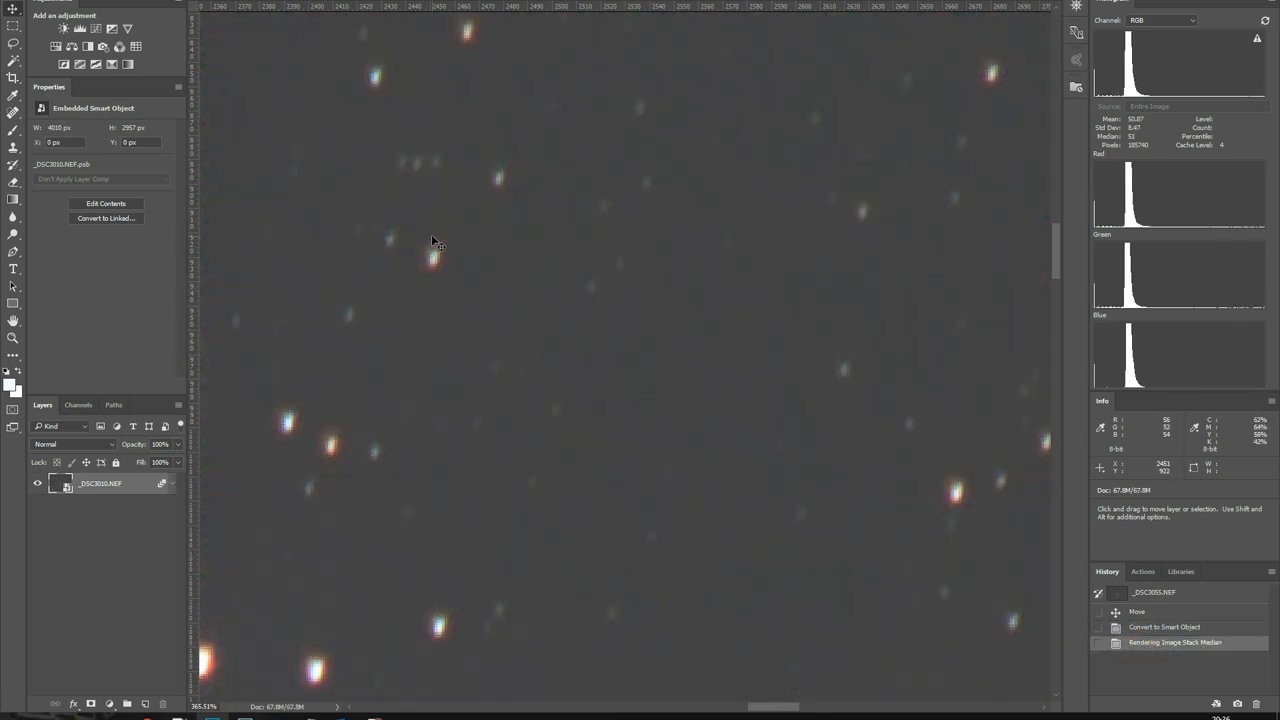
click(427, 242)
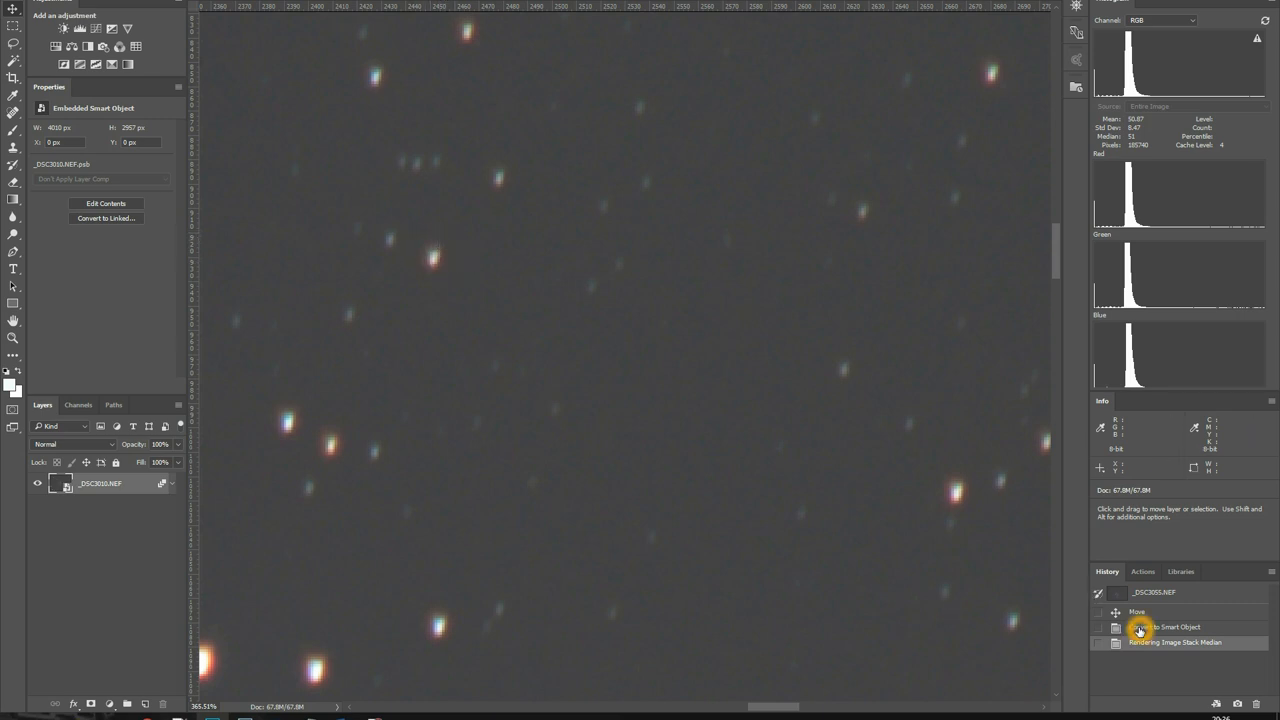
click(1160, 642)
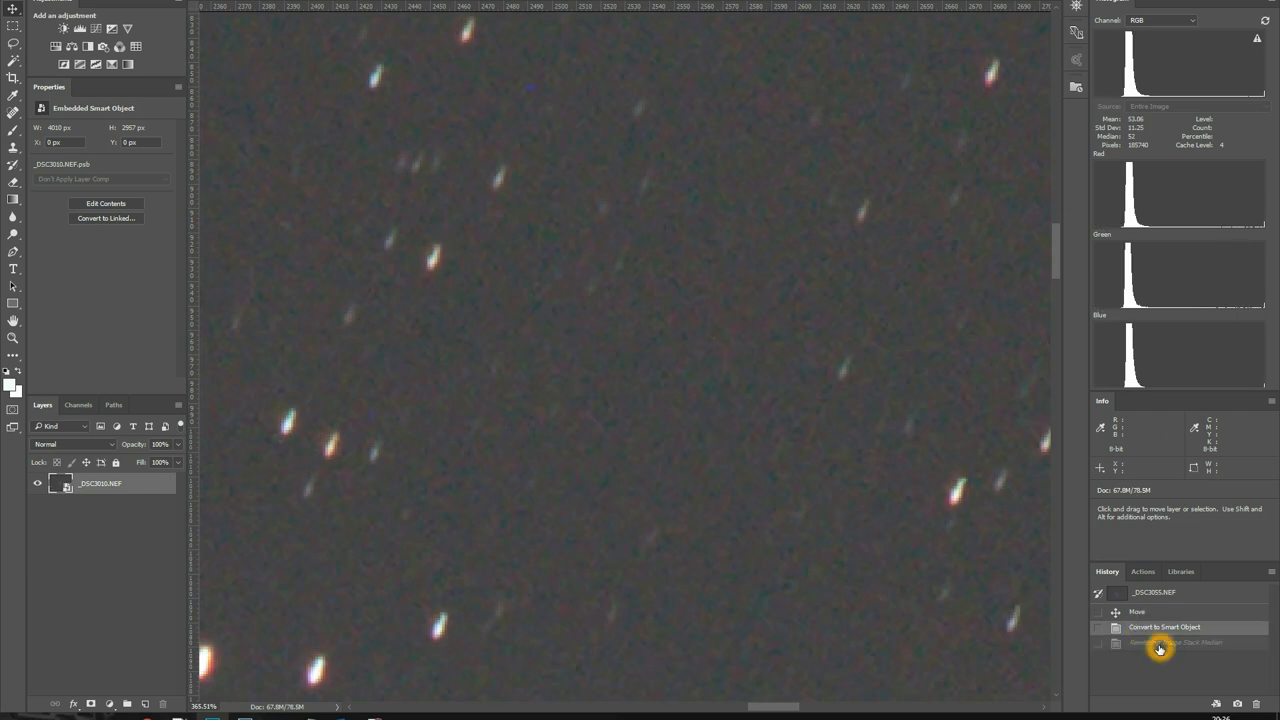
click(1160, 642)
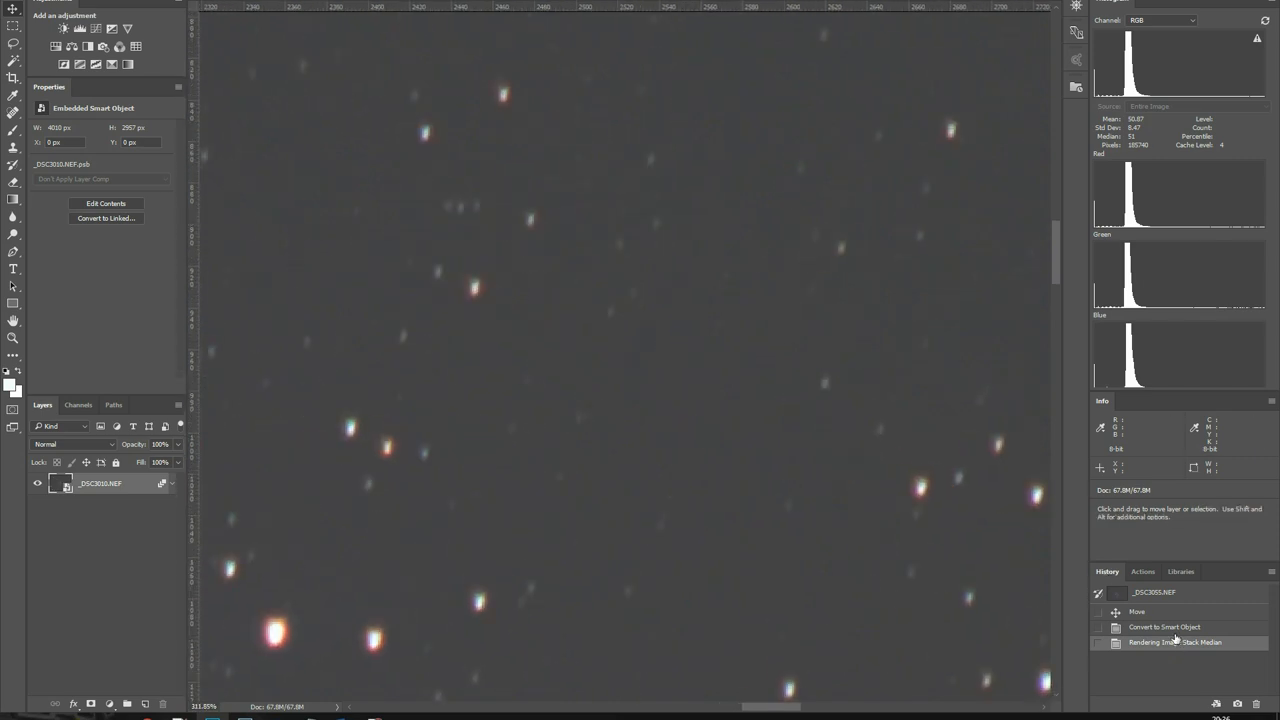
click(1164, 627)
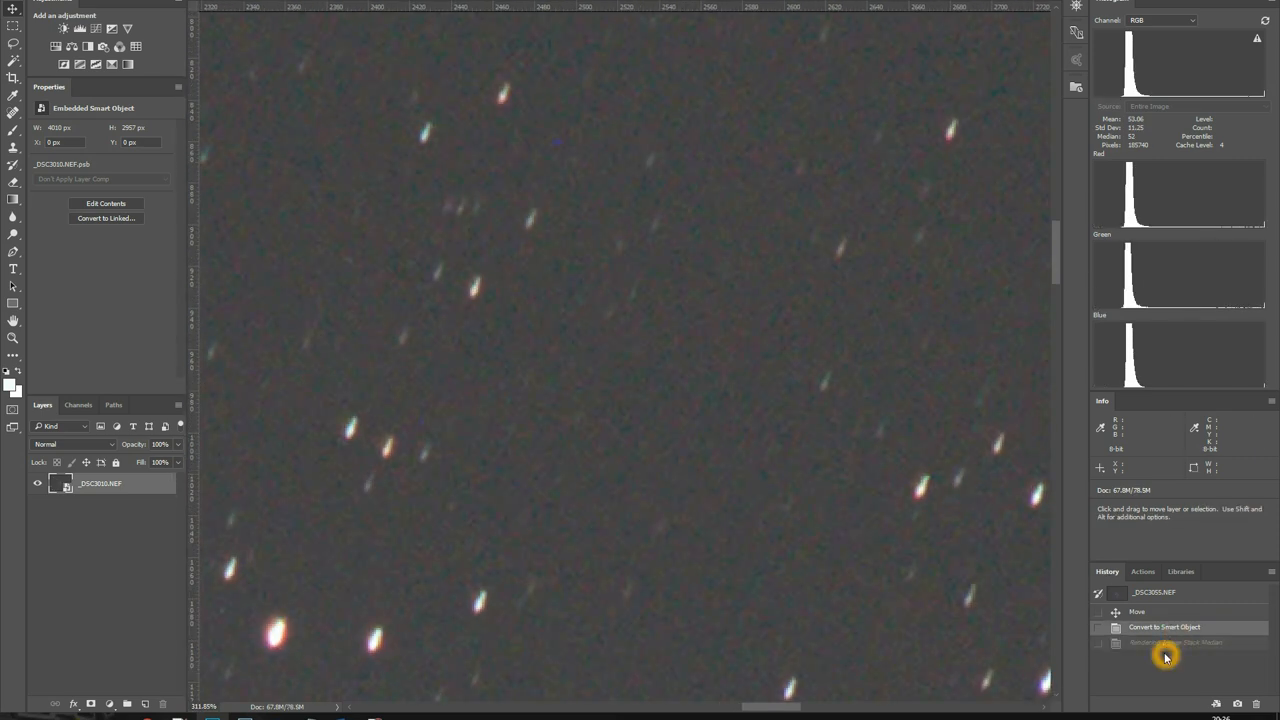
click(1163, 642)
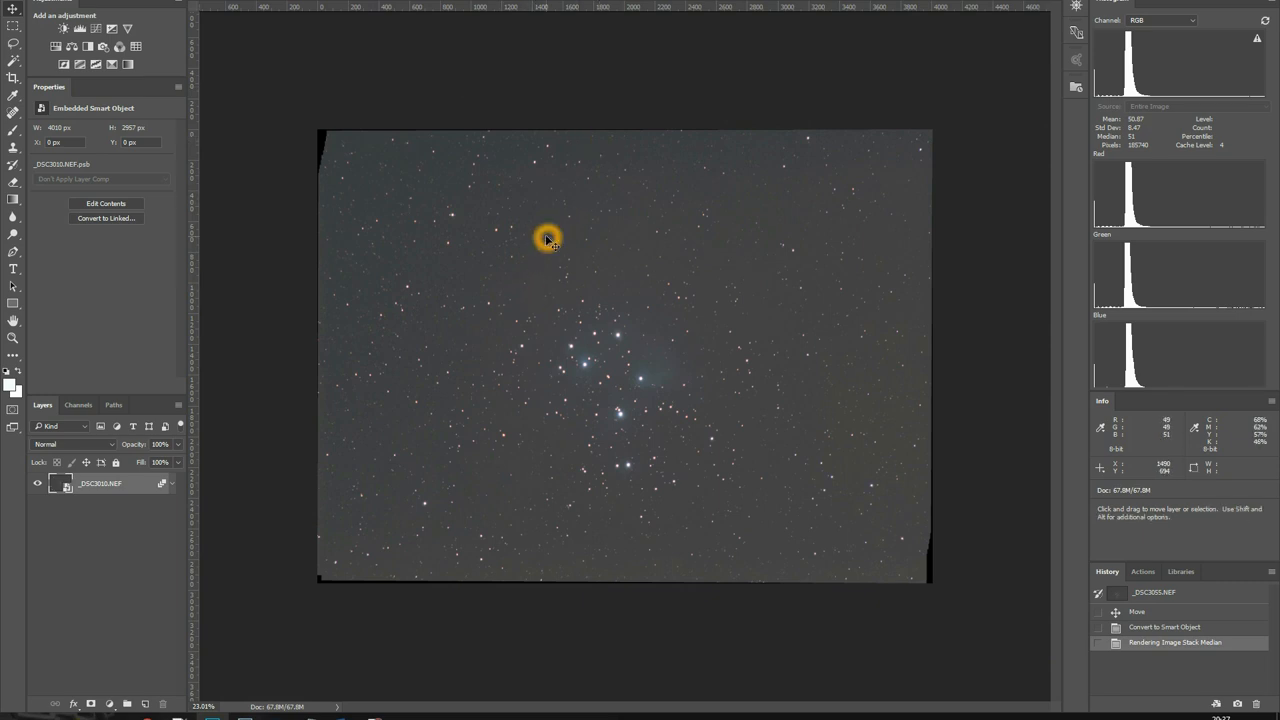
mouse_move(613, 148)
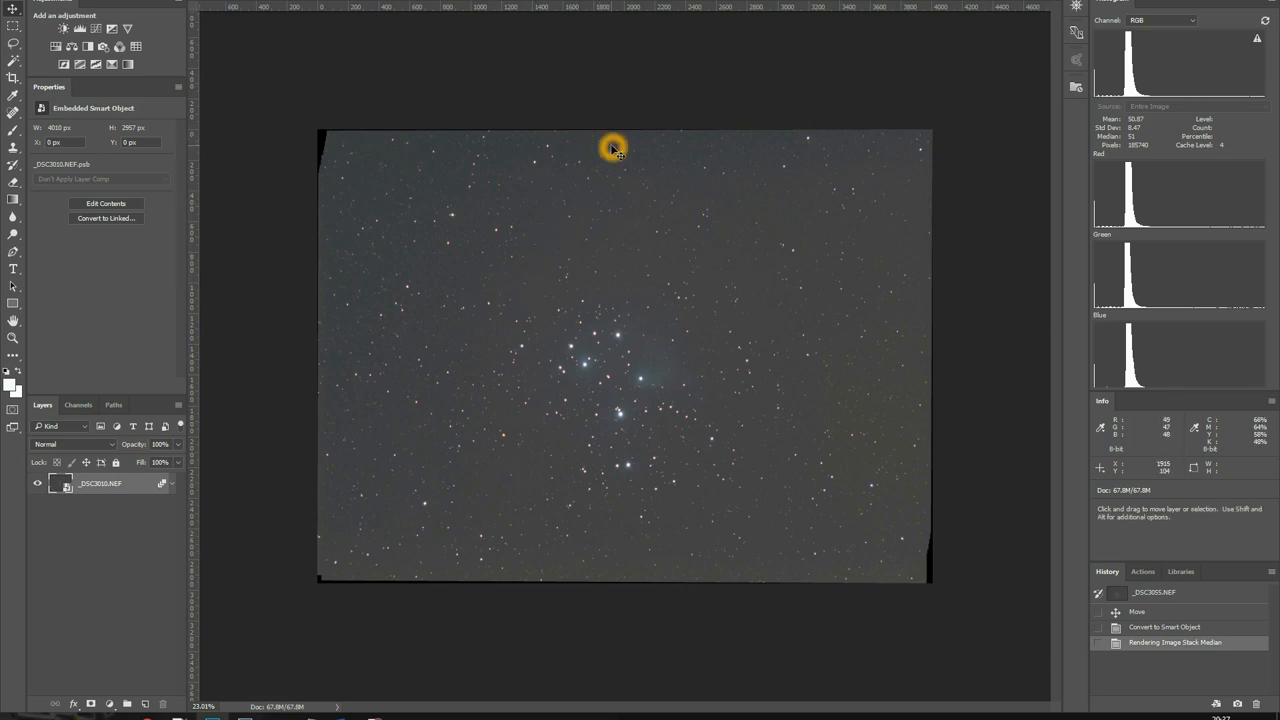
mouse_move(713, 282)
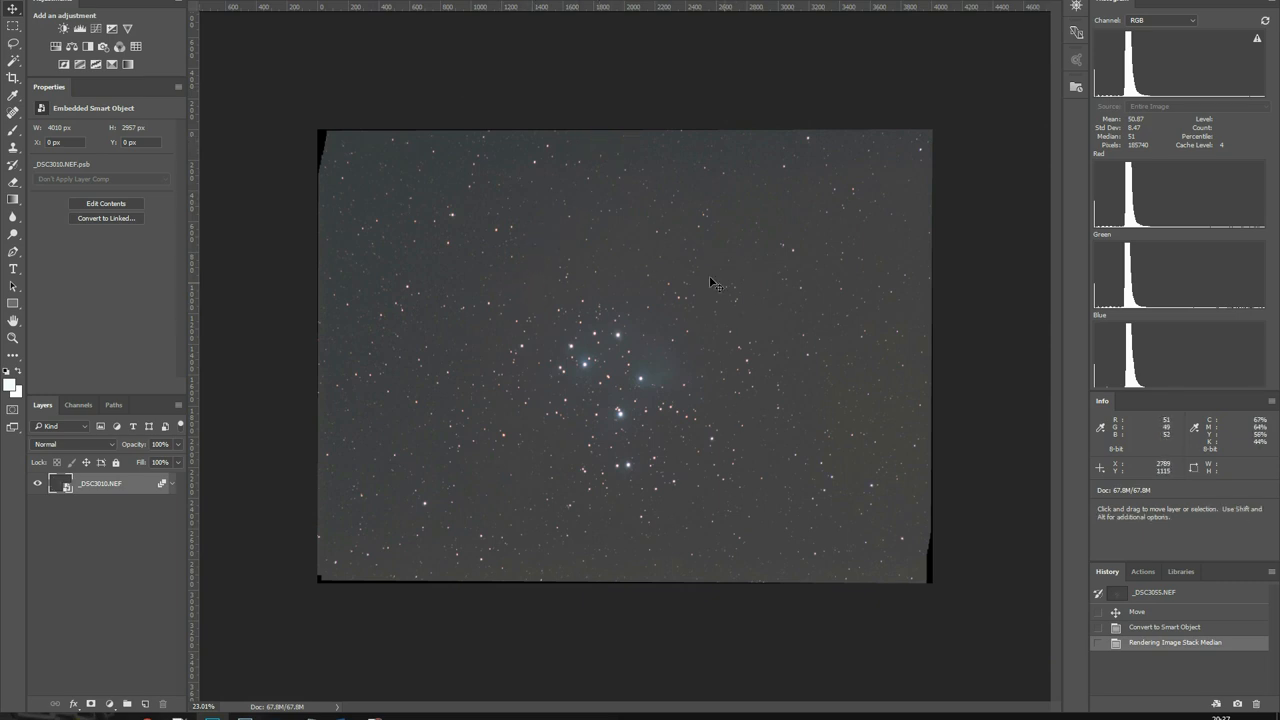
mouse_move(720, 325)
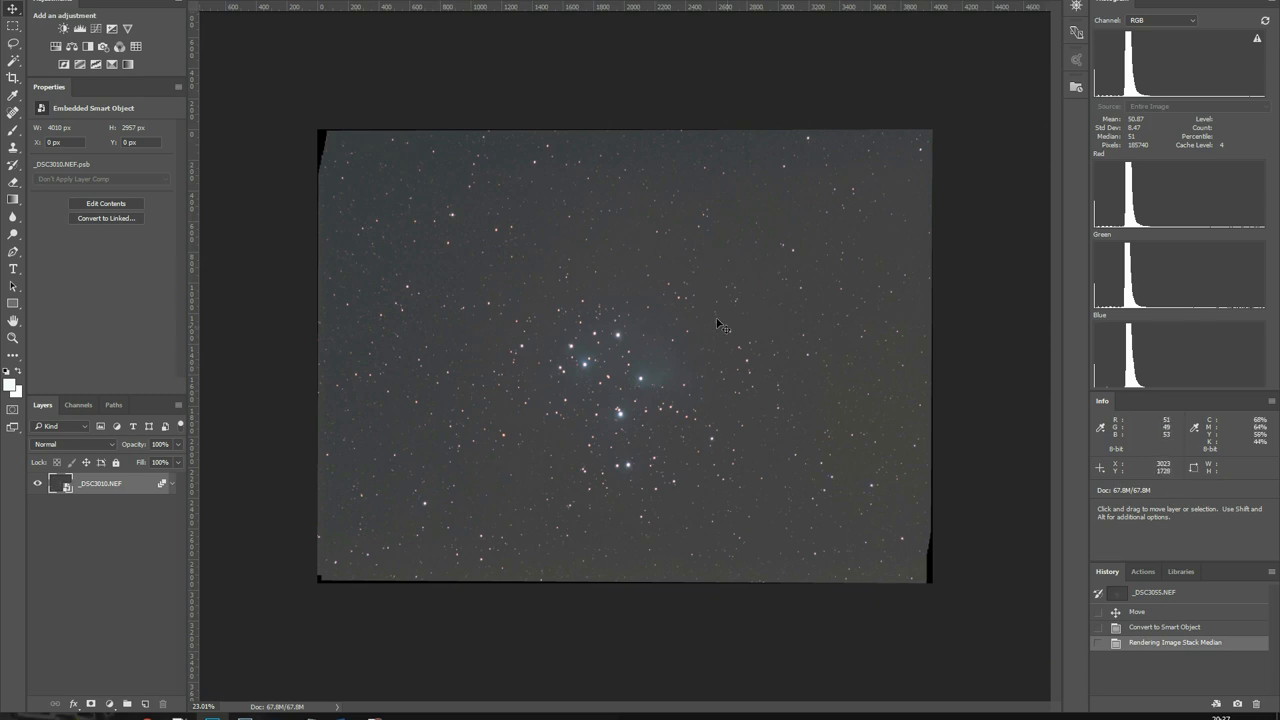
mouse_move(735, 272)
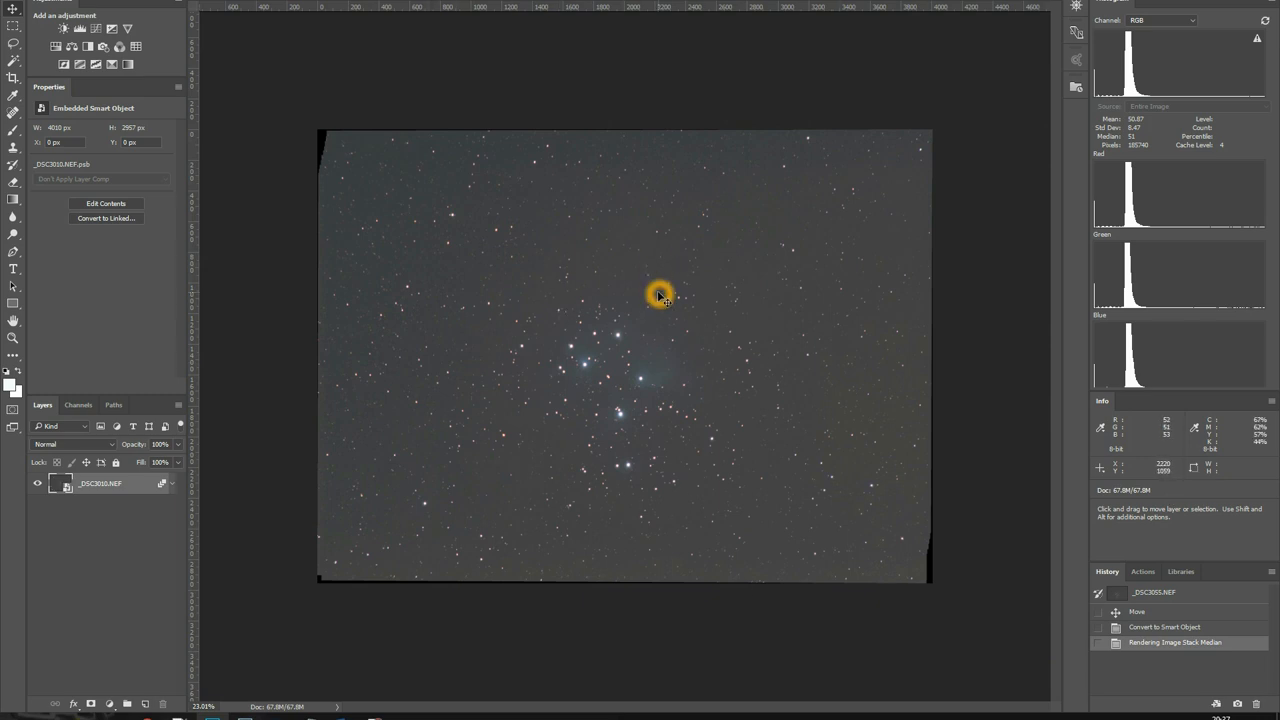
mouse_move(510, 247)
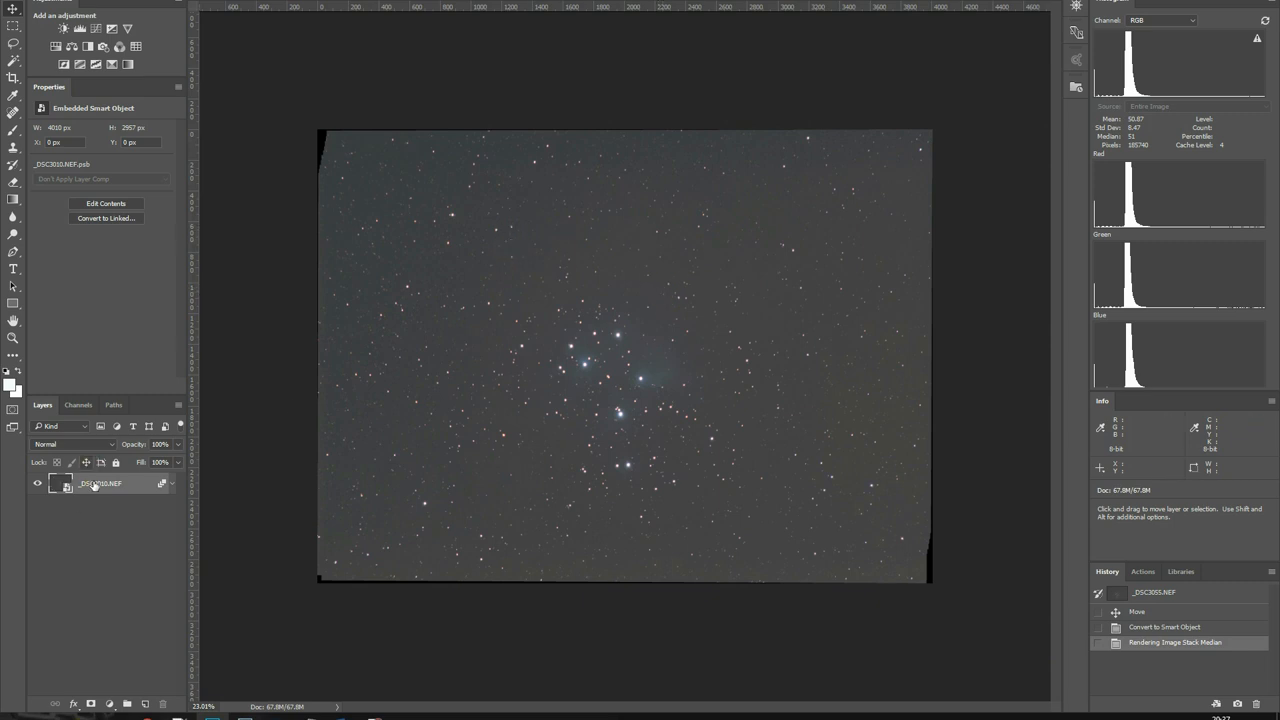
- Flatten the median-stacked layer into a single Background layer
right_click(100, 483)
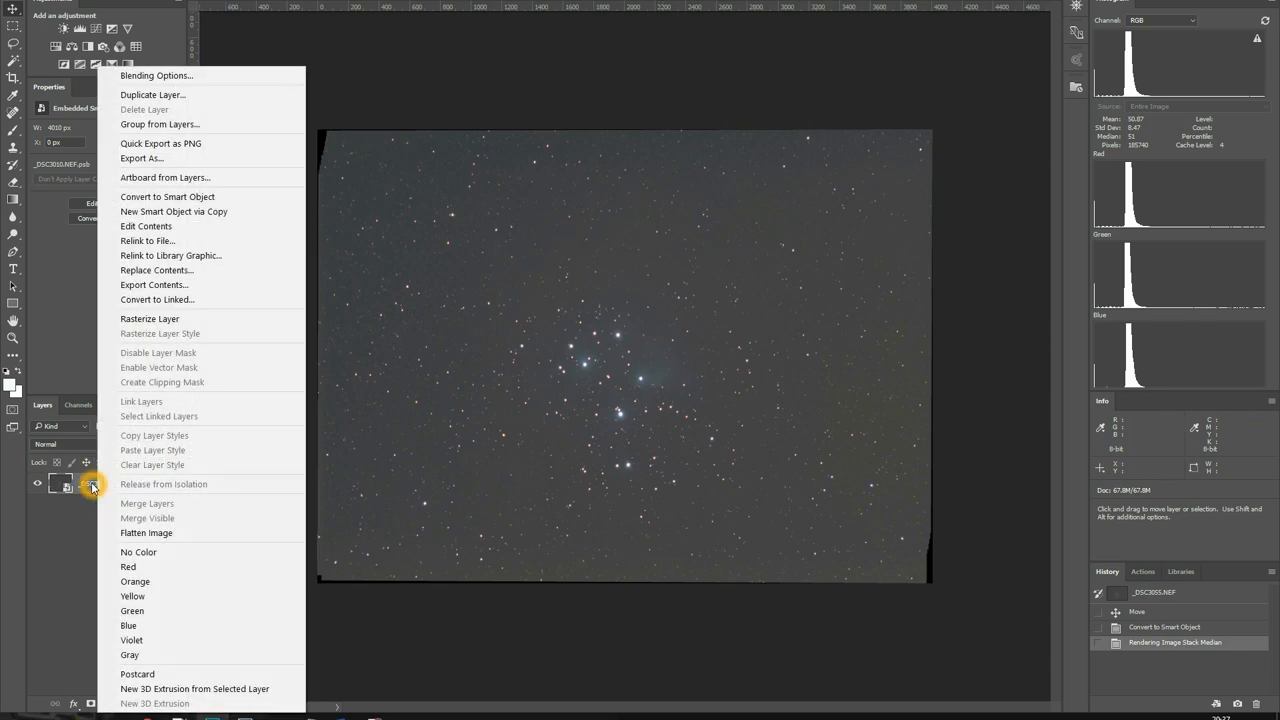
mouse_move(146, 532)
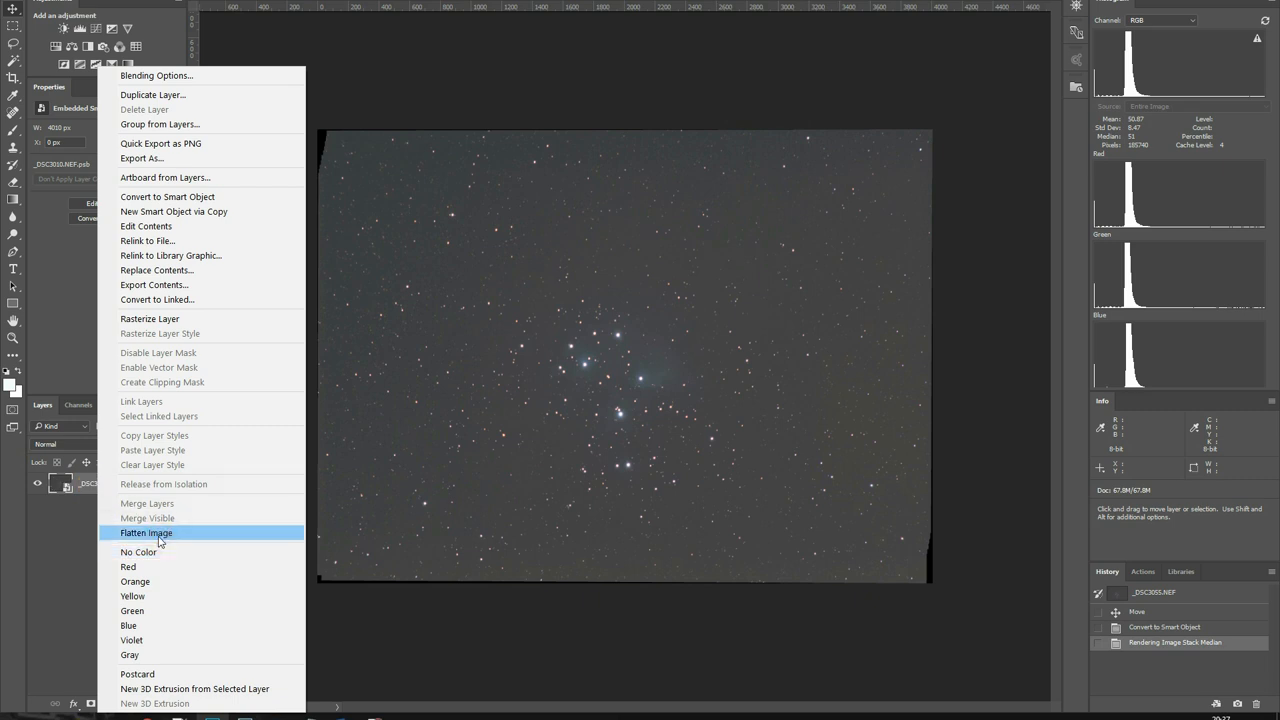
click(146, 532)
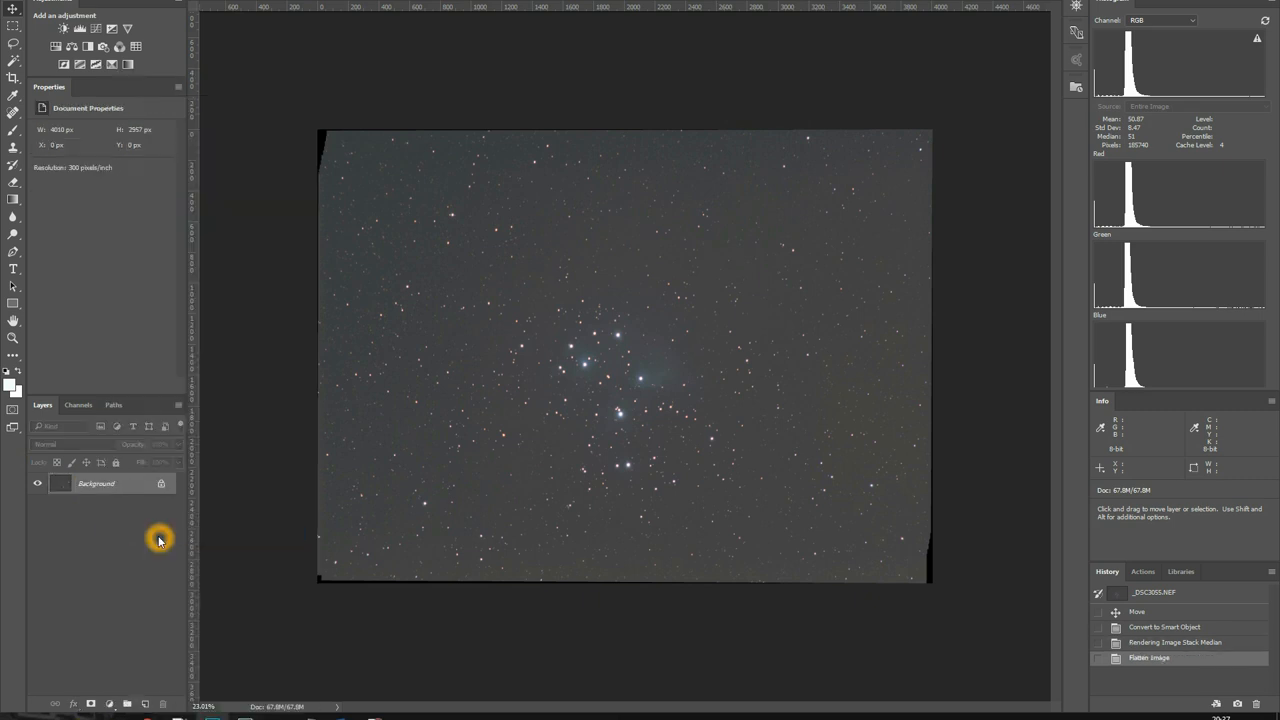
mouse_move(836, 182)
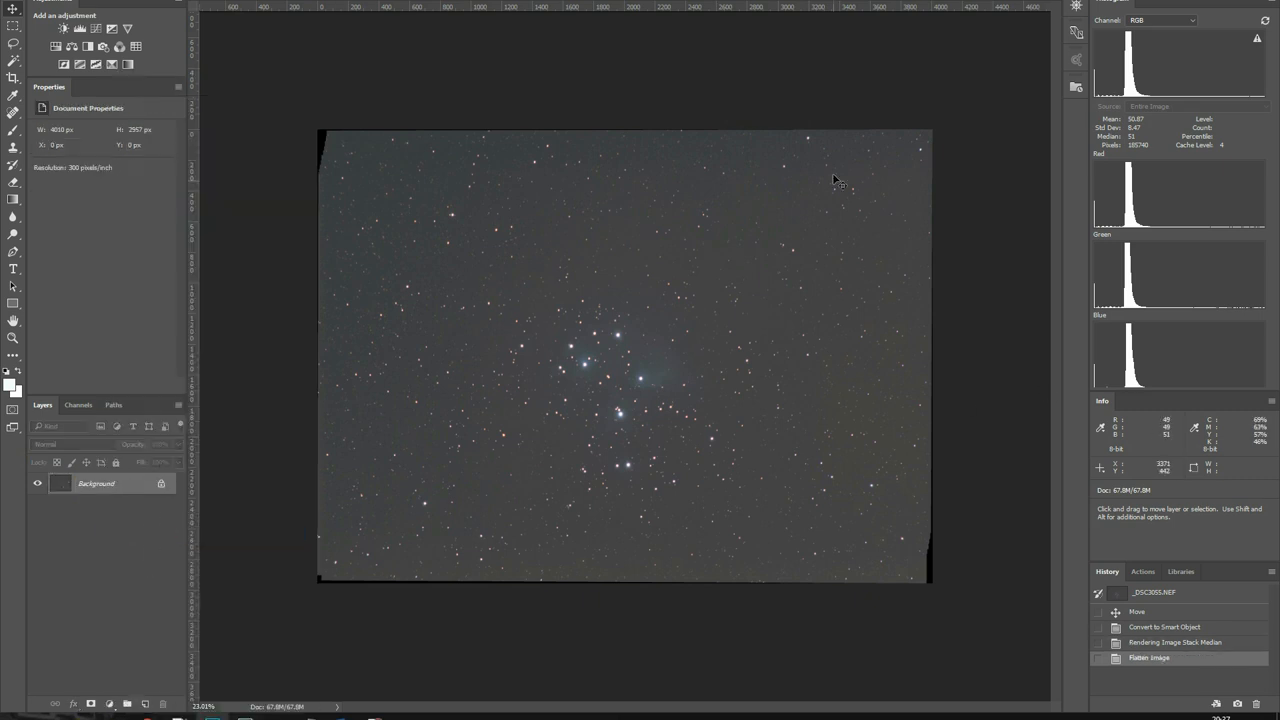
mouse_move(726, 256)
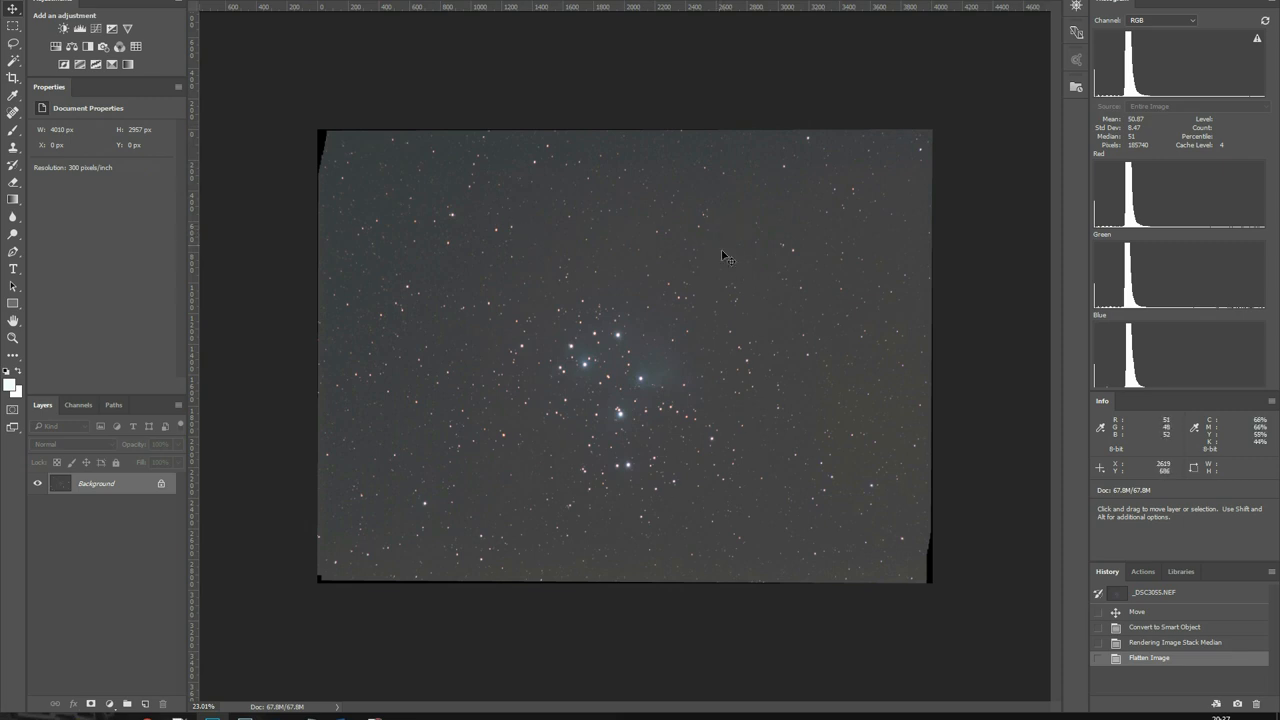
mouse_move(14, 57)
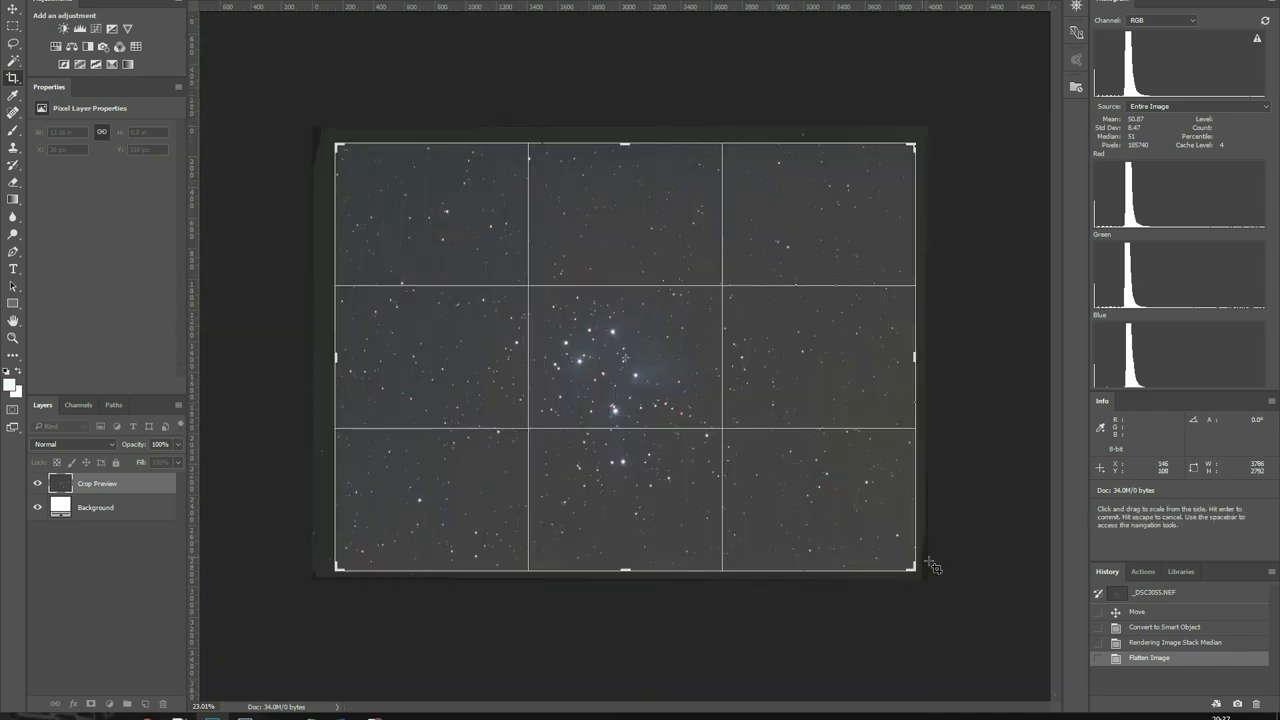
- Crop inside the ragged edges and rotate about 2°, giving 3242 × 2390 px
drag(920, 565, 905, 562)
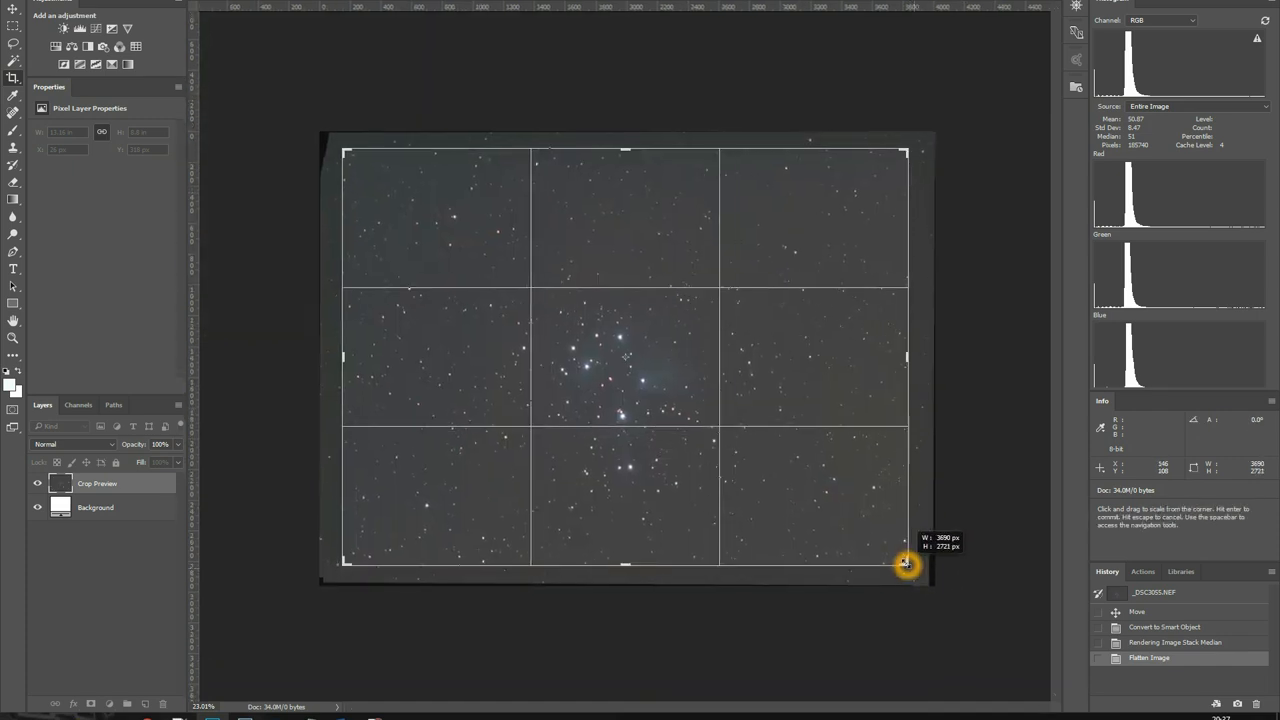
drag(905, 563, 902, 558)
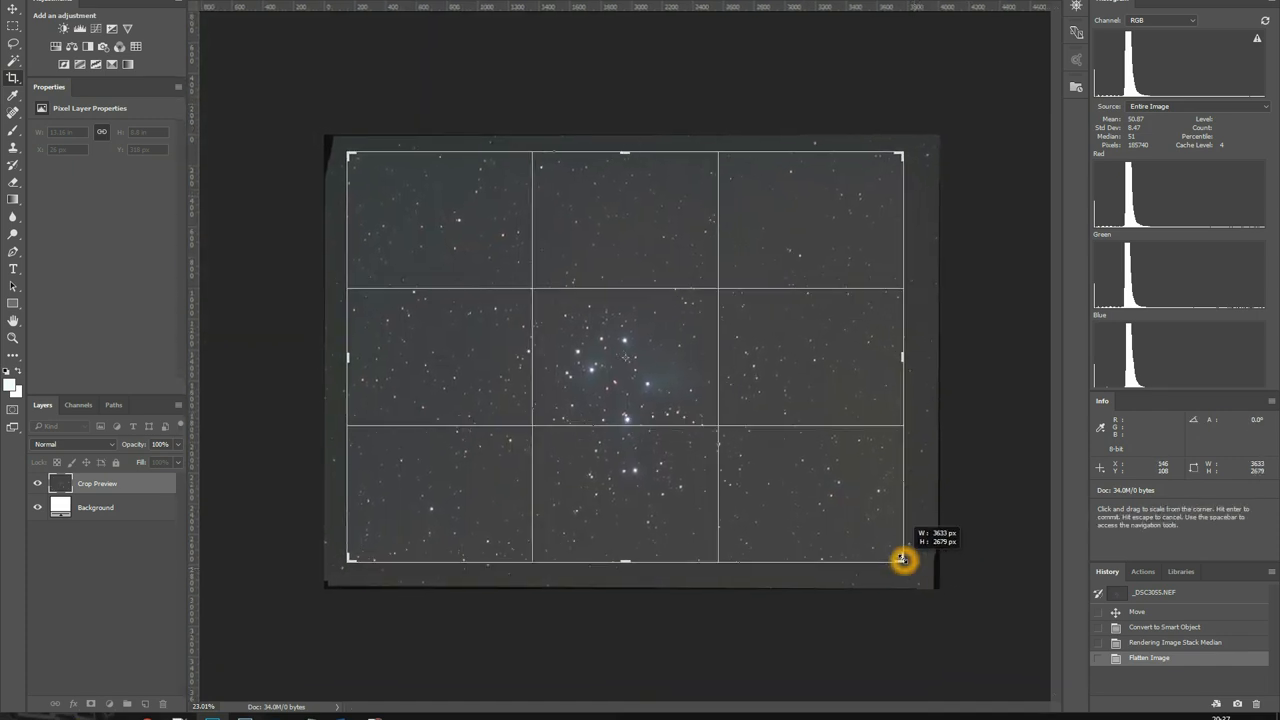
drag(903, 558, 903, 148)
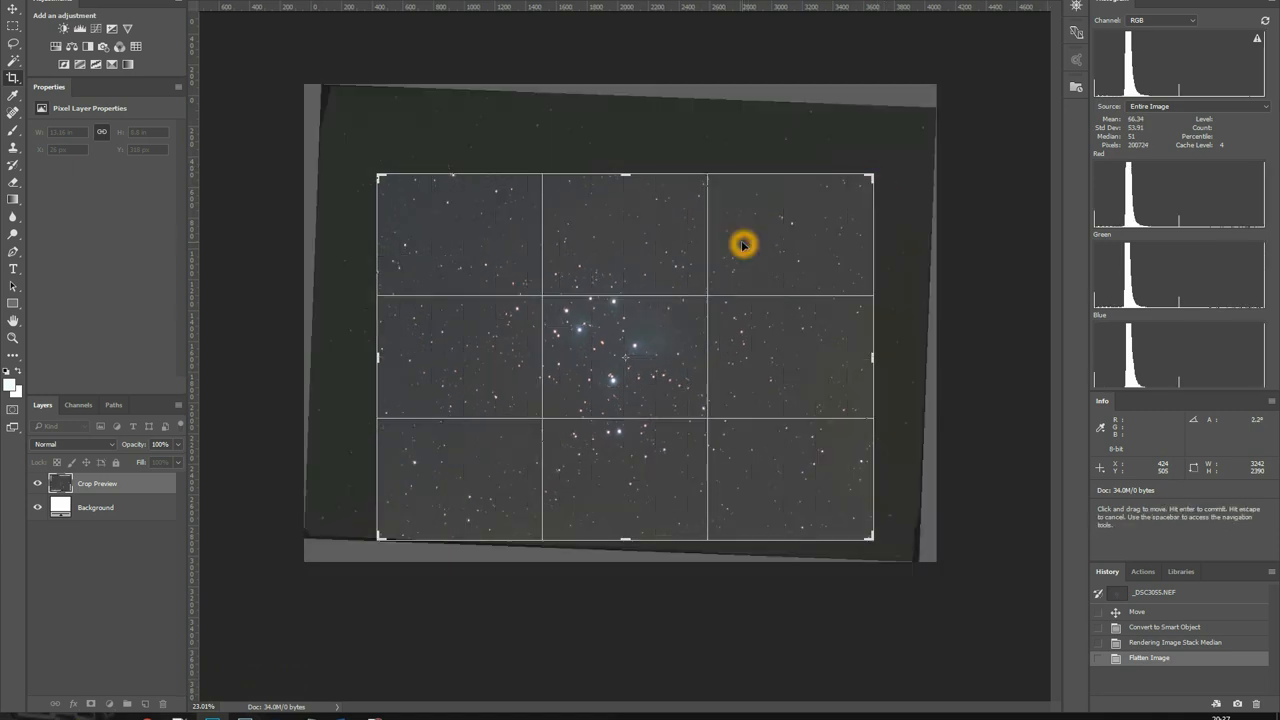
drag(743, 245, 770, 248)
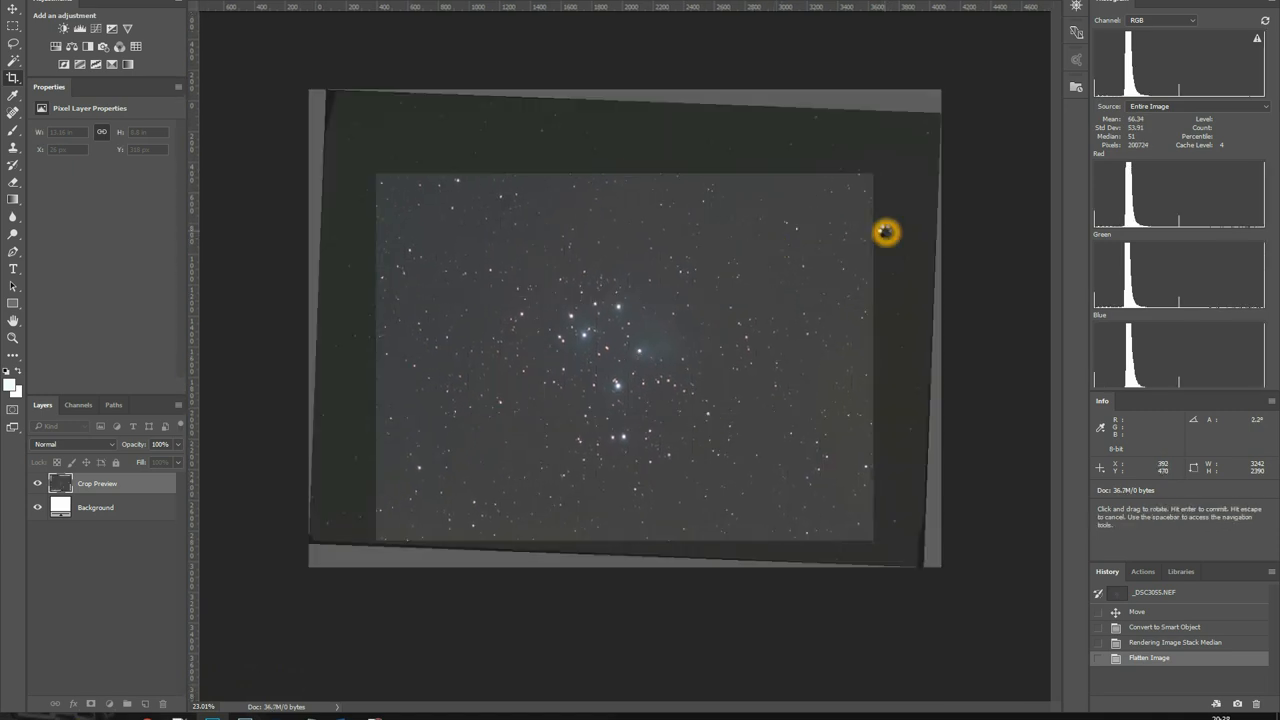
key(Return)
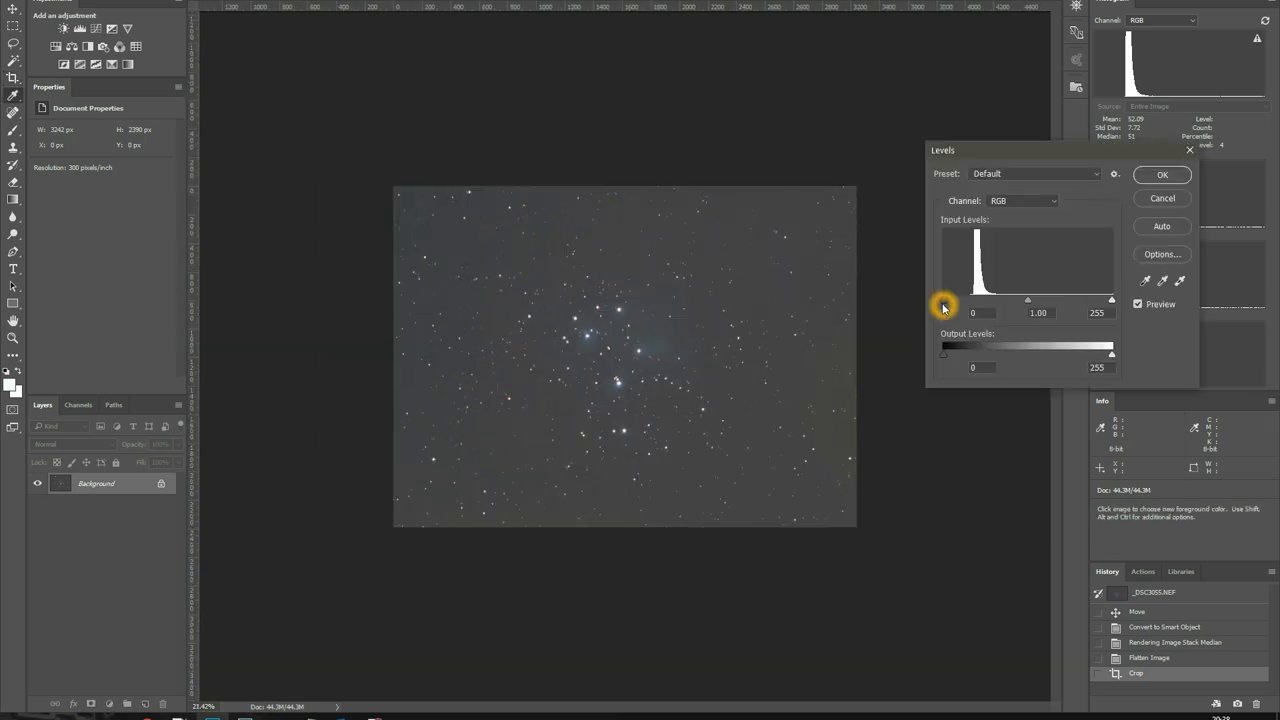
- Drag the Levels black input slider right to darken the sky
drag(943, 300, 975, 300)
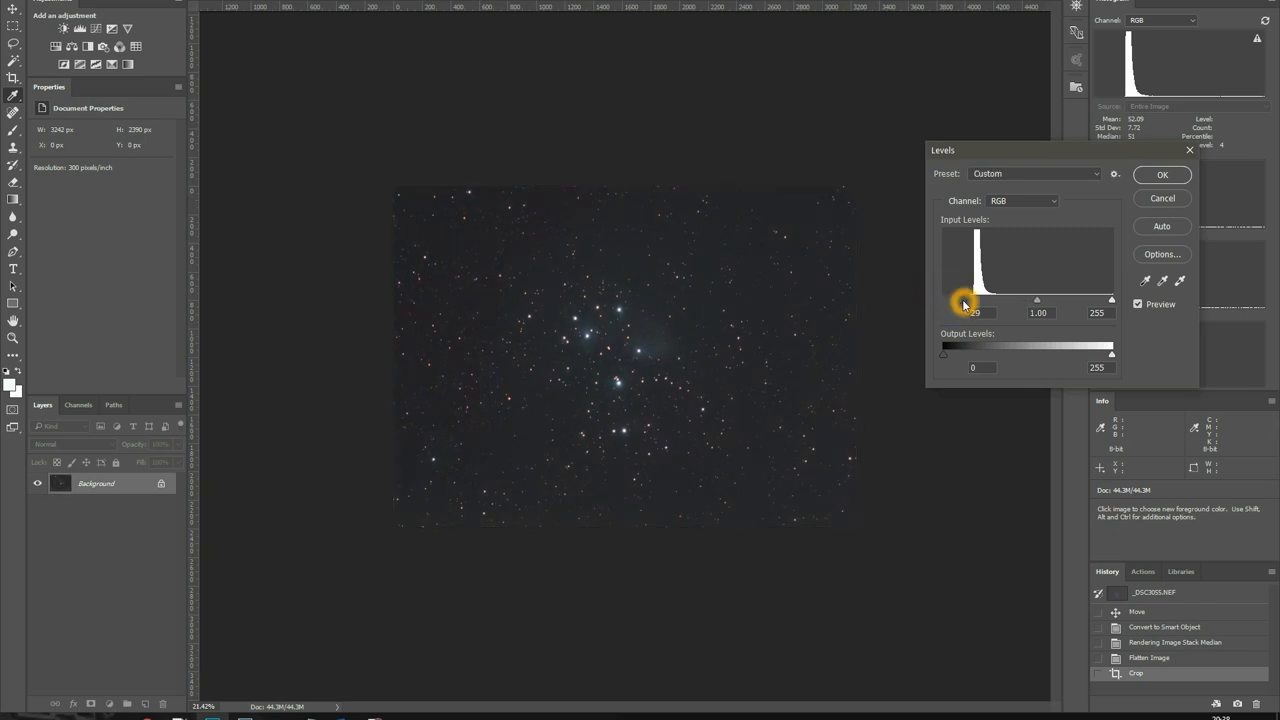
drag(960, 300, 966, 300)
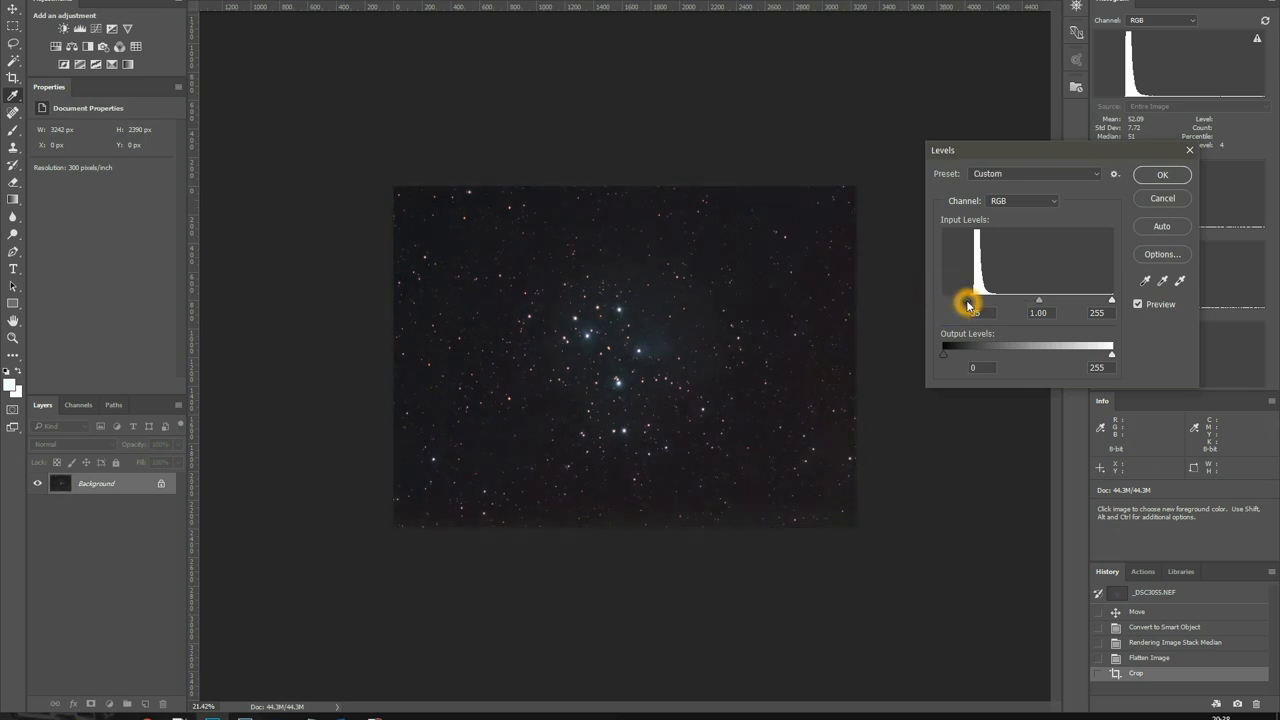
click(1162, 174)
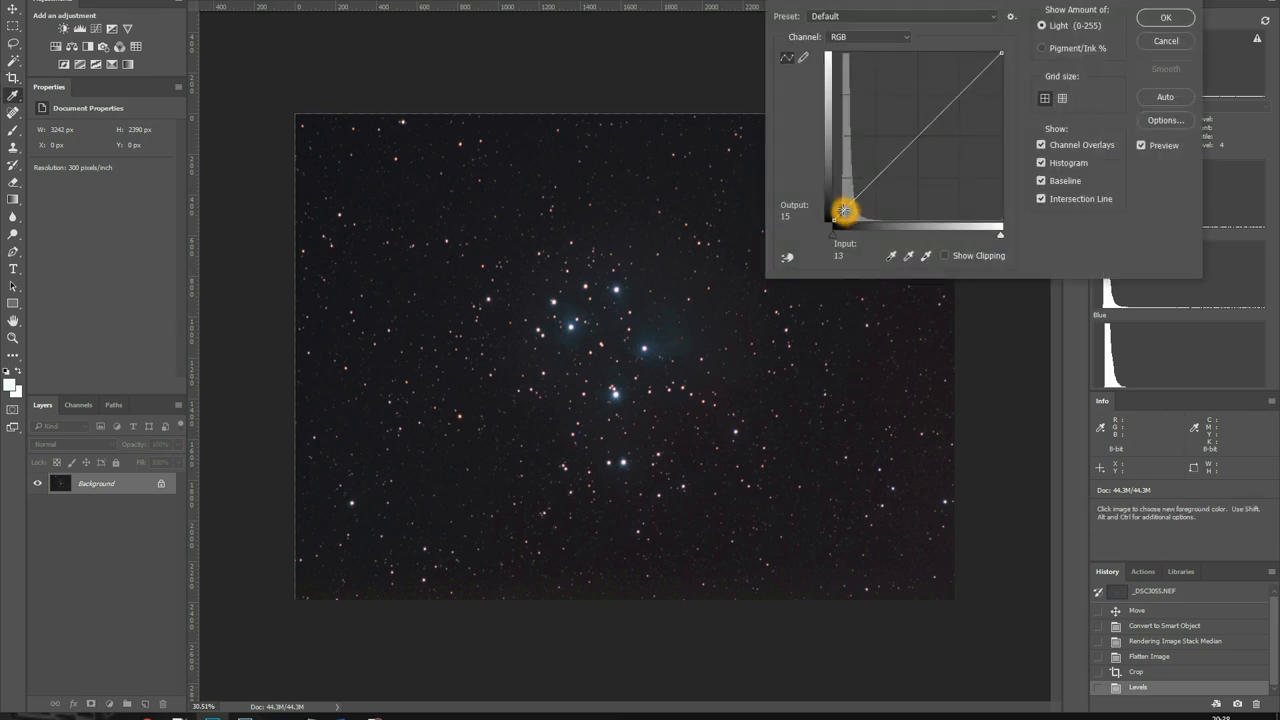
- Shape Curves with a low shadow point and raised midtones to brighten stars
drag(843, 210, 948, 233)
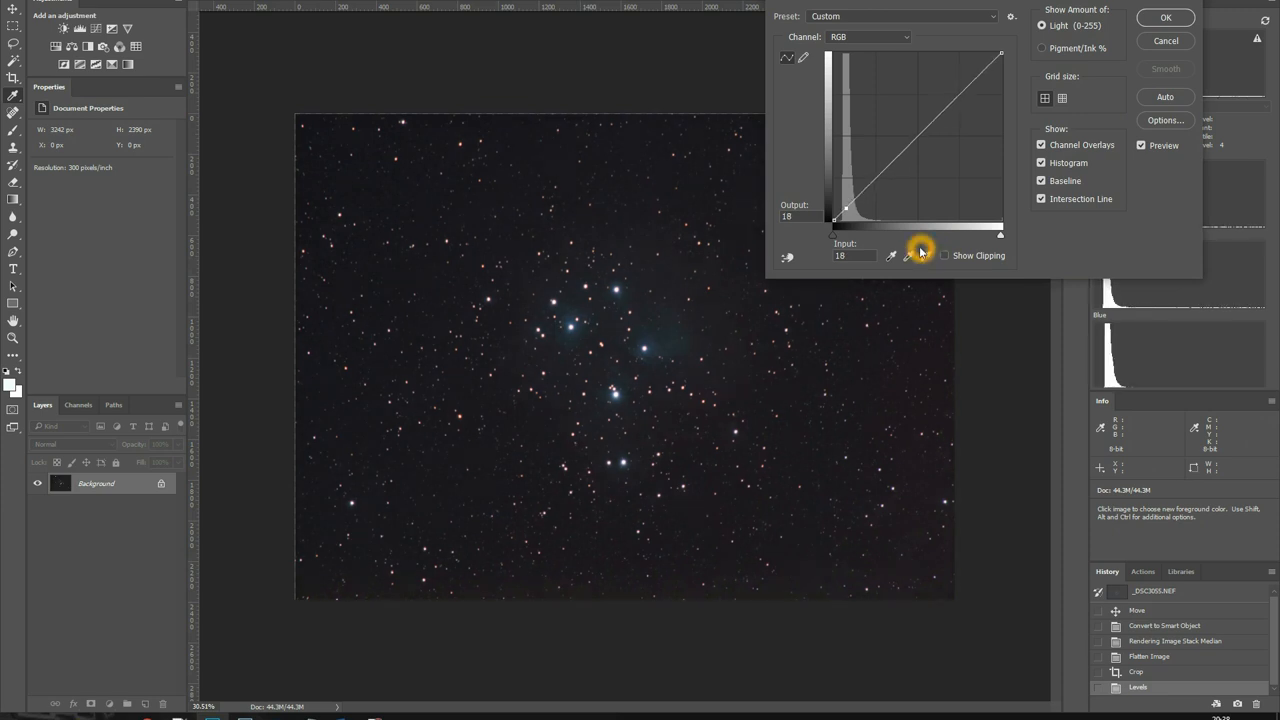
drag(845, 210, 845, 207)
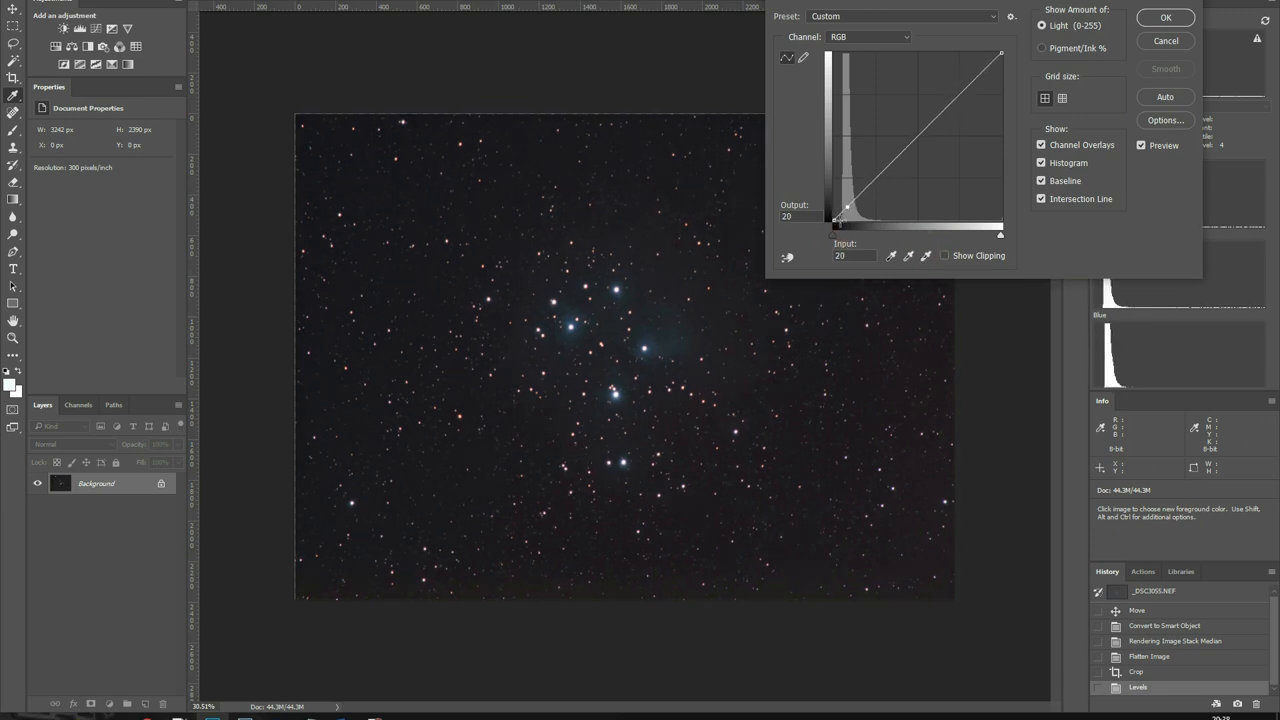
drag(848, 207, 843, 213)
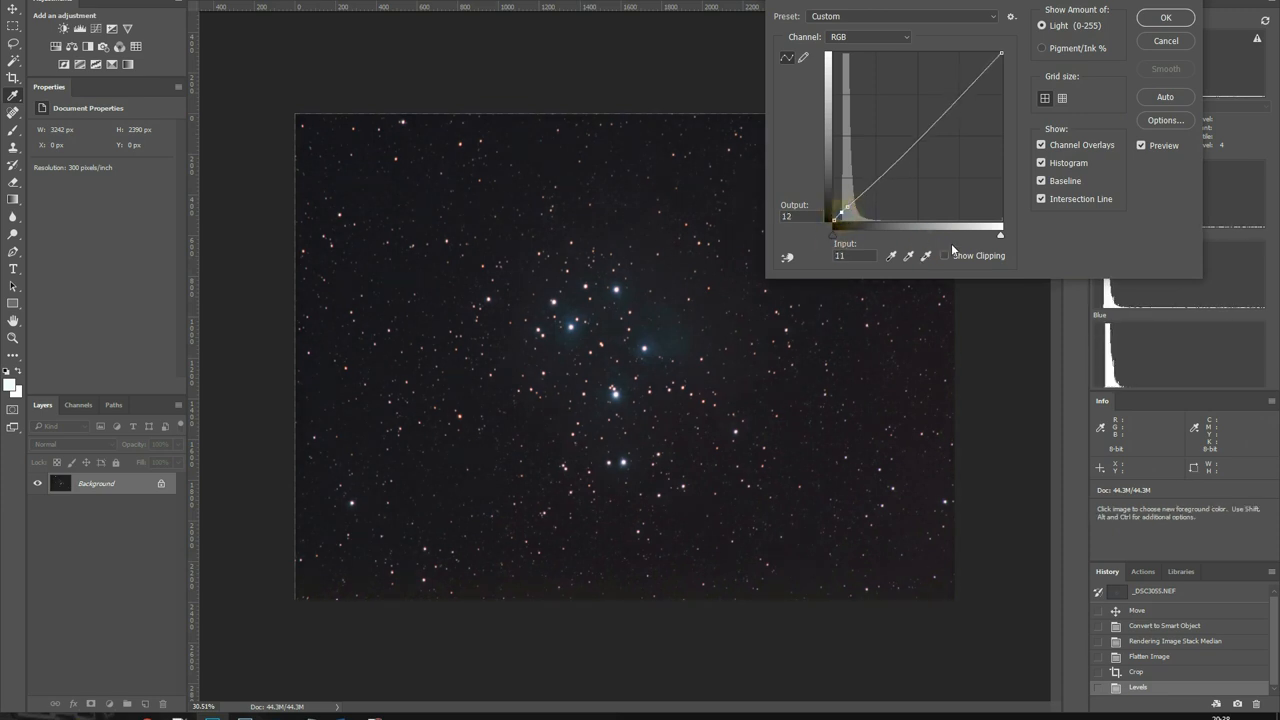
drag(845, 210, 845, 213)
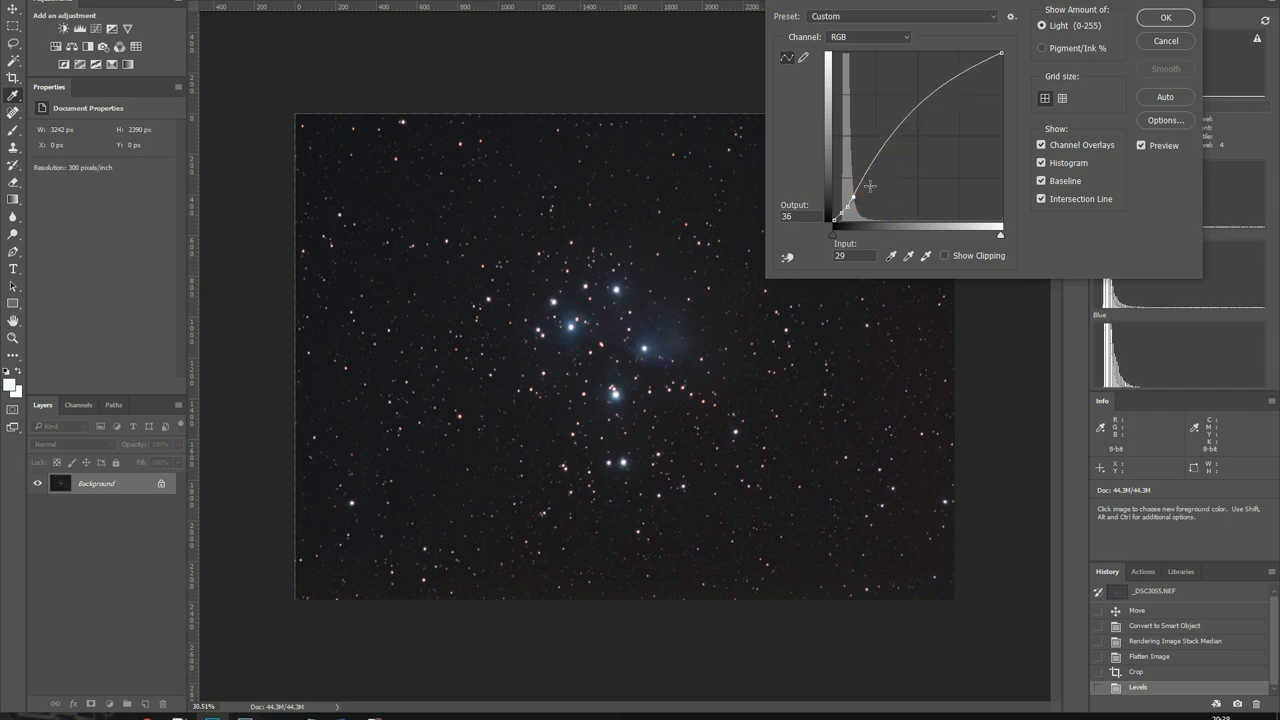
drag(871, 186, 901, 124)
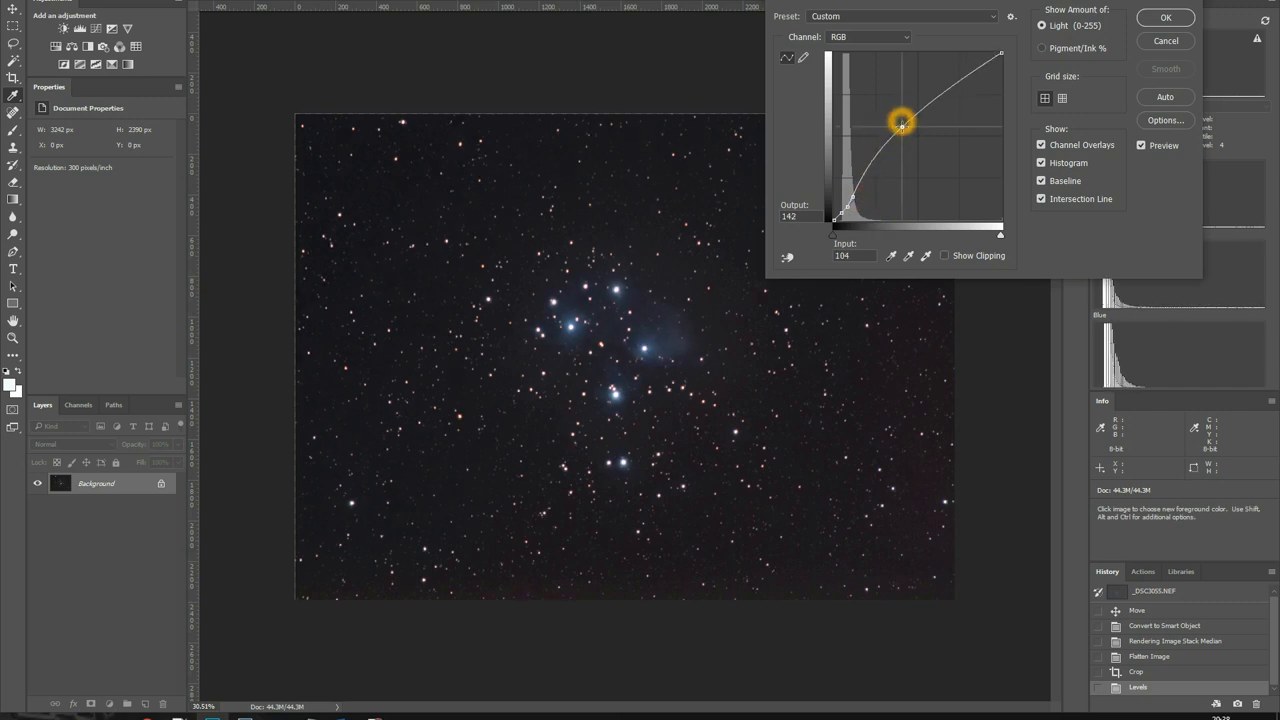
click(1165, 17)
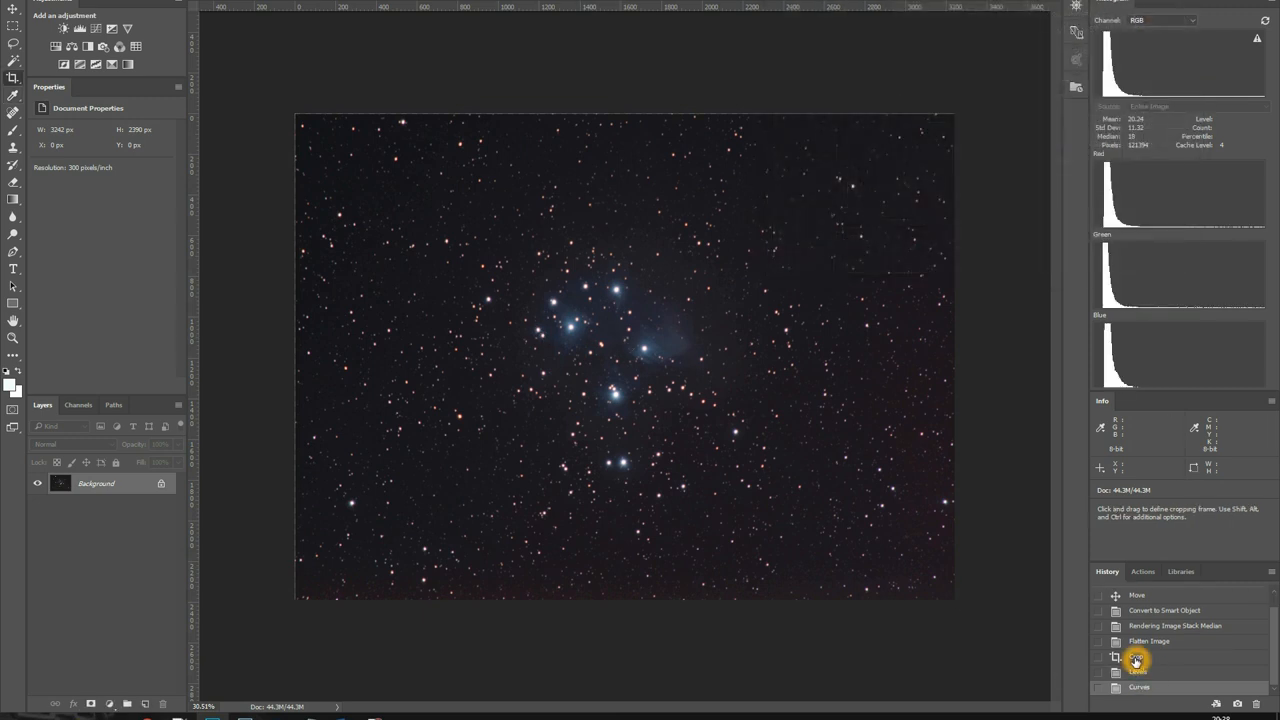
- Zoom into the cluster to inspect the blue nebulosity around bright stars
click(1138, 658)
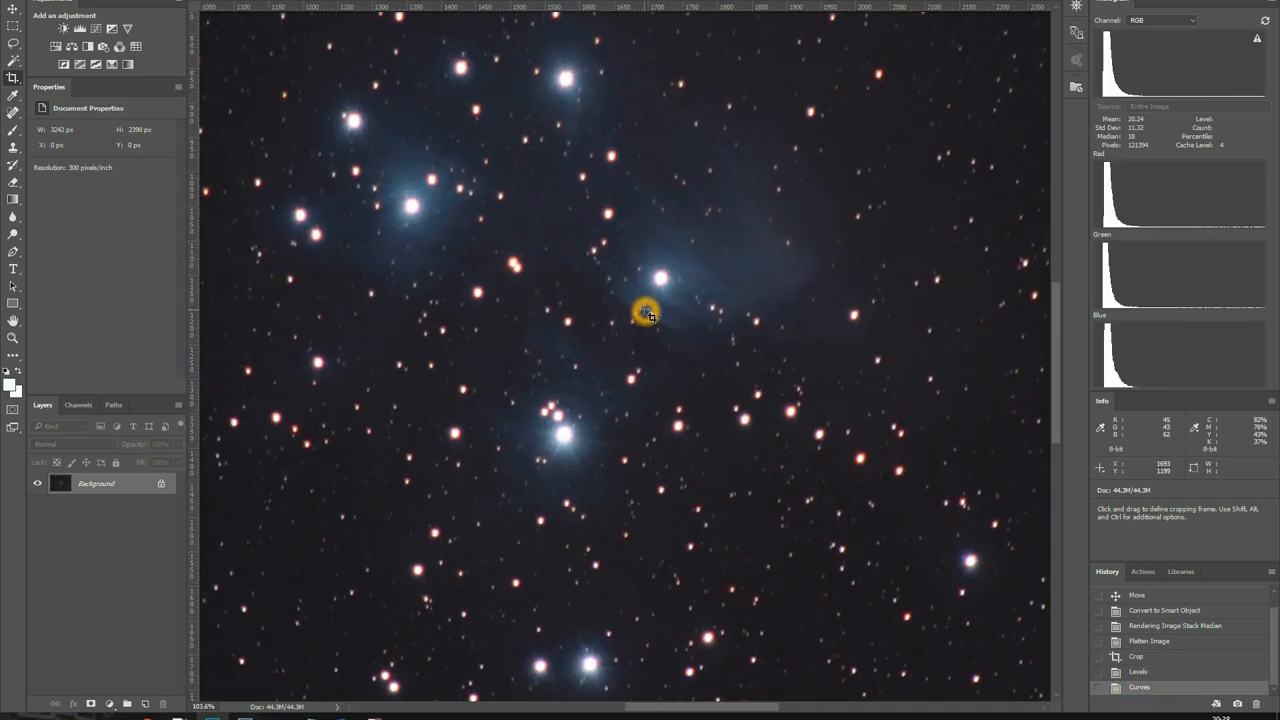
scroll(down, 3)
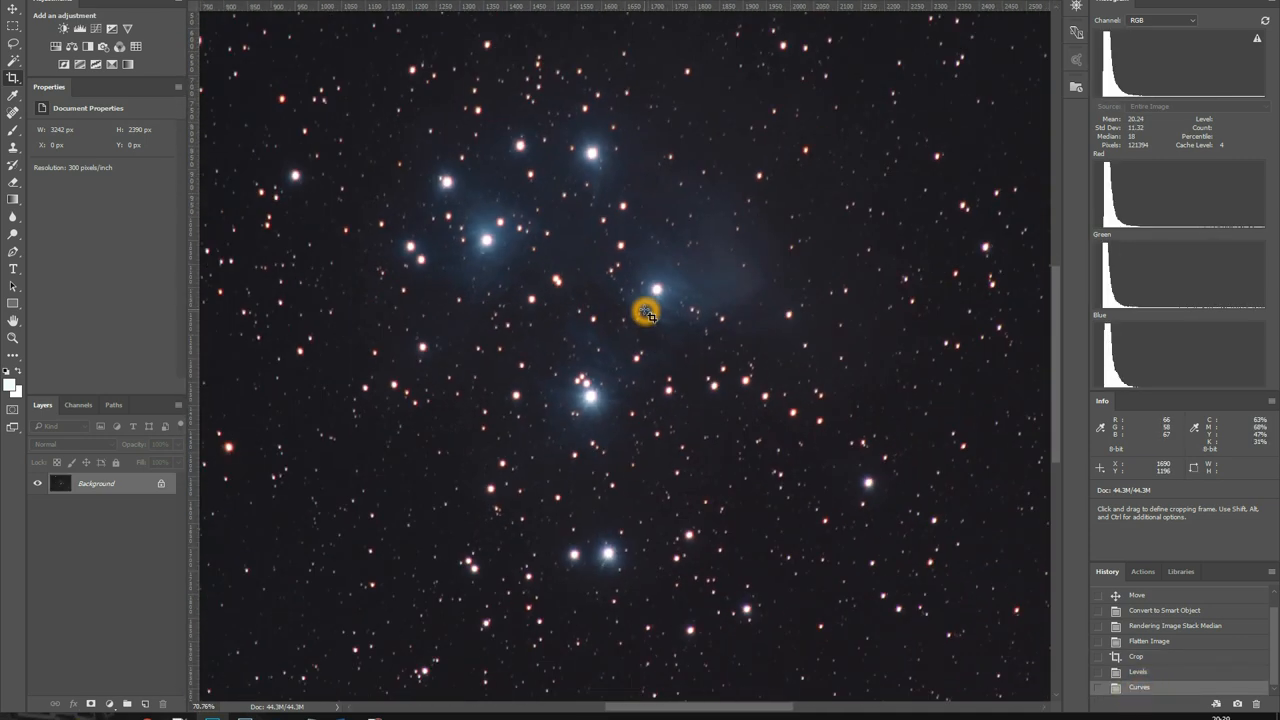
scroll(down, 3)
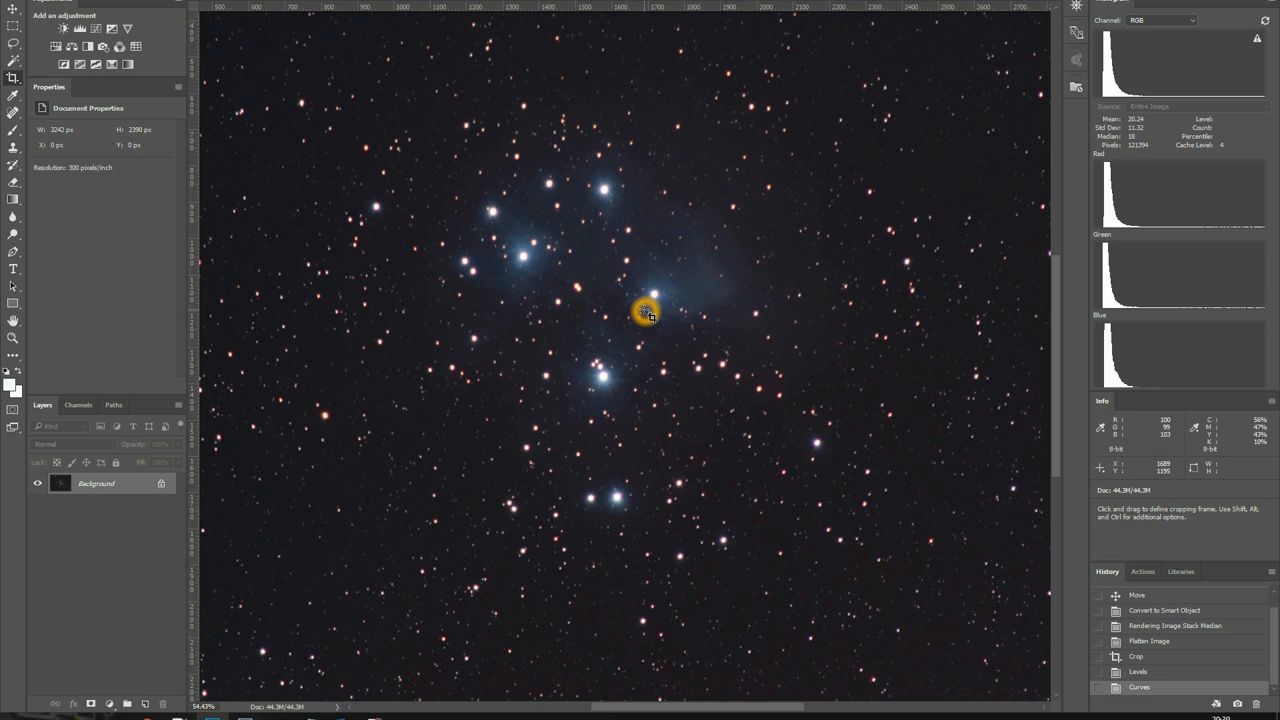
mouse_move(680, 310)
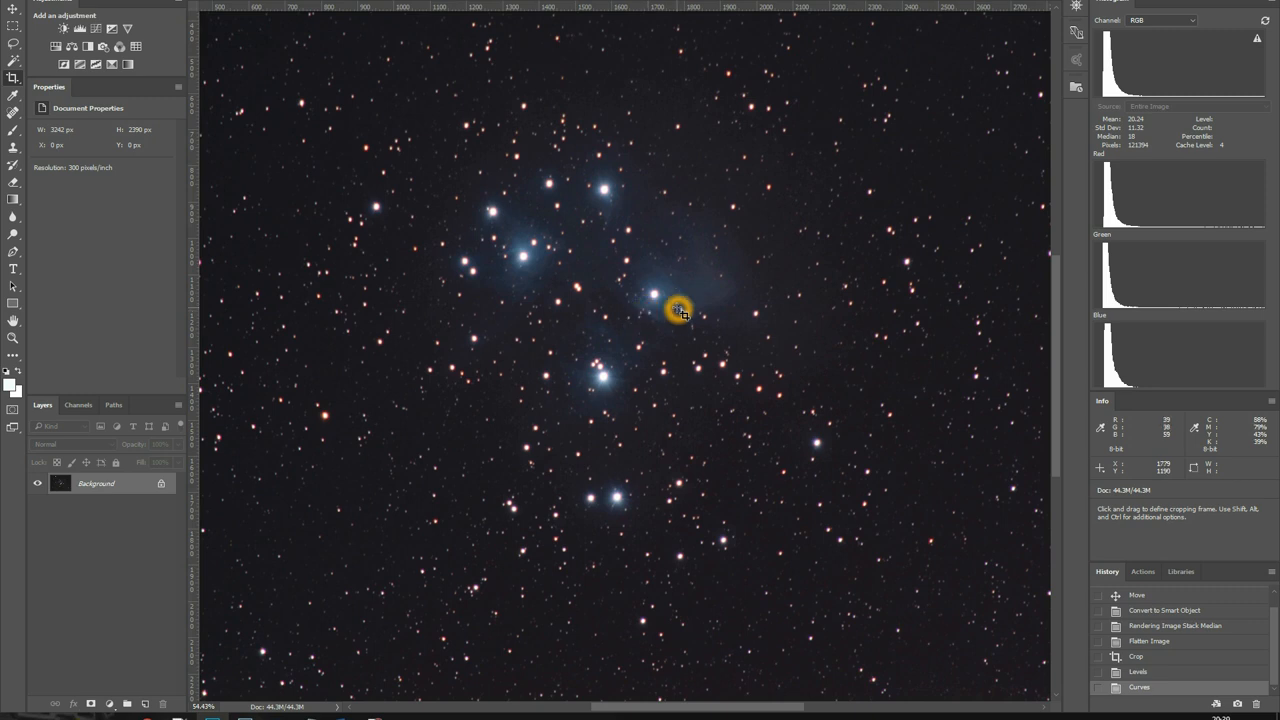